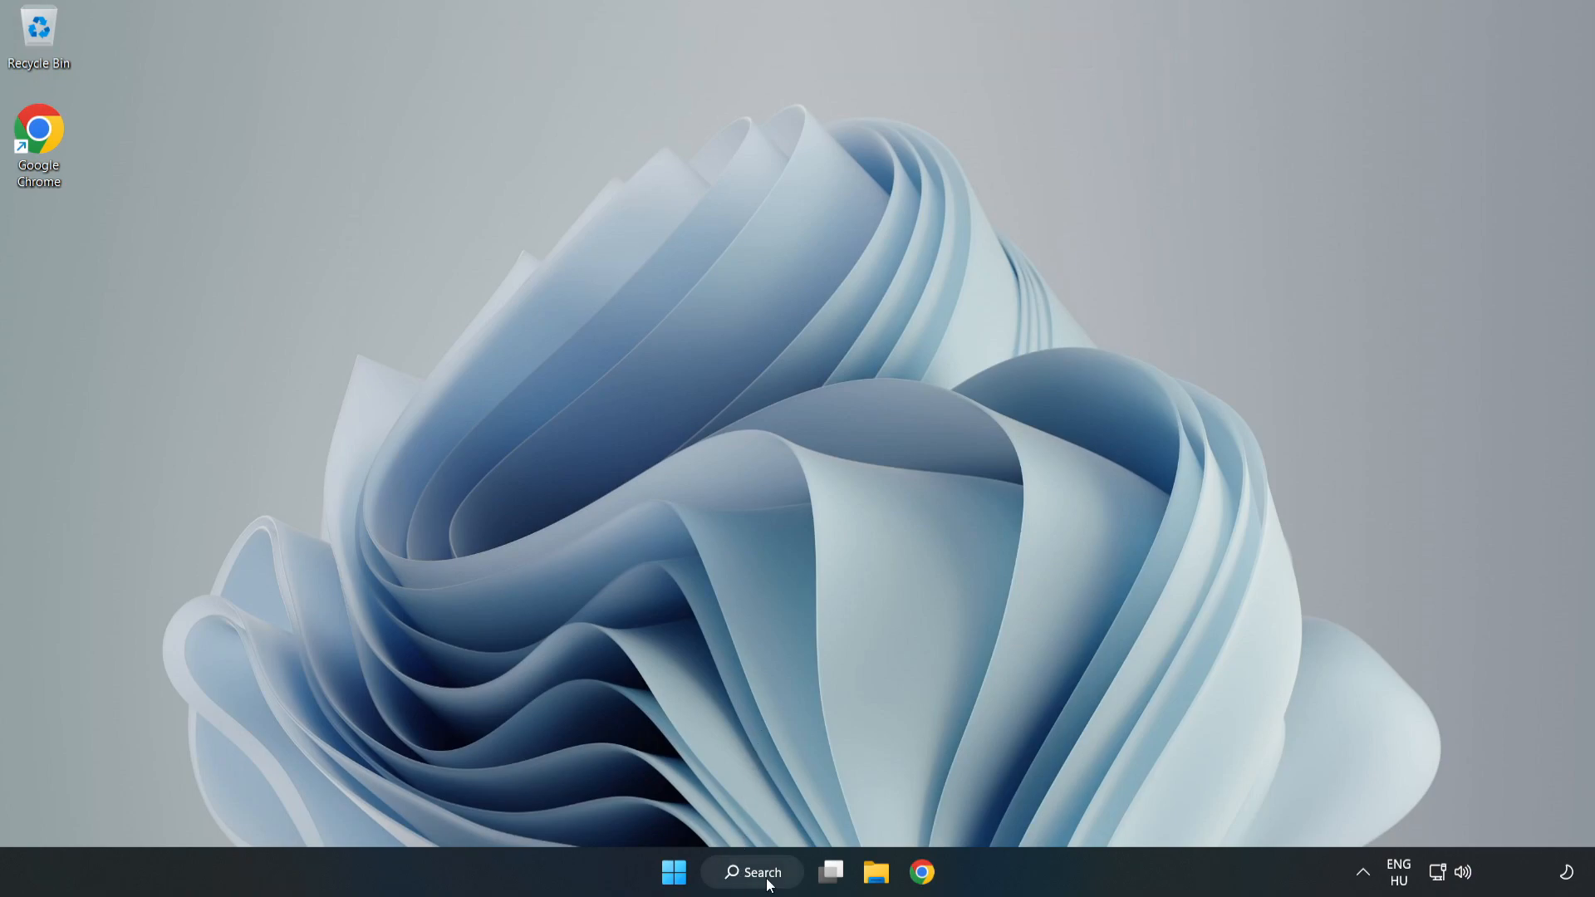
- Open Edit power plan from search, make High performance the active plan, then close Power Options
{"action": "left_click", "coordinate": [750, 872]}
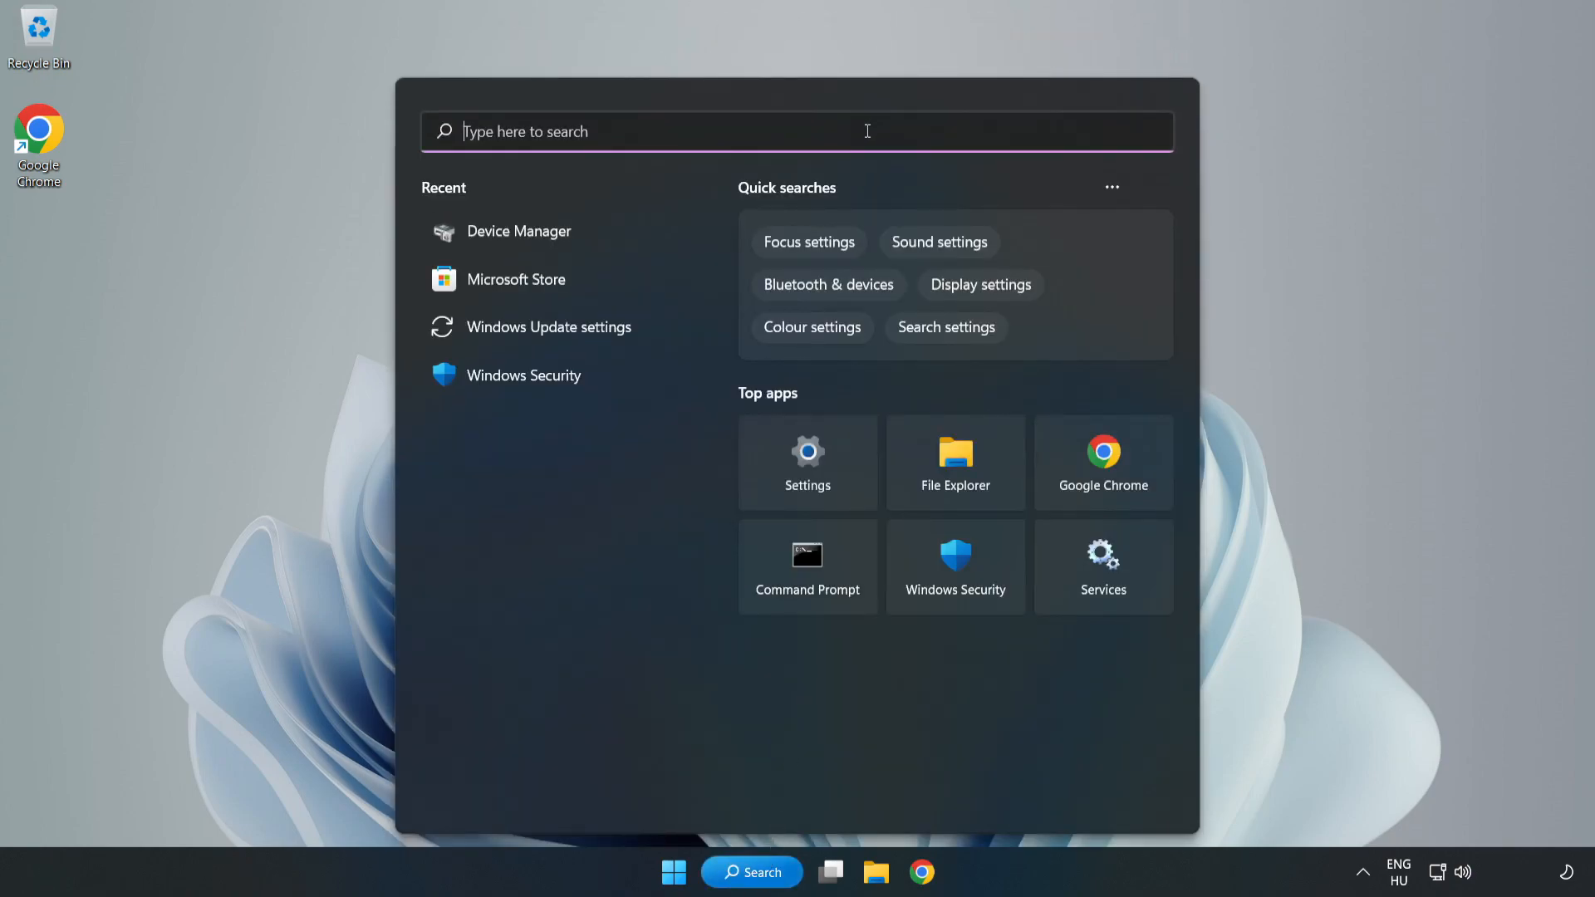
{"action": "type", "text": "edit power plan"}
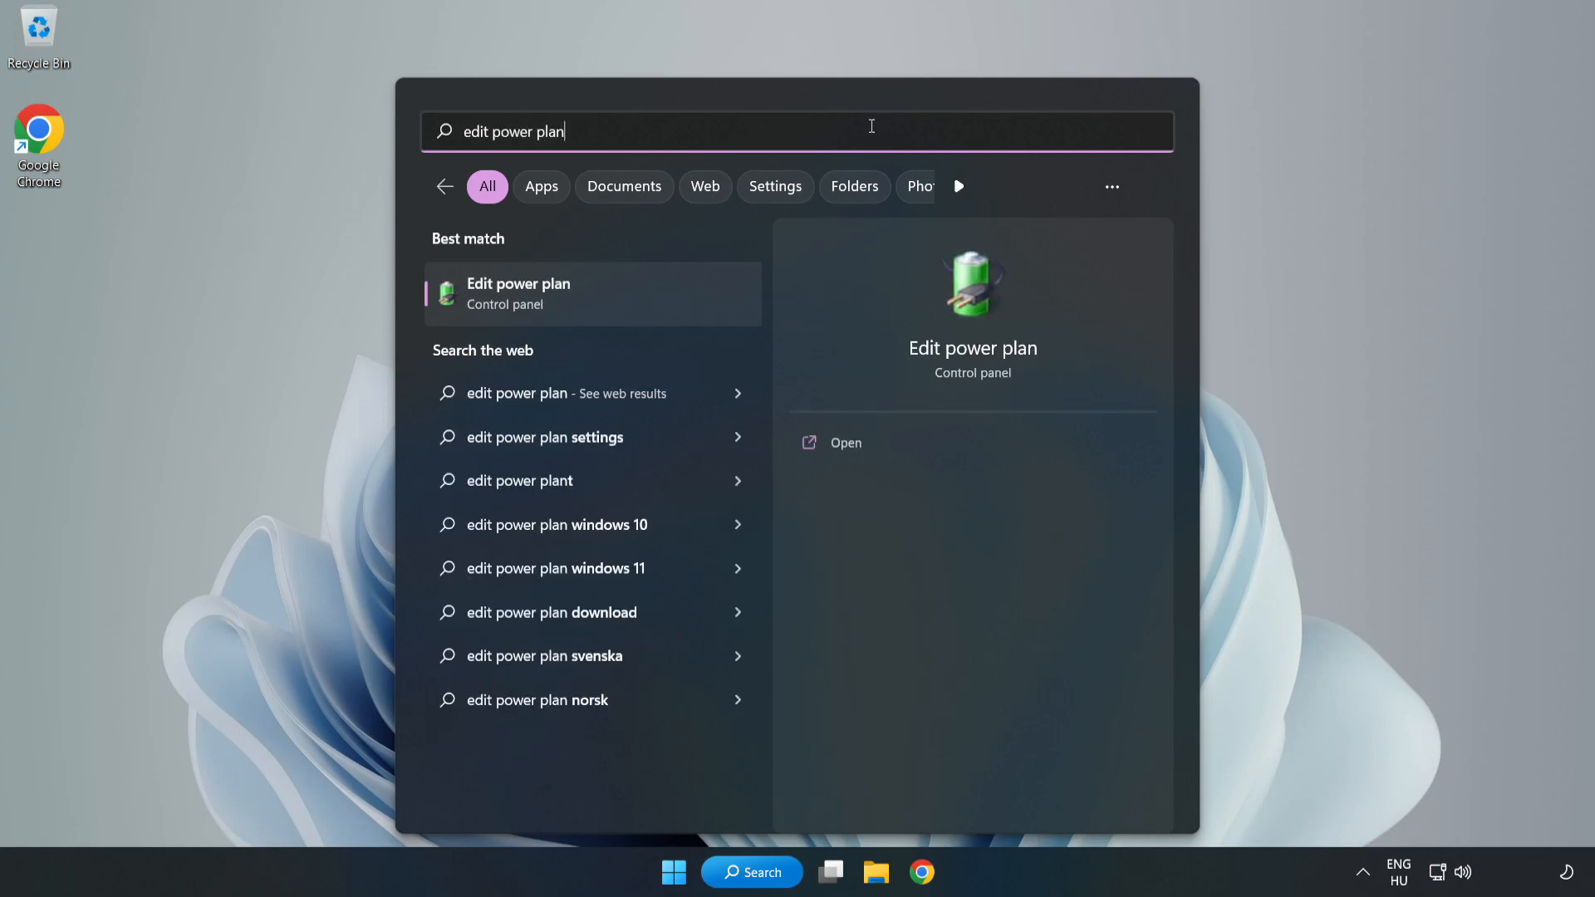
{"action": "mouse_move", "coordinate": [603, 301]}
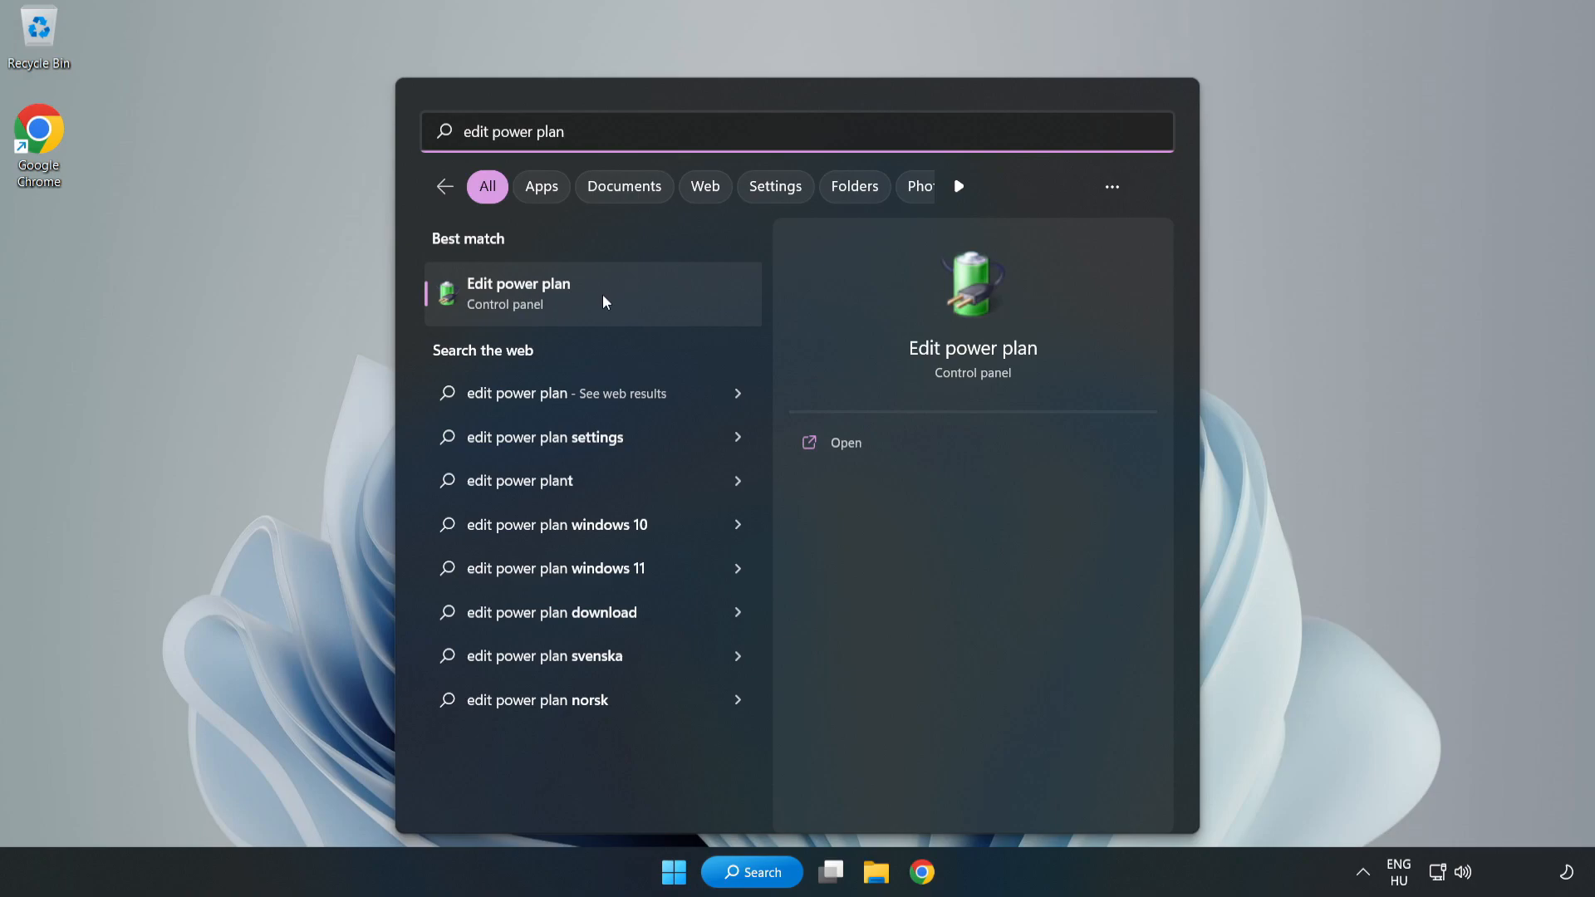
{"action": "key", "text": "Escape"}
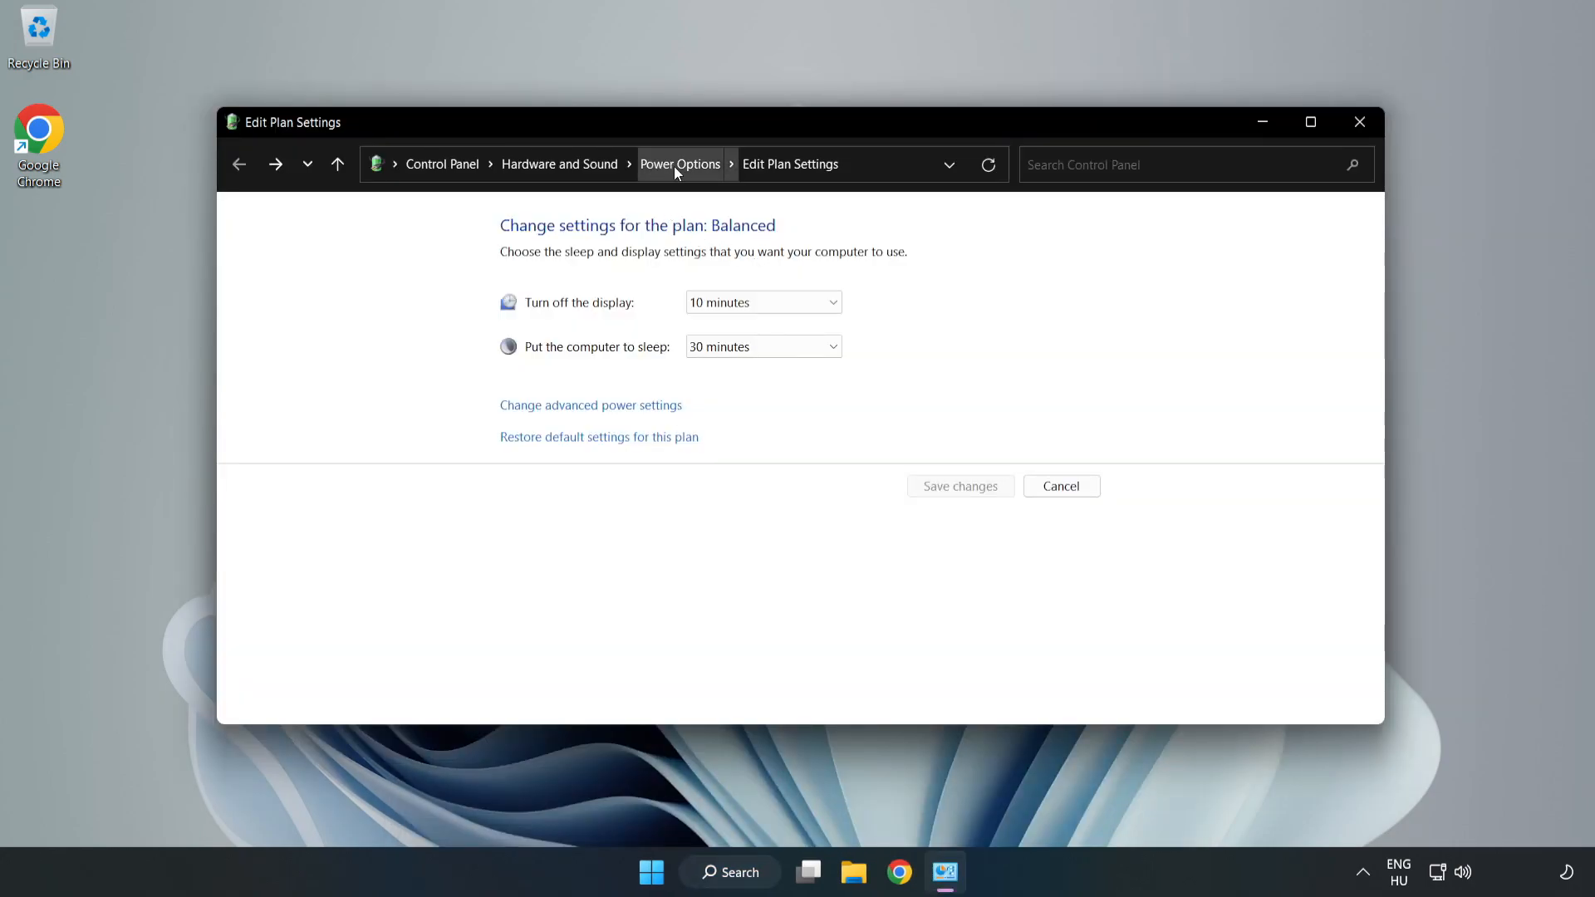
{"action": "left_click", "coordinate": [680, 165]}
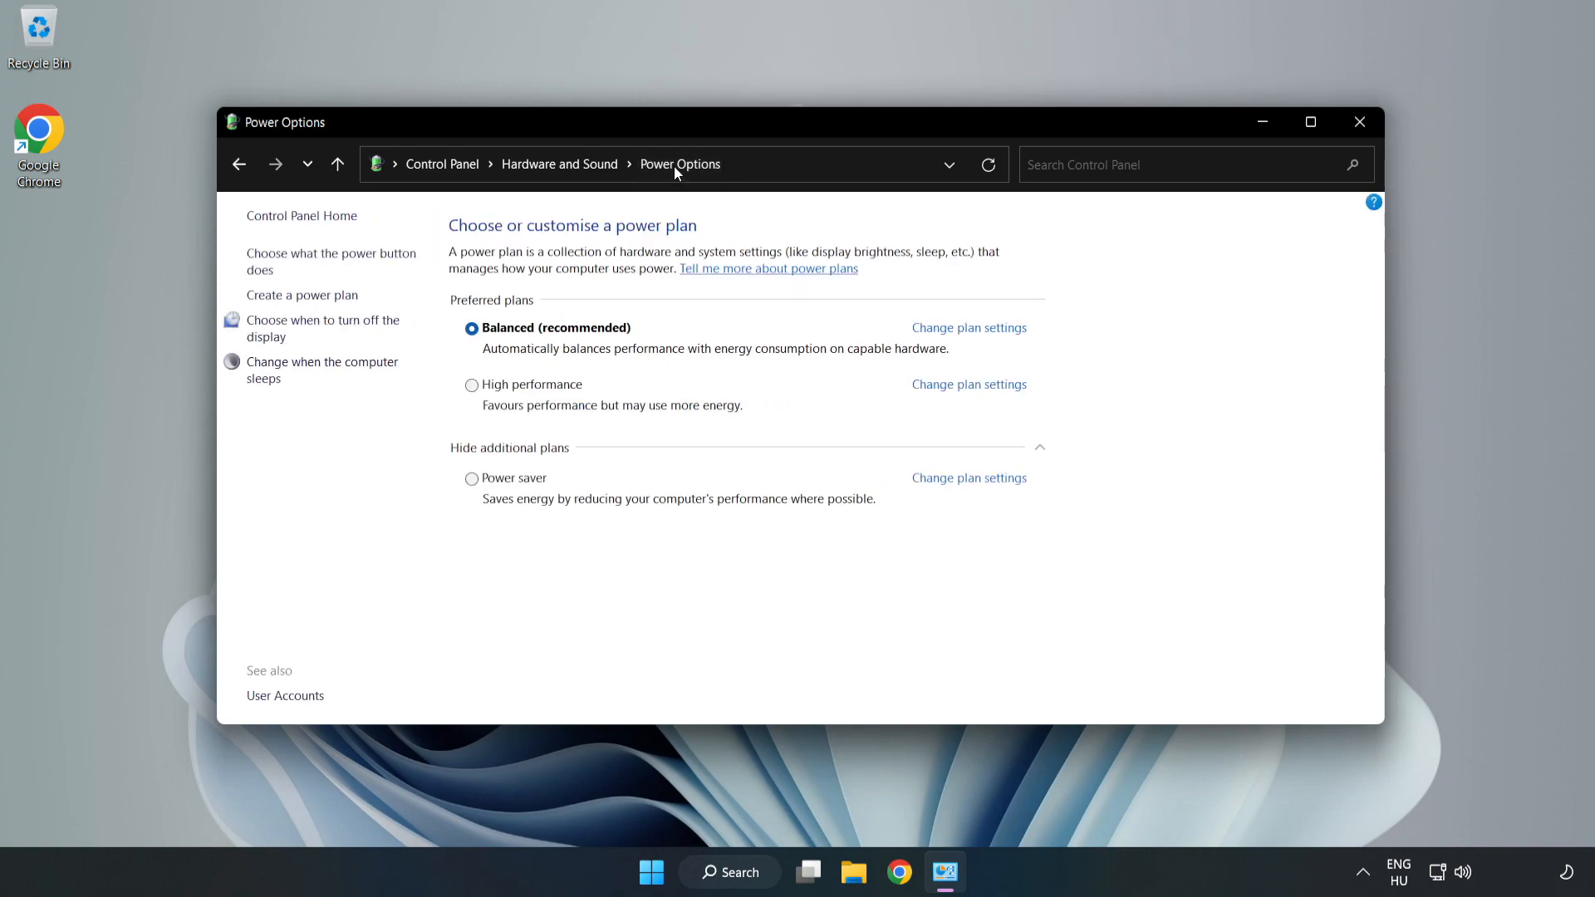
{"action": "mouse_move", "coordinate": [538, 395]}
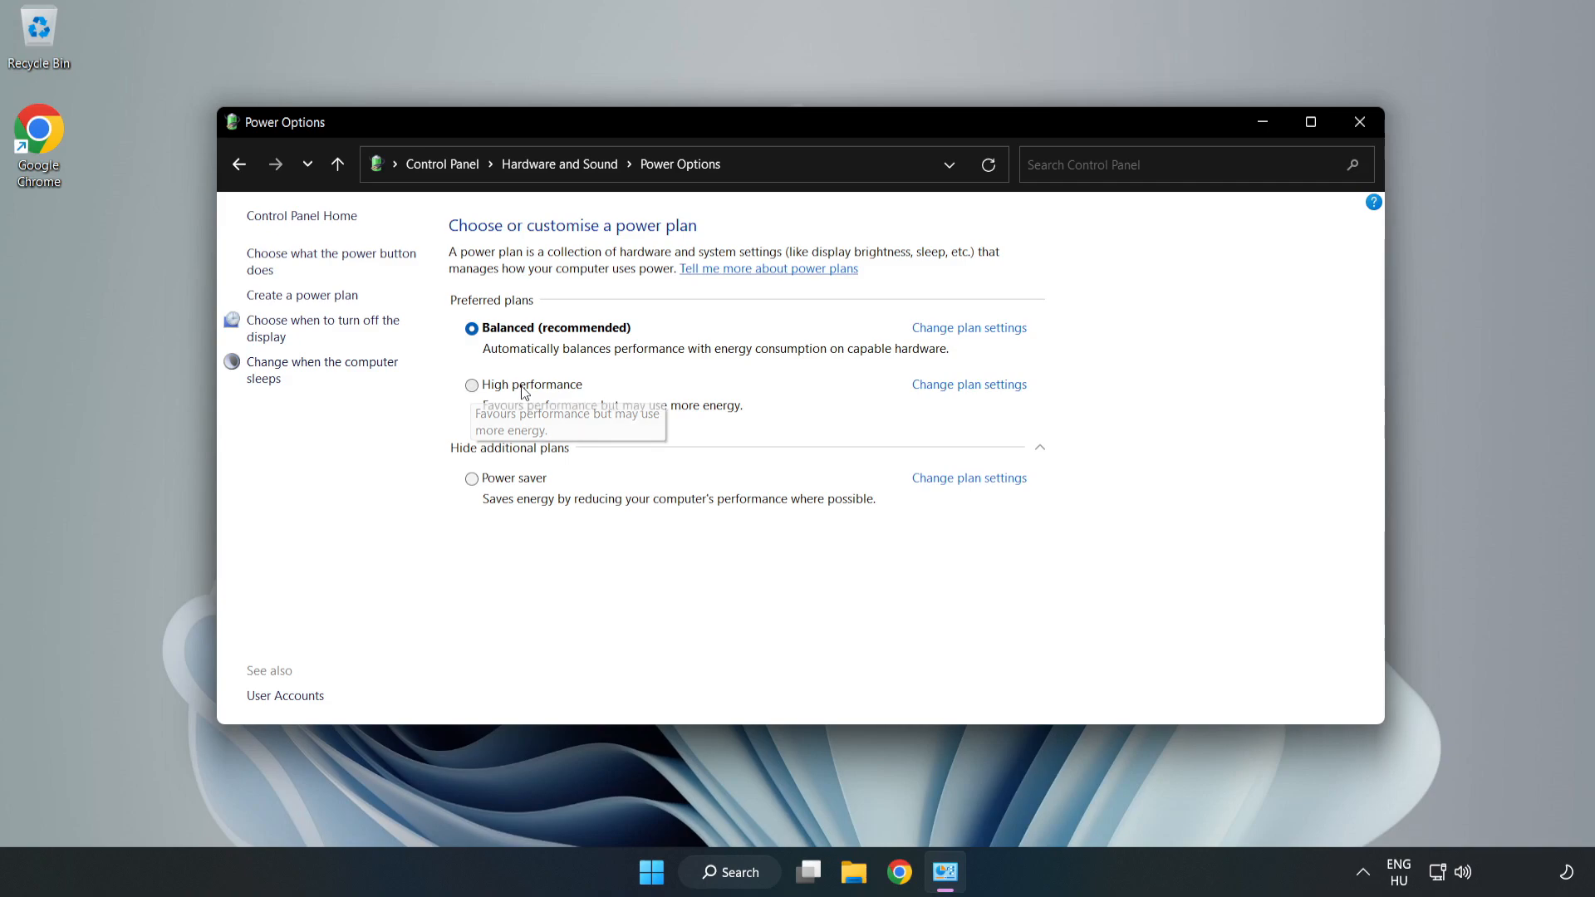
{"action": "left_click", "coordinate": [470, 383]}
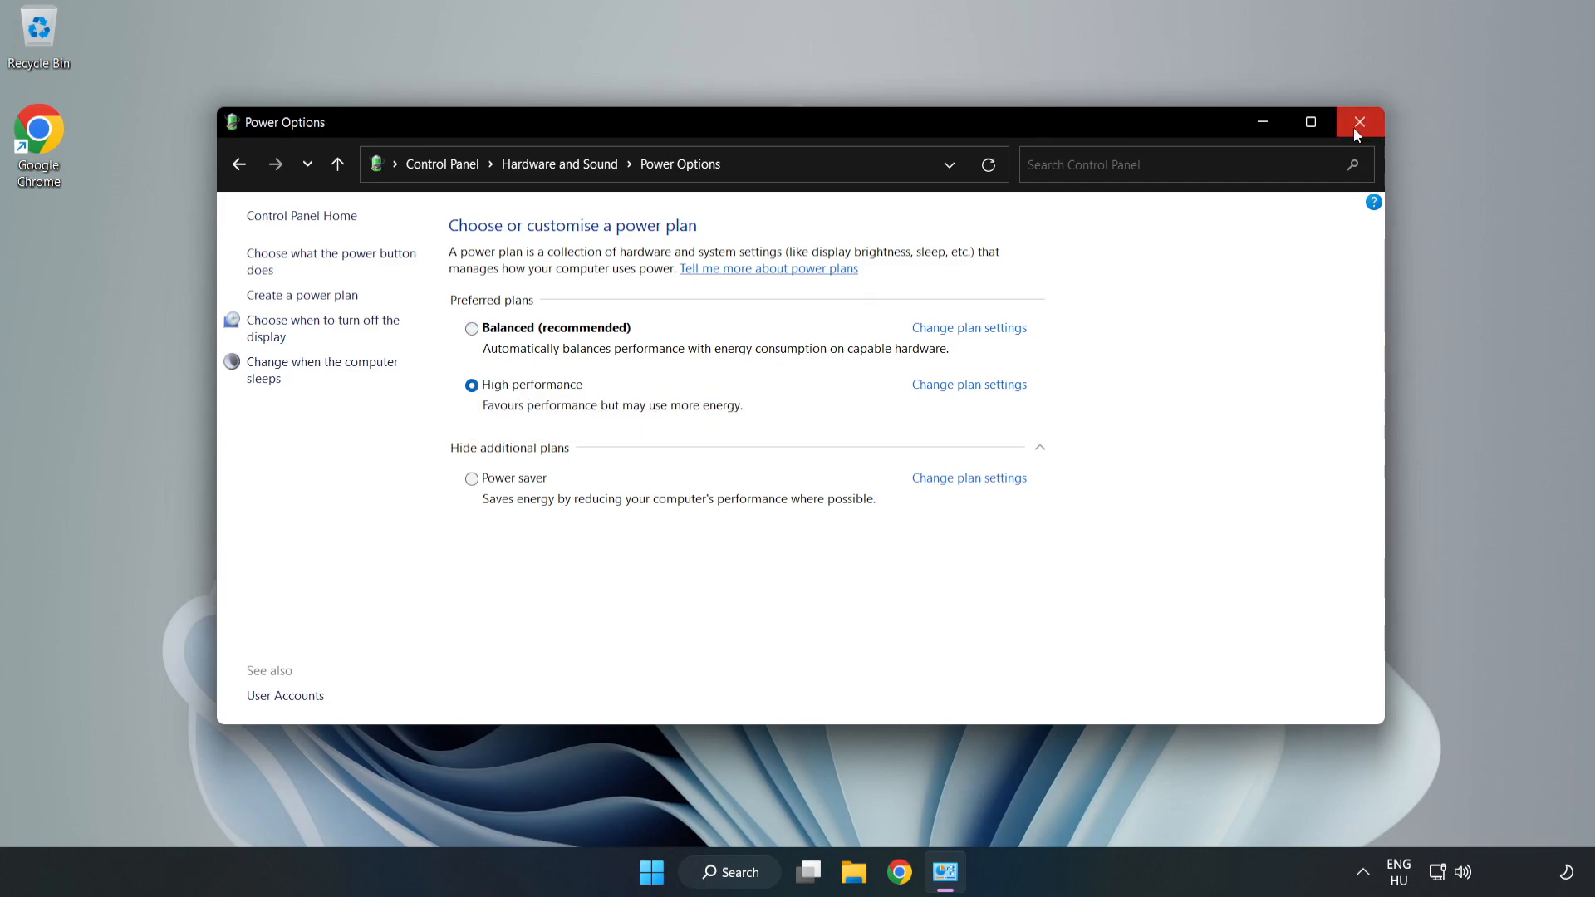
{"action": "left_click", "coordinate": [1360, 121]}
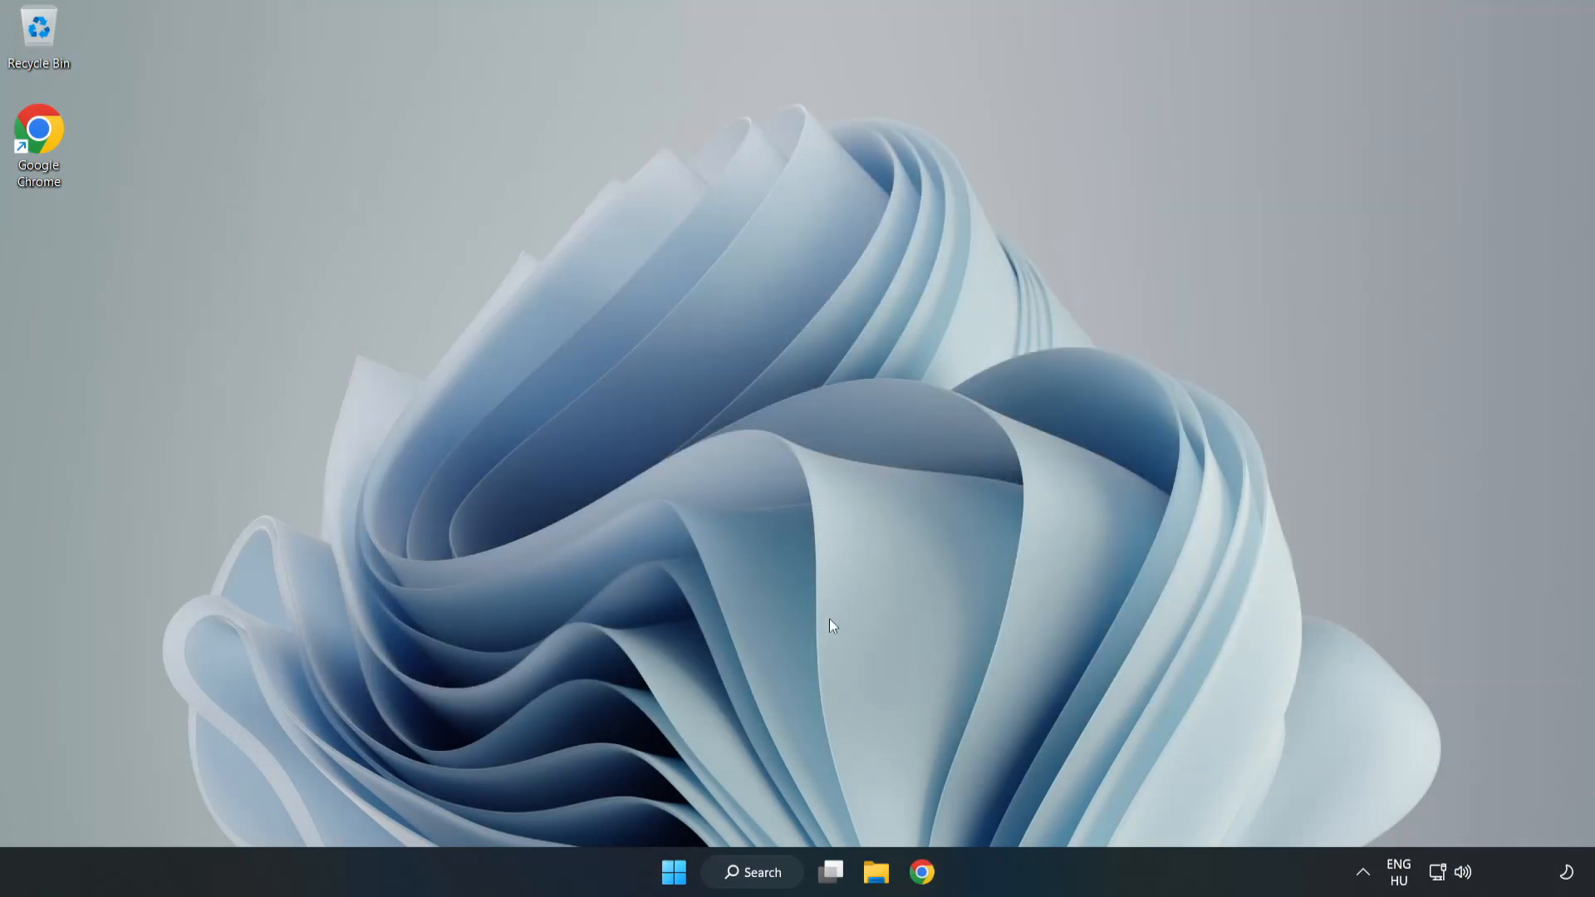
- Launch Device Manager from search and expand the Display adapters category
{"action": "left_click", "coordinate": [750, 872]}
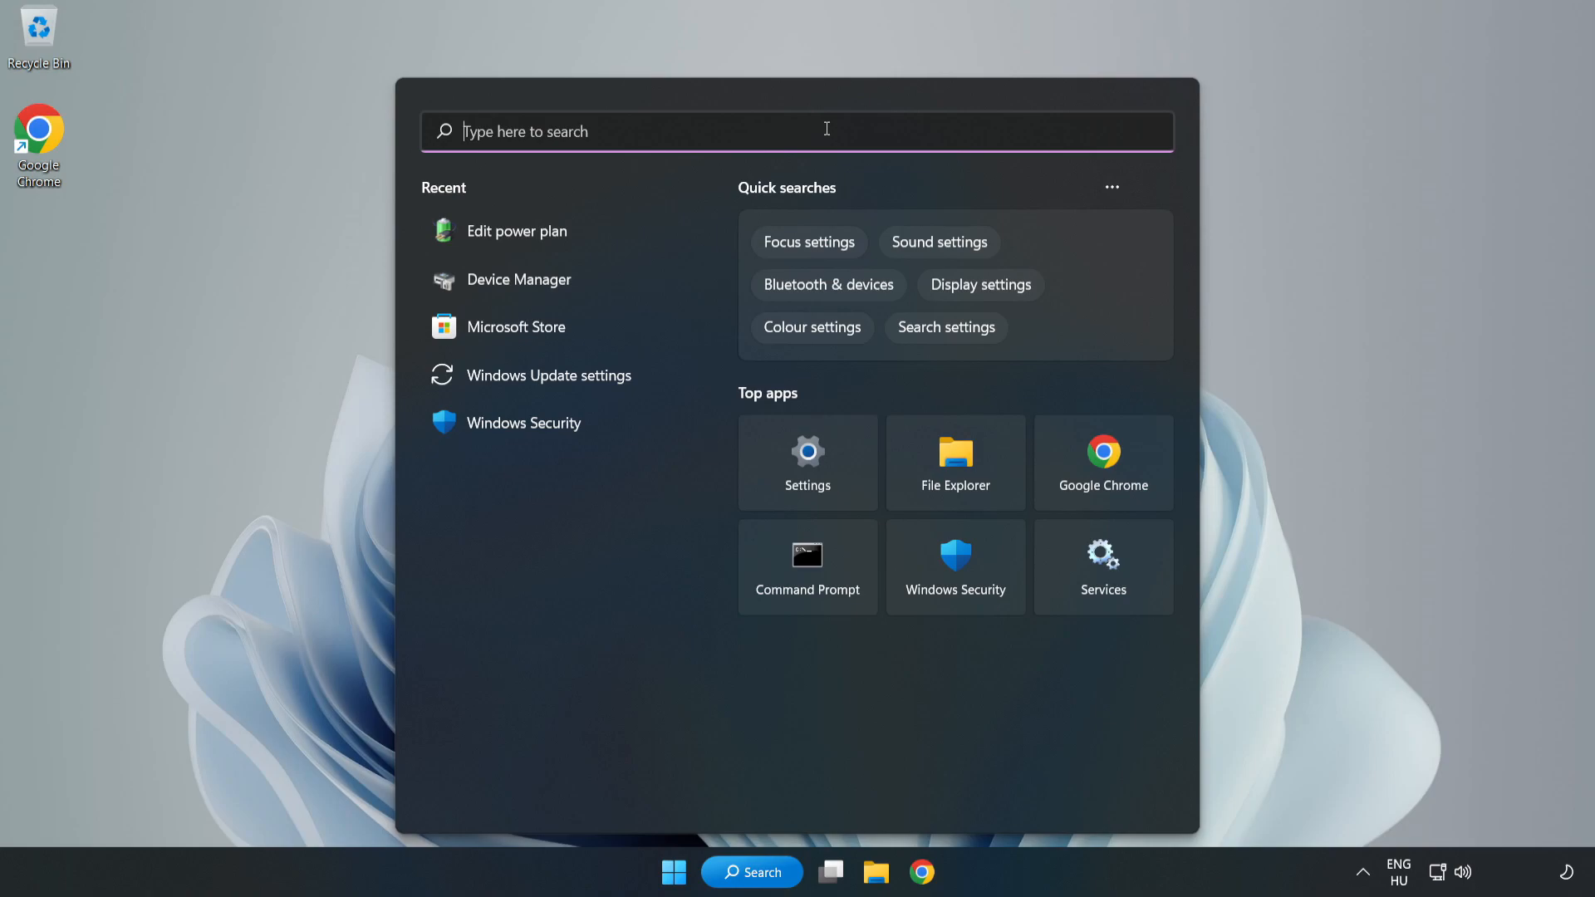
{"action": "type", "text": "device manager"}
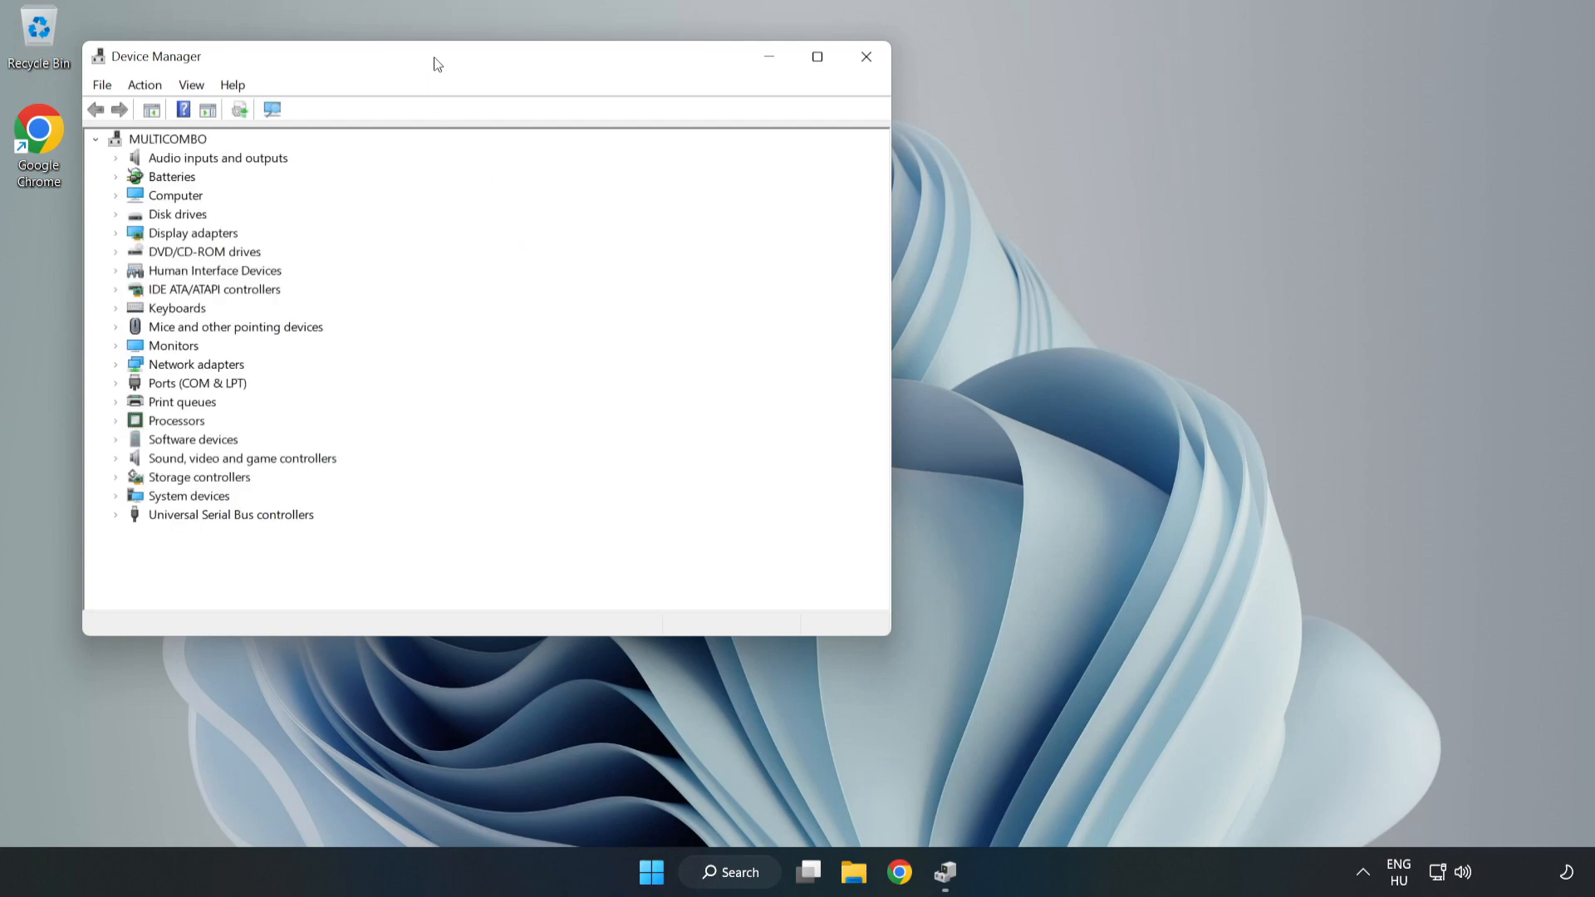
{"action": "left_click_drag", "start_coordinate": [437, 64], "coordinate": [783, 151]}
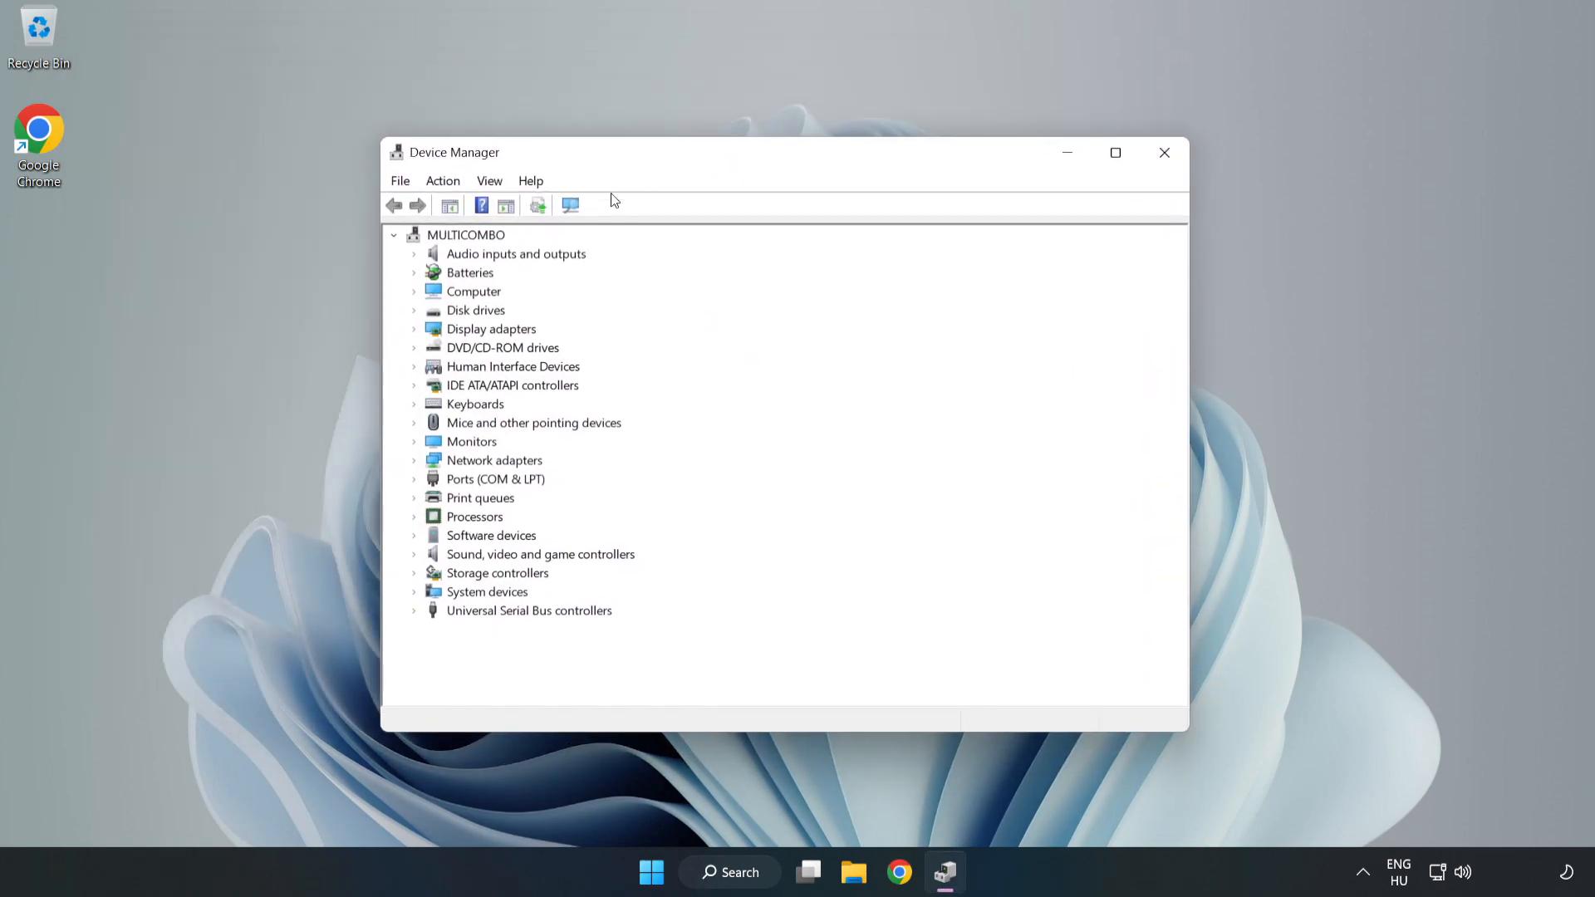
{"action": "left_click", "coordinate": [492, 329]}
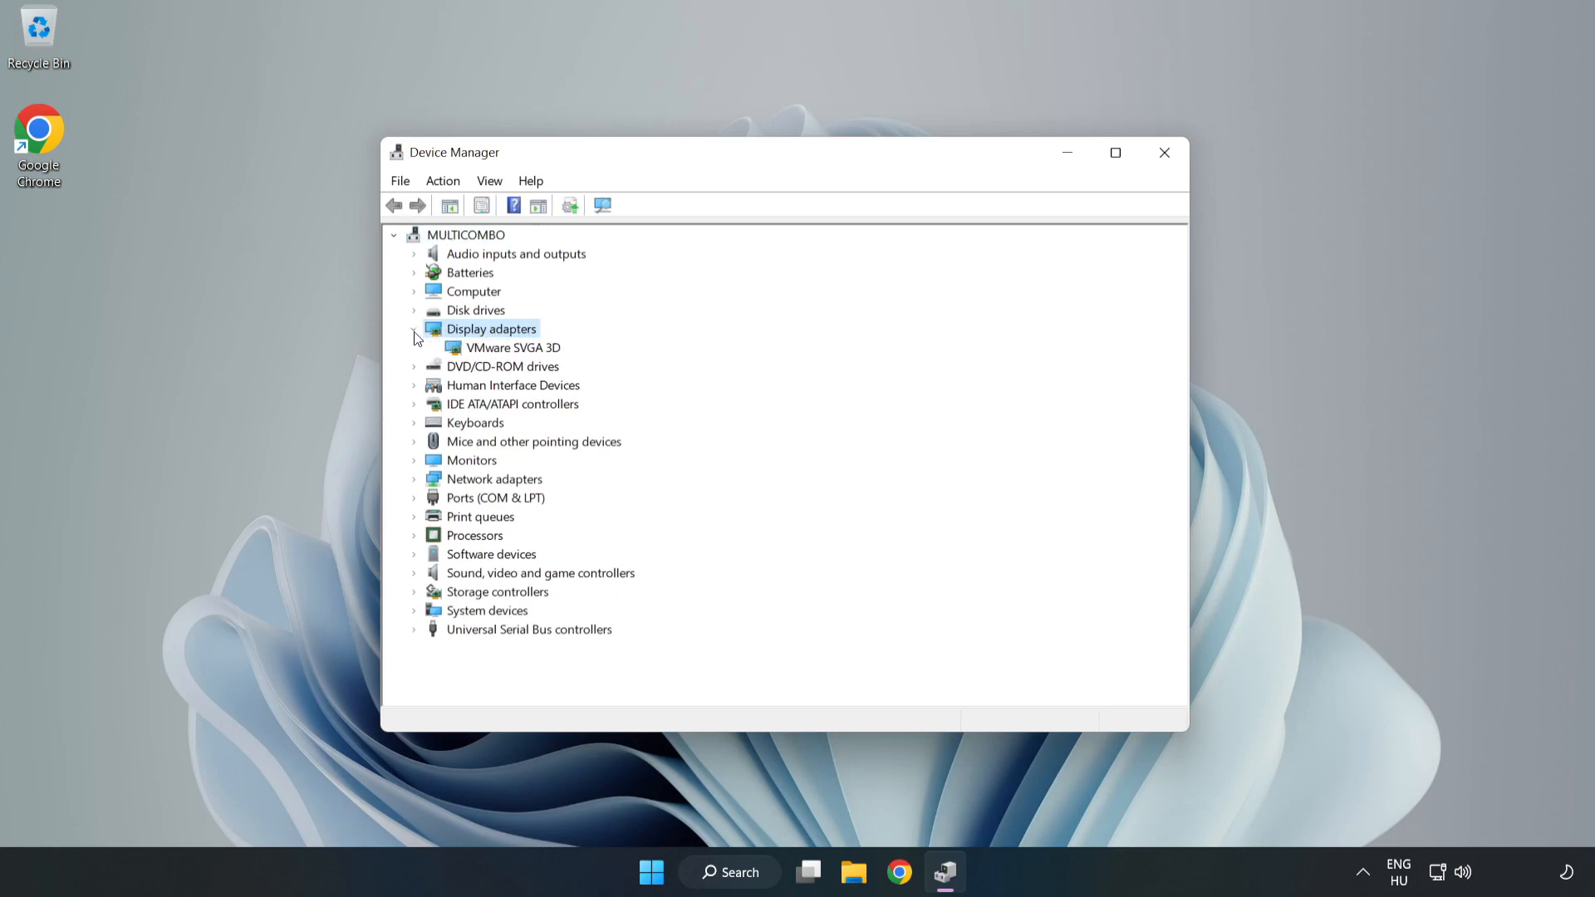
- Run an automatic driver search for VMware SVGA 3D (best driver already installed), then close Device Manager
{"action": "left_click", "coordinate": [513, 347]}
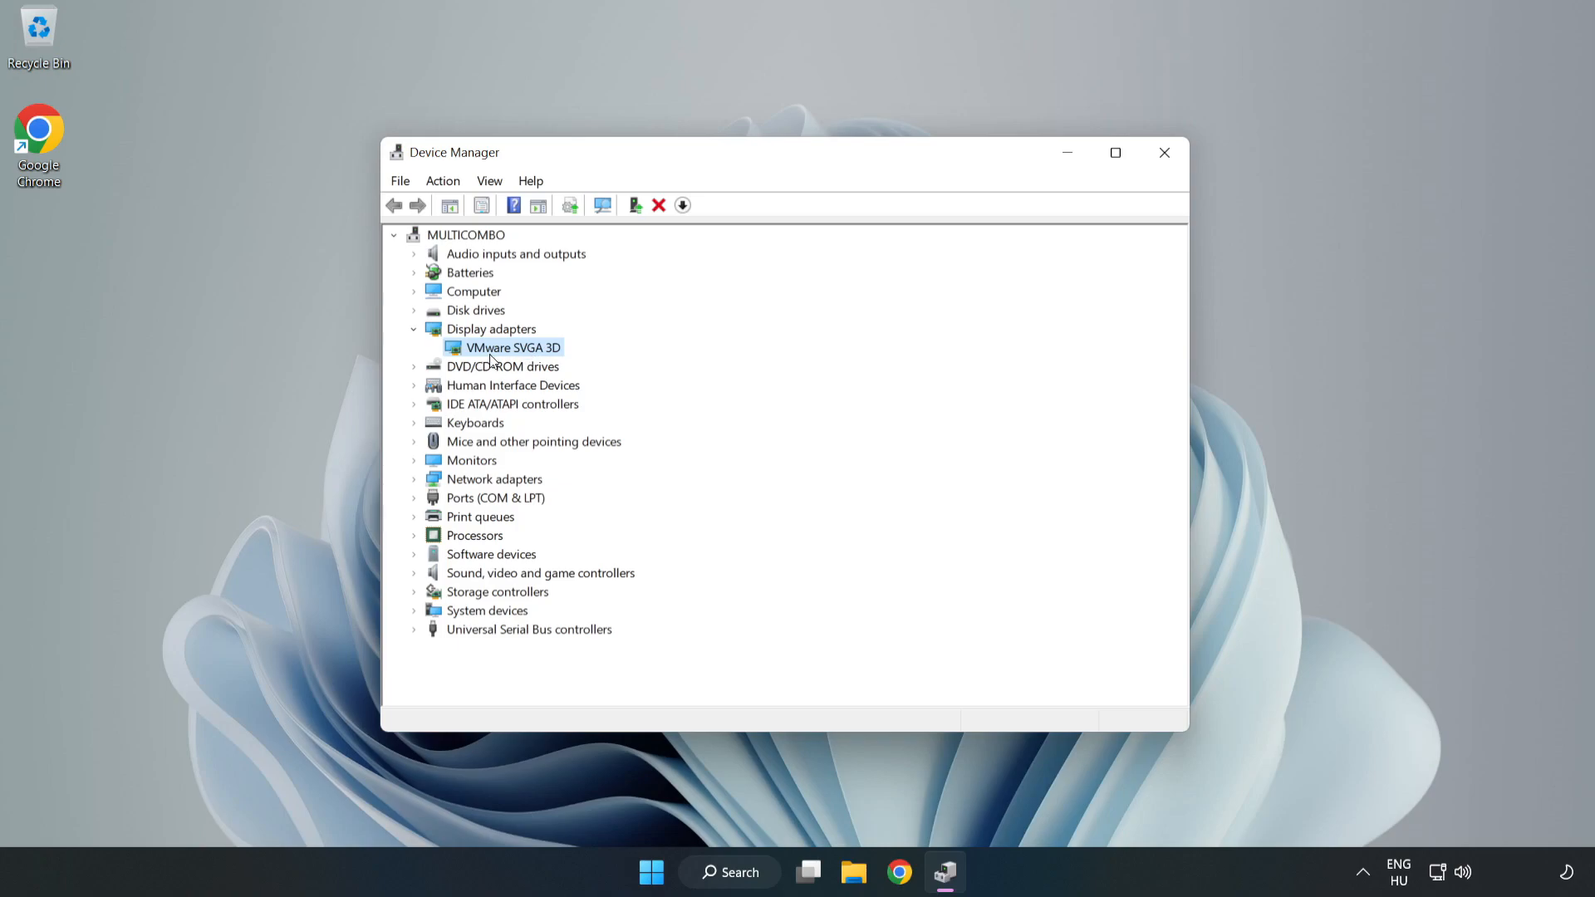
{"action": "right_click", "coordinate": [513, 347]}
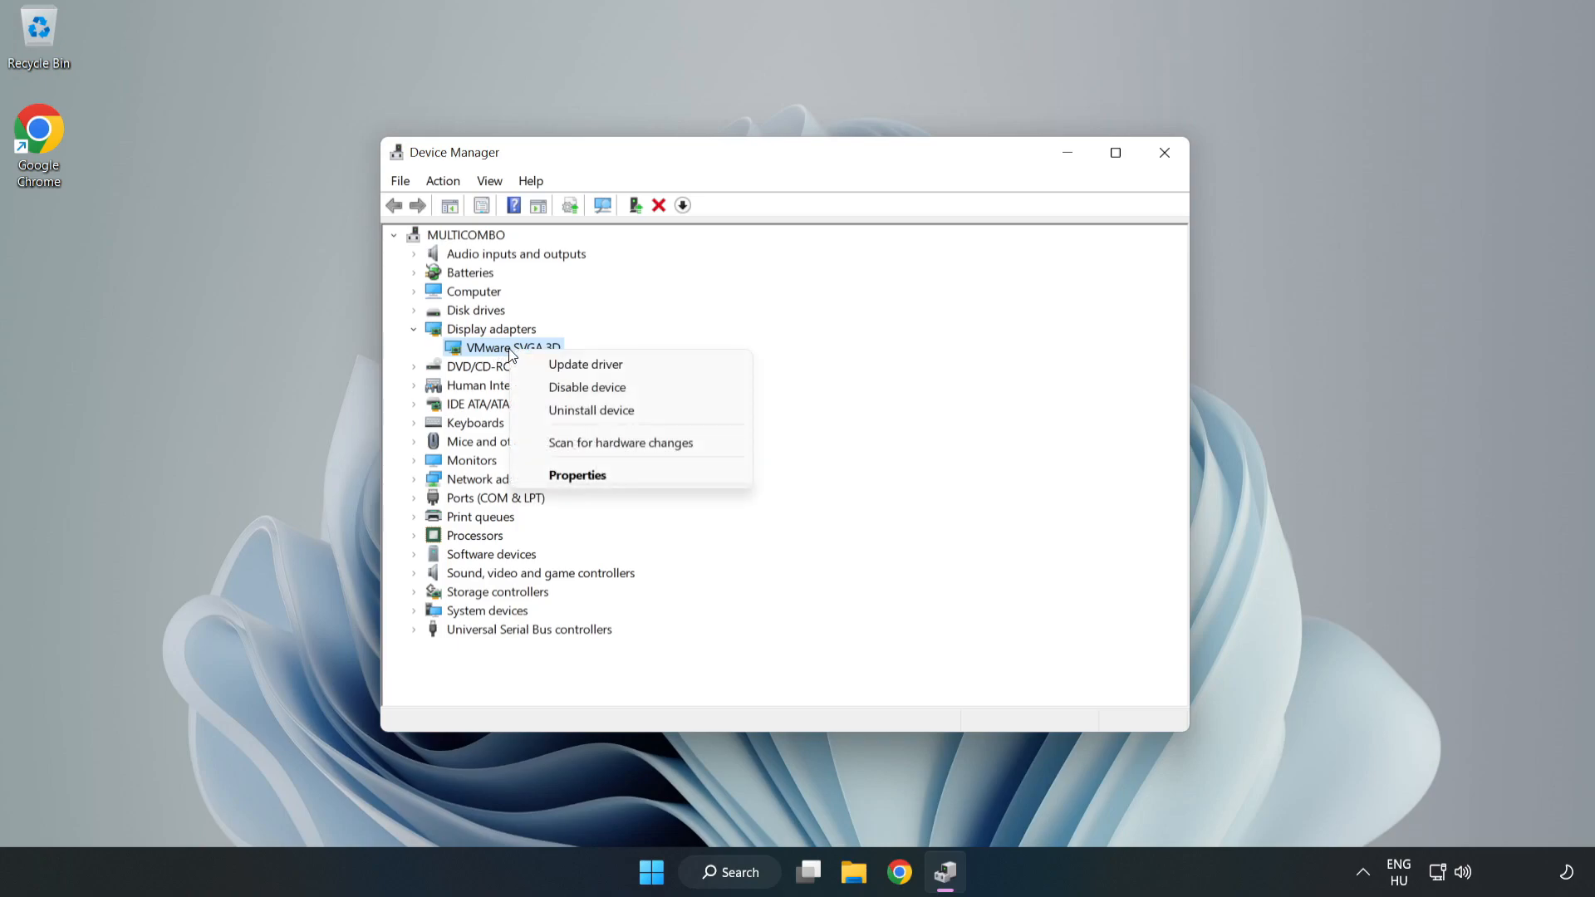
{"action": "mouse_move", "coordinate": [585, 363]}
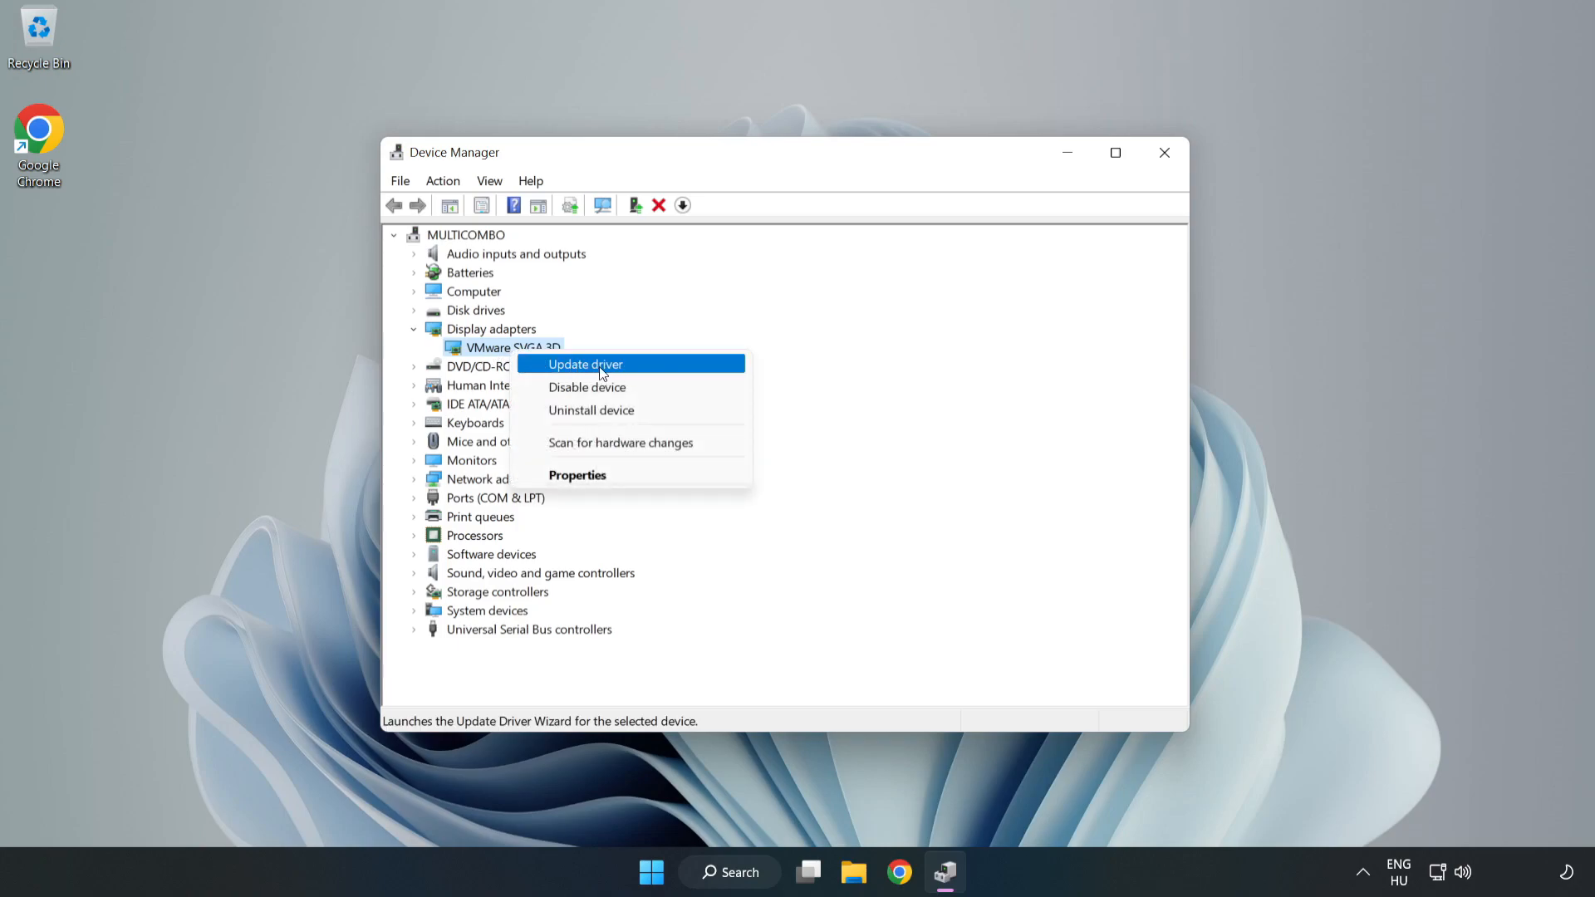
{"action": "left_click", "coordinate": [583, 363]}
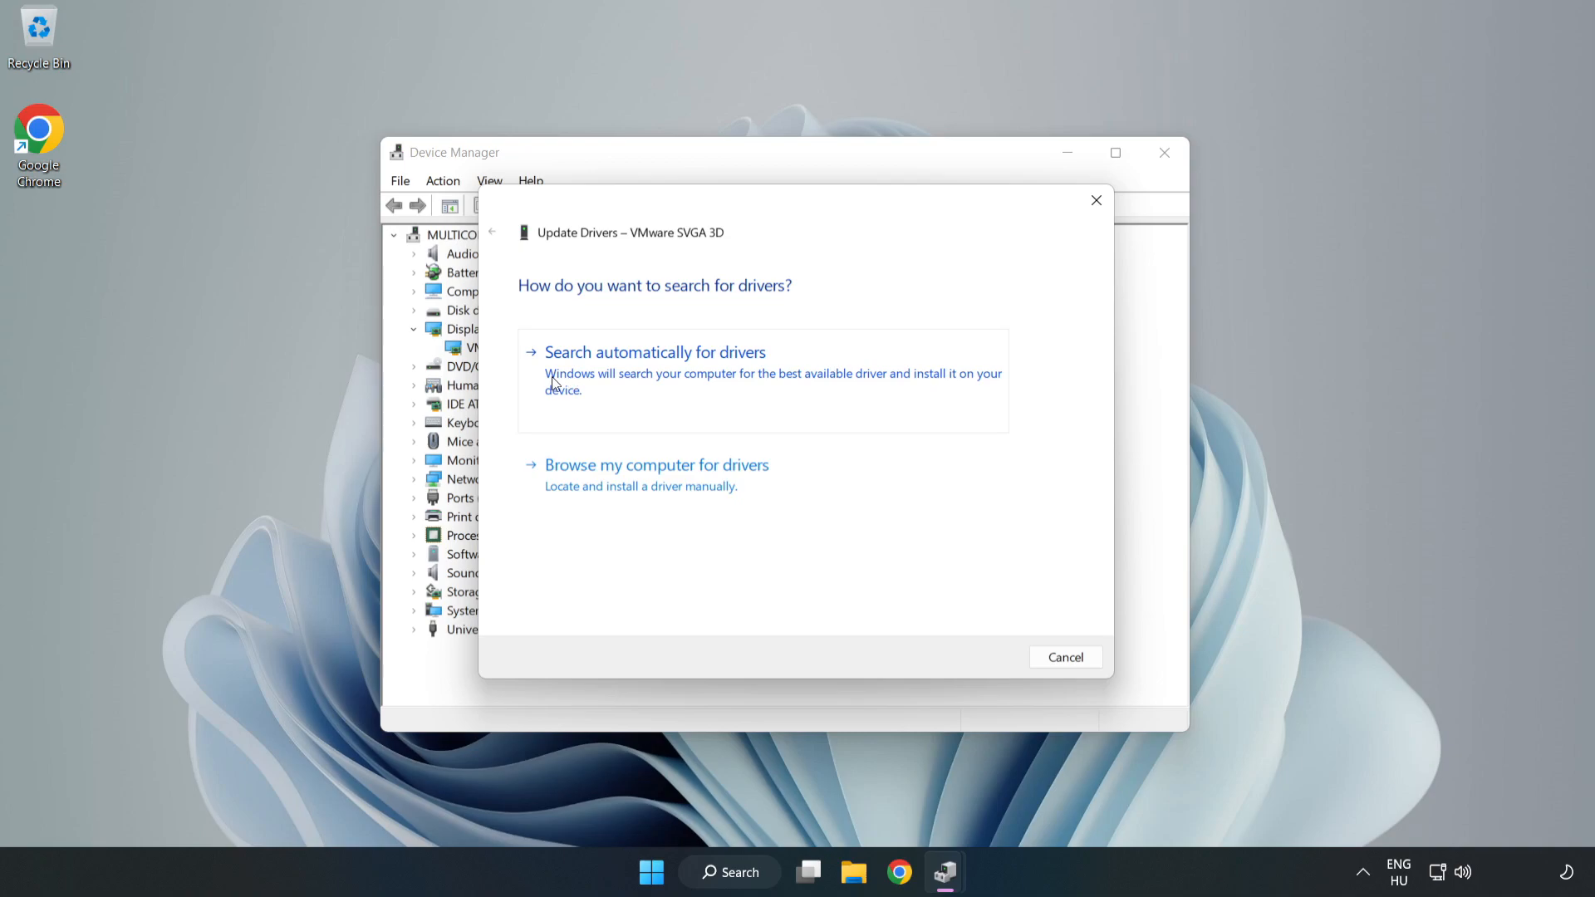
{"action": "left_click", "coordinate": [654, 353]}
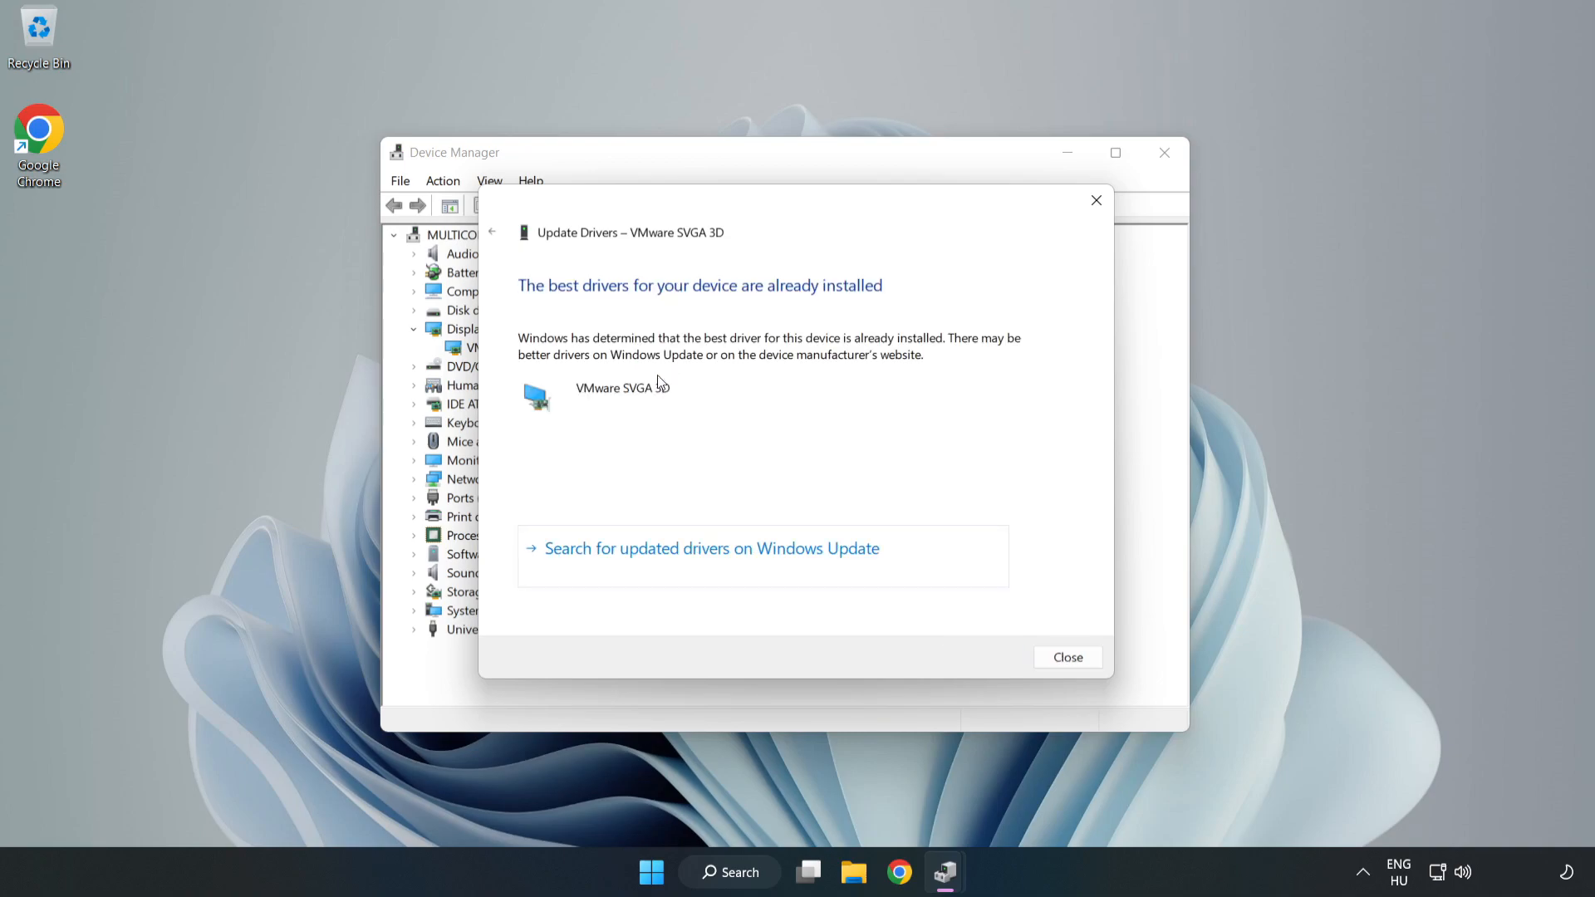
{"action": "mouse_move", "coordinate": [574, 345]}
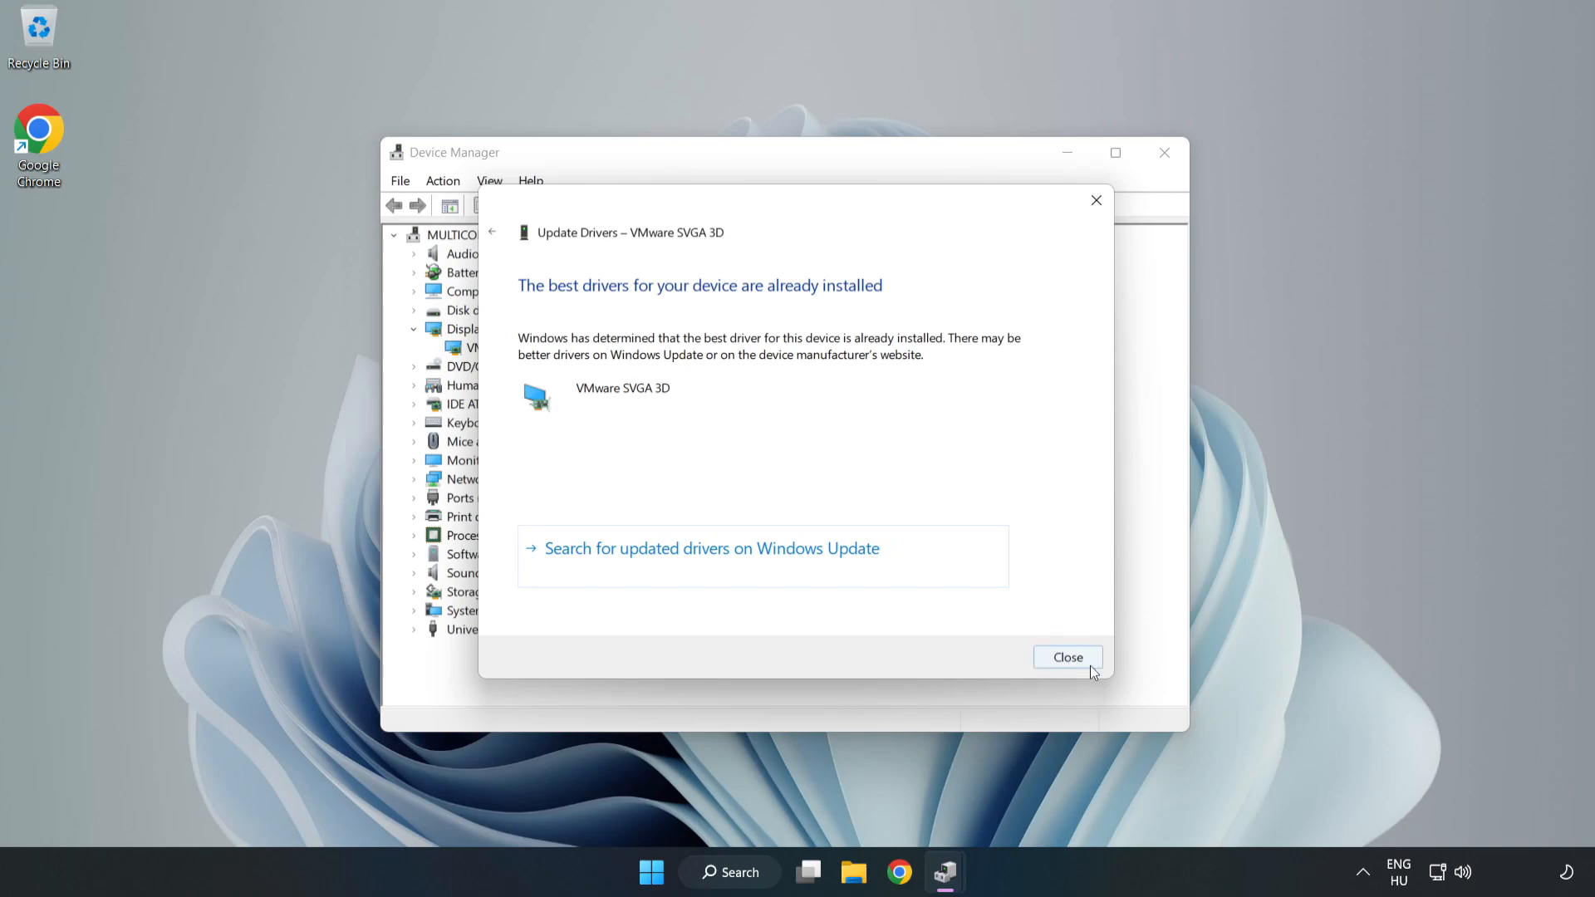
{"action": "left_click", "coordinate": [1066, 656]}
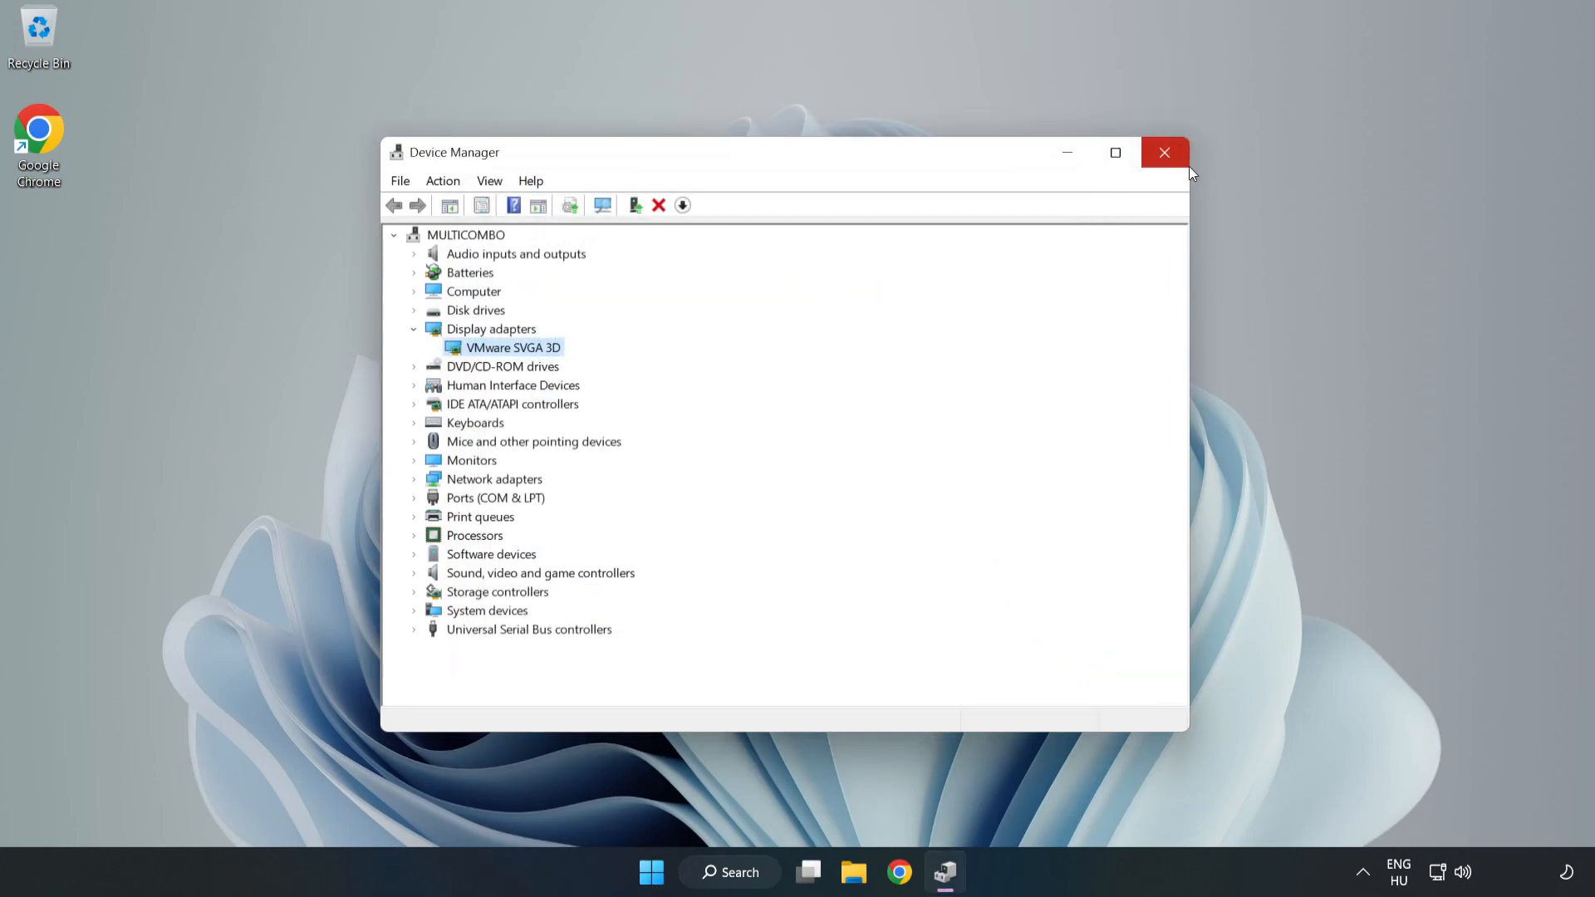
{"action": "left_click", "coordinate": [1164, 153]}
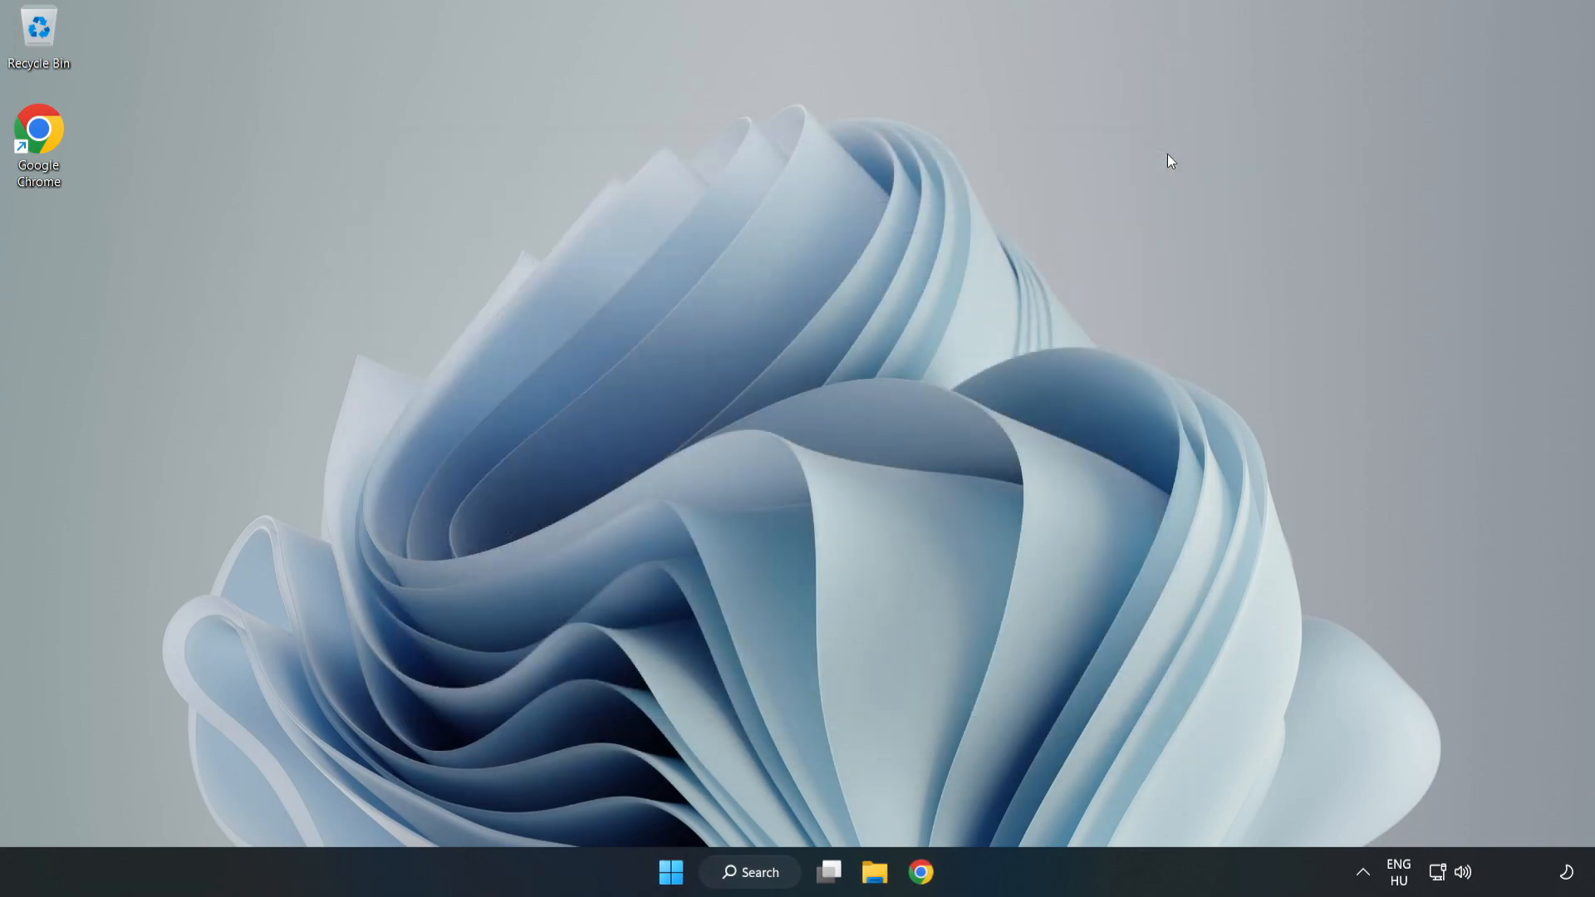
{"action": "mouse_move", "coordinate": [794, 590]}
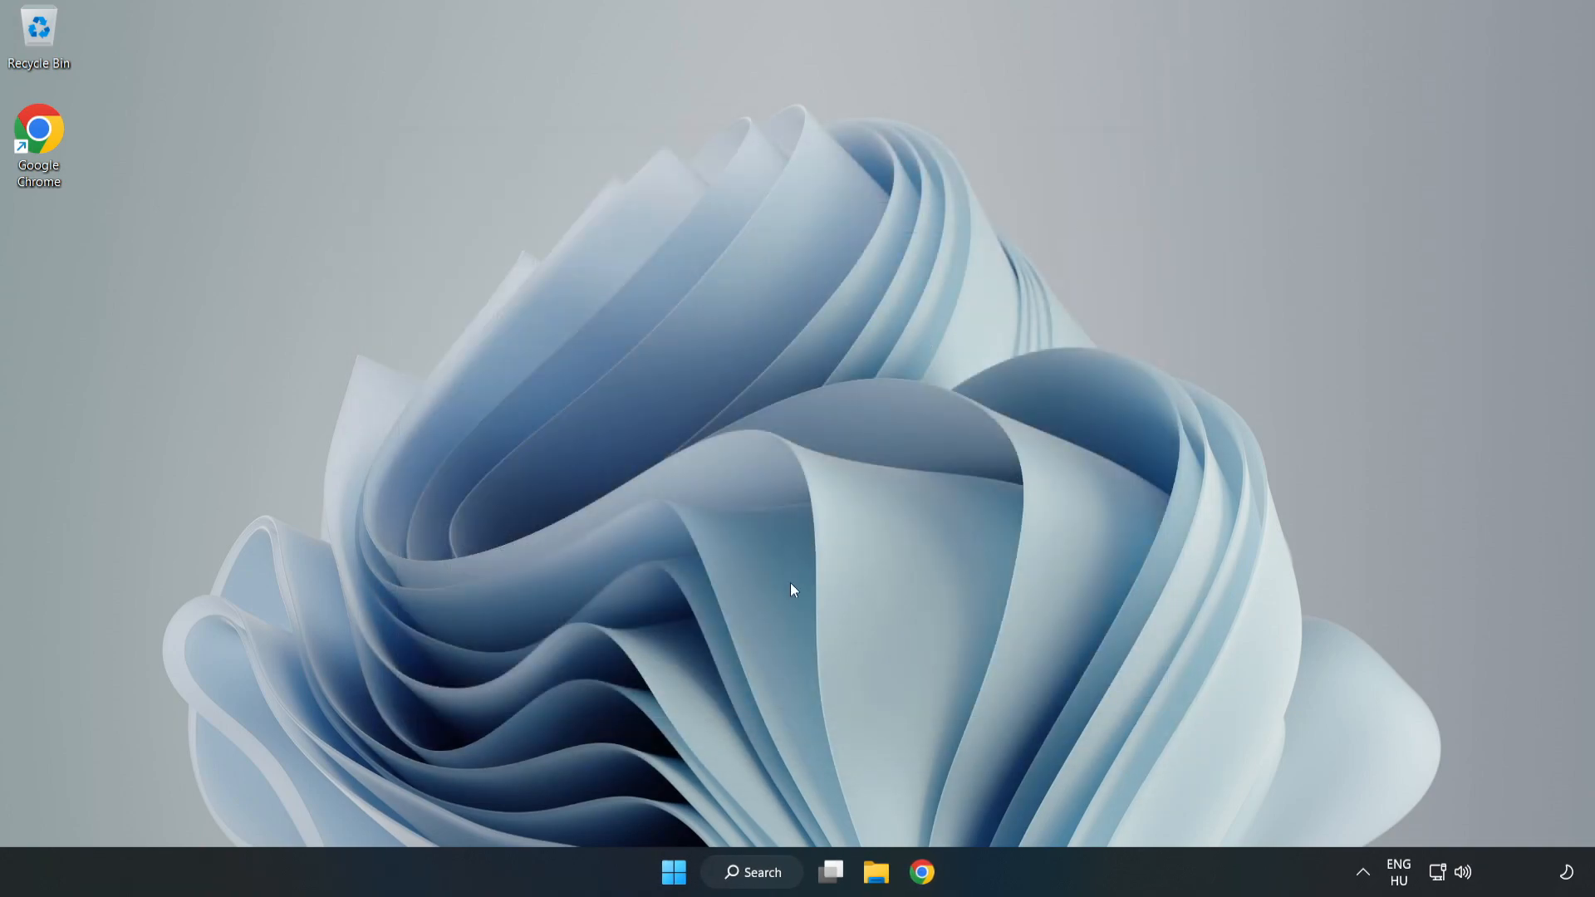
- Open Game Mode settings from Windows search
{"action": "left_click", "coordinate": [751, 872]}
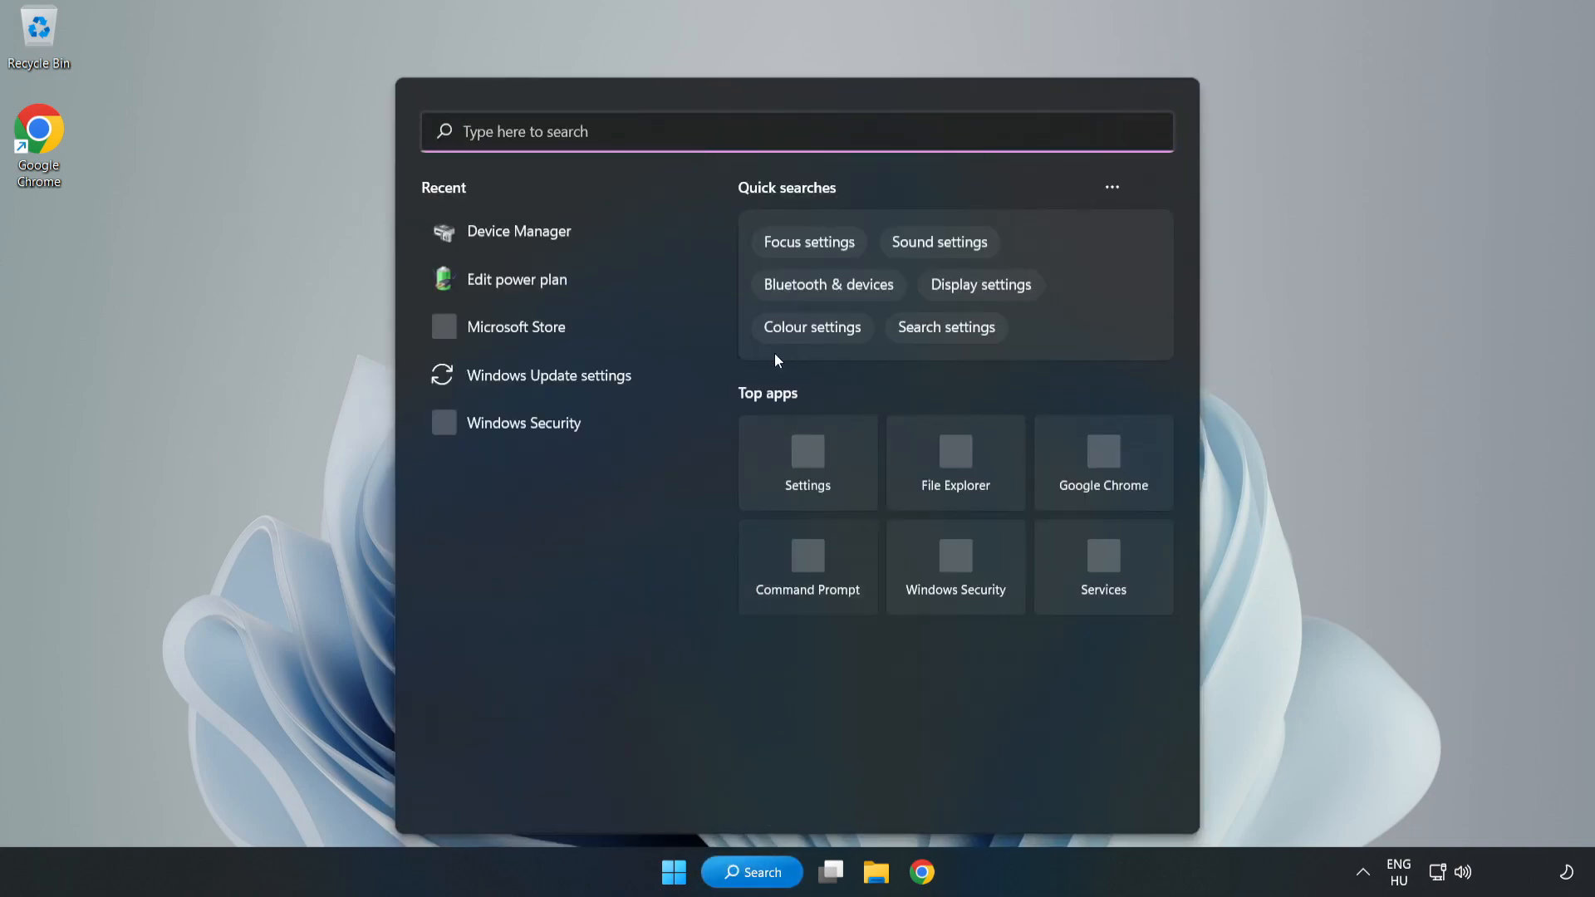
{"action": "type", "text": "g"}
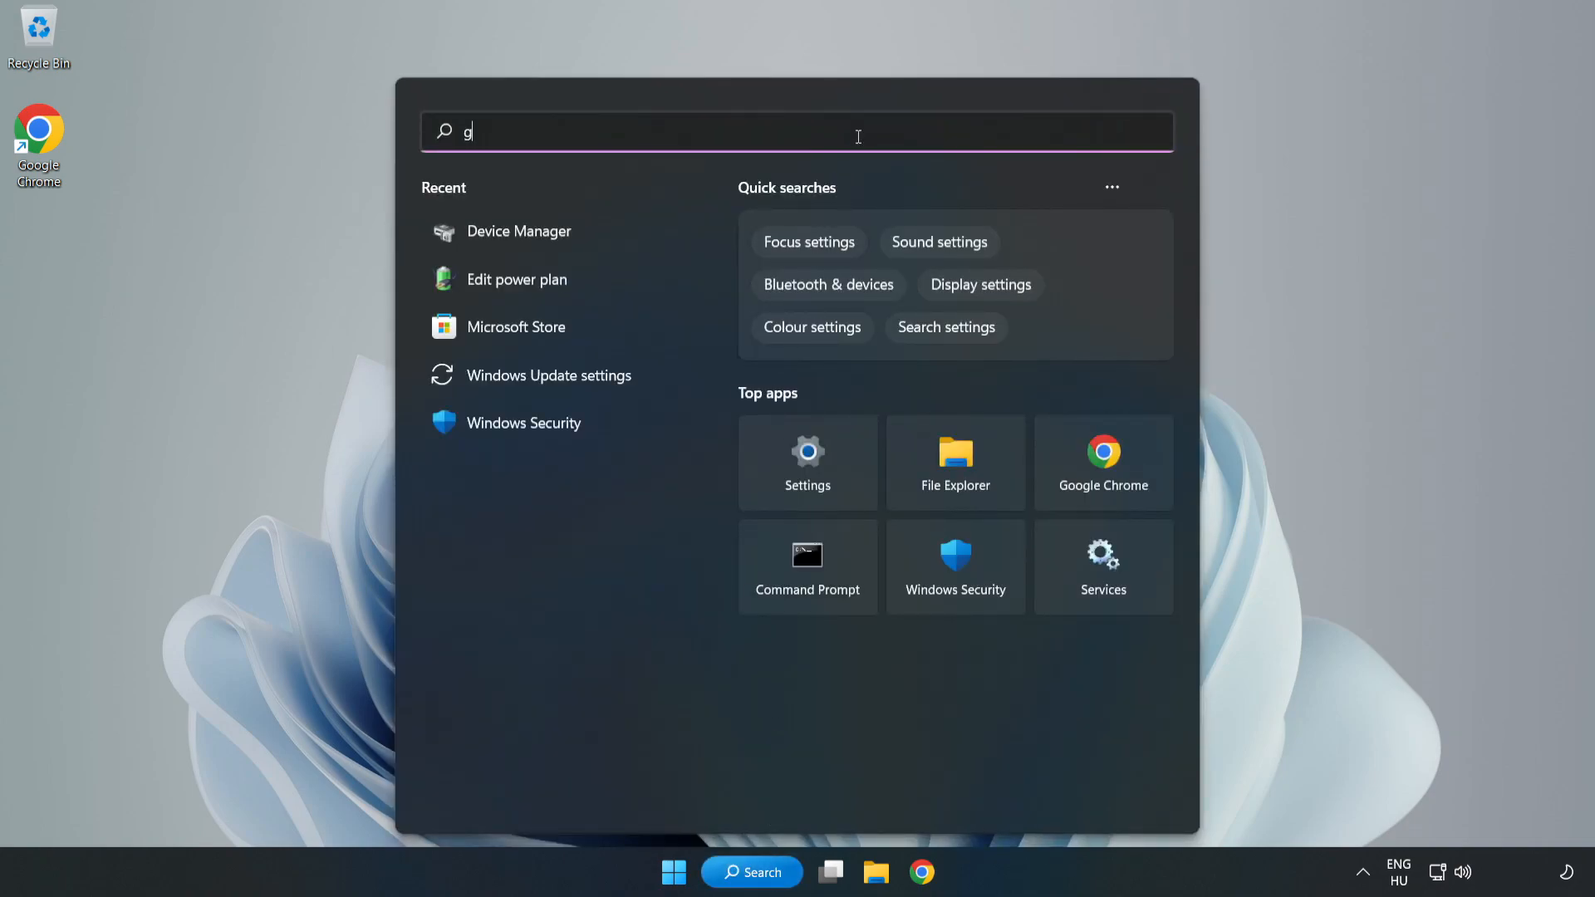
{"action": "type", "text": "ame mode settings"}
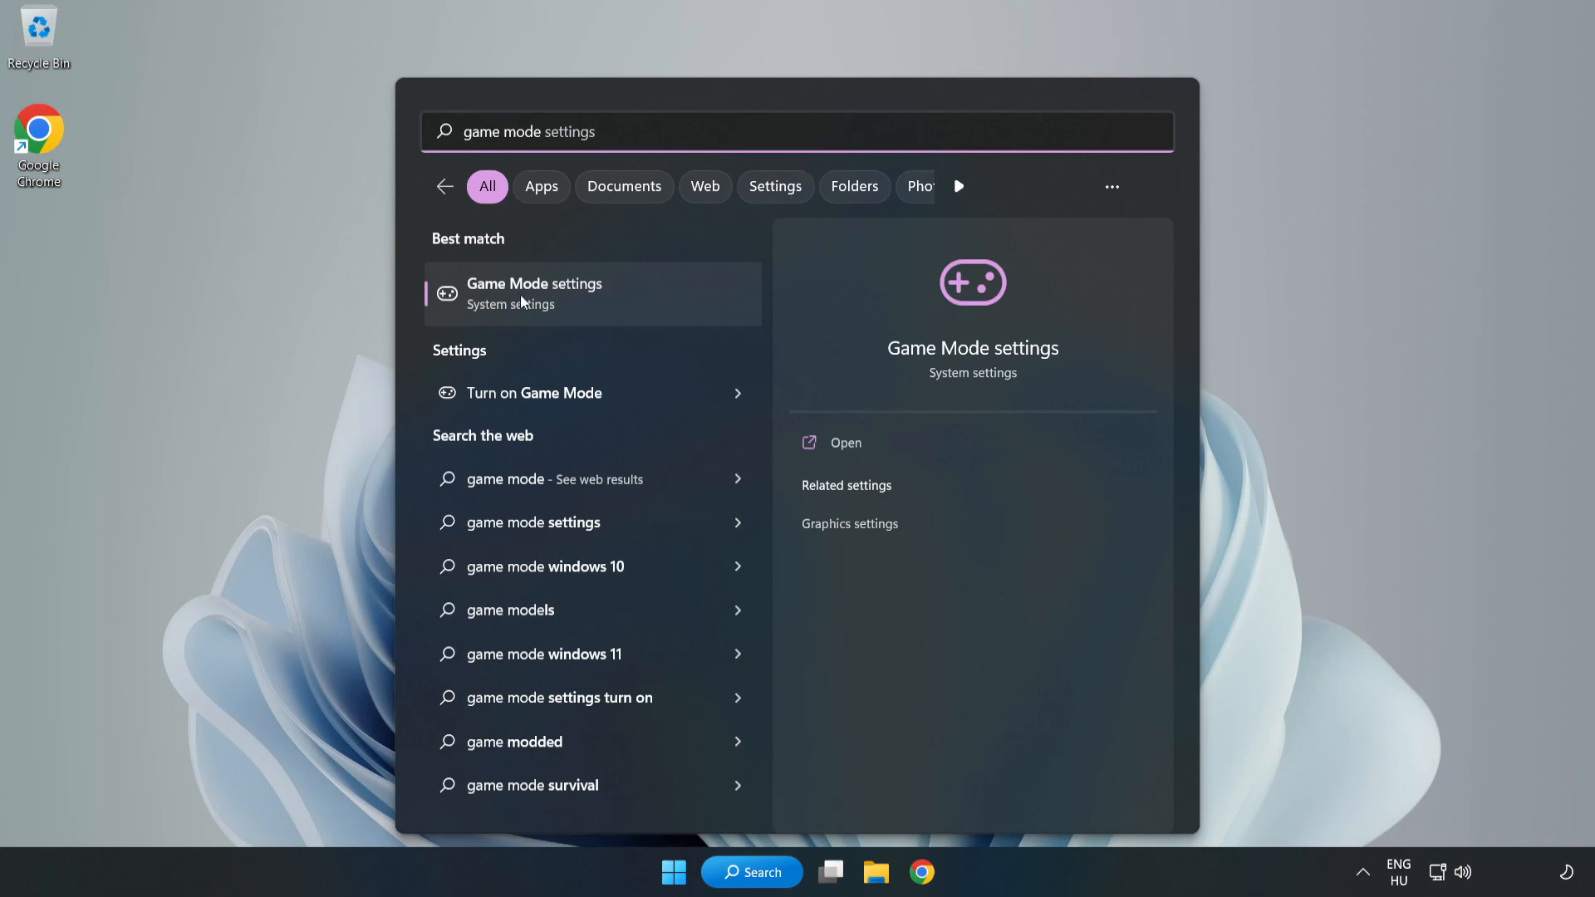
{"action": "left_click", "coordinate": [534, 294]}
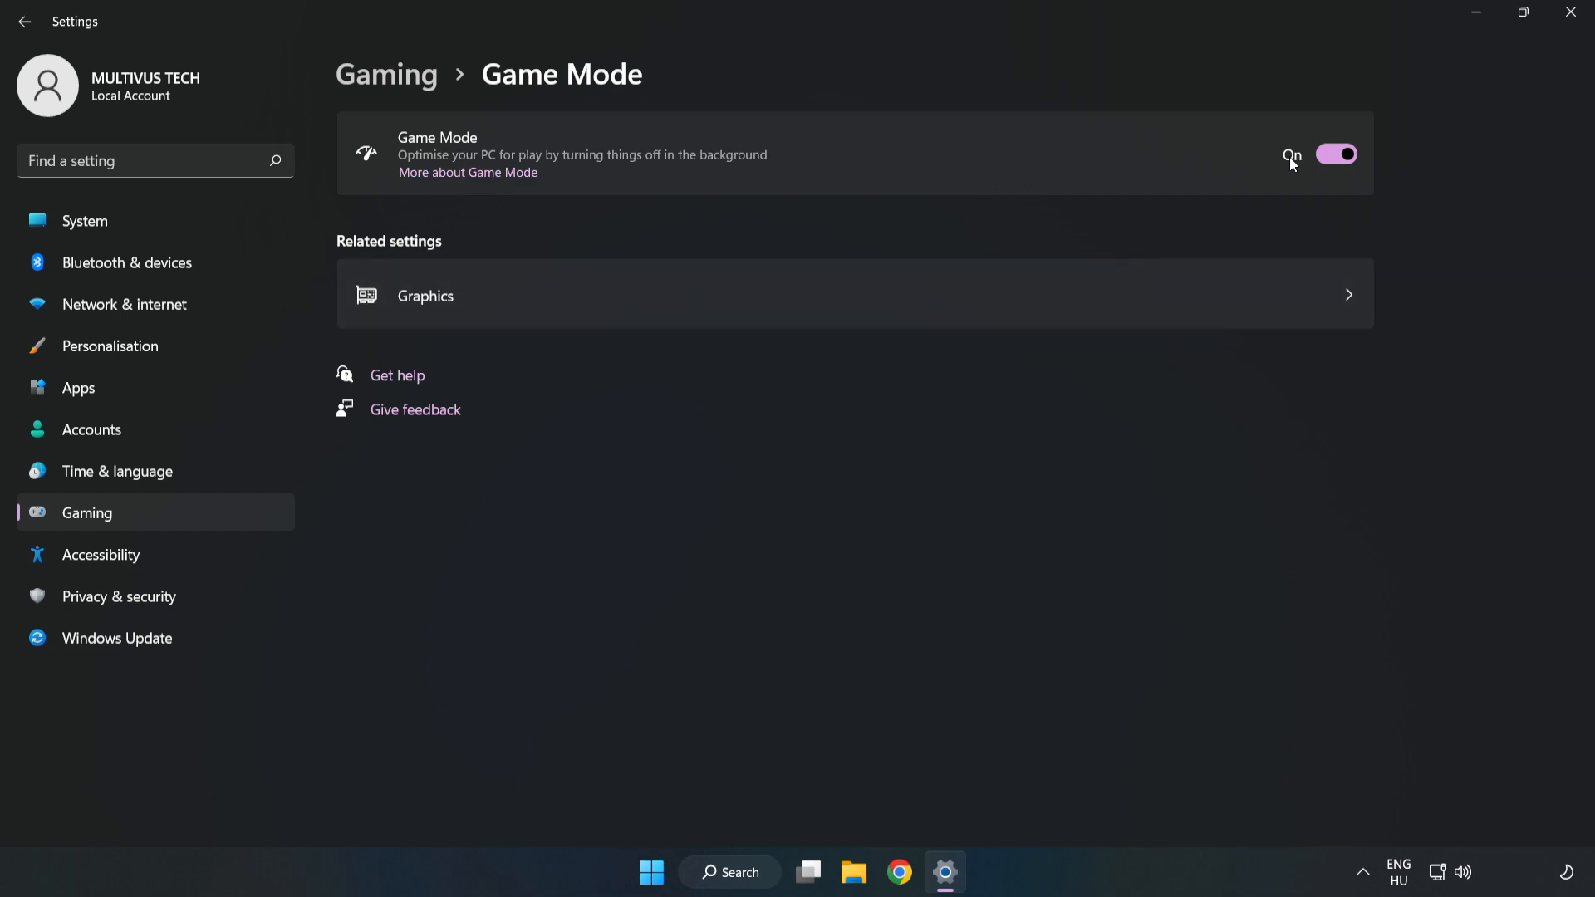
{"action": "mouse_move", "coordinate": [1302, 201]}
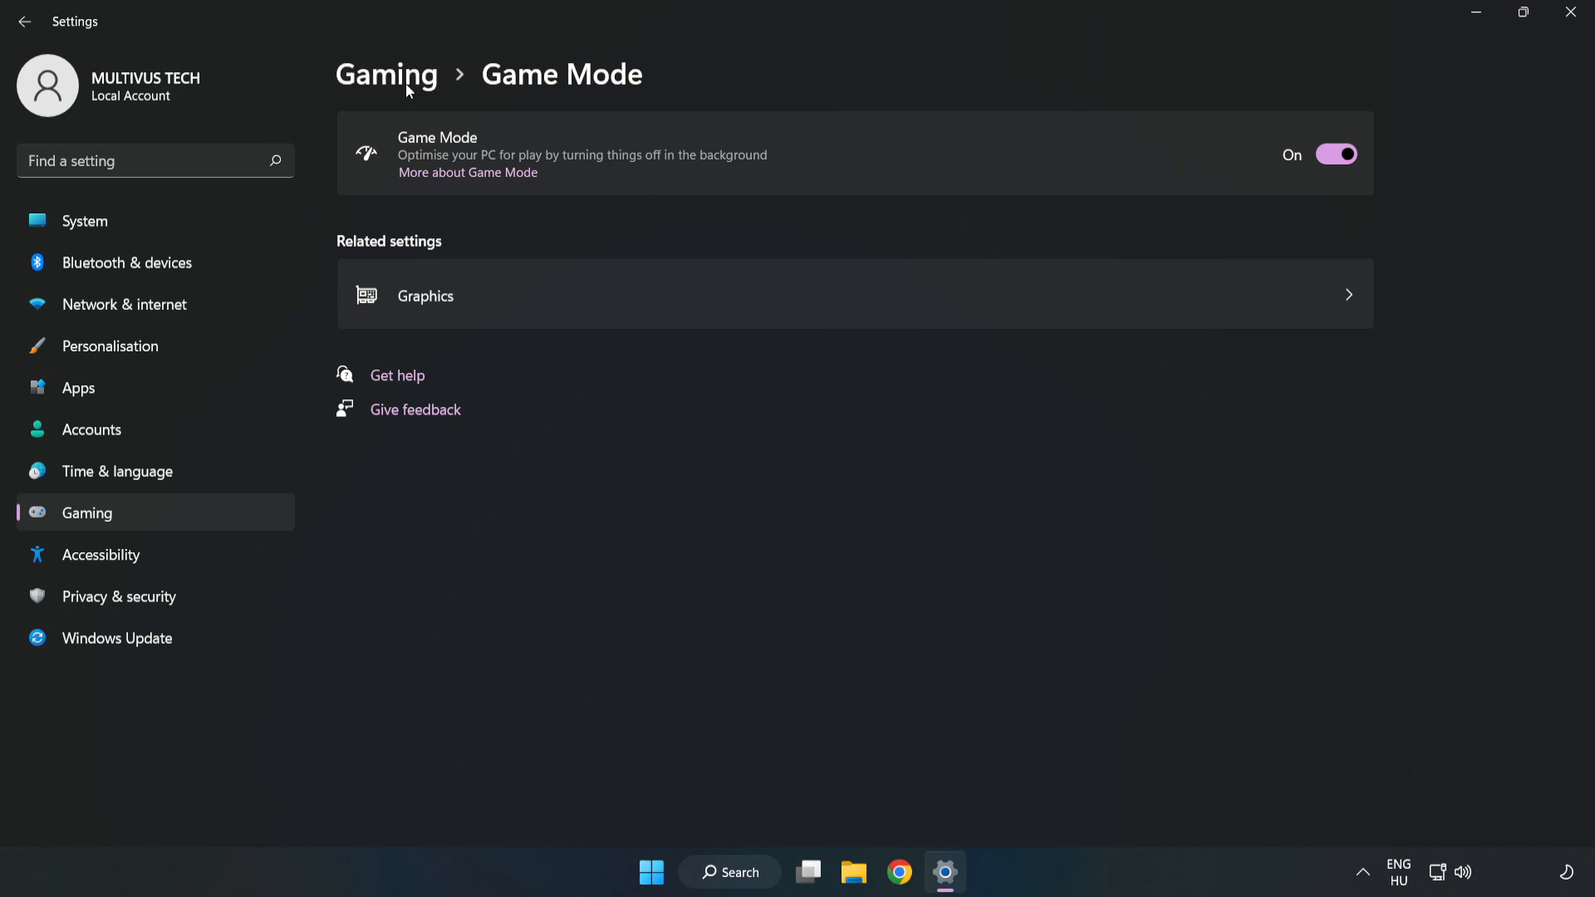
- On the Gaming overview, keep the Xbox Game Bar controller toggle Off and close Settings
{"action": "left_click", "coordinate": [387, 73]}
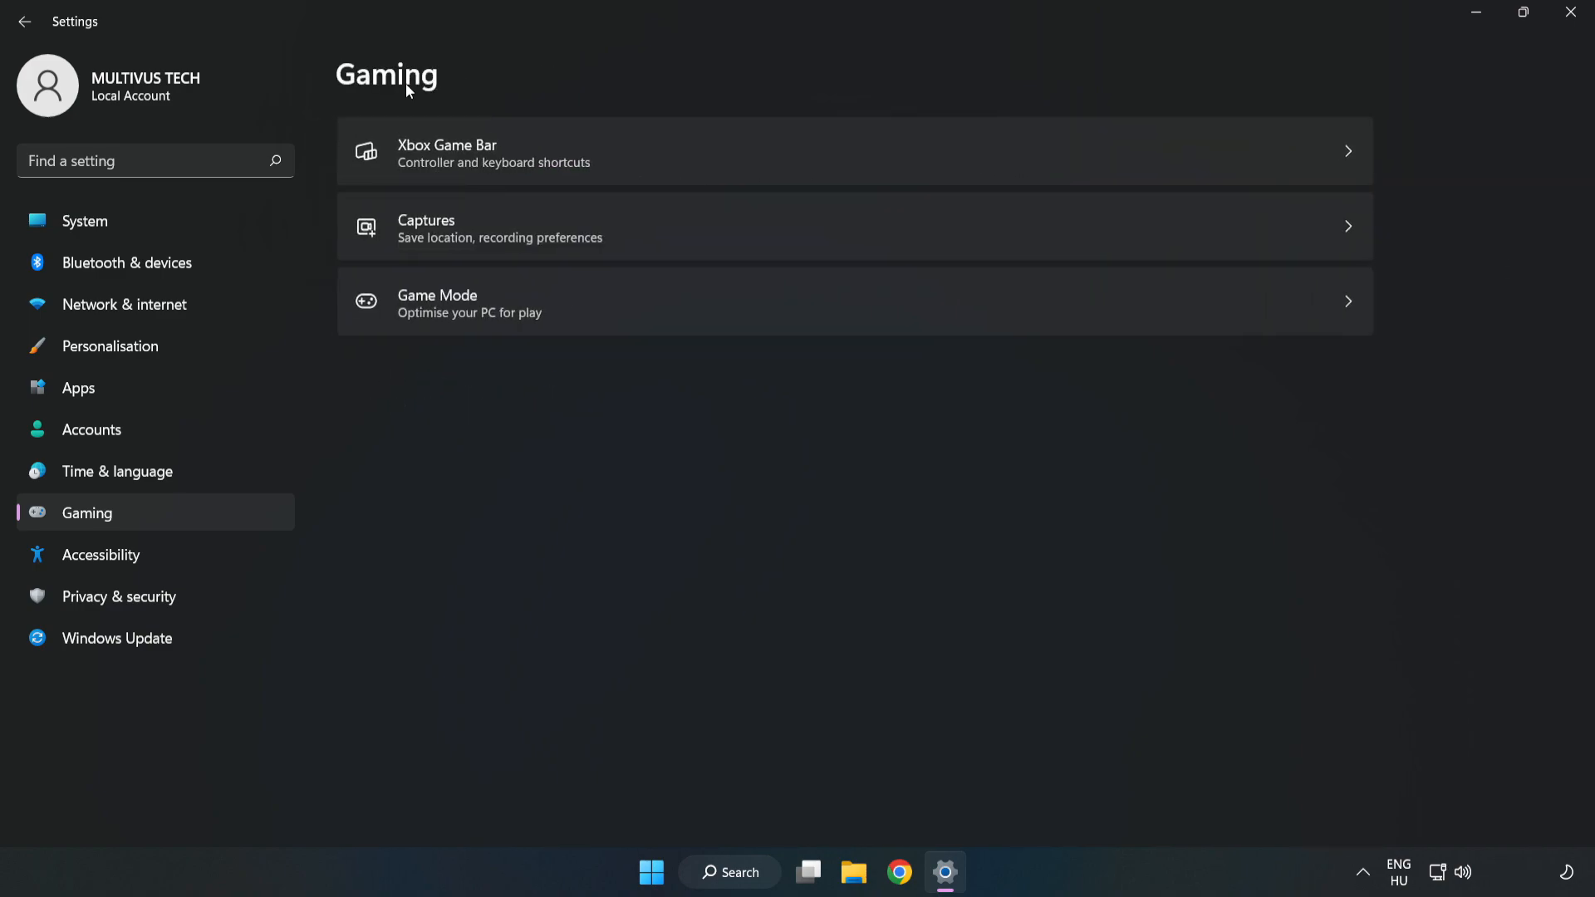
{"action": "mouse_move", "coordinate": [614, 161]}
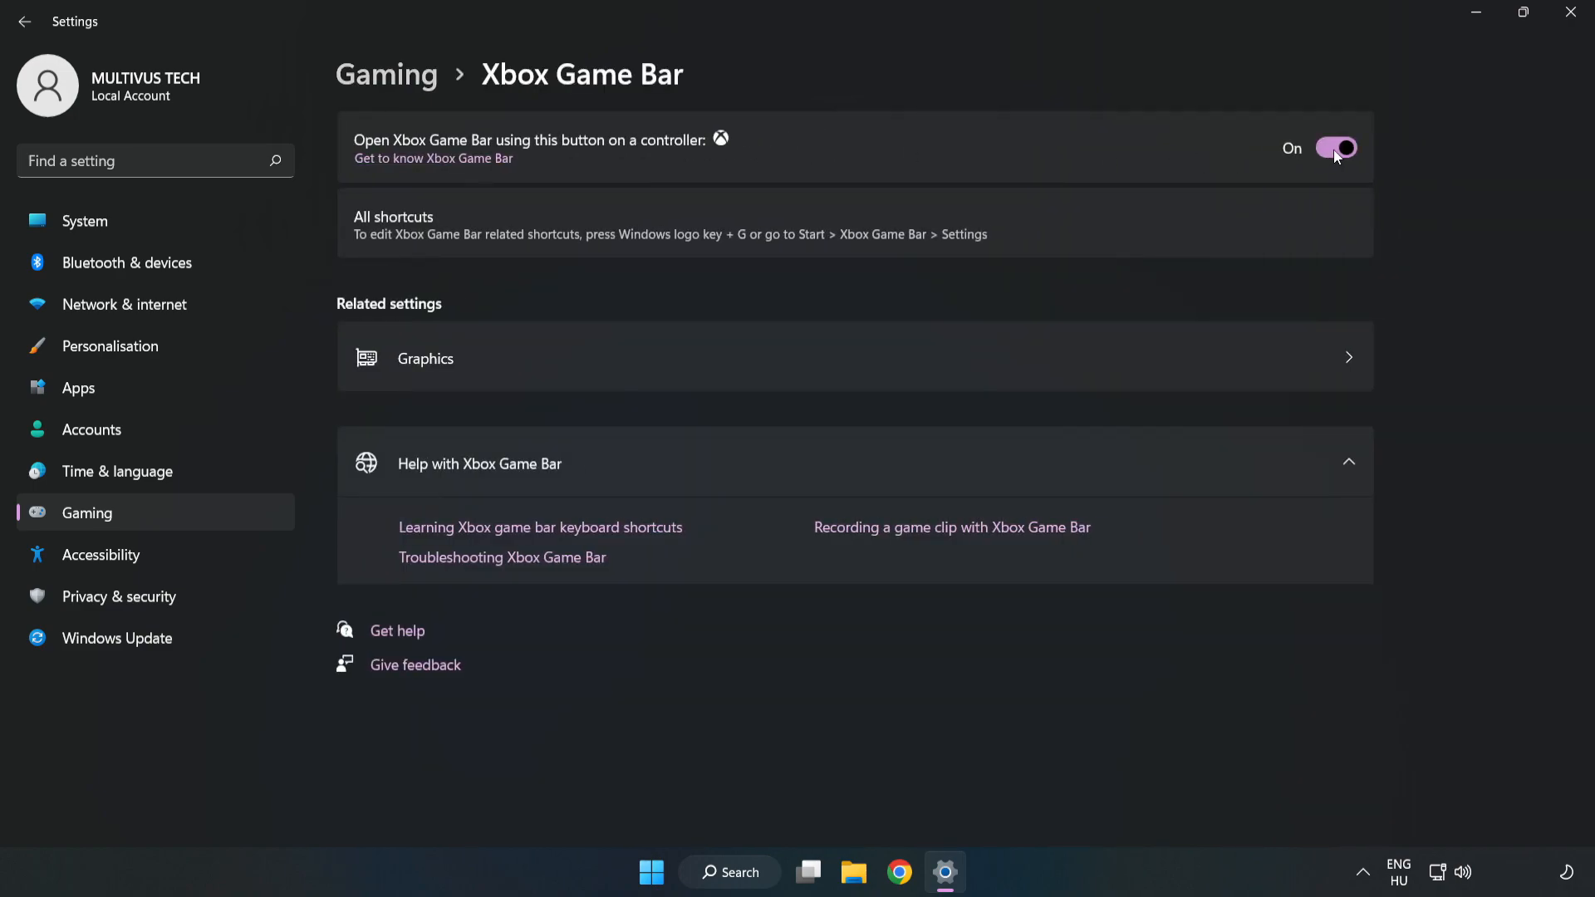
{"action": "left_click", "coordinate": [1336, 148]}
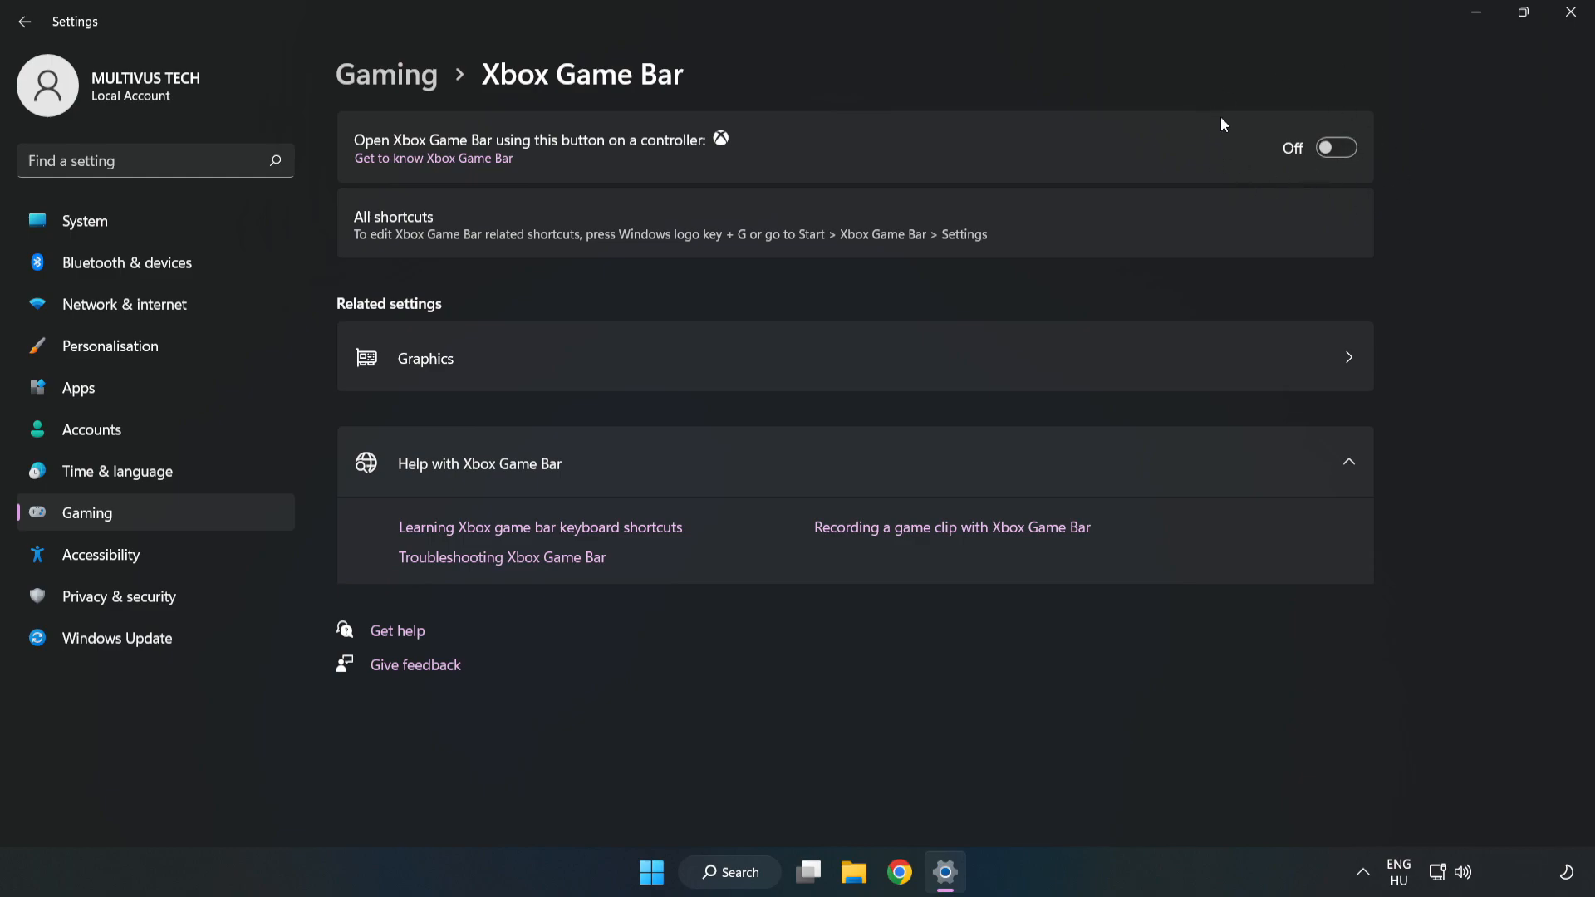
{"action": "mouse_move", "coordinate": [1232, 154]}
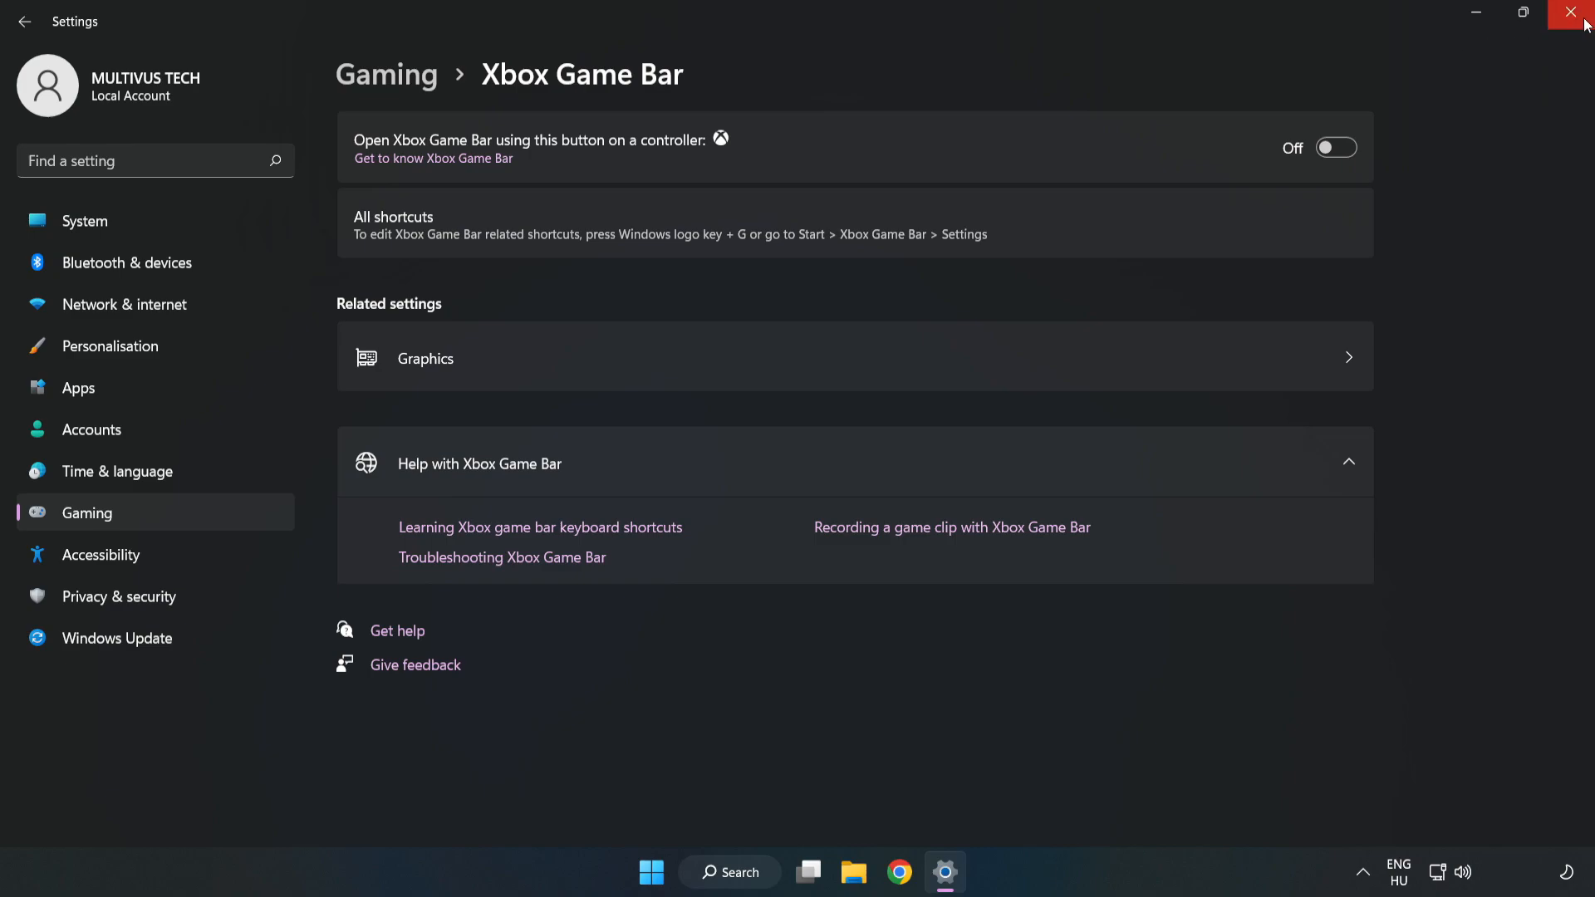
{"action": "mouse_move", "coordinate": [1569, 14]}
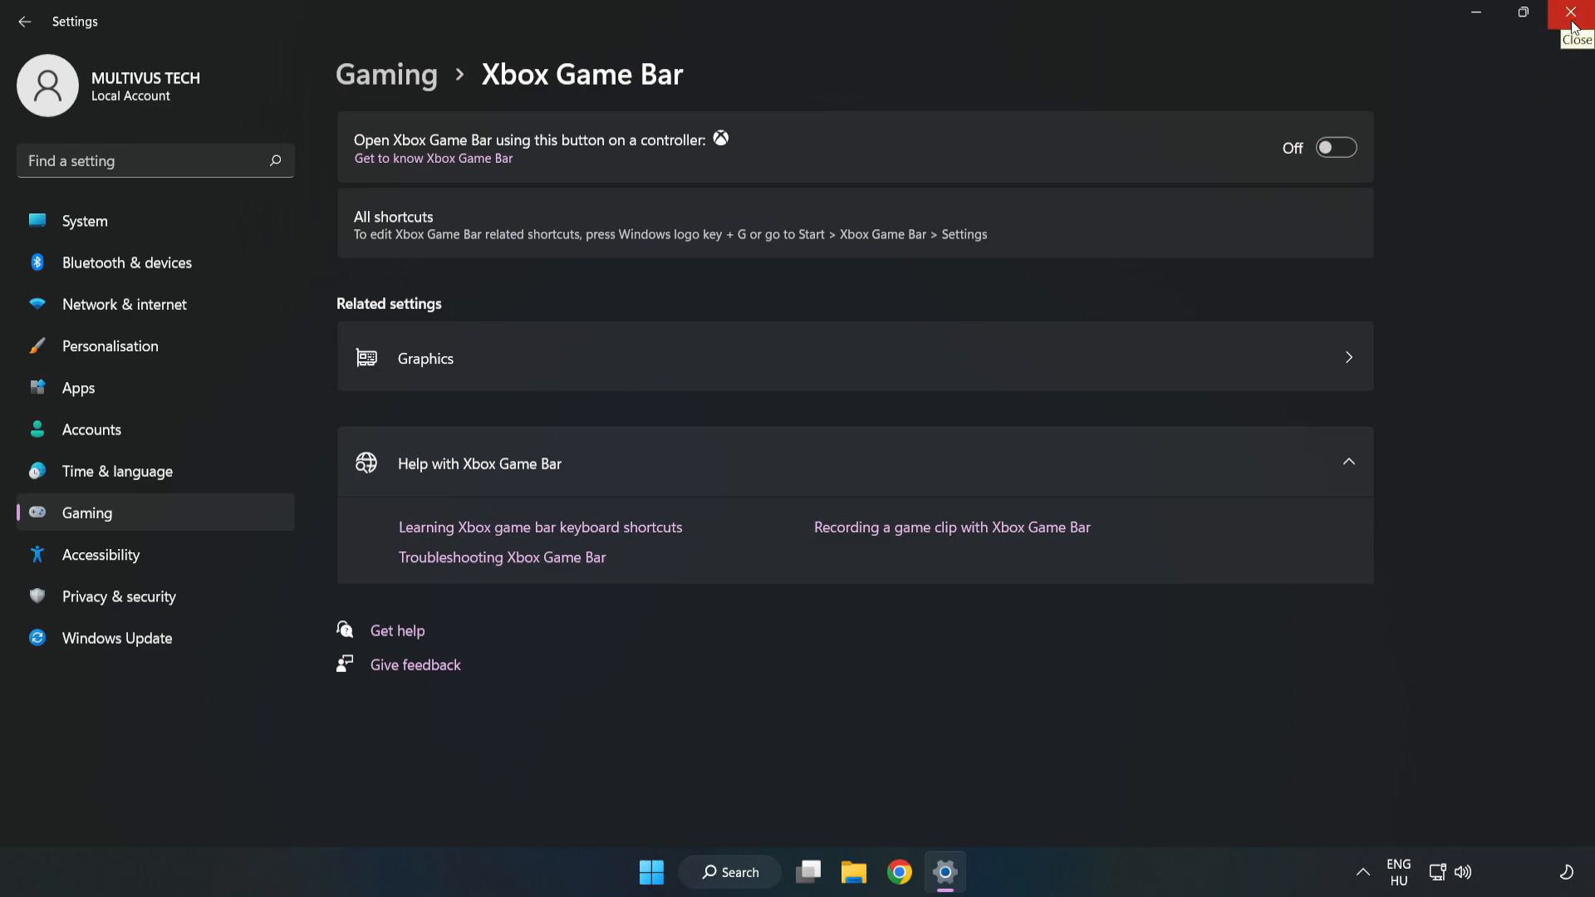
{"action": "left_click", "coordinate": [1570, 12]}
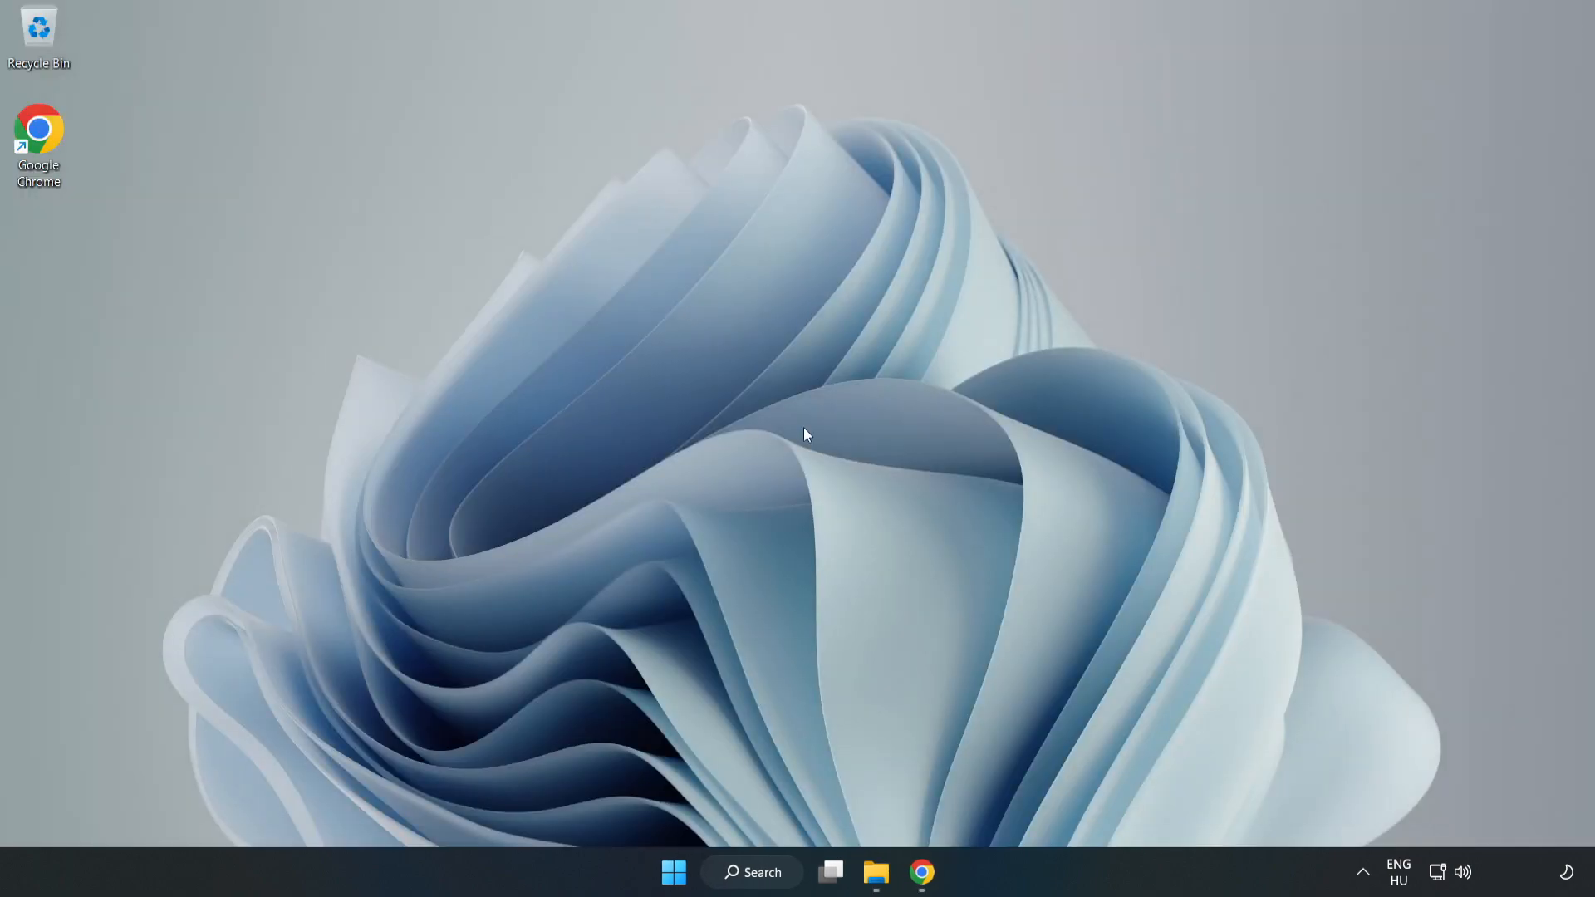
{"action": "mouse_move", "coordinate": [673, 872]}
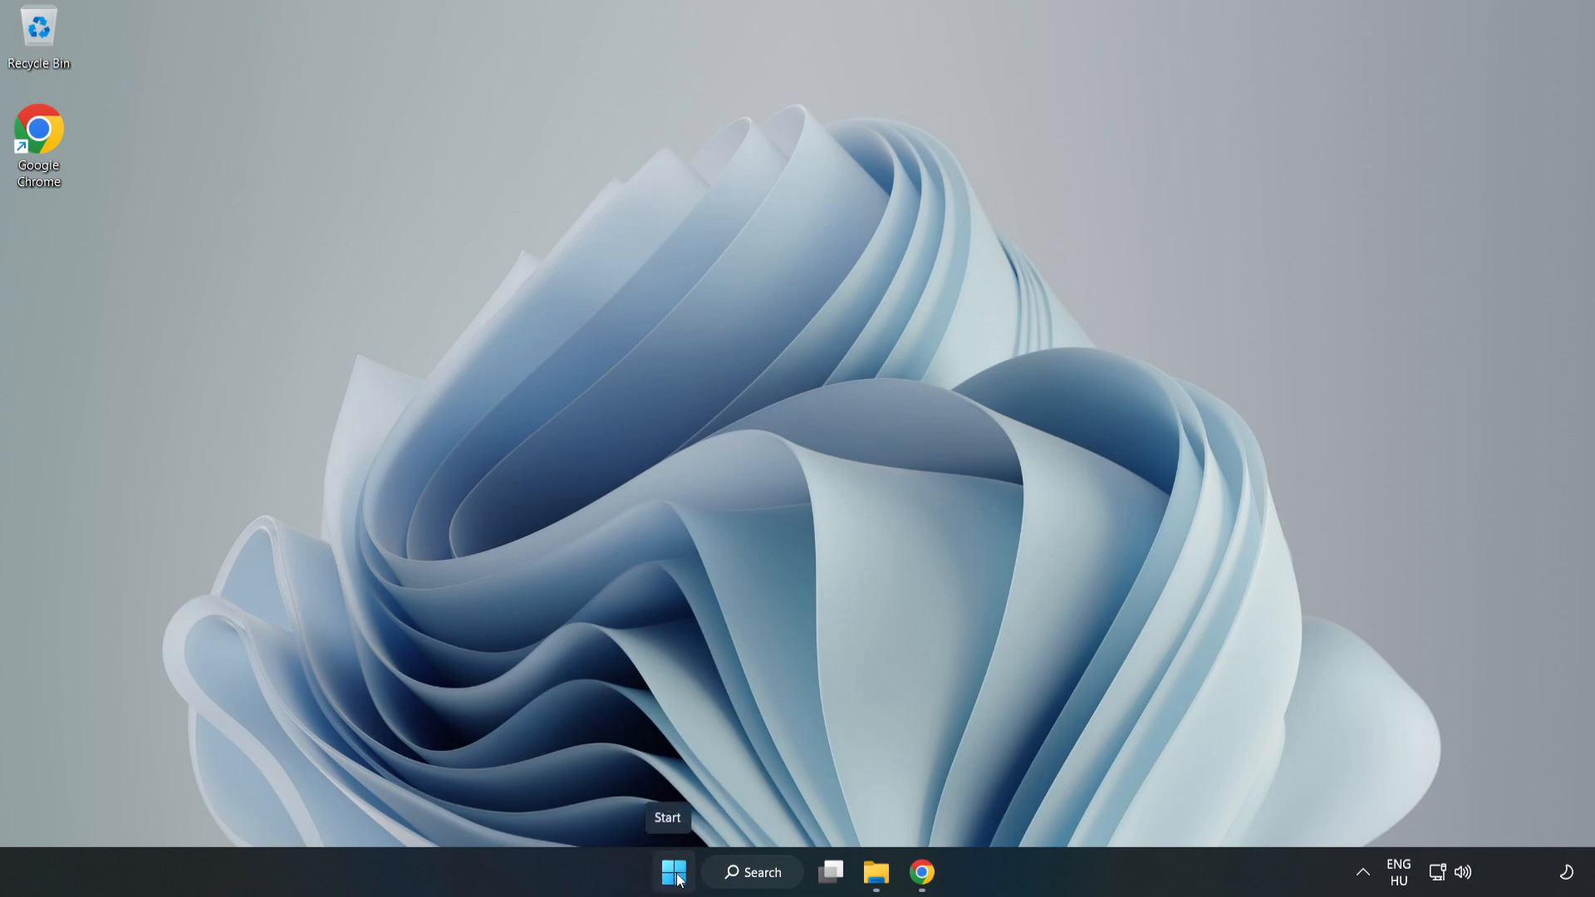
- Launch Task Manager from the Start right-click menu and show the detailed Processes list sorted by disk usage
{"action": "right_click", "coordinate": [673, 872]}
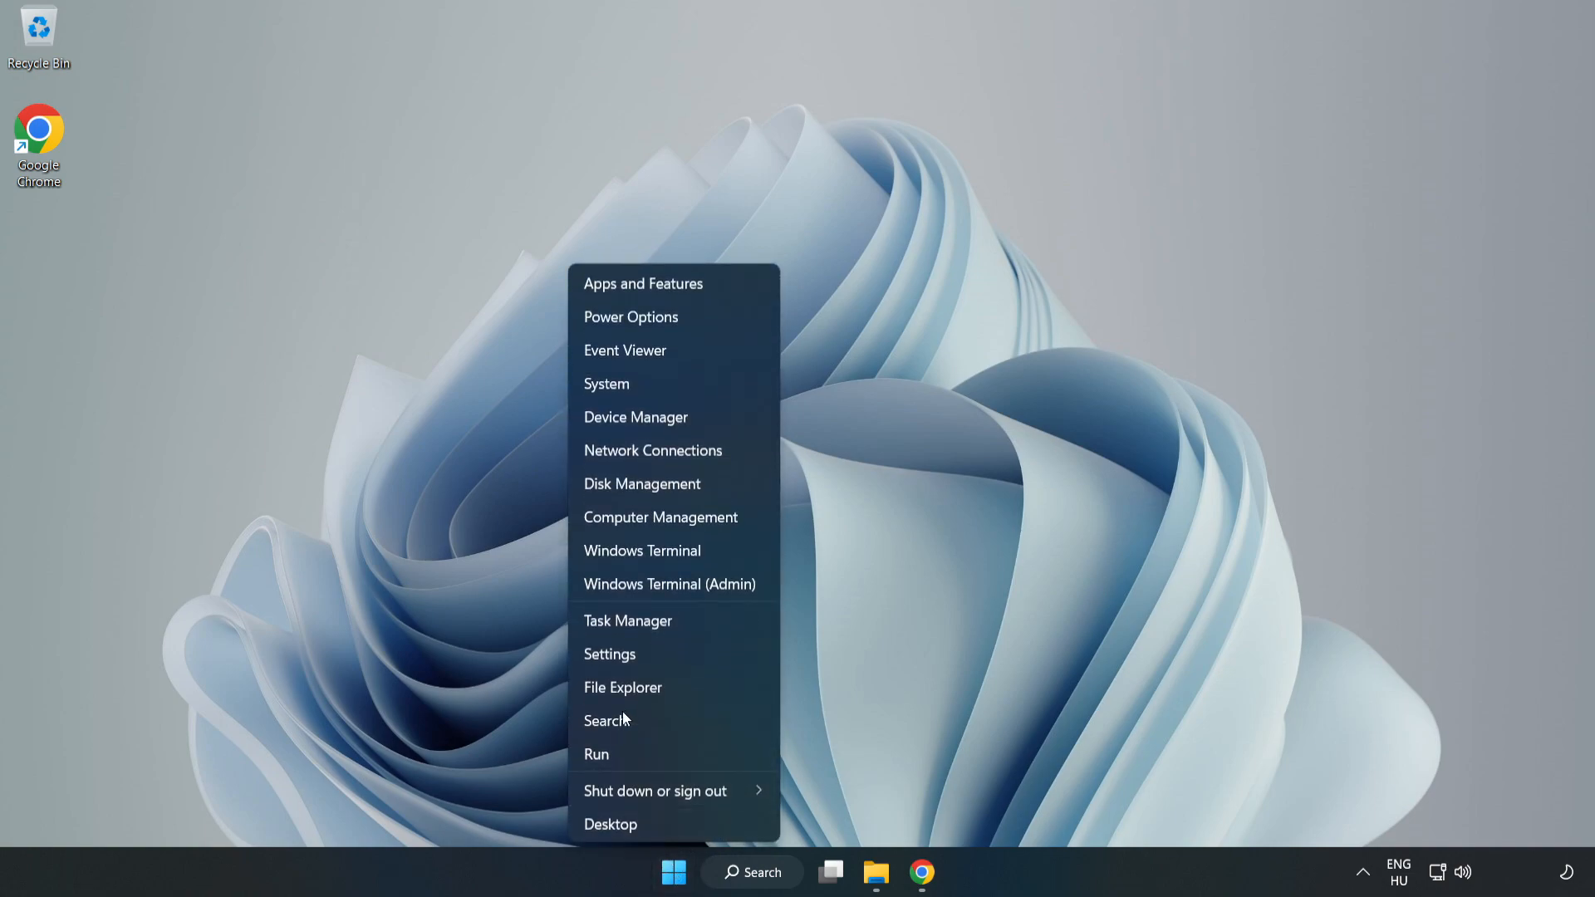
{"action": "mouse_move", "coordinate": [628, 619]}
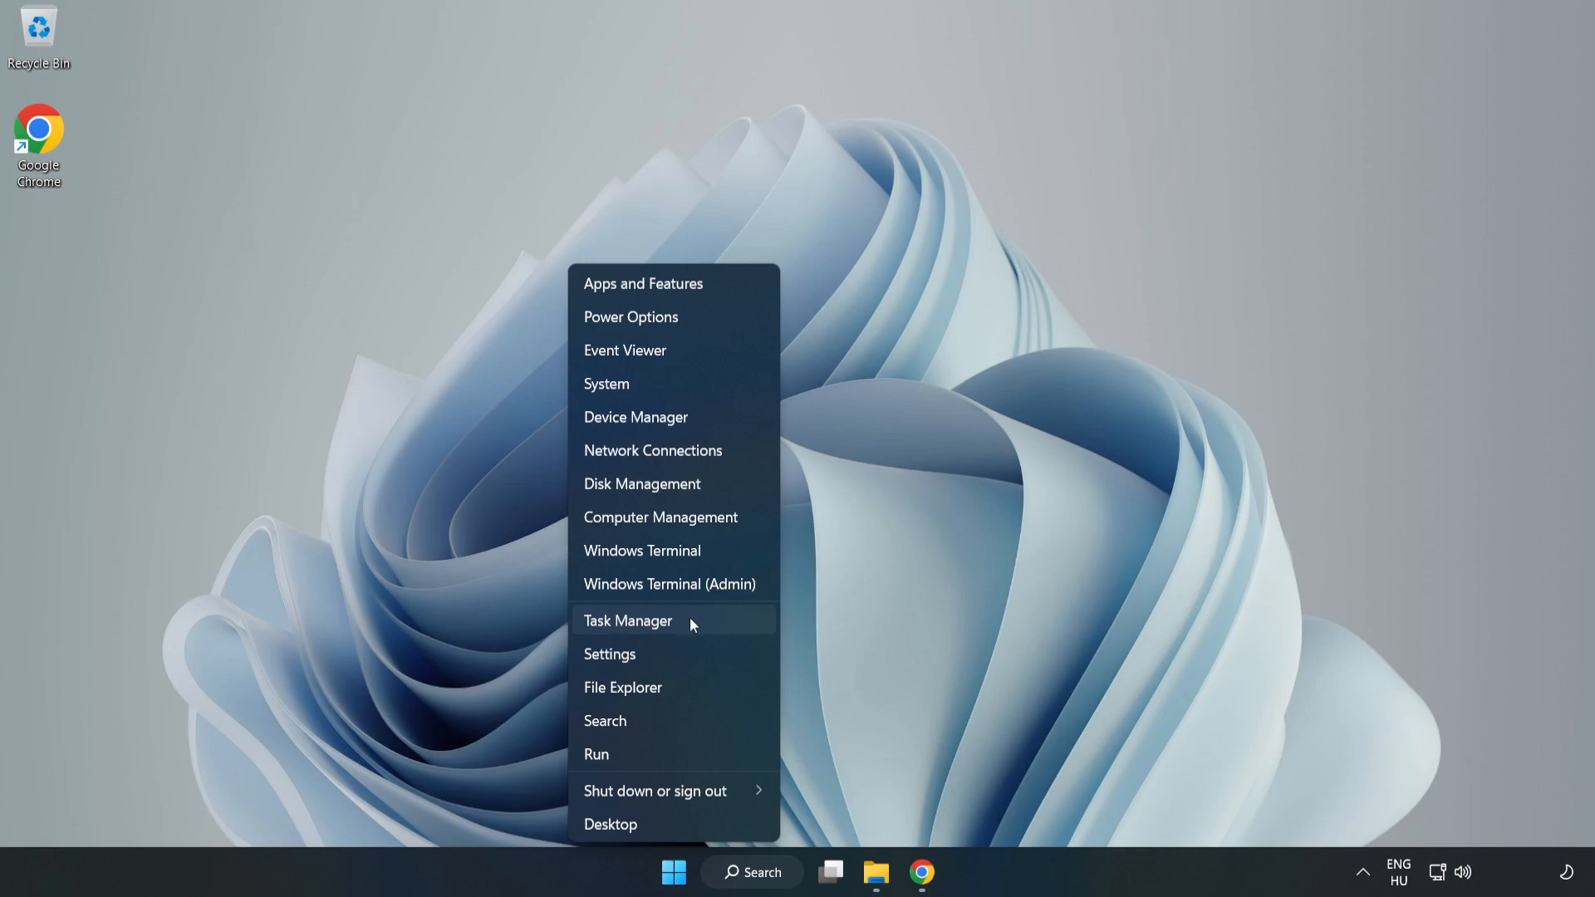
{"action": "left_click", "coordinate": [699, 627]}
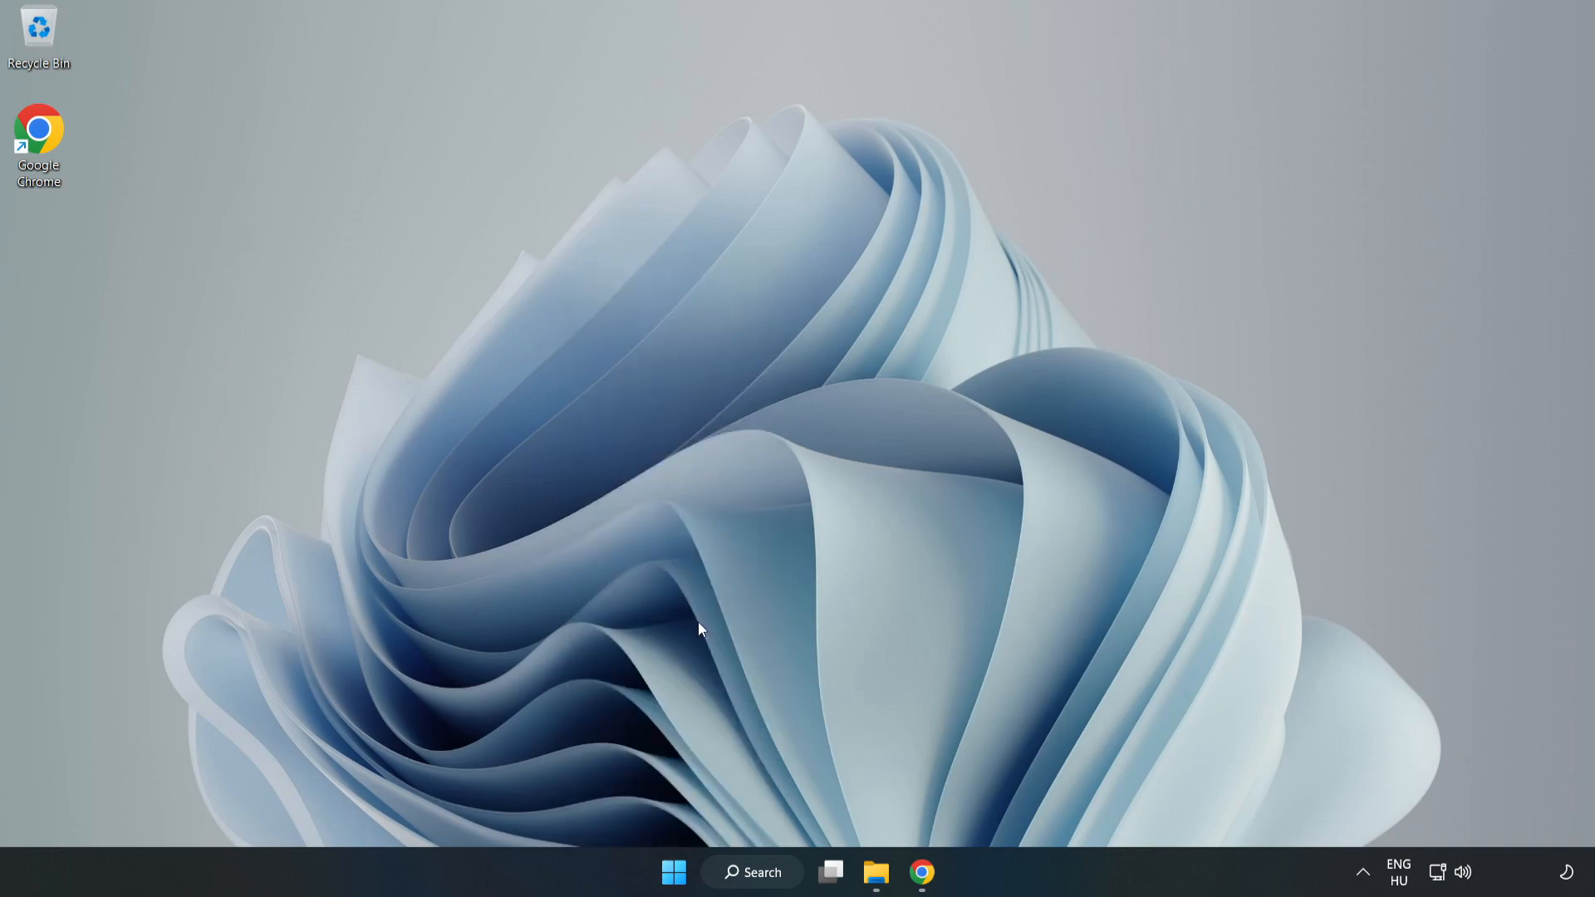
{"action": "left_click", "coordinate": [943, 872]}
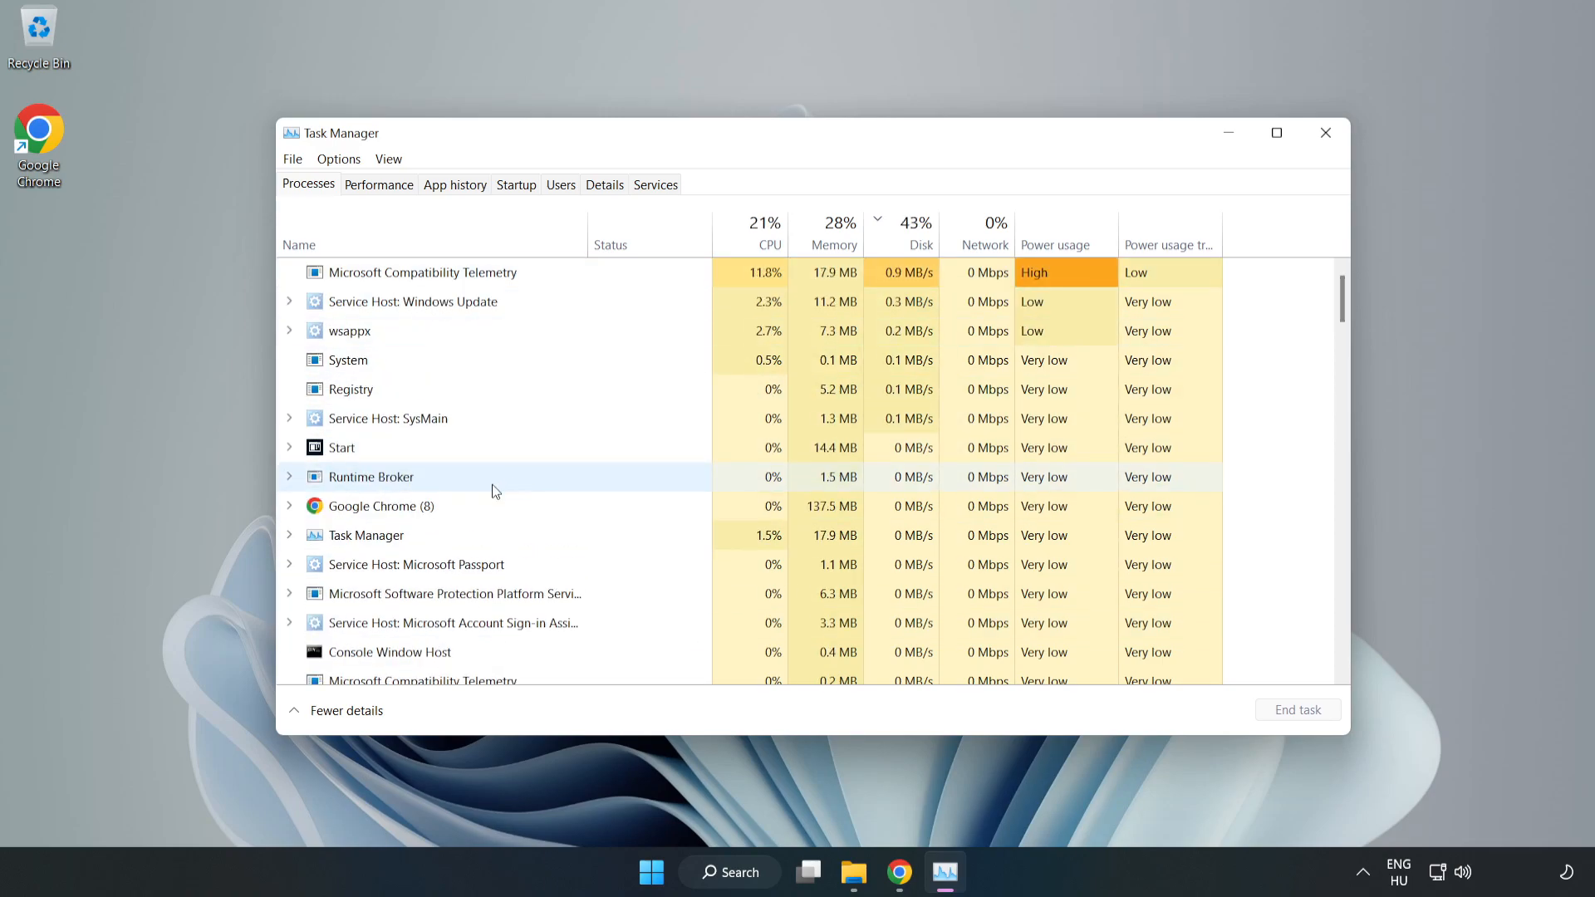
{"action": "left_click", "coordinate": [382, 565]}
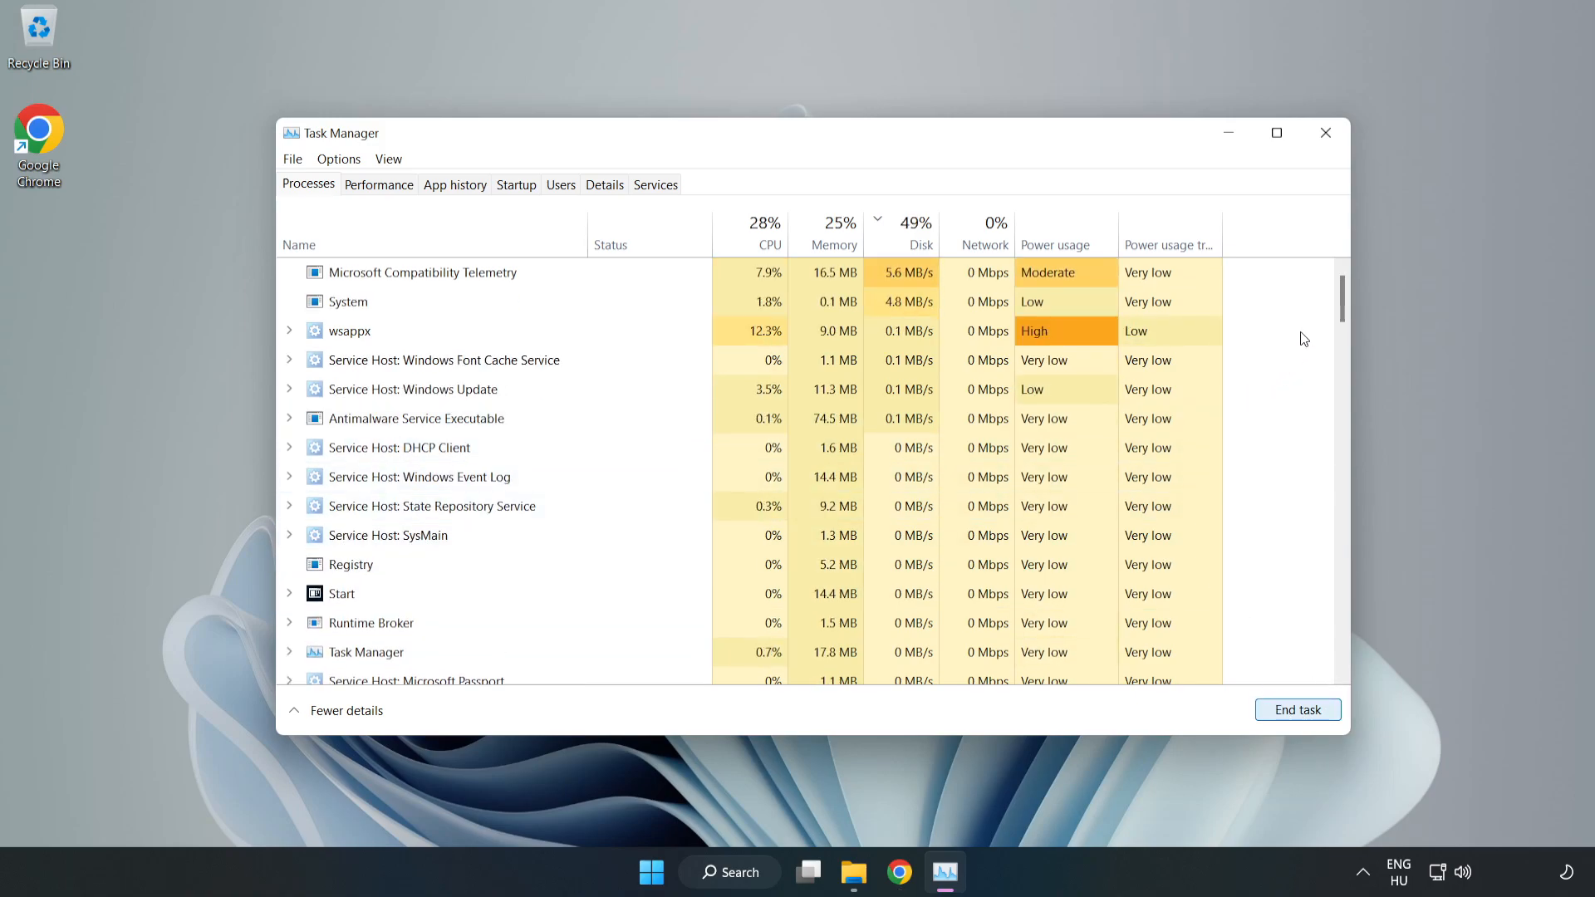
{"action": "scroll", "scroll_direction": "down", "scroll_amount": 3}
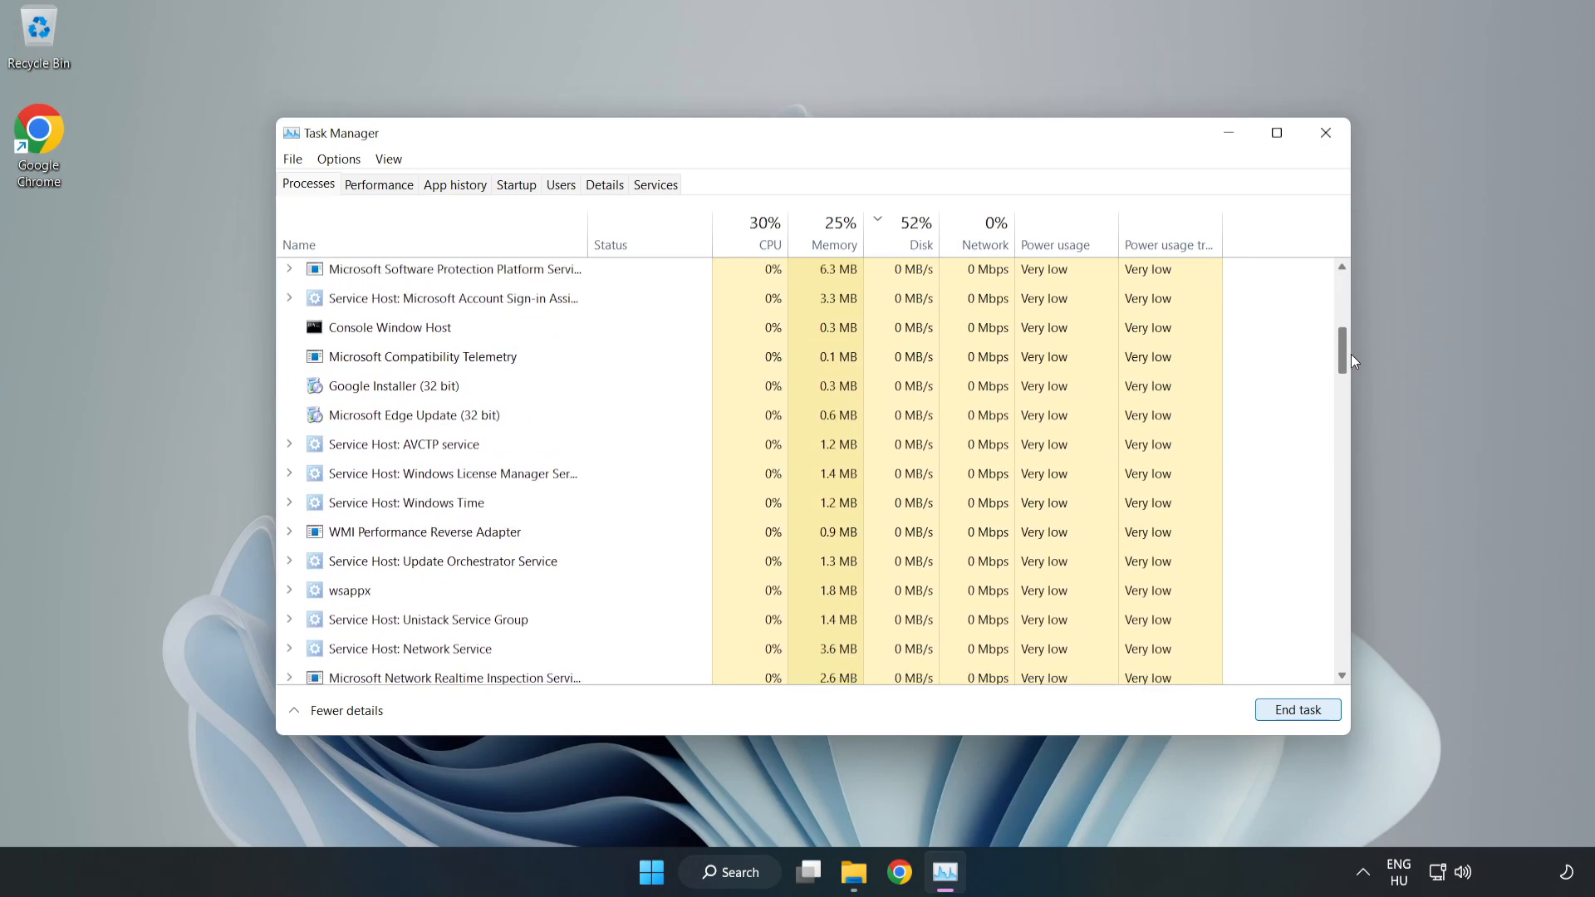
{"action": "scroll", "scroll_direction": "down", "scroll_amount": 3}
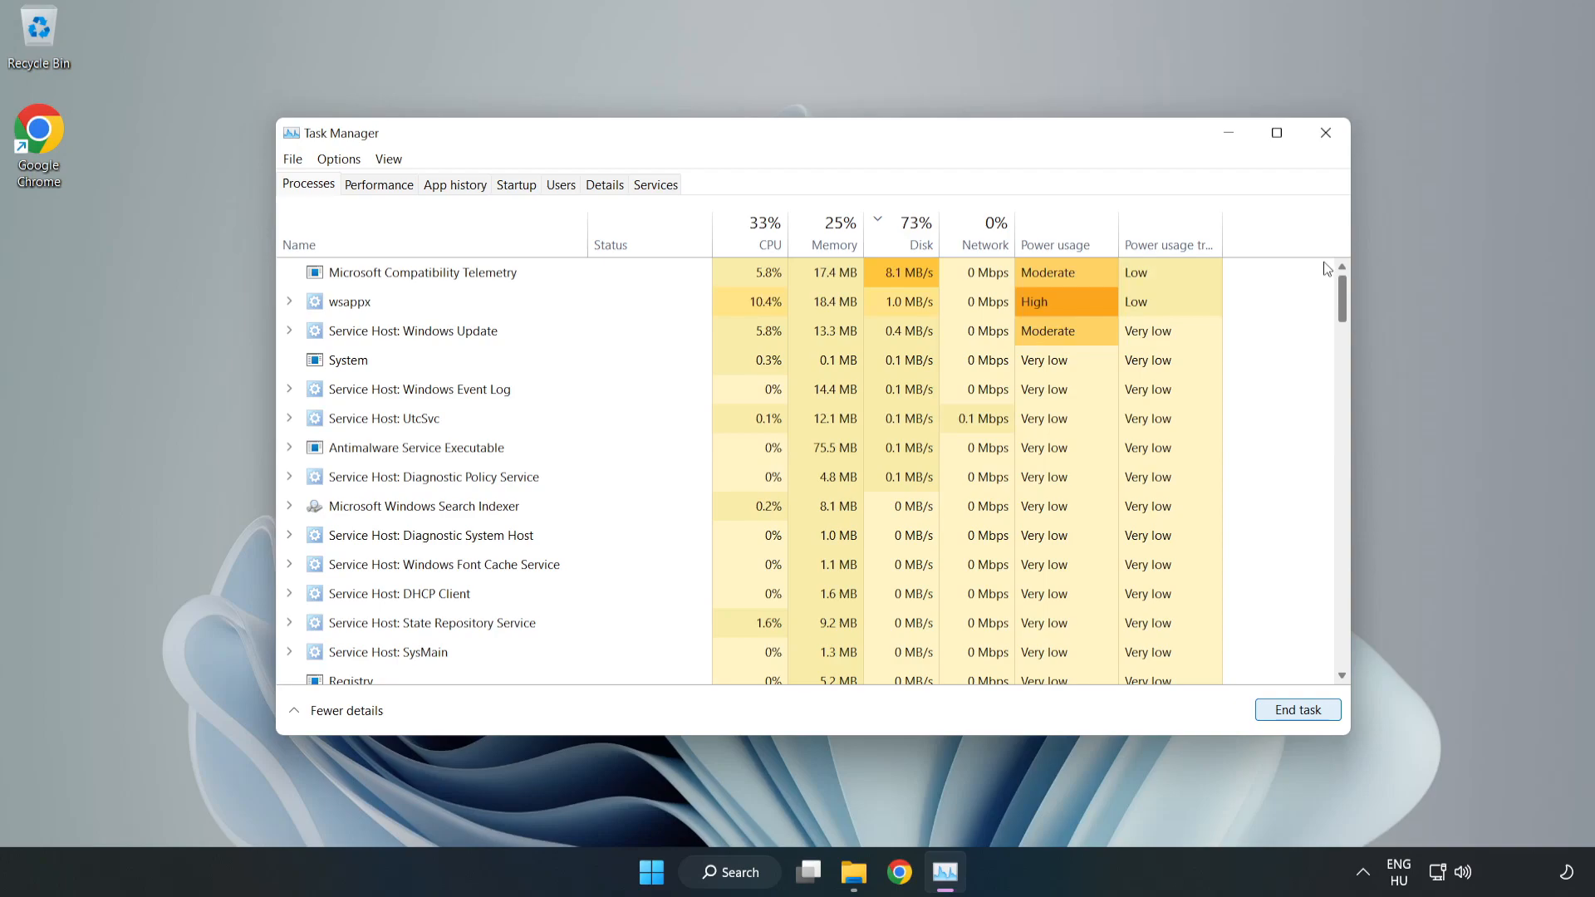
{"action": "left_click", "coordinate": [910, 233]}
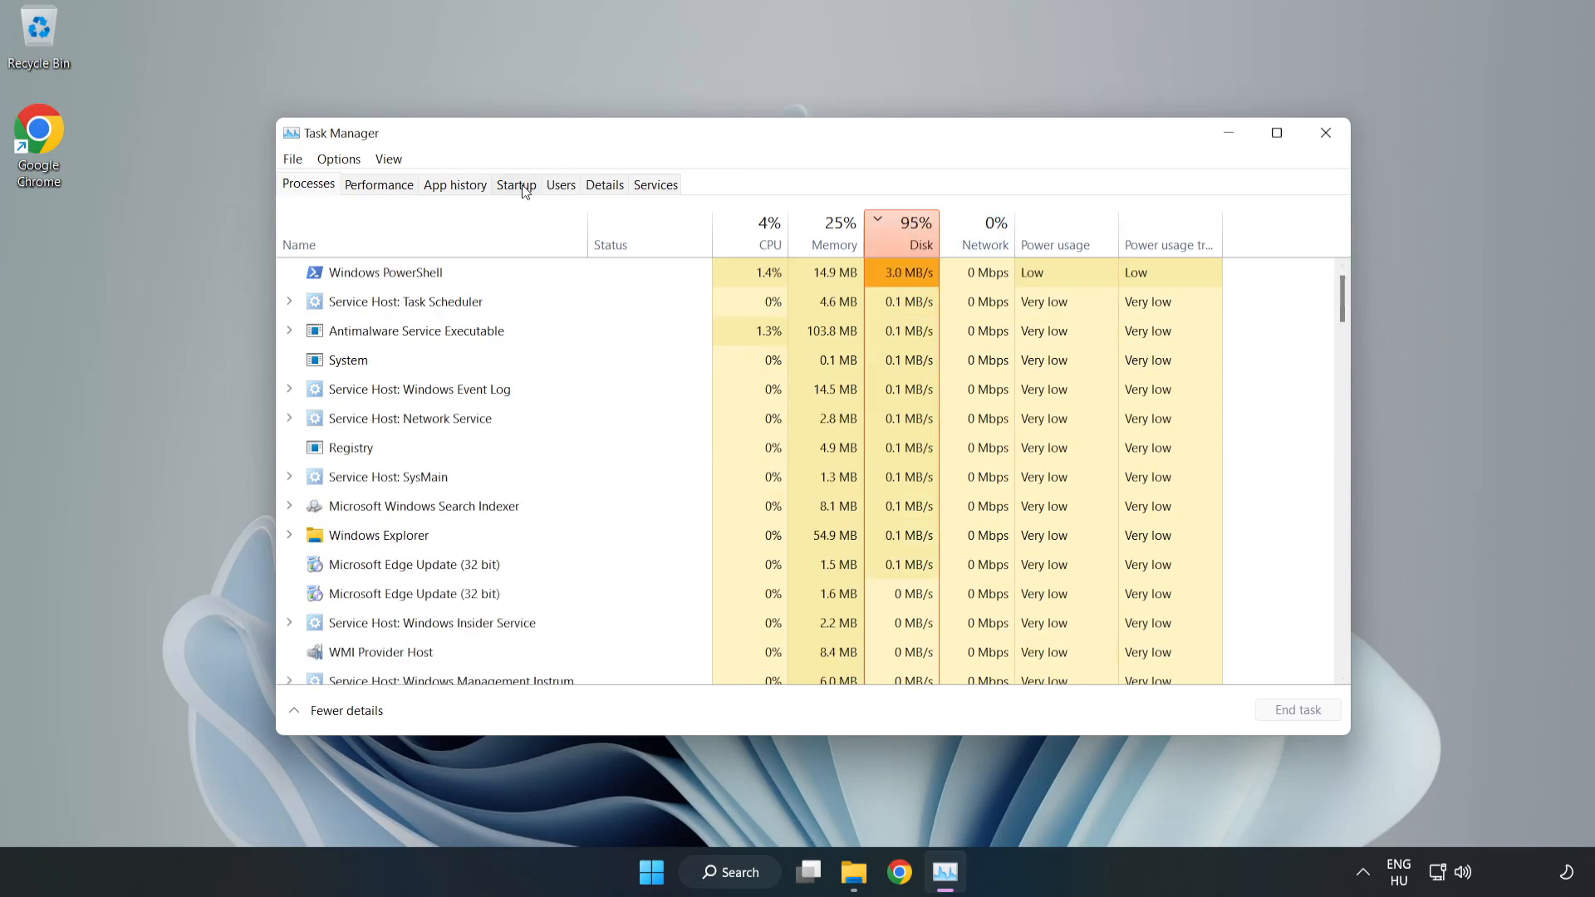
- On the Startup tab, disable Cortana, Terminal and Xbox App Services from launching at startup
{"action": "left_click", "coordinate": [515, 184]}
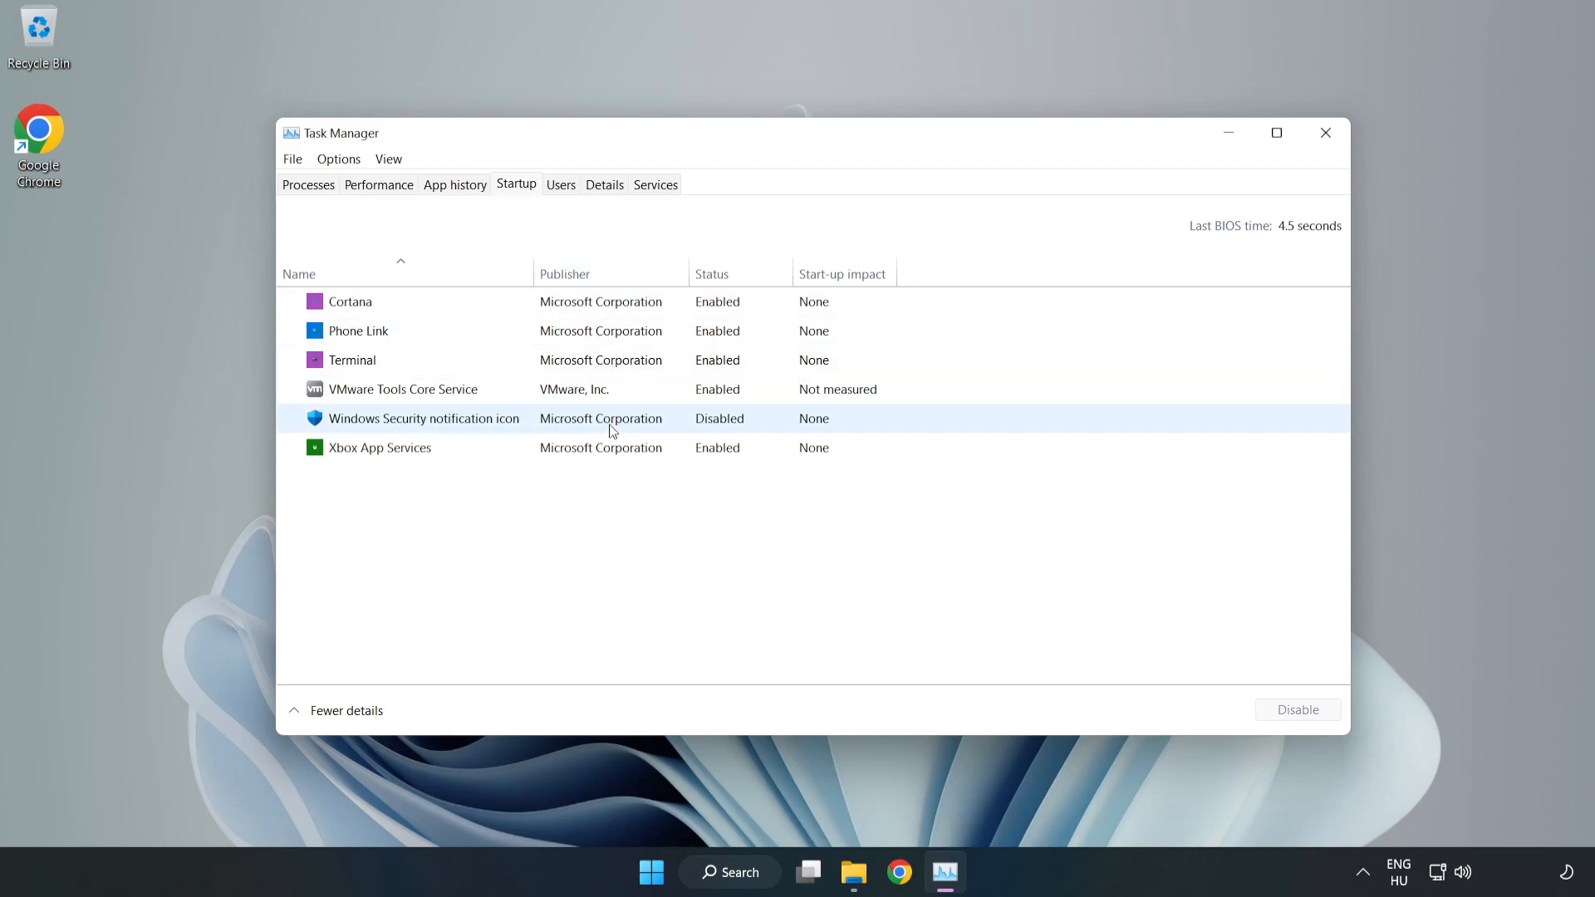
{"action": "left_click", "coordinate": [350, 300]}
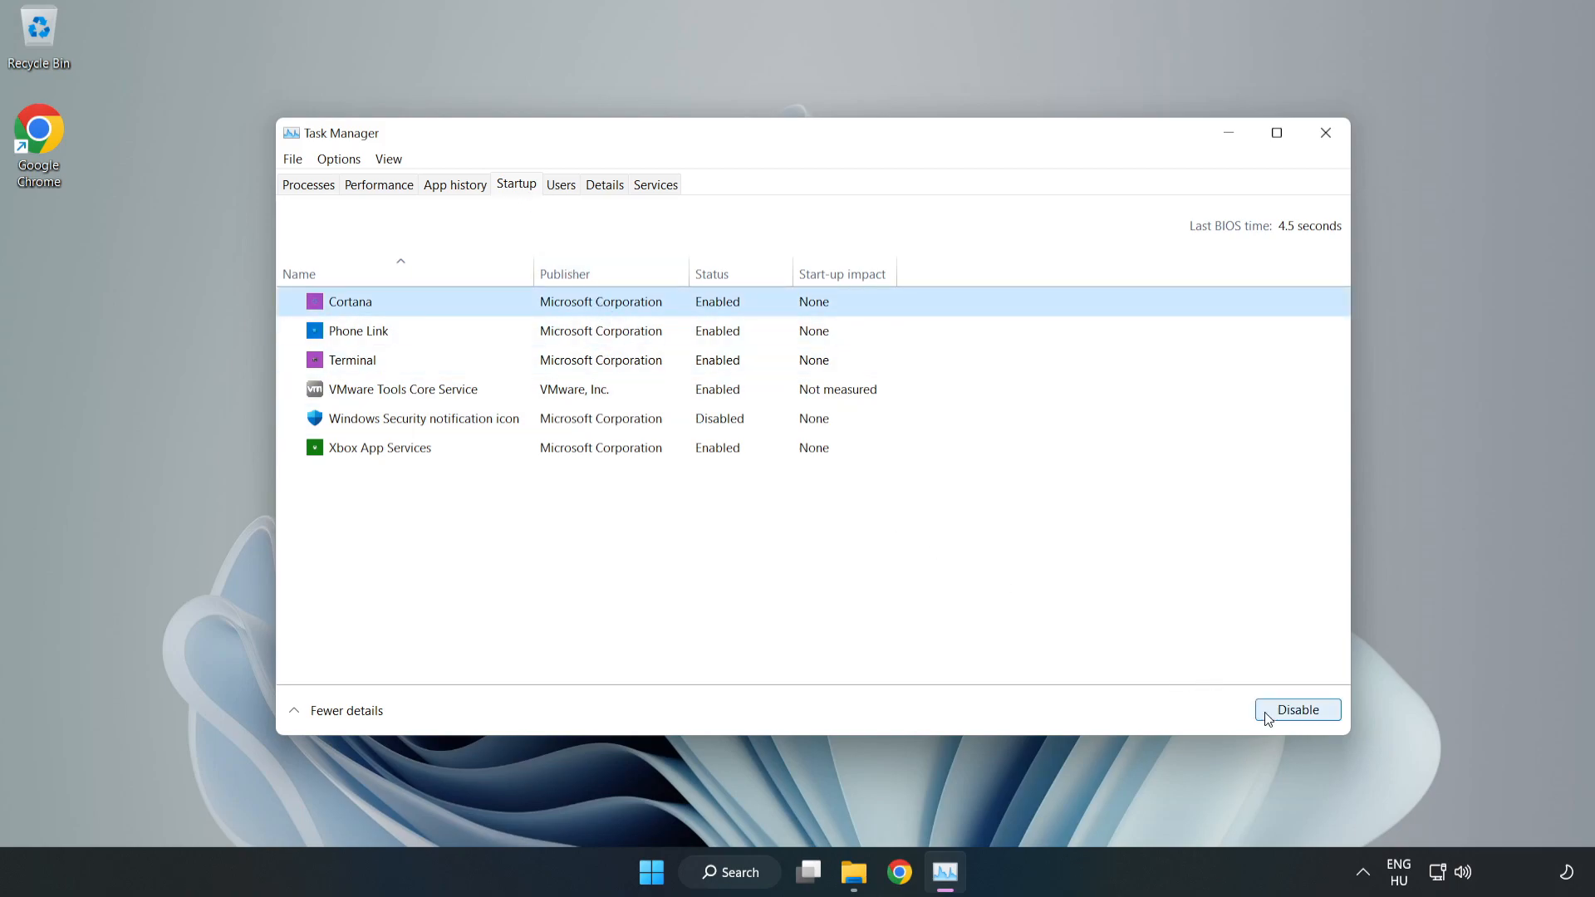
{"action": "left_click", "coordinate": [1296, 709]}
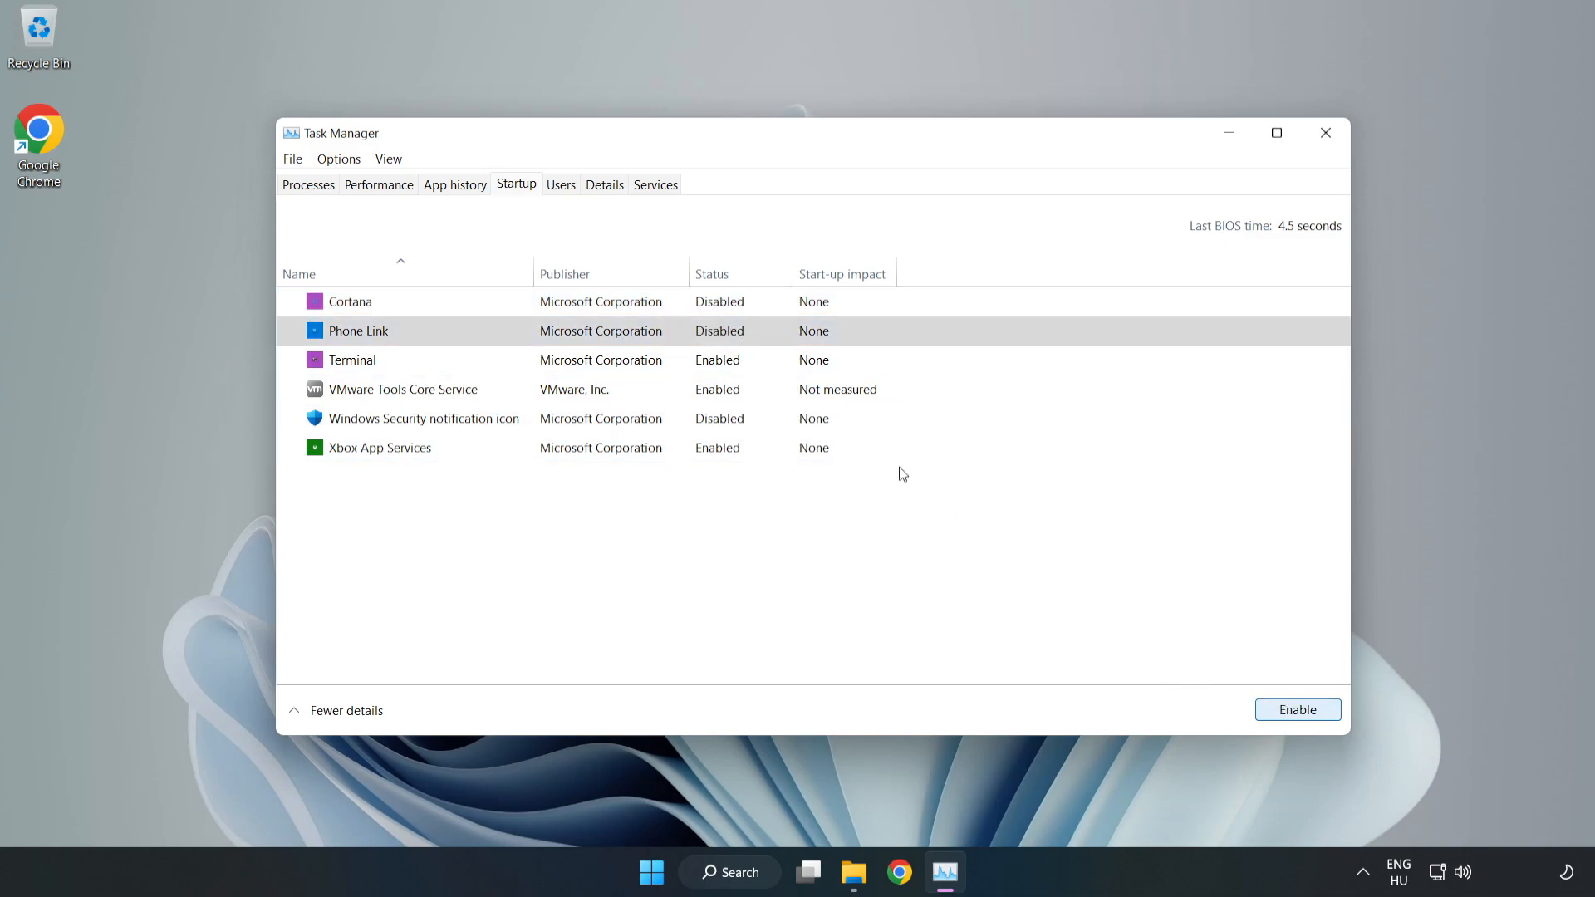
{"action": "left_click", "coordinate": [352, 359]}
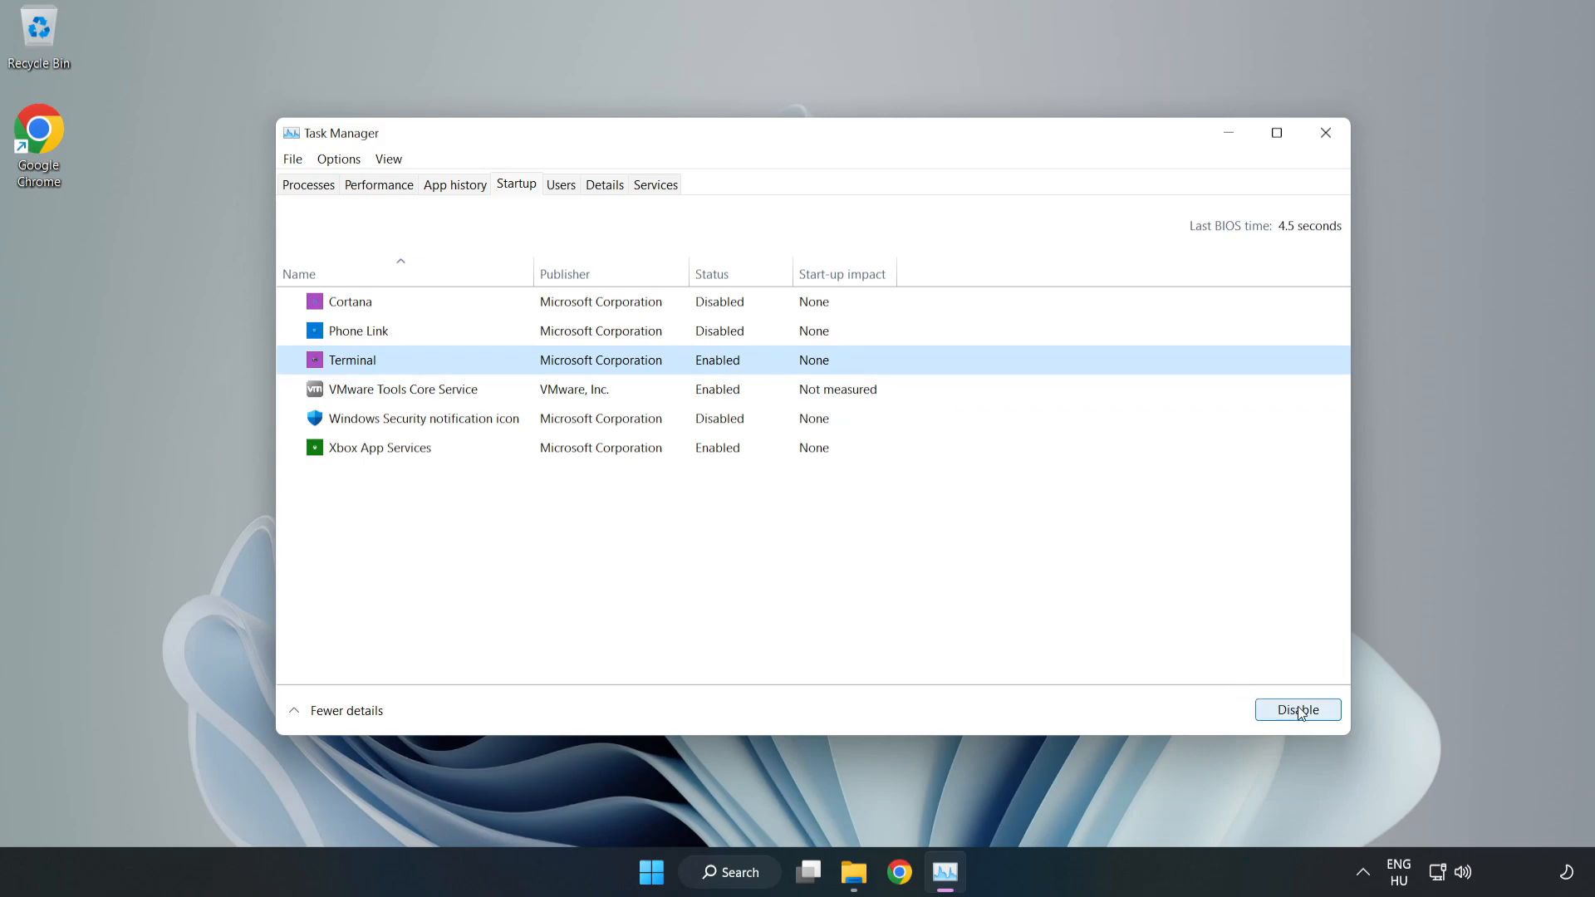
{"action": "left_click", "coordinate": [1297, 709]}
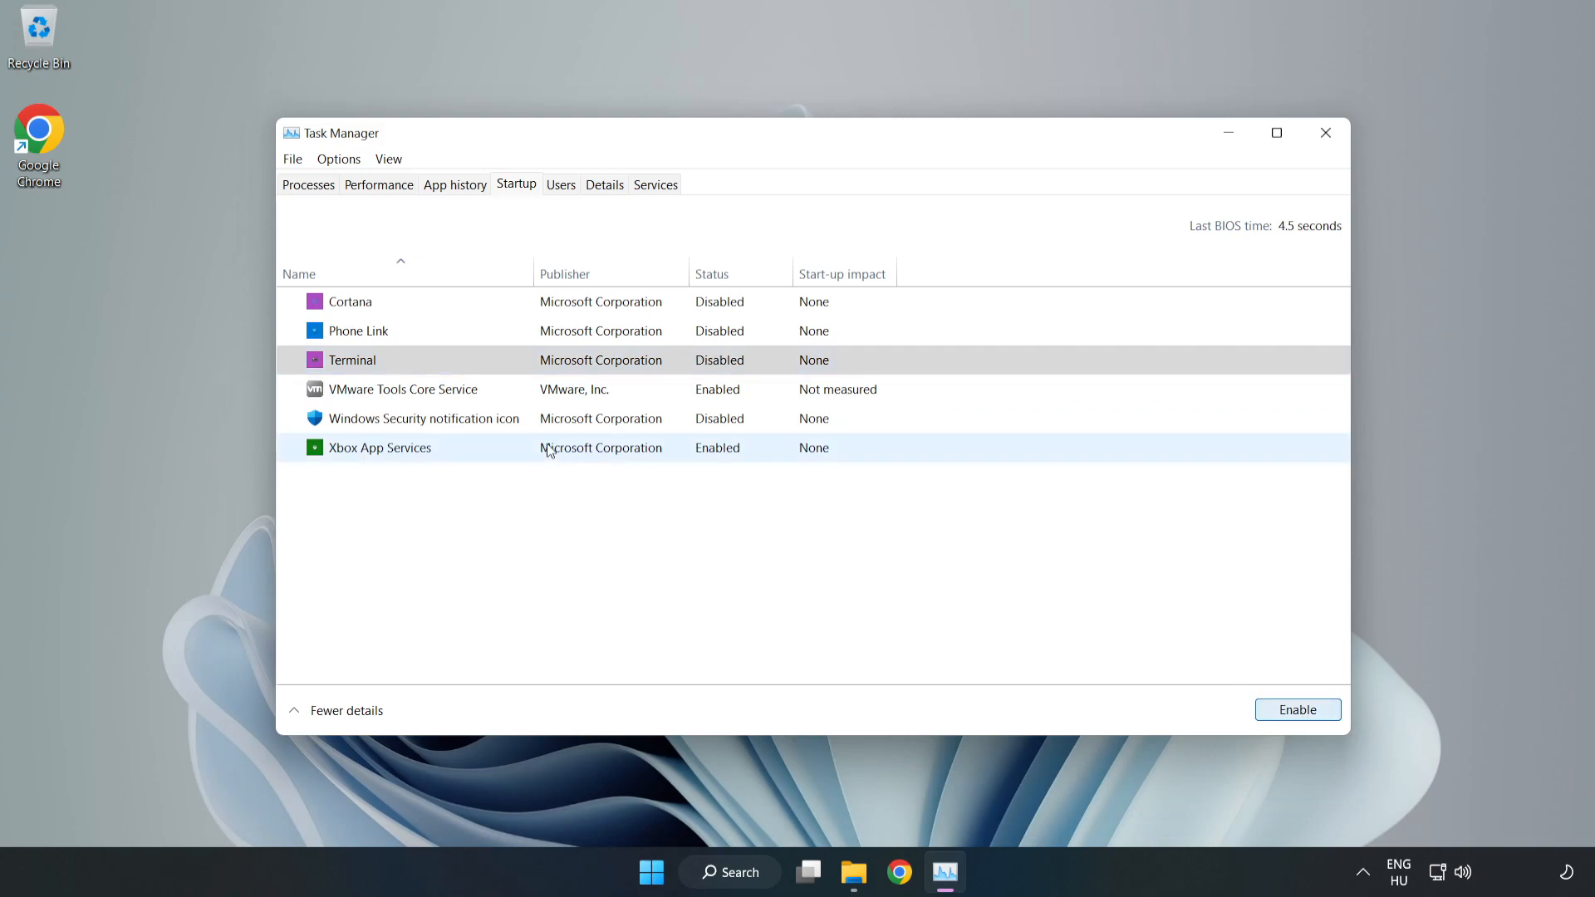
{"action": "left_click", "coordinate": [379, 447]}
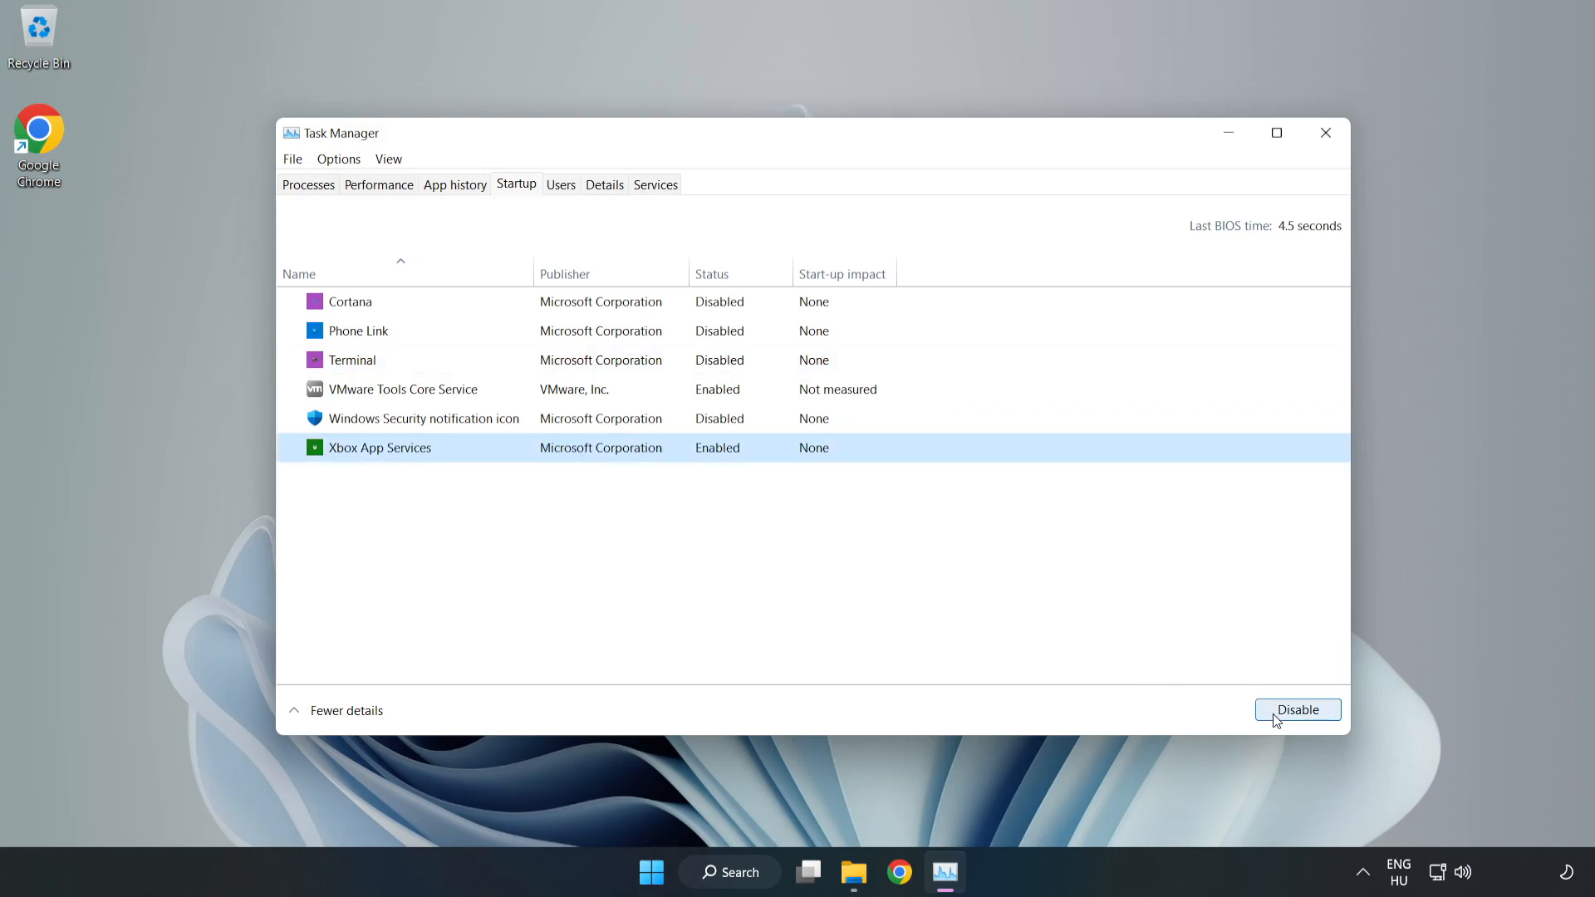
{"action": "left_click", "coordinate": [1295, 709]}
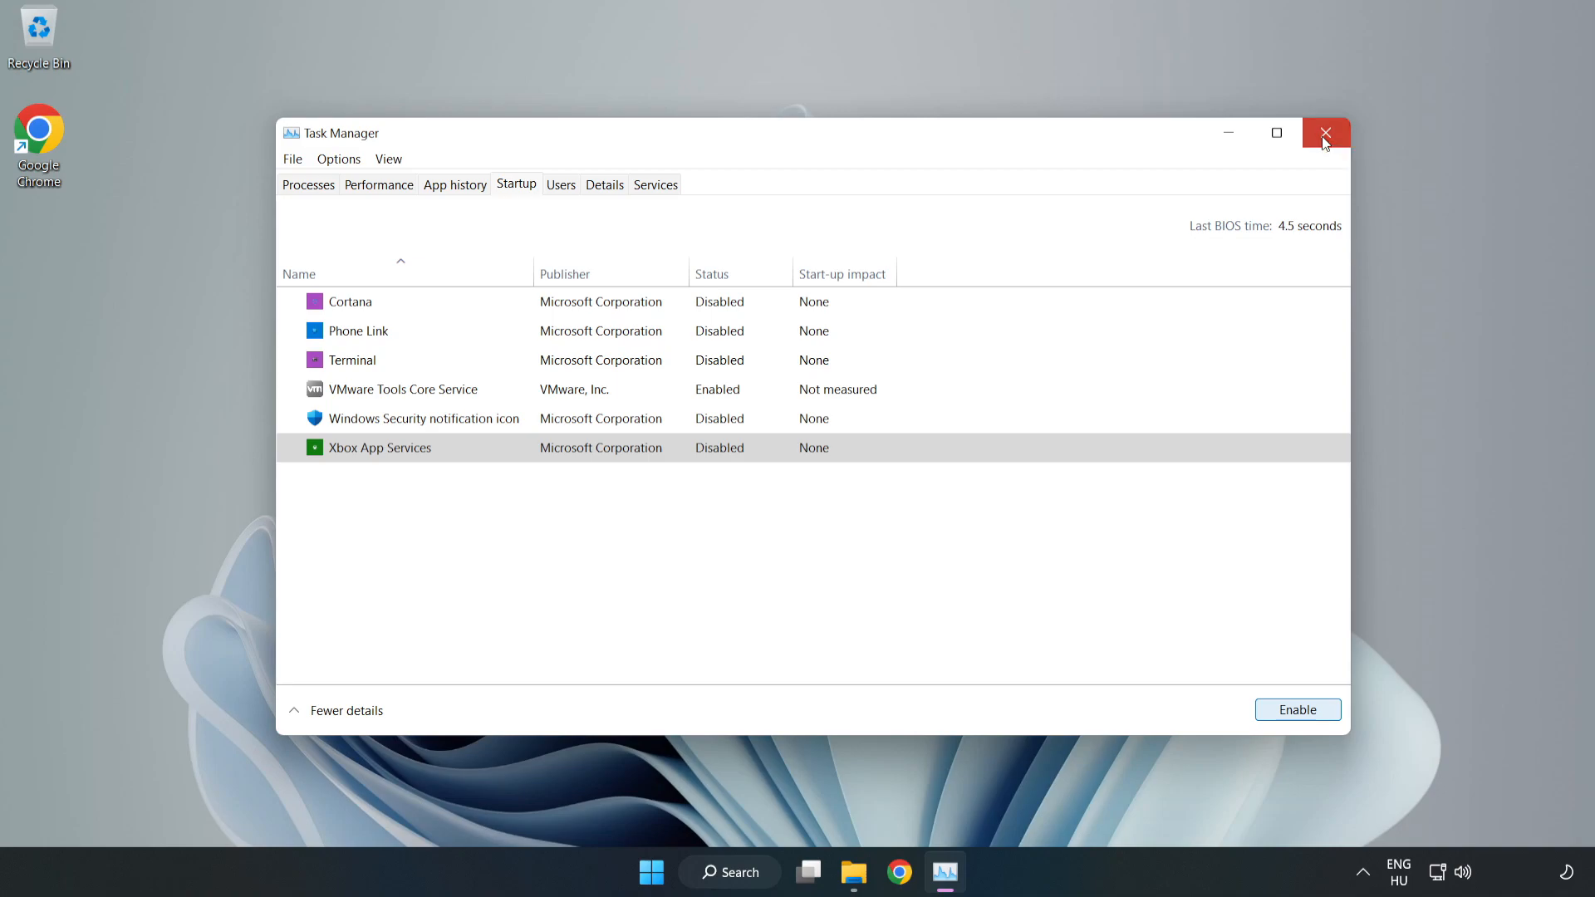
- Close Task Manager, run Check for updates in Windows Update (up to date), then close Settings
{"action": "left_click", "coordinate": [1326, 133]}
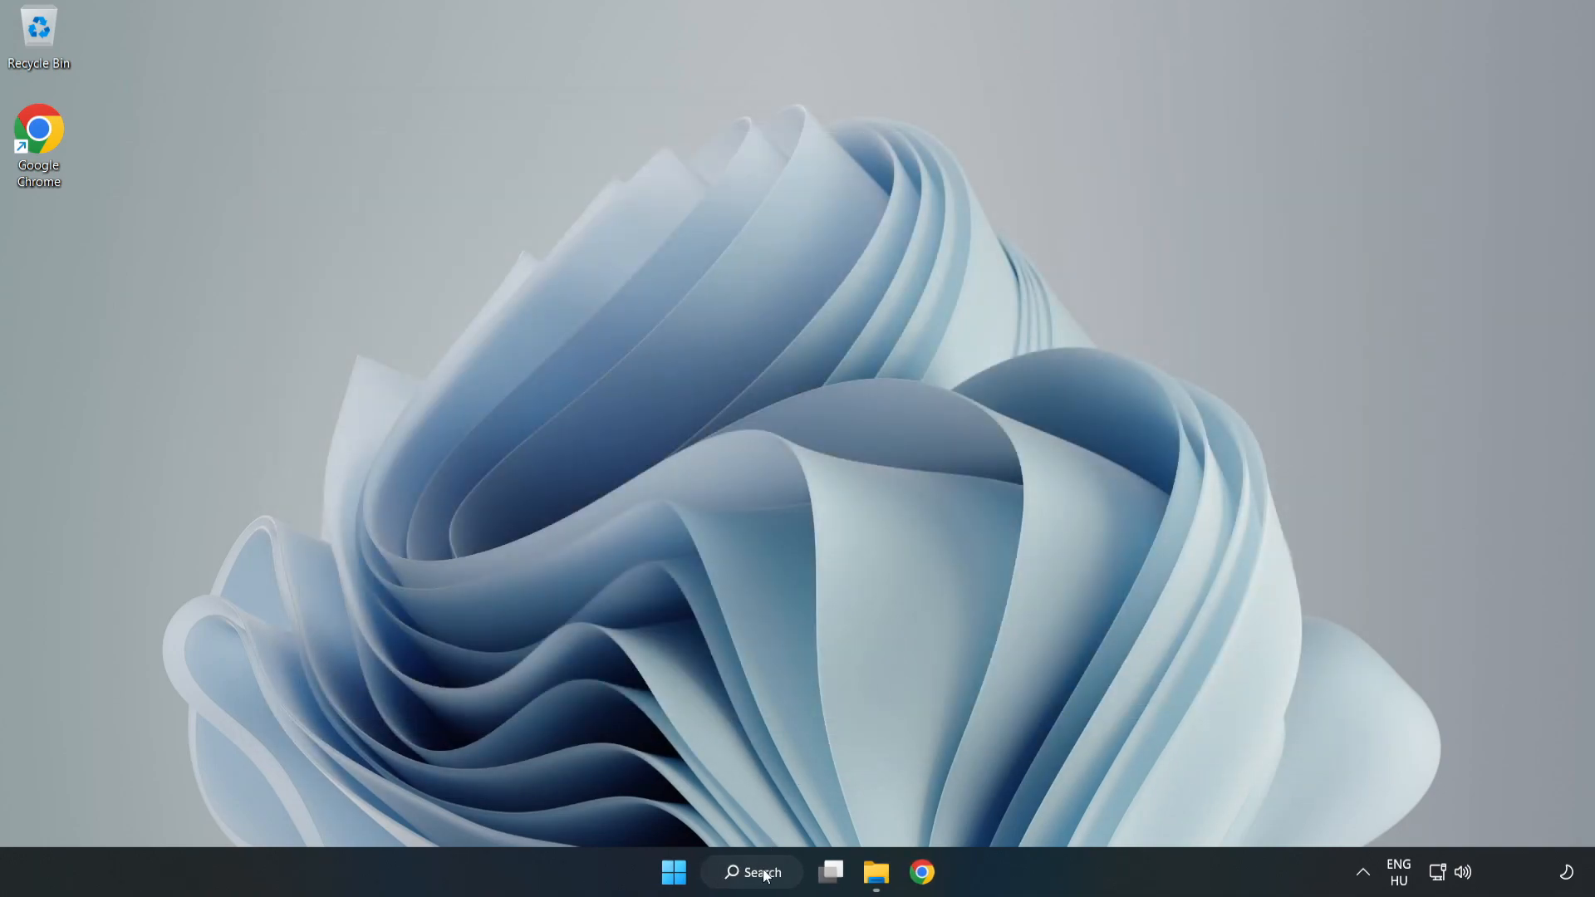
{"action": "left_click", "coordinate": [753, 872]}
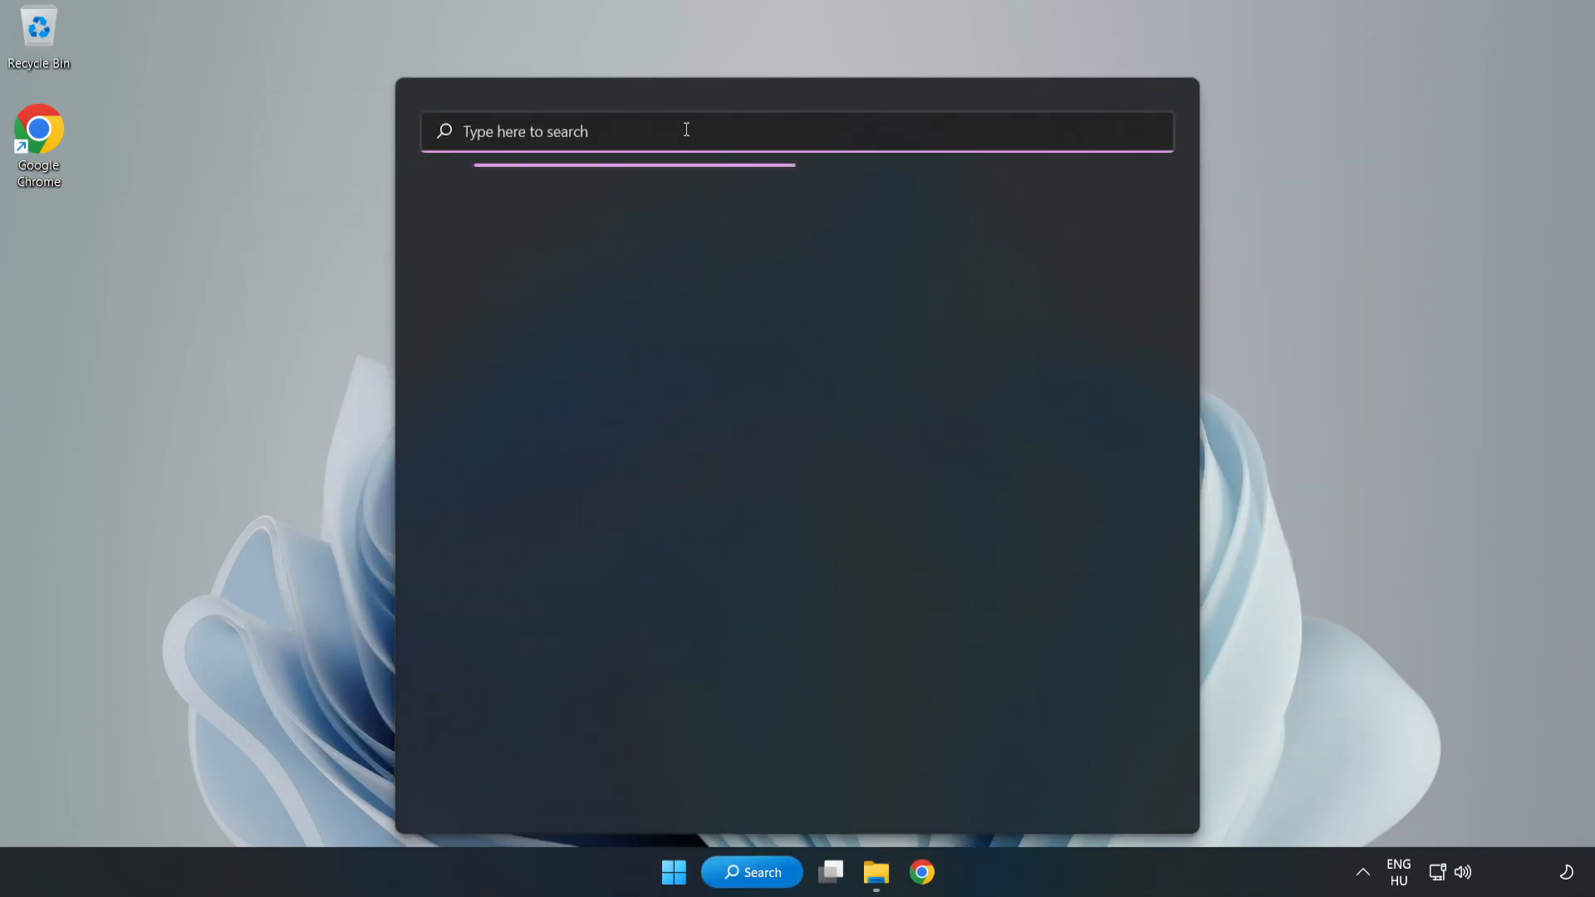
{"action": "type", "text": "update"}
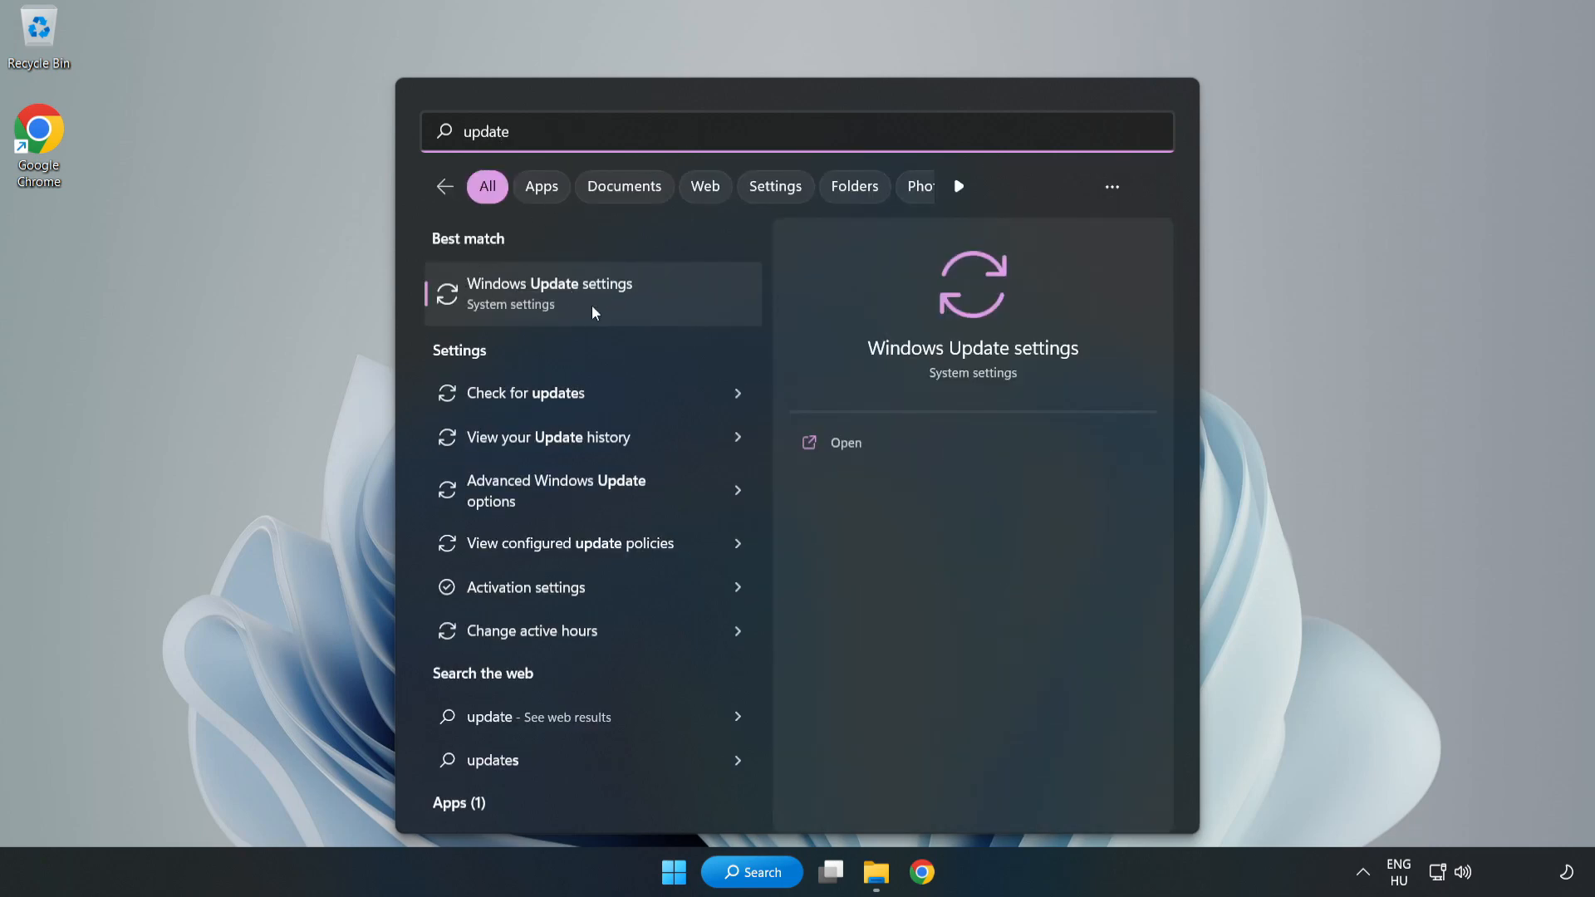
{"action": "mouse_move", "coordinate": [650, 315]}
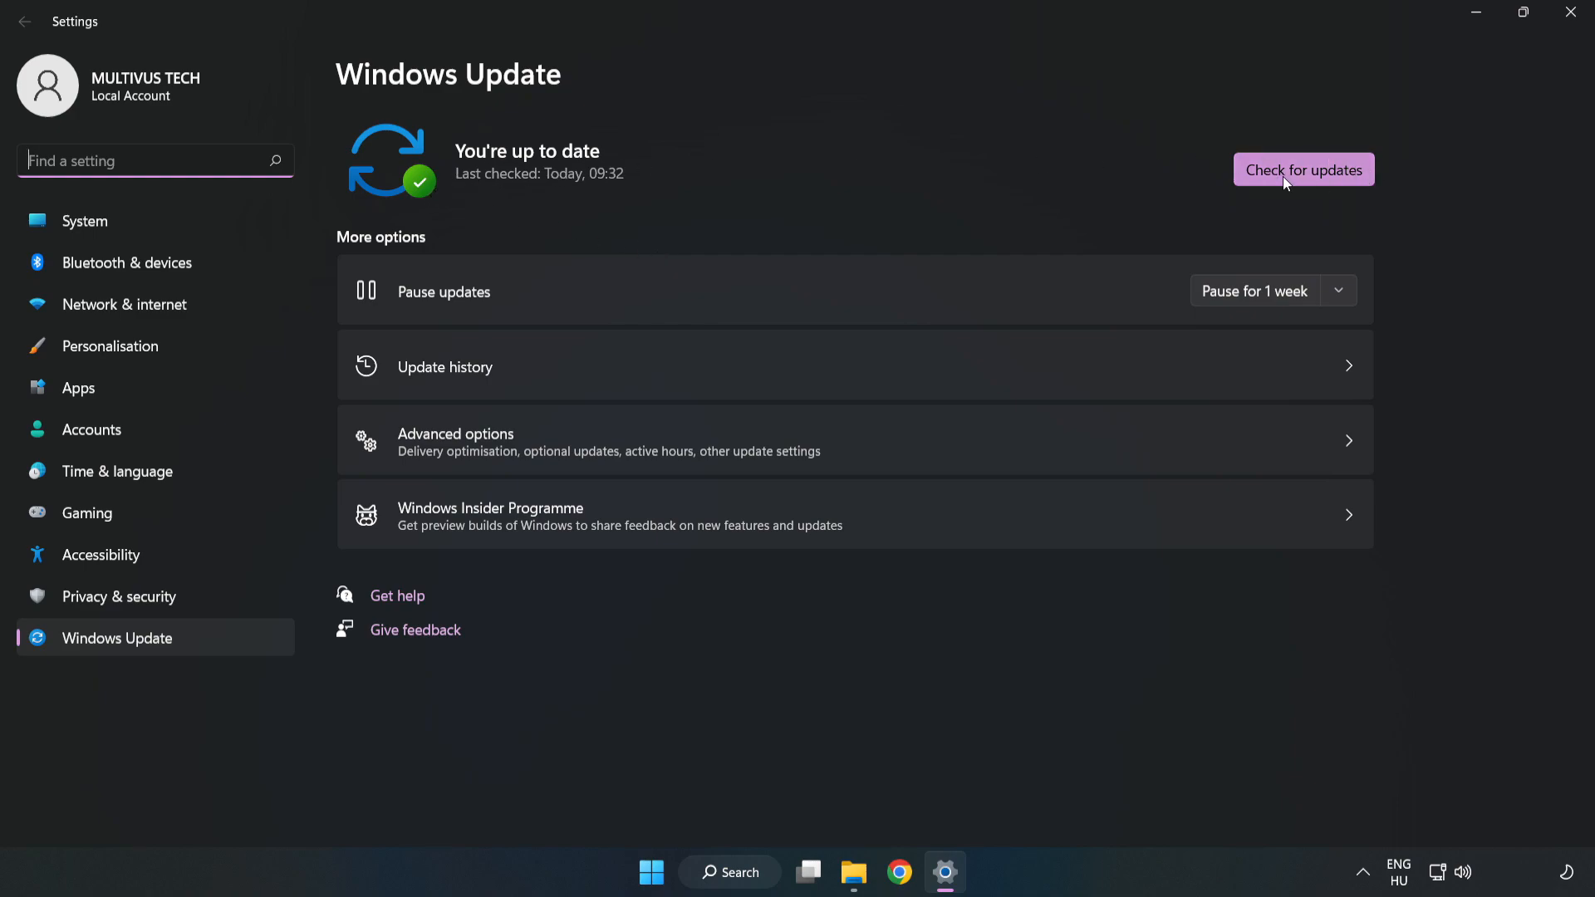
{"action": "left_click", "coordinate": [1302, 169]}
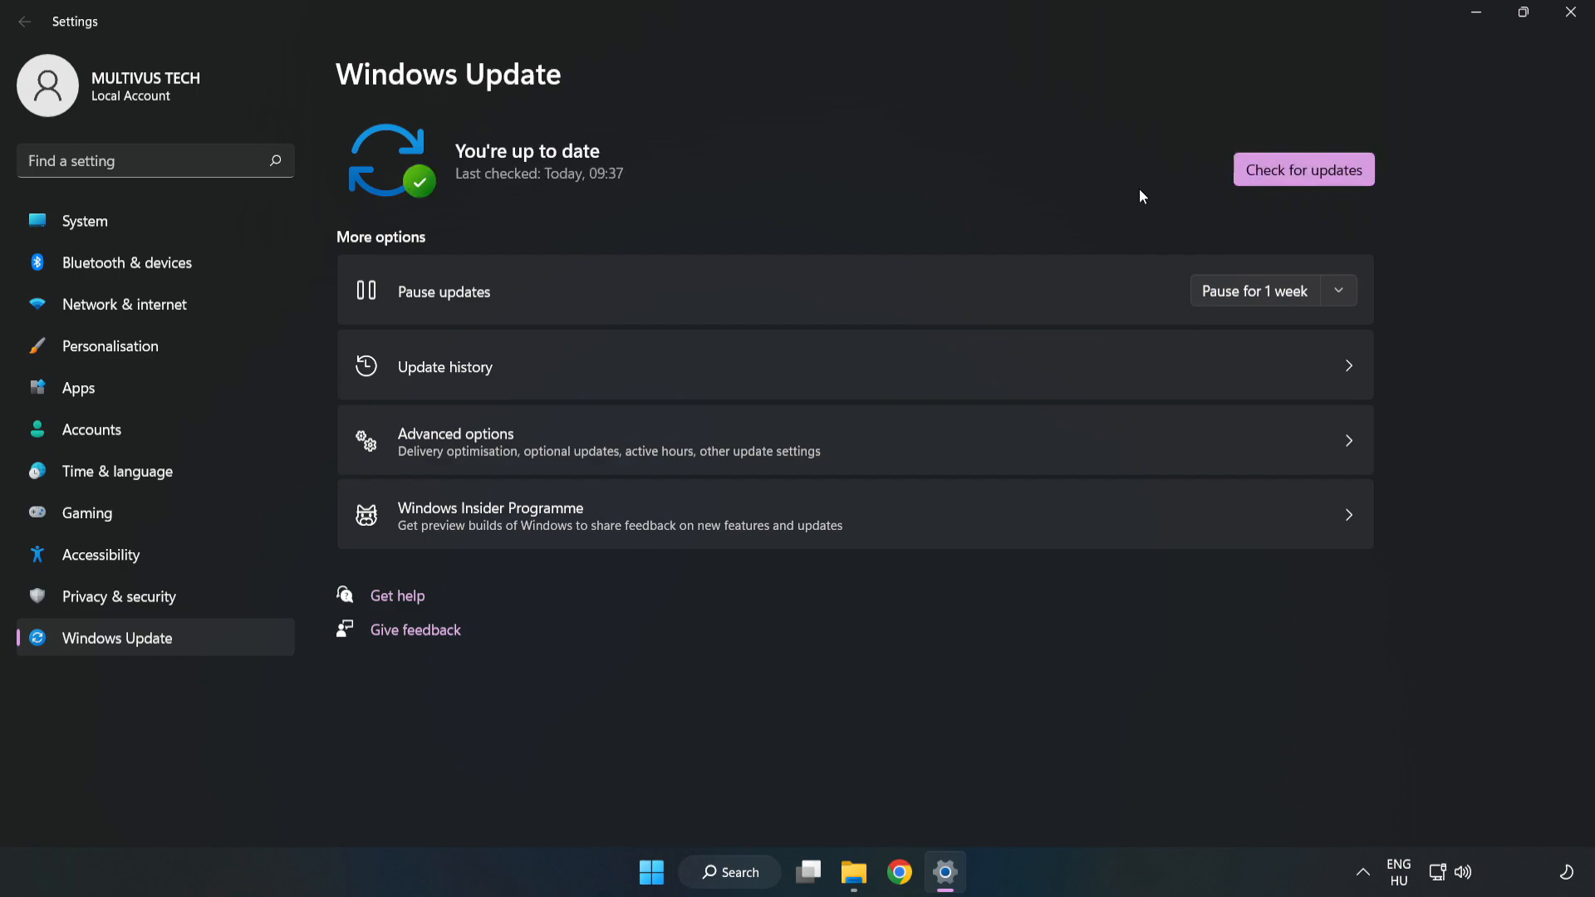
{"action": "mouse_move", "coordinate": [1575, 15]}
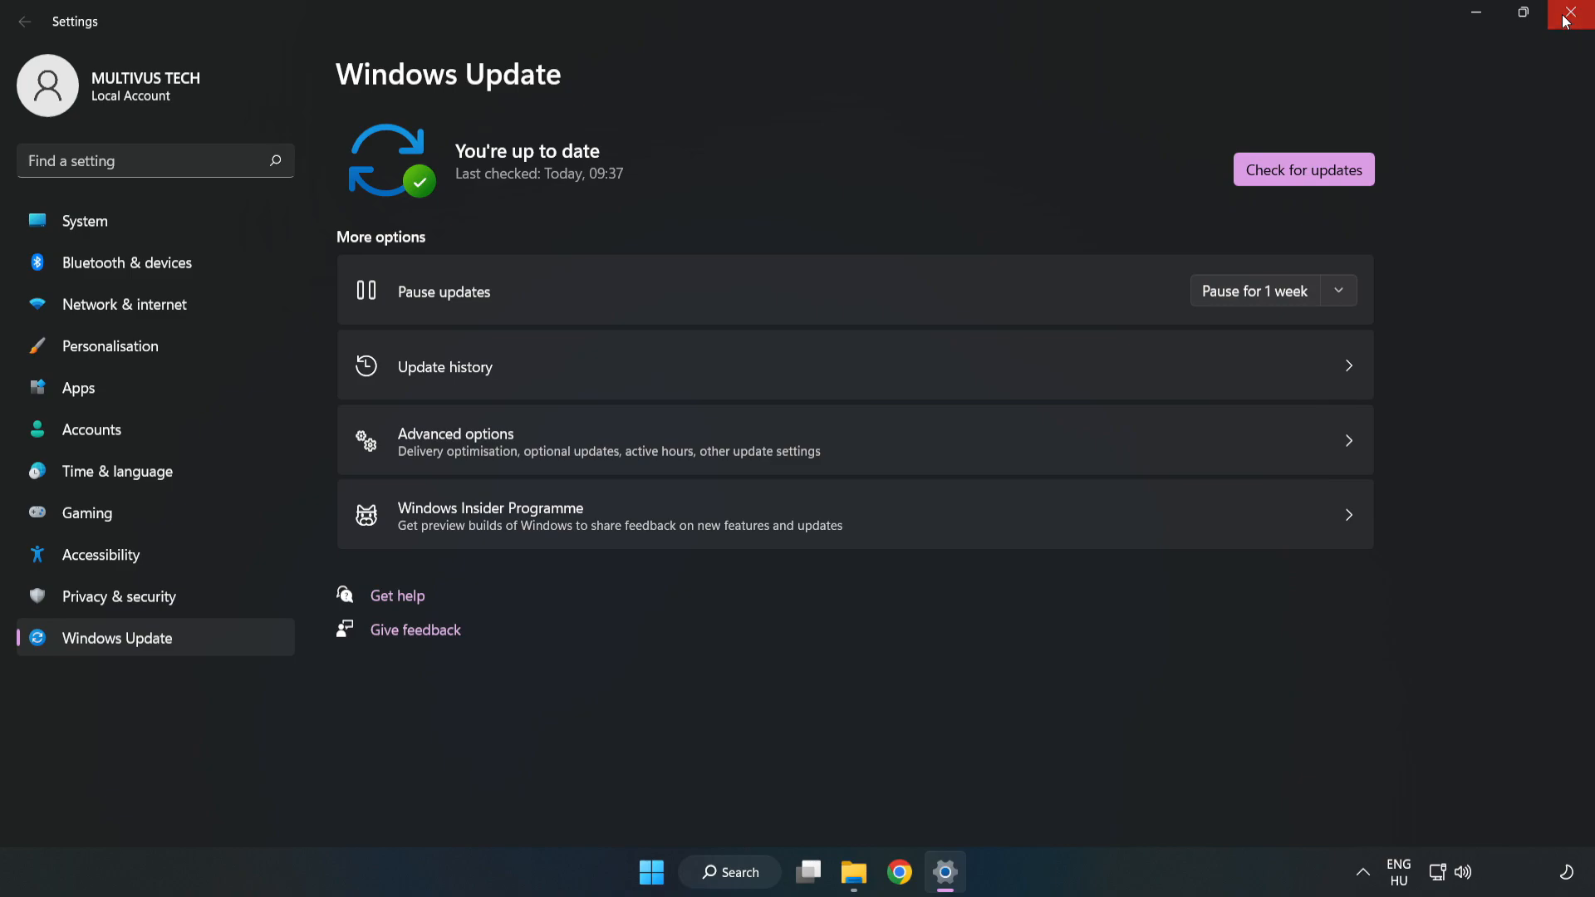
{"action": "left_click", "coordinate": [1570, 15]}
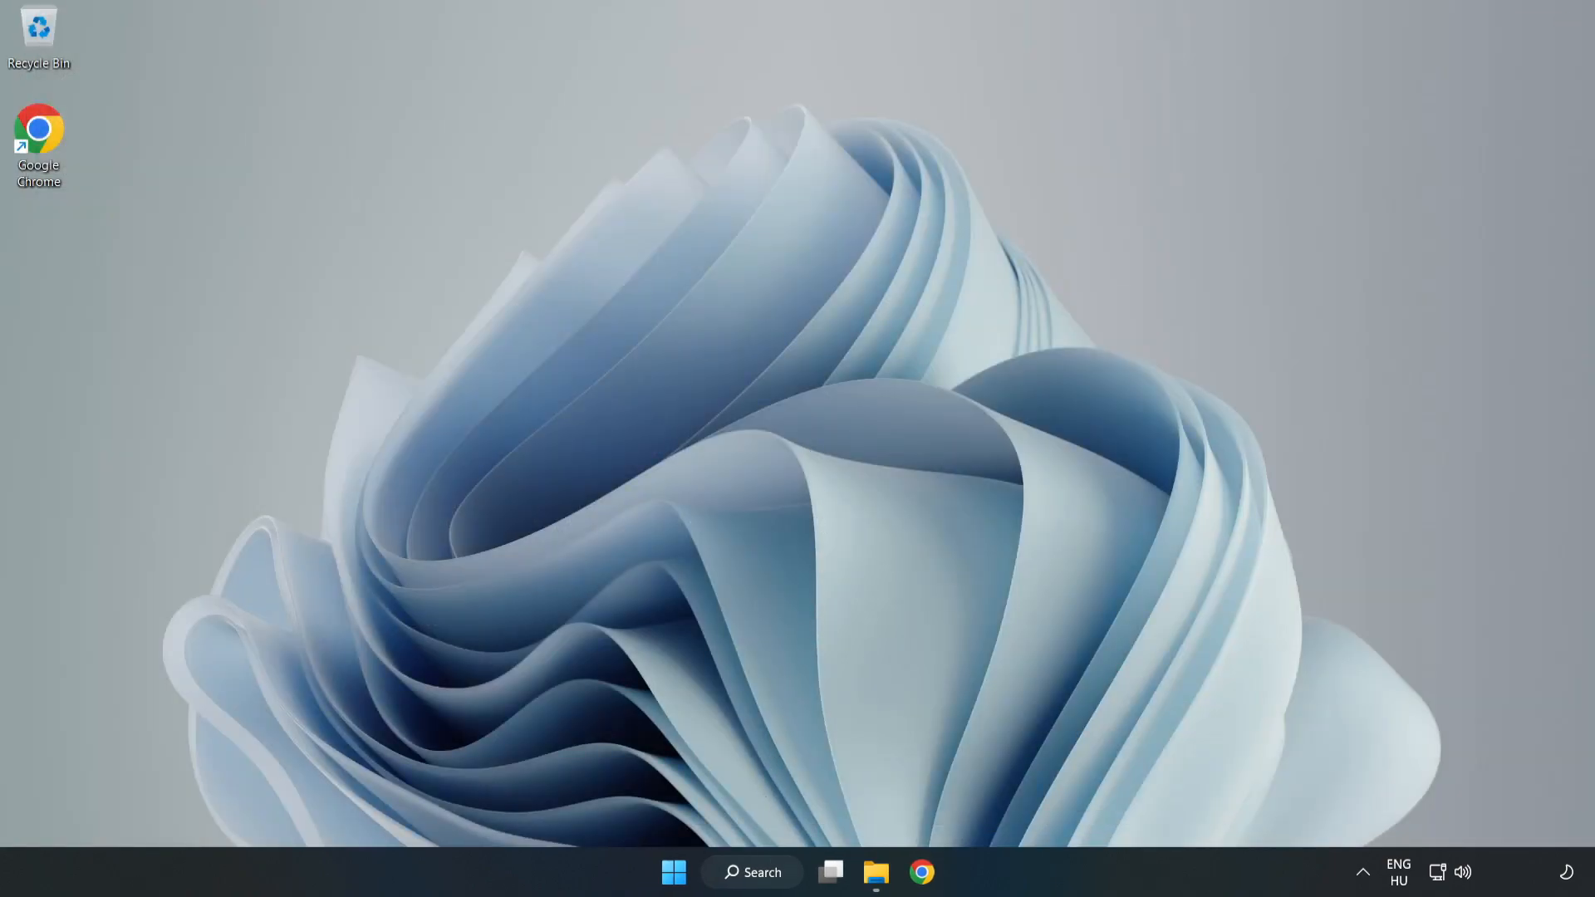
- Launch regedit and browse to HKEY_CURRENT_USER\System\GameConfigStore
{"action": "left_click", "coordinate": [750, 872]}
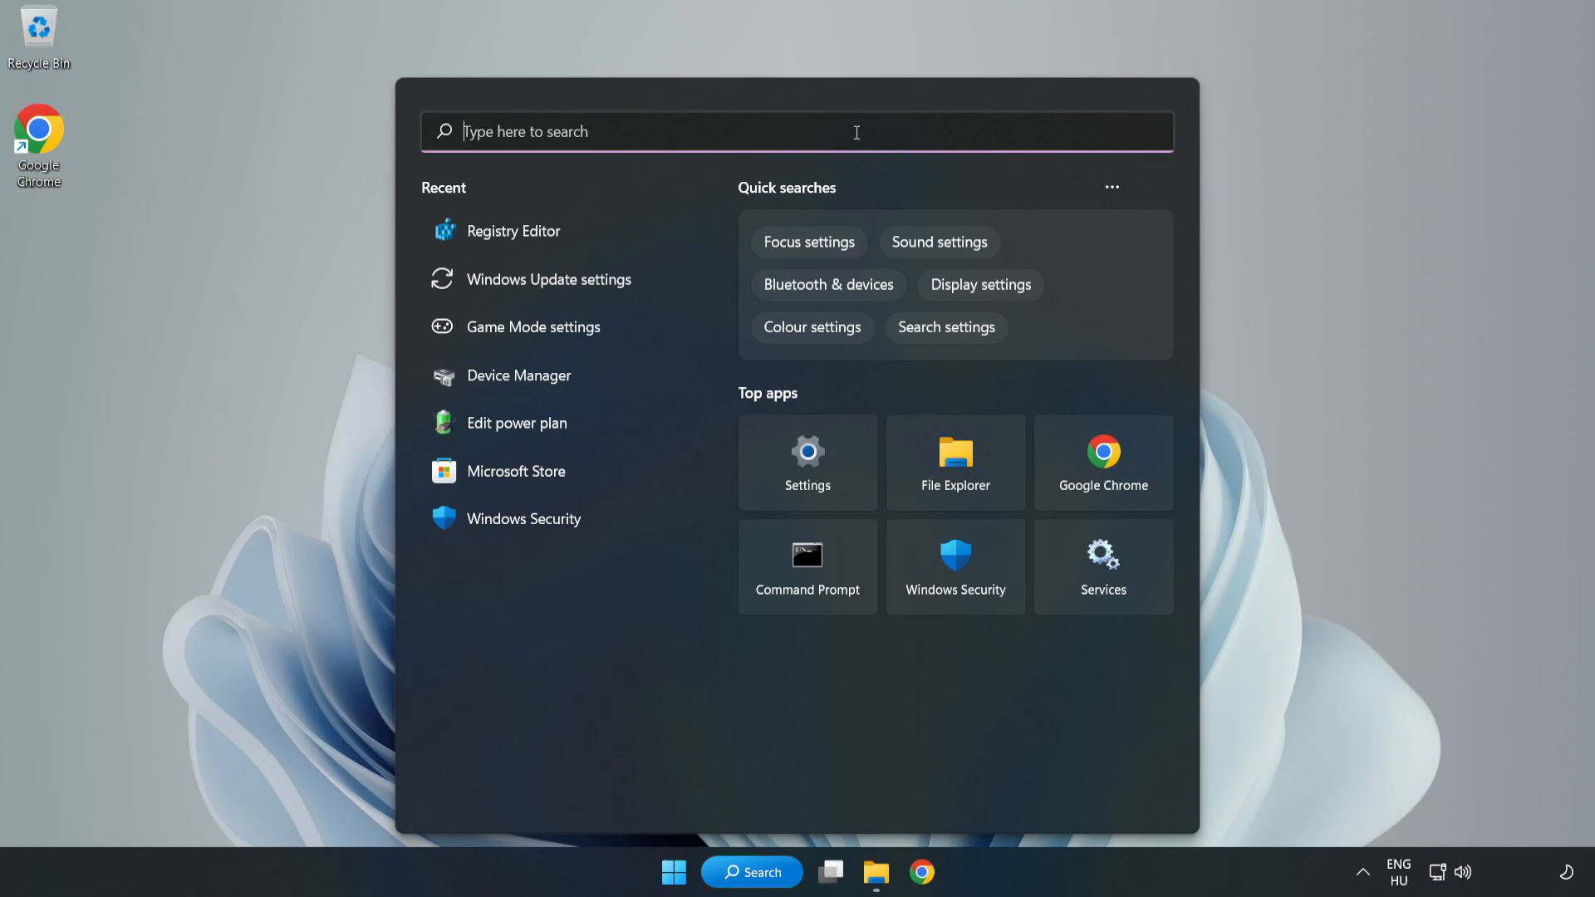
{"action": "type", "text": "regedit"}
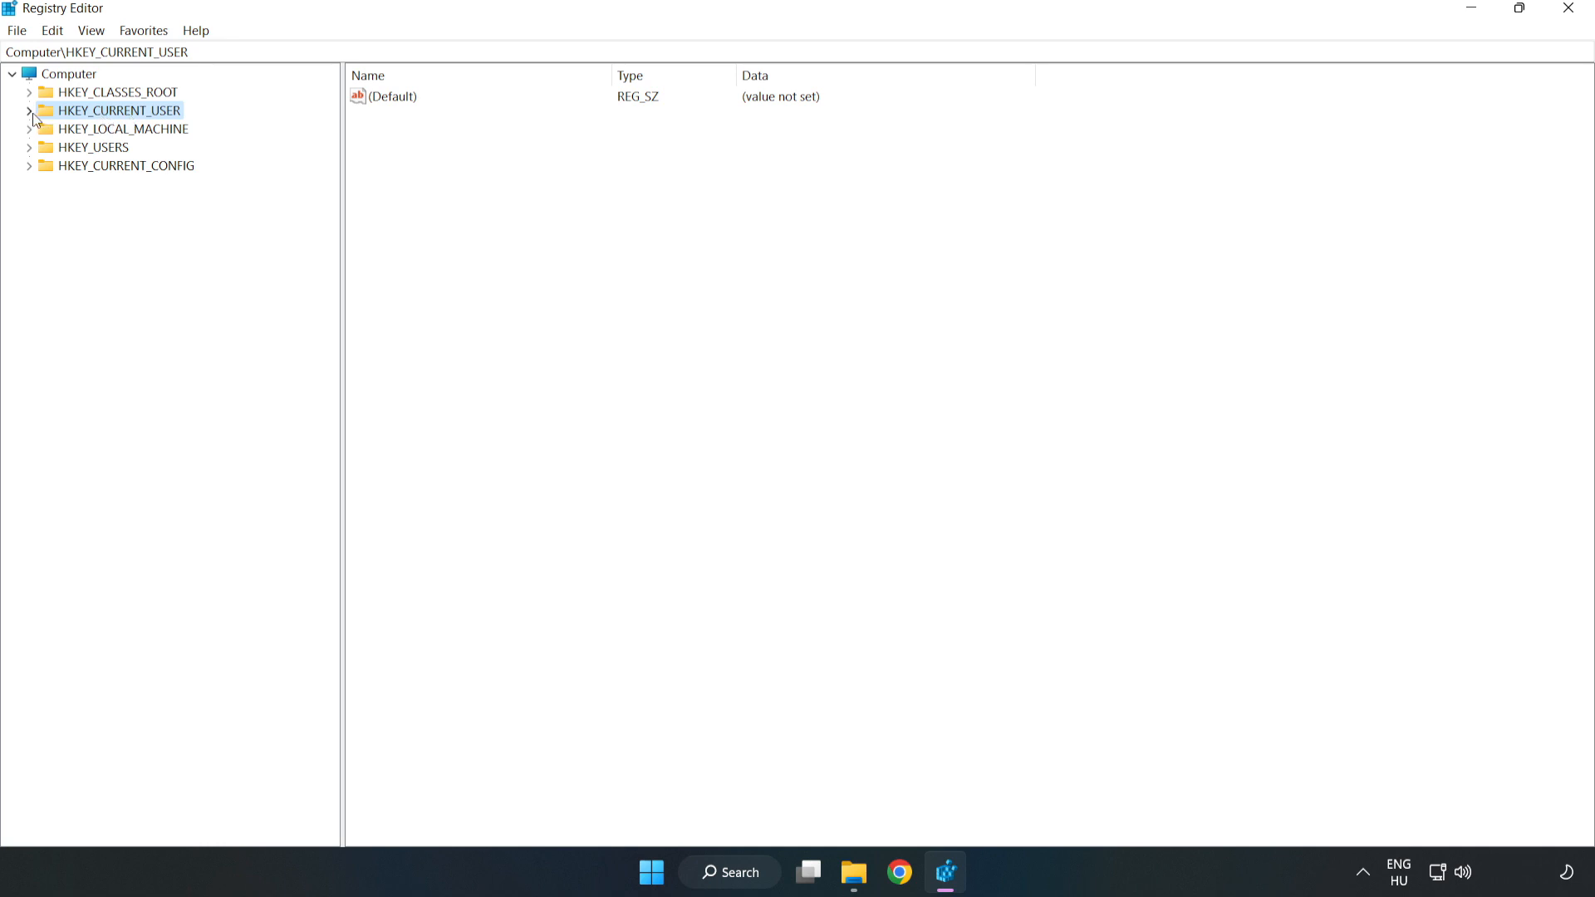
{"action": "left_click", "coordinate": [30, 110]}
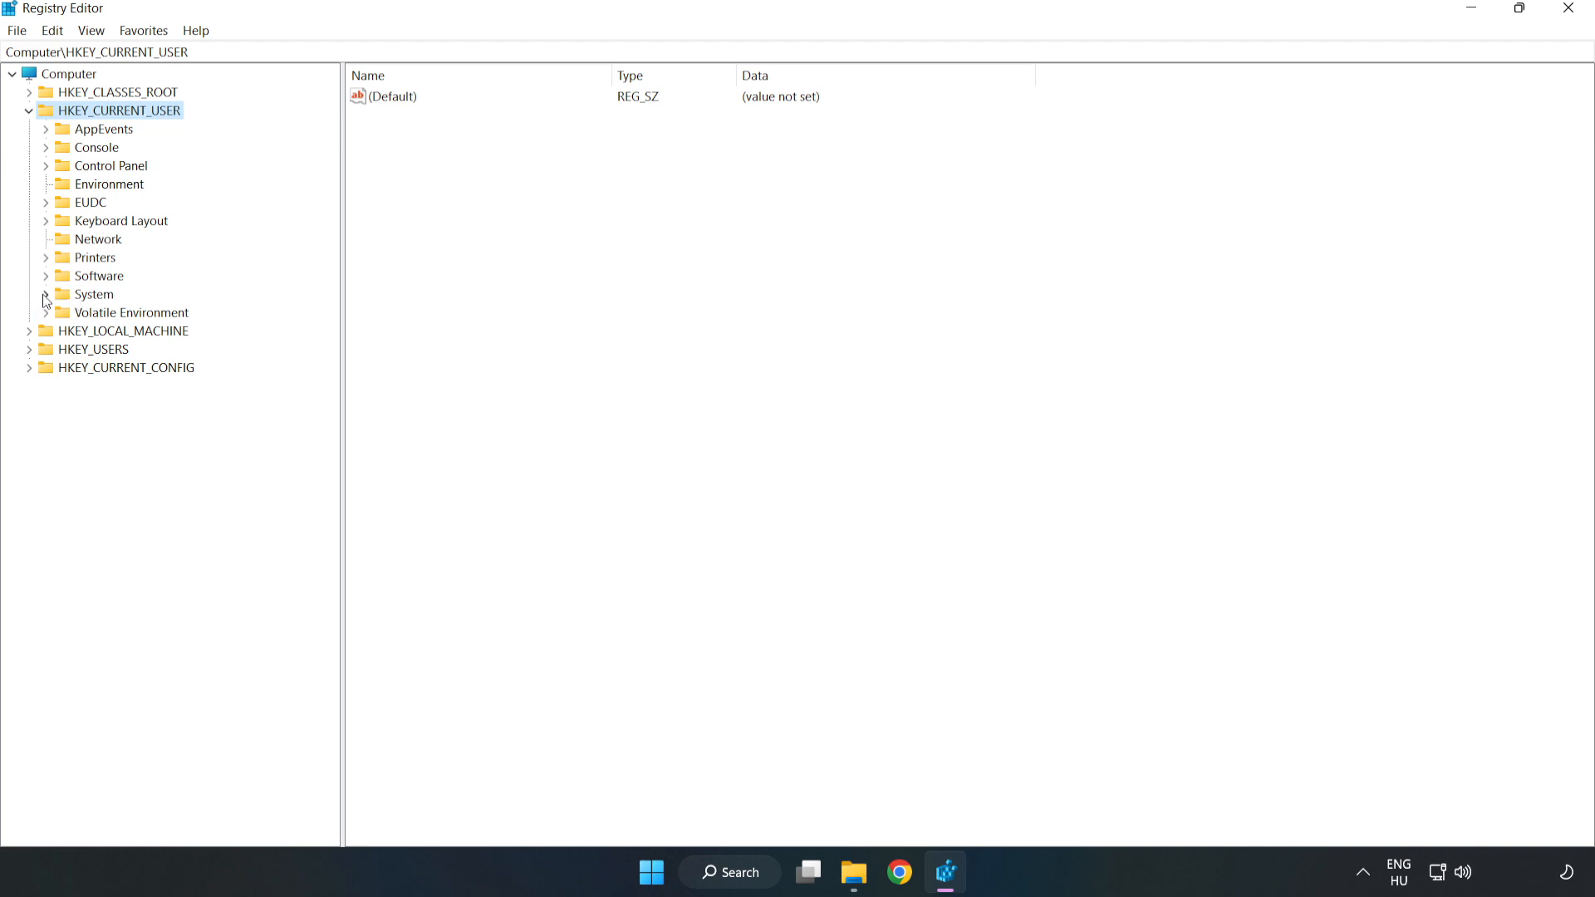
{"action": "left_click", "coordinate": [45, 296]}
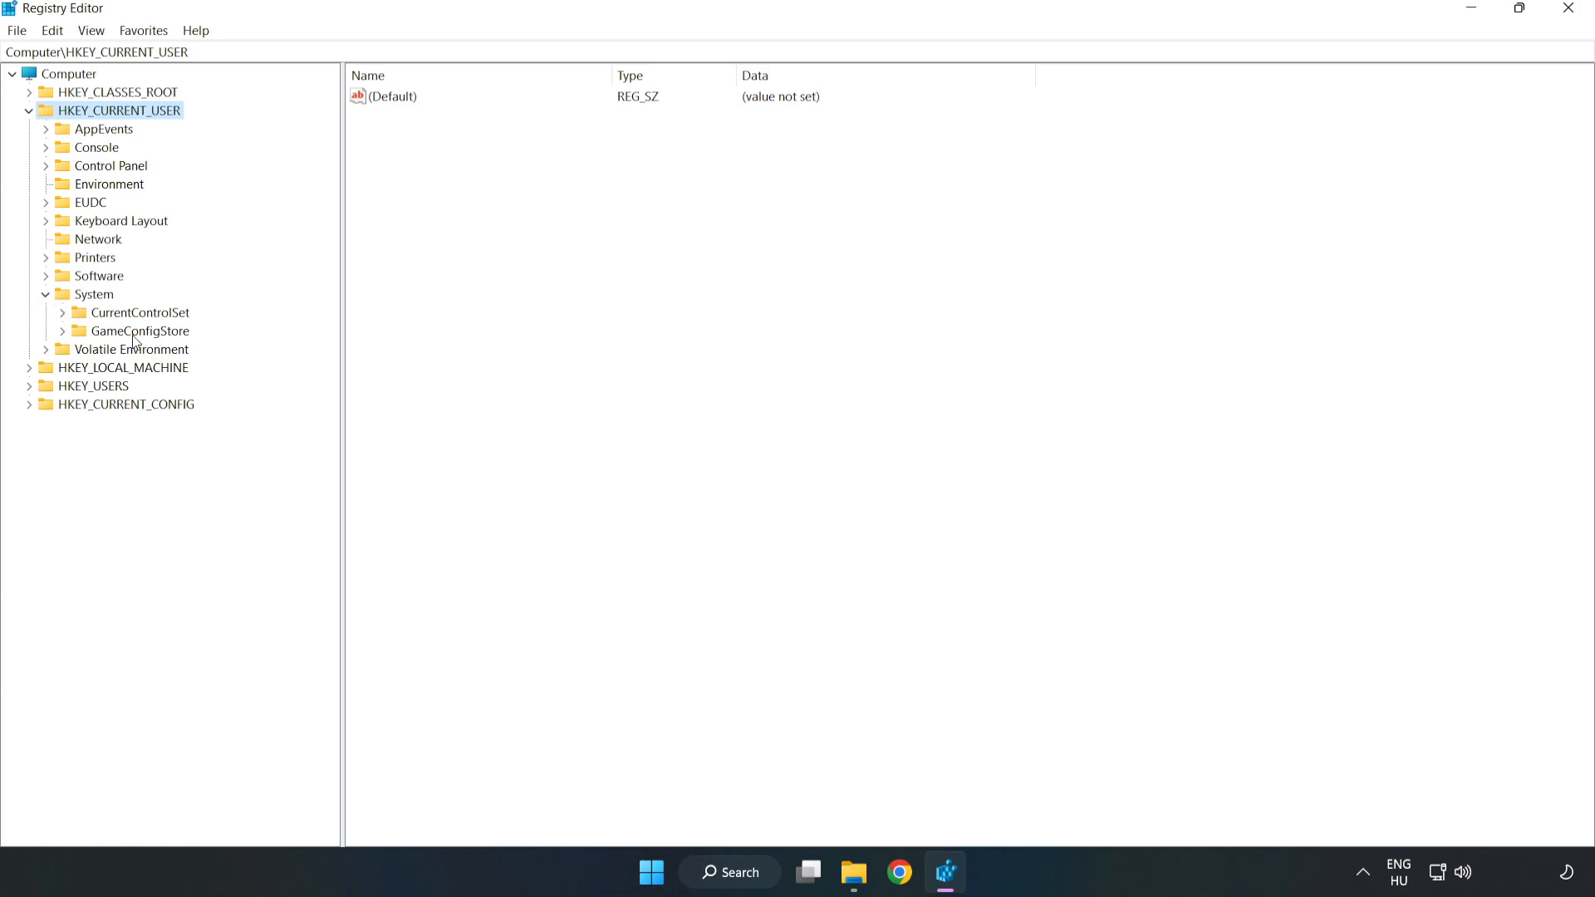
{"action": "left_click", "coordinate": [141, 331]}
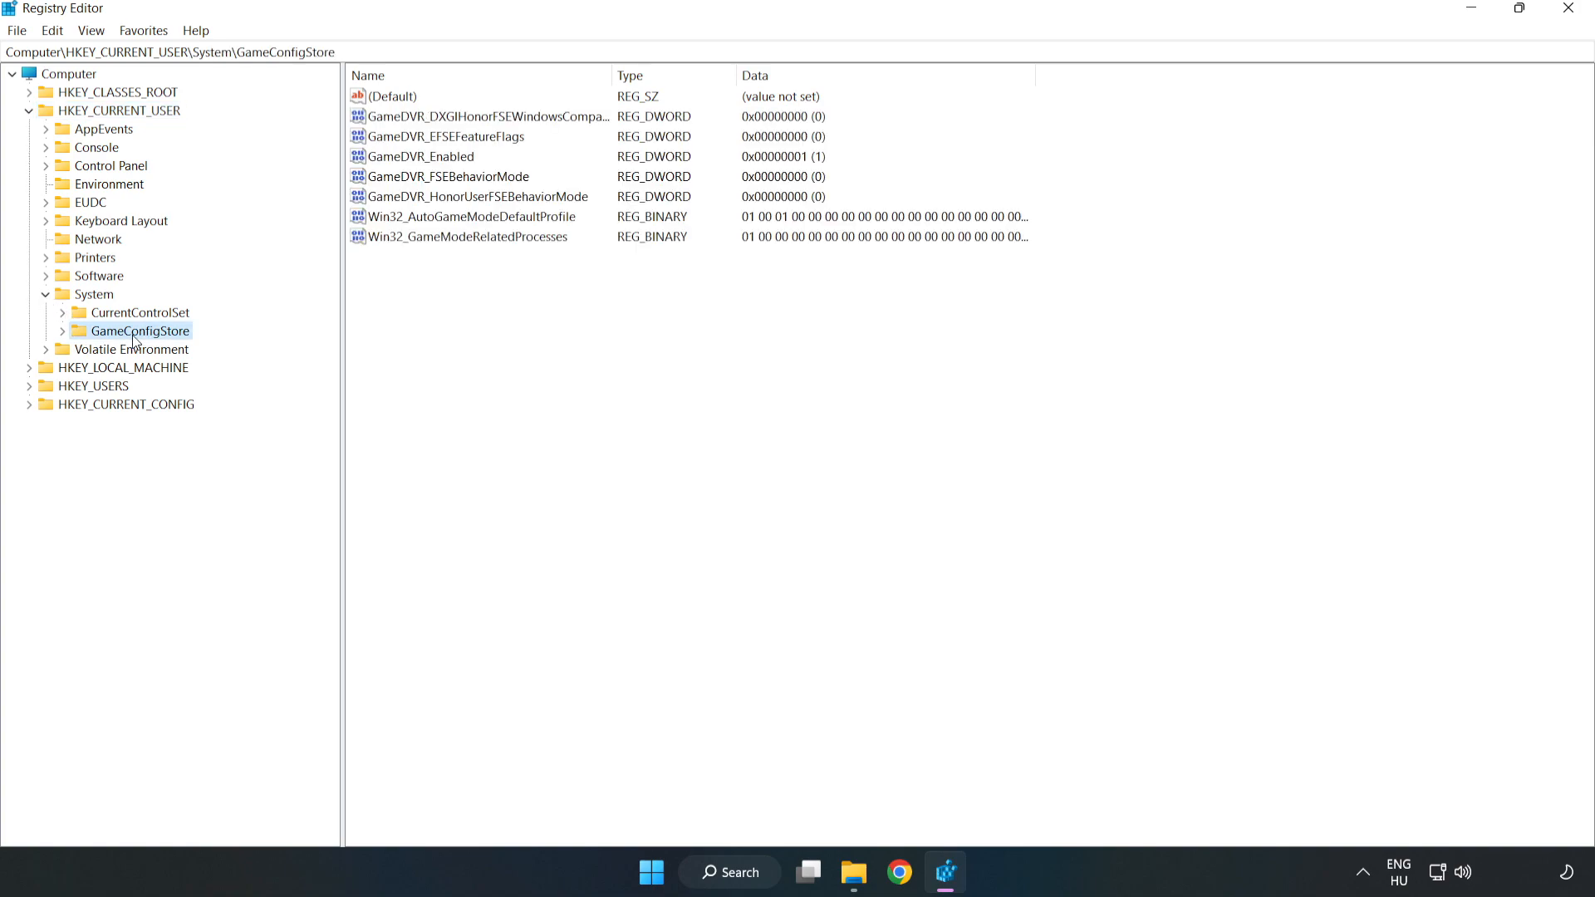
{"action": "mouse_move", "coordinate": [402, 166]}
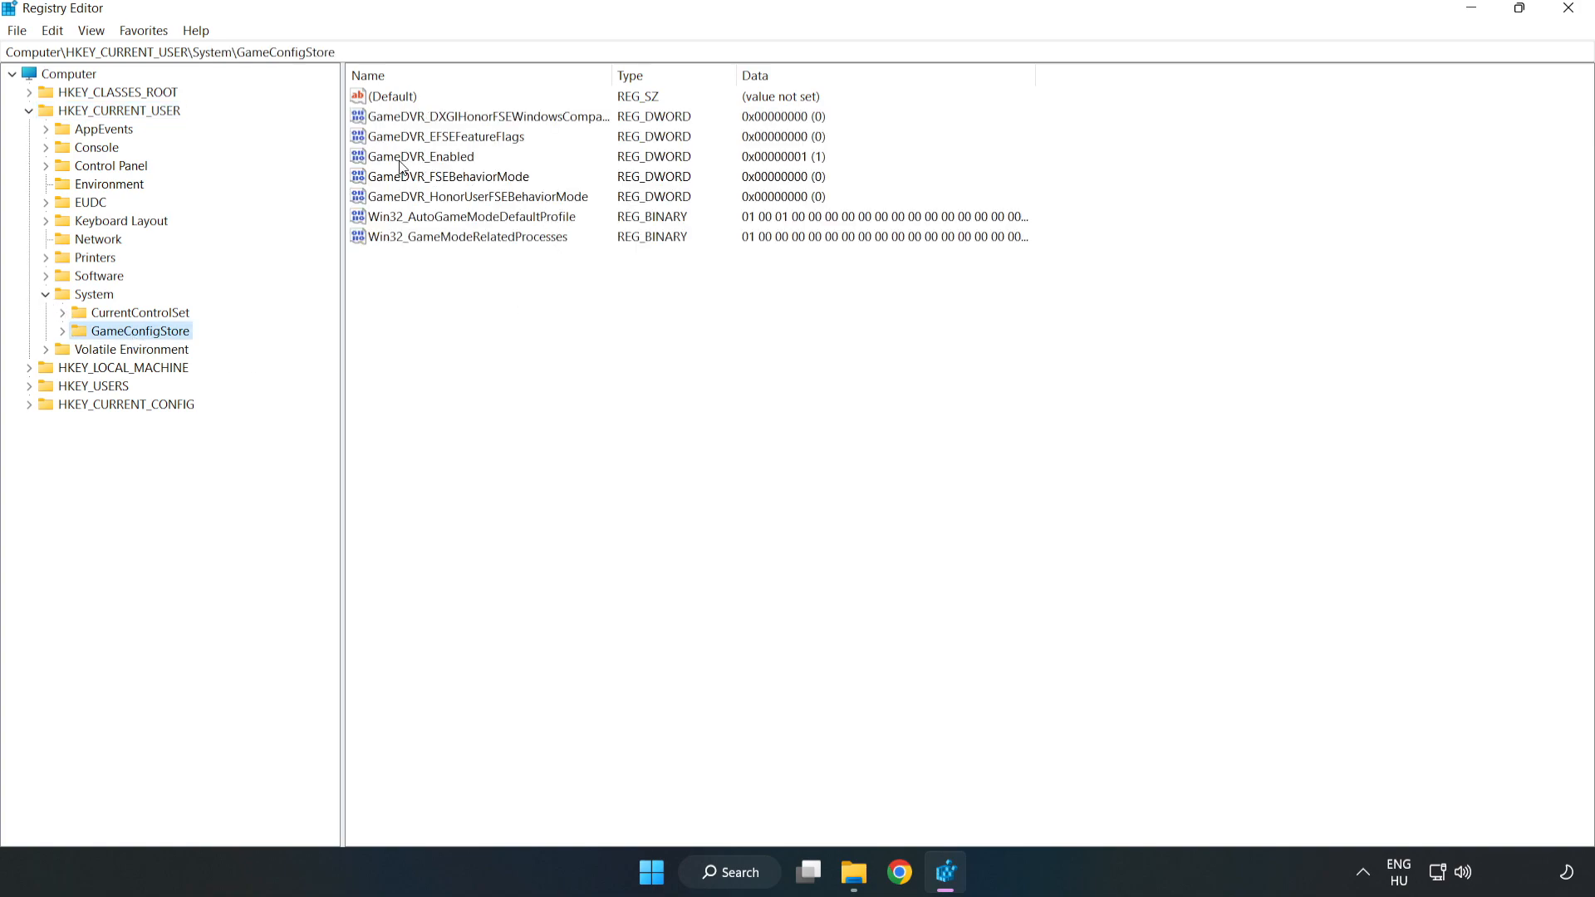
- Modify the GameDVR_Enabled entry and save its value as 0
{"action": "left_click", "coordinate": [419, 156]}
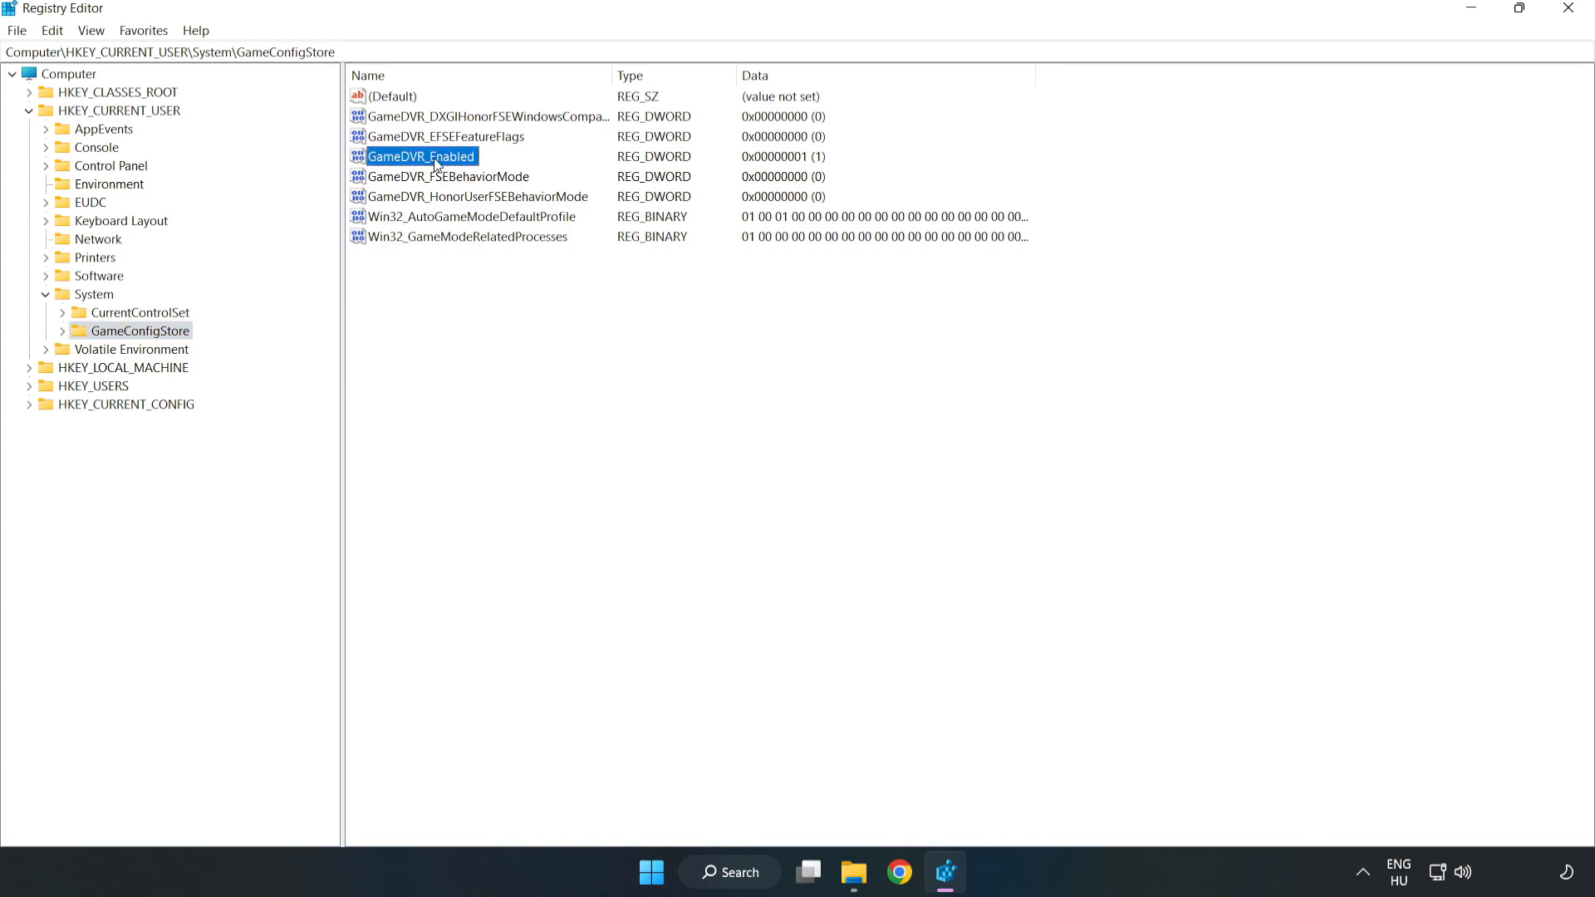
{"action": "right_click", "coordinate": [420, 156]}
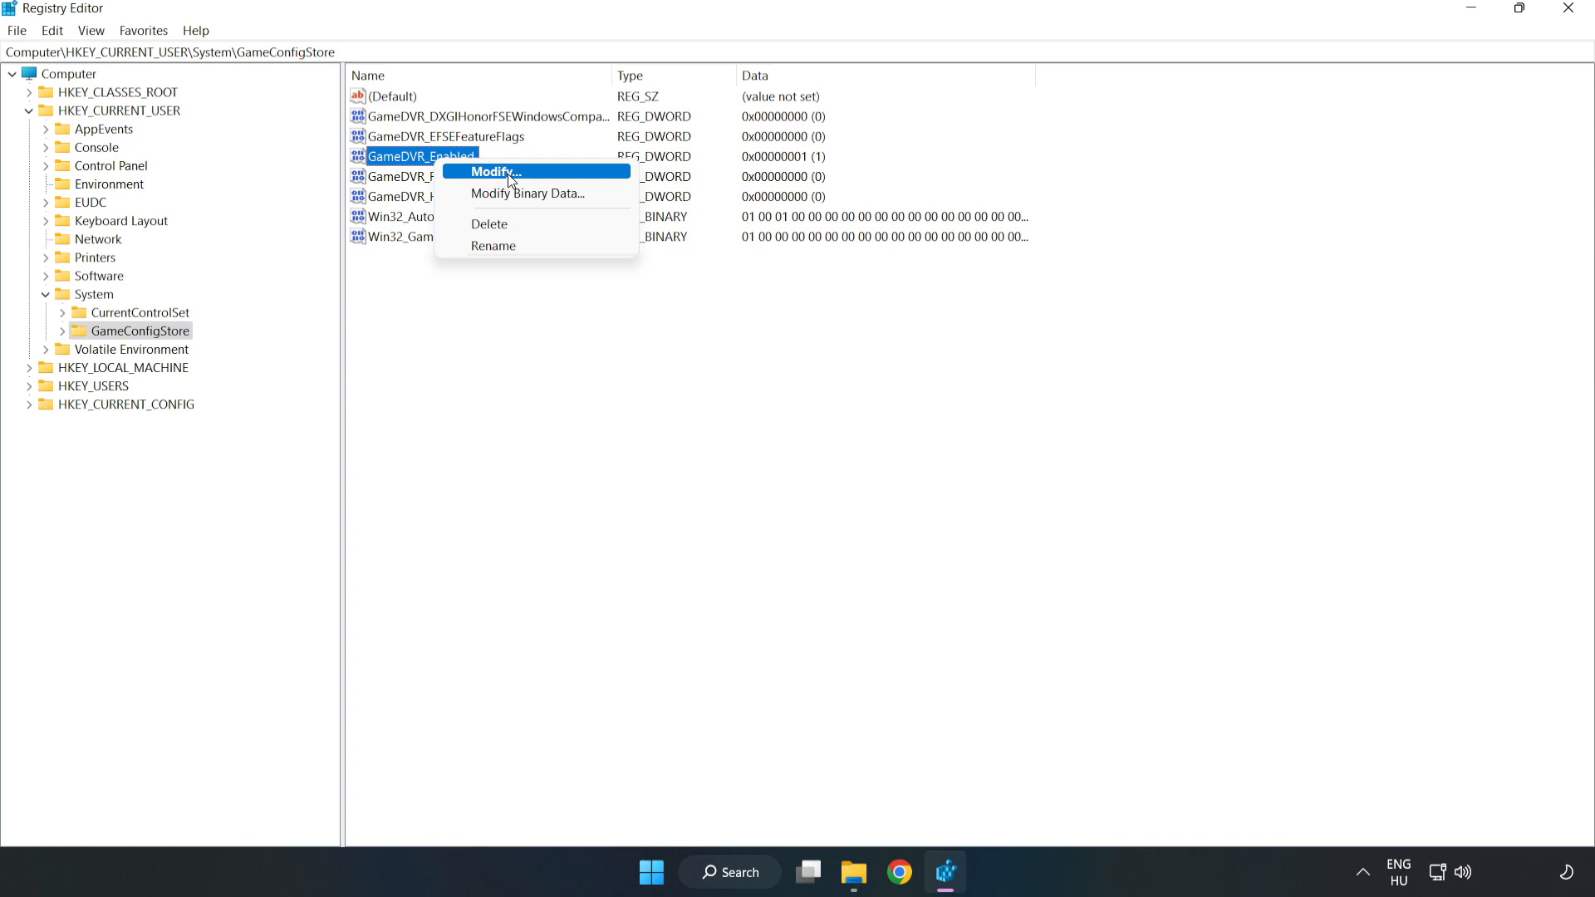
{"action": "left_click", "coordinate": [492, 172]}
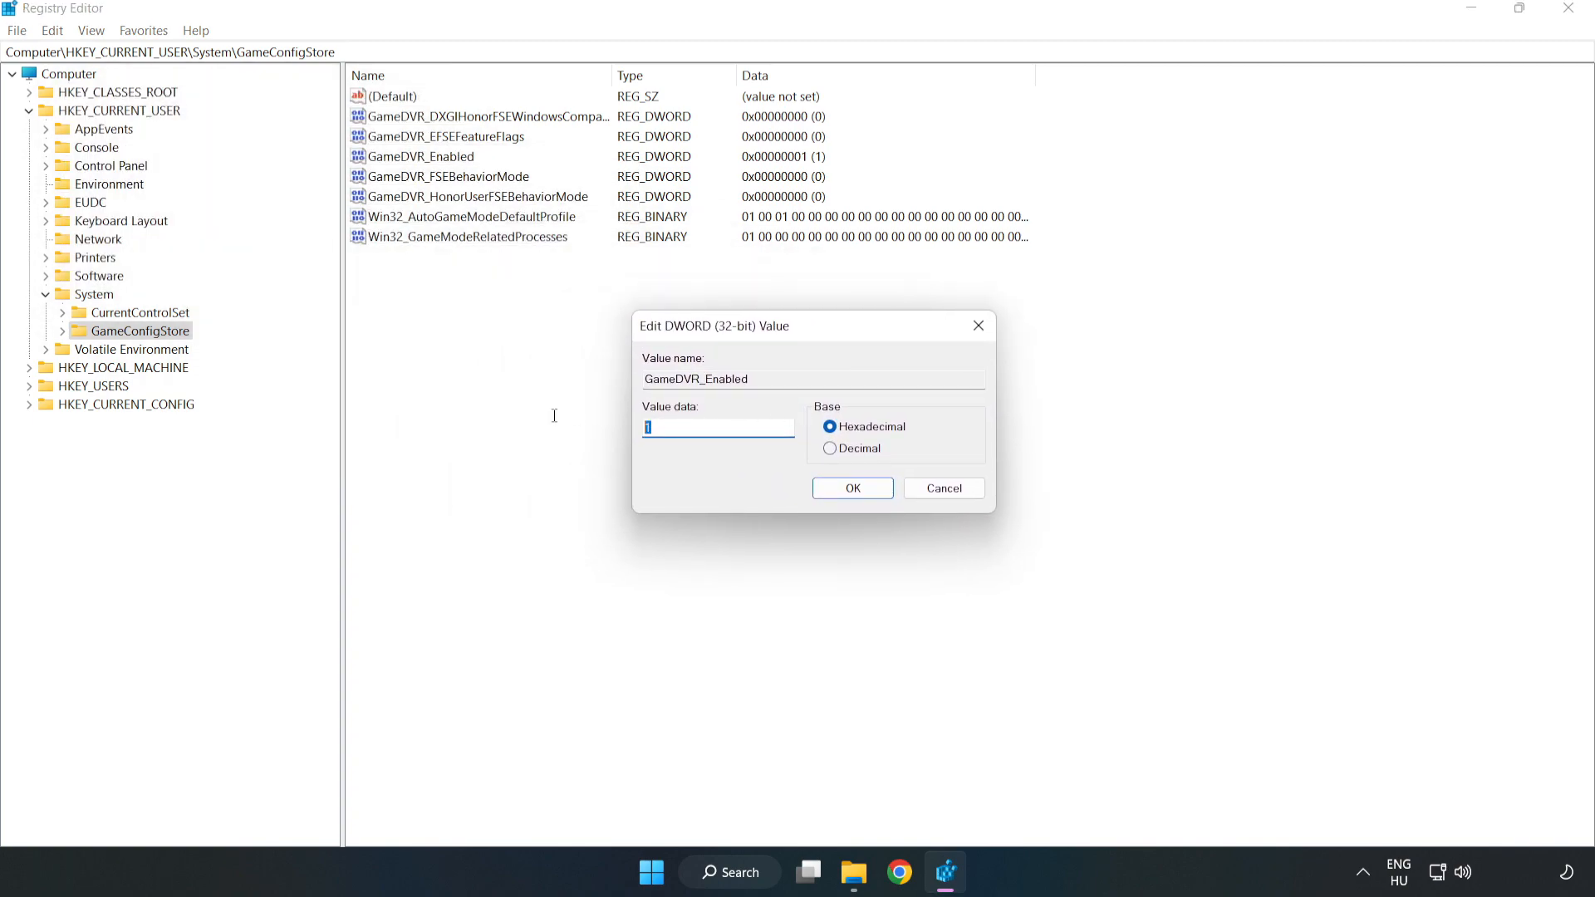
{"action": "type", "text": "0"}
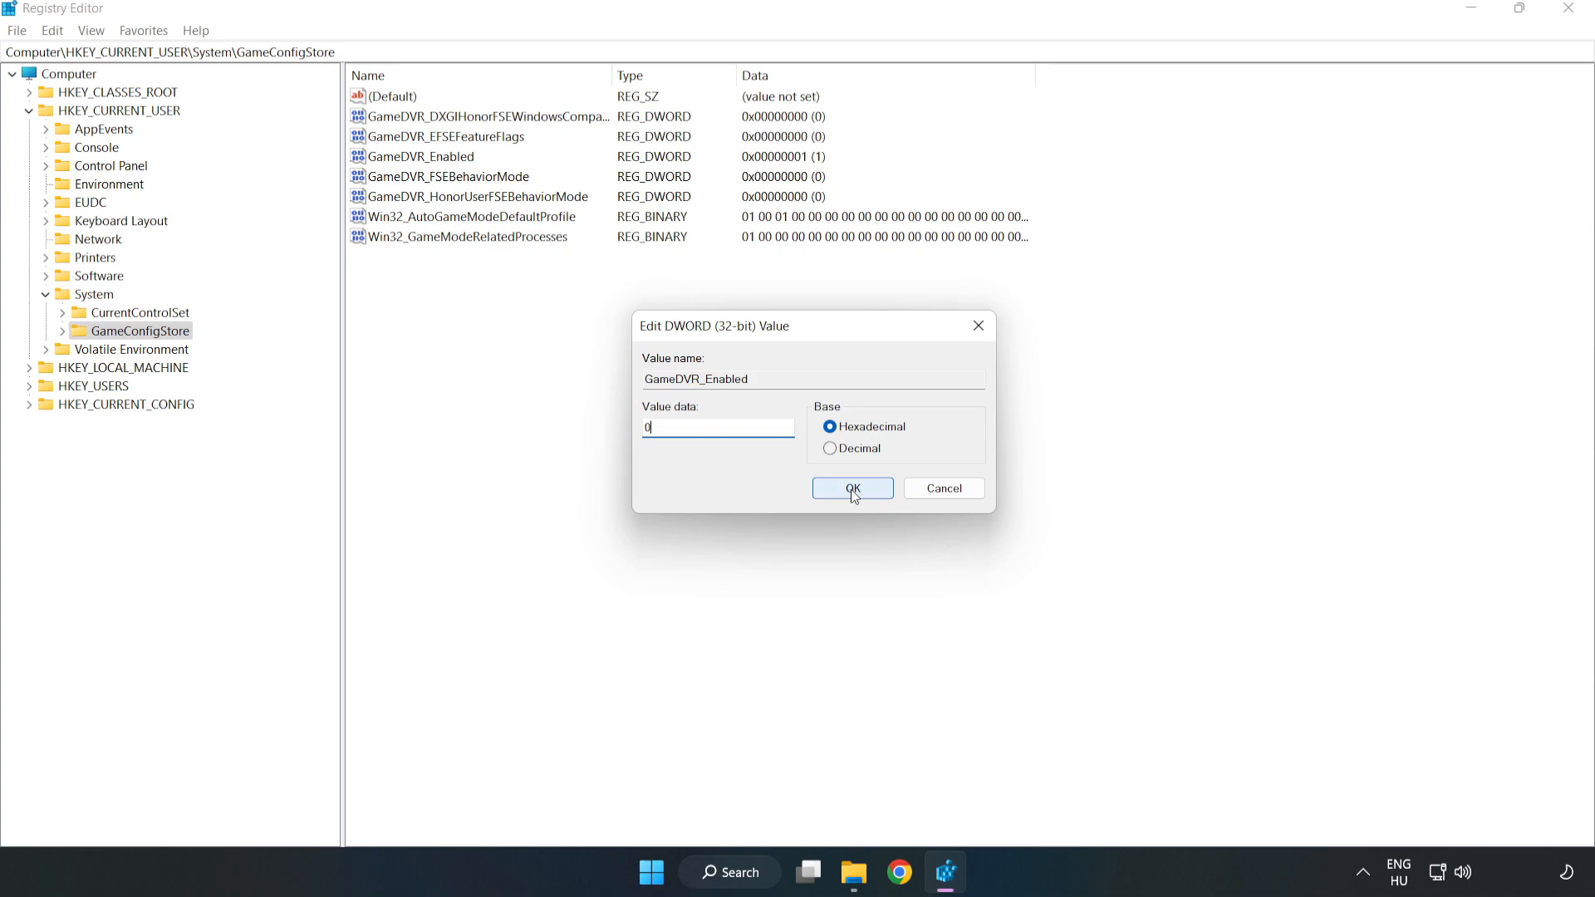
{"action": "left_click", "coordinate": [850, 488]}
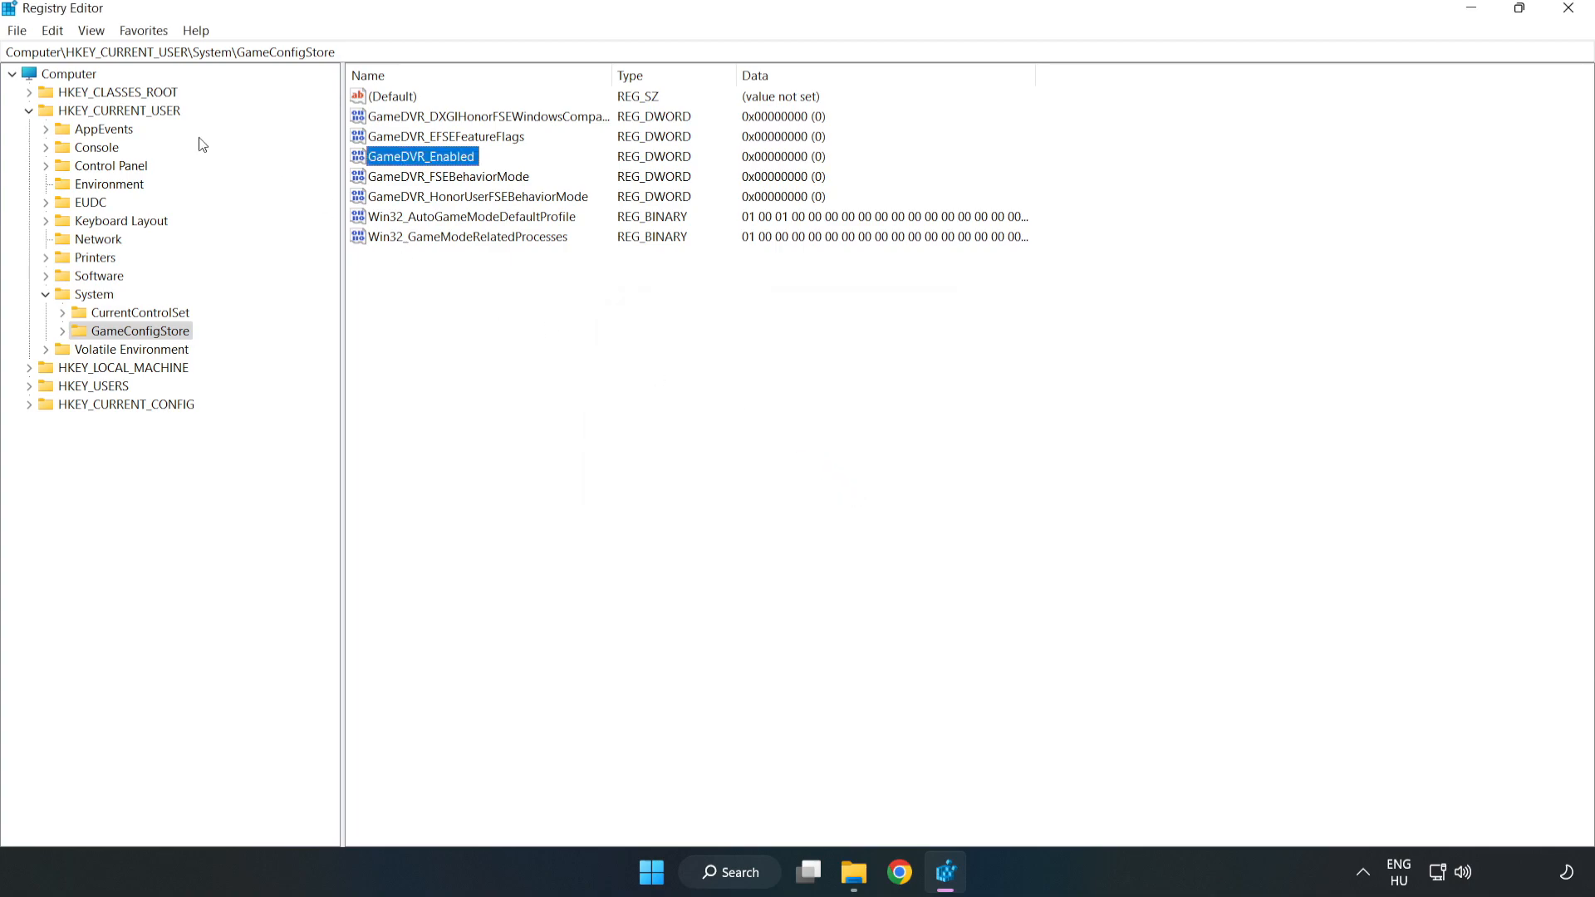
- Browse to HKLM\SOFTWARE\Microsoft\PolicyManager\default\ApplicationManagement\AllowGameDVR
{"action": "left_click", "coordinate": [30, 110]}
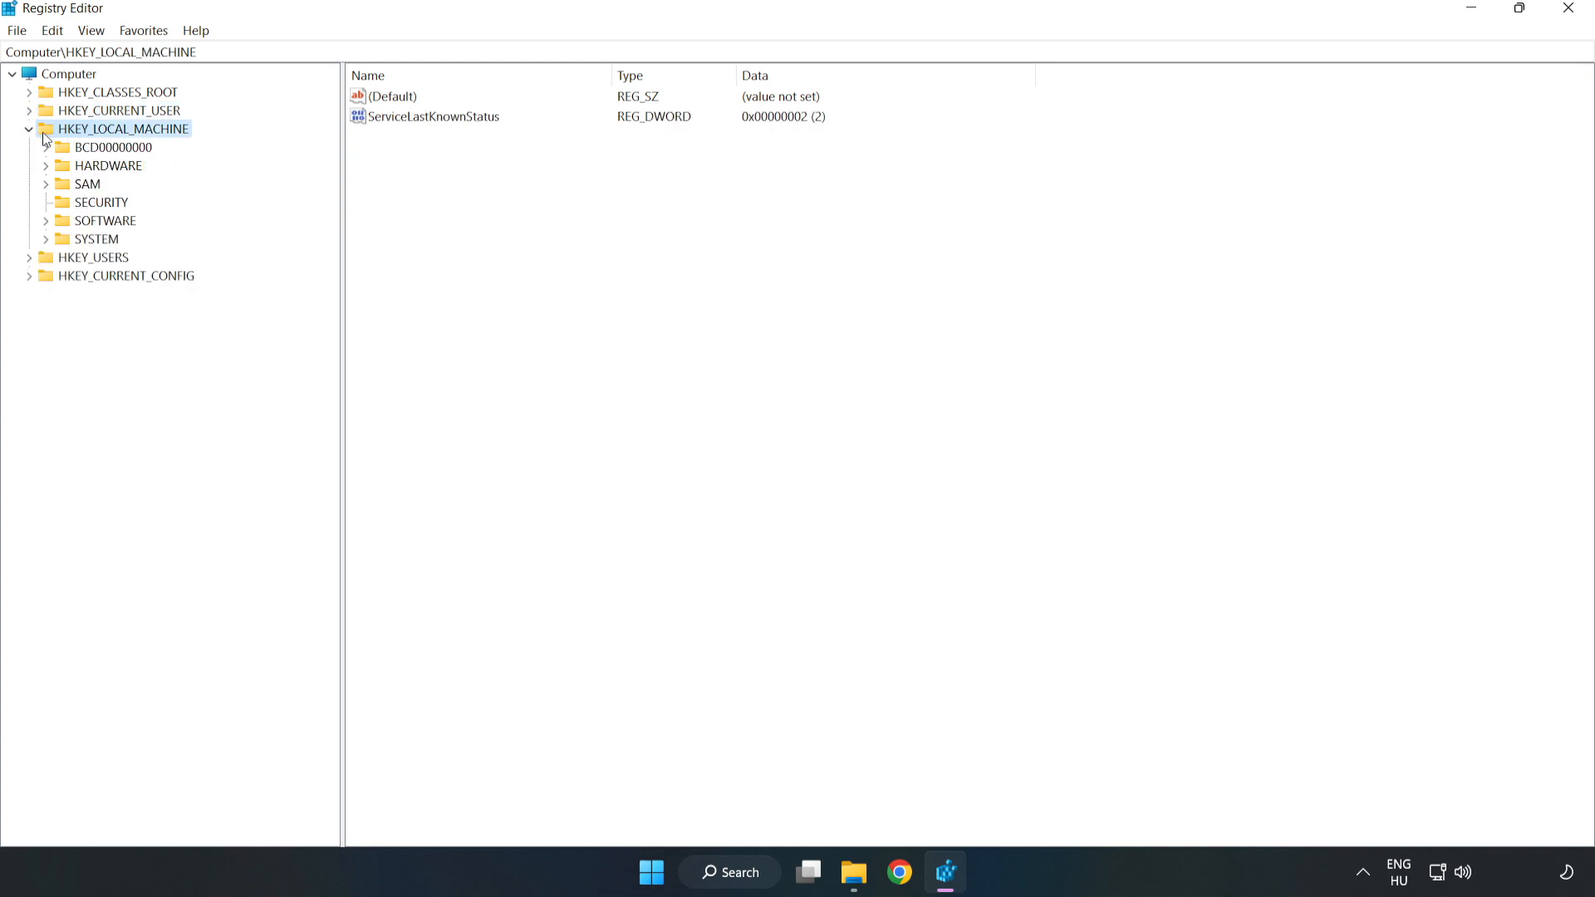
{"action": "mouse_move", "coordinate": [58, 226]}
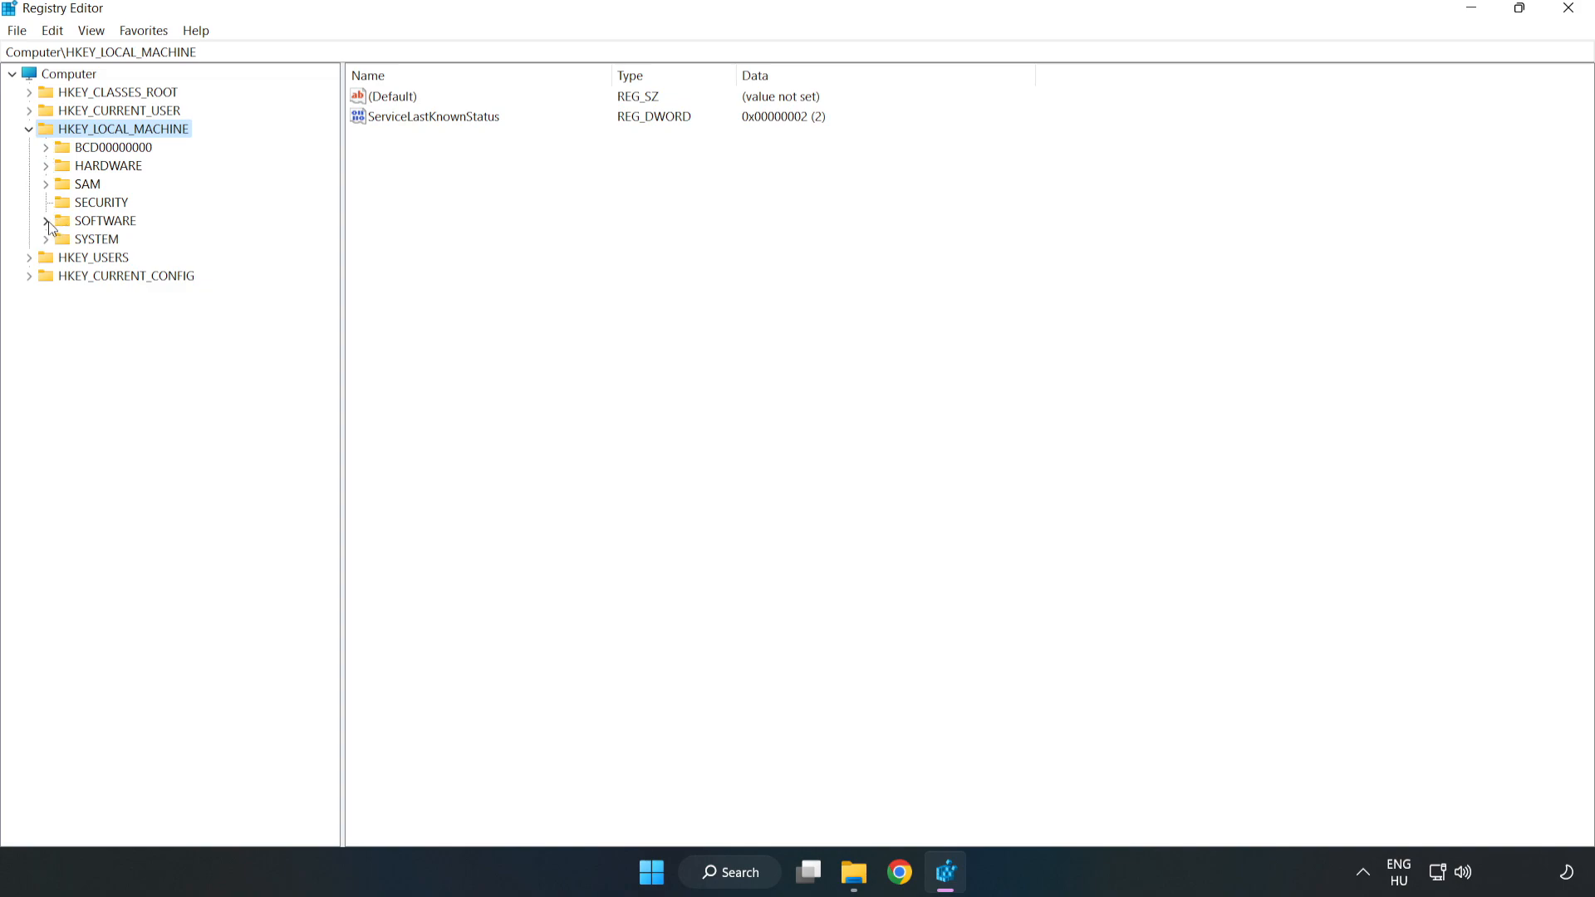
{"action": "left_click", "coordinate": [47, 221]}
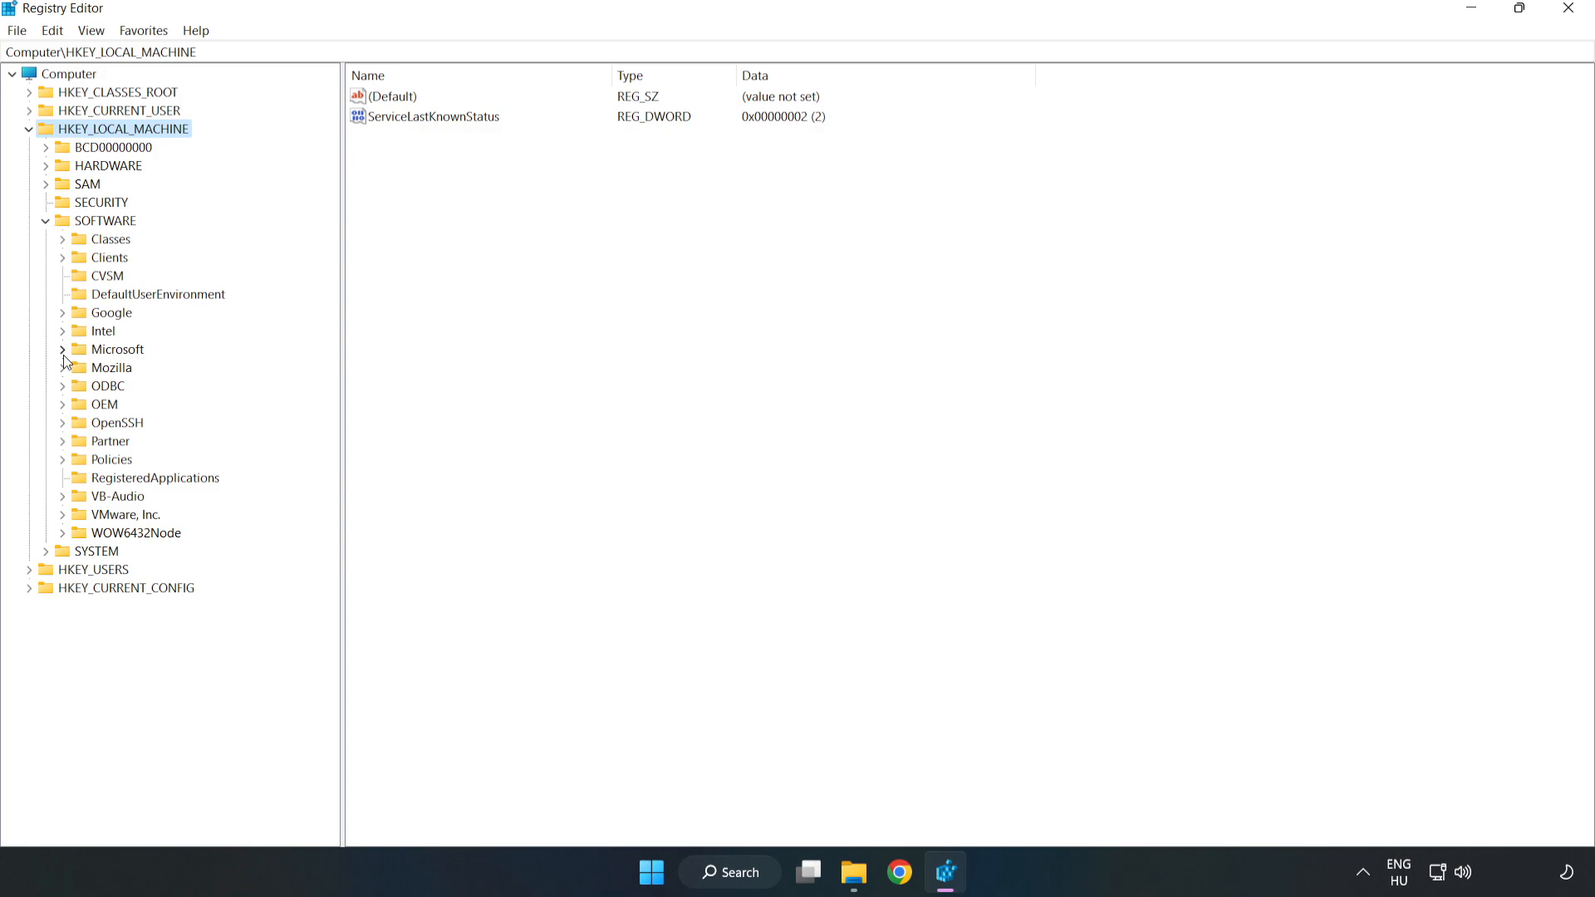
{"action": "left_click", "coordinate": [63, 349]}
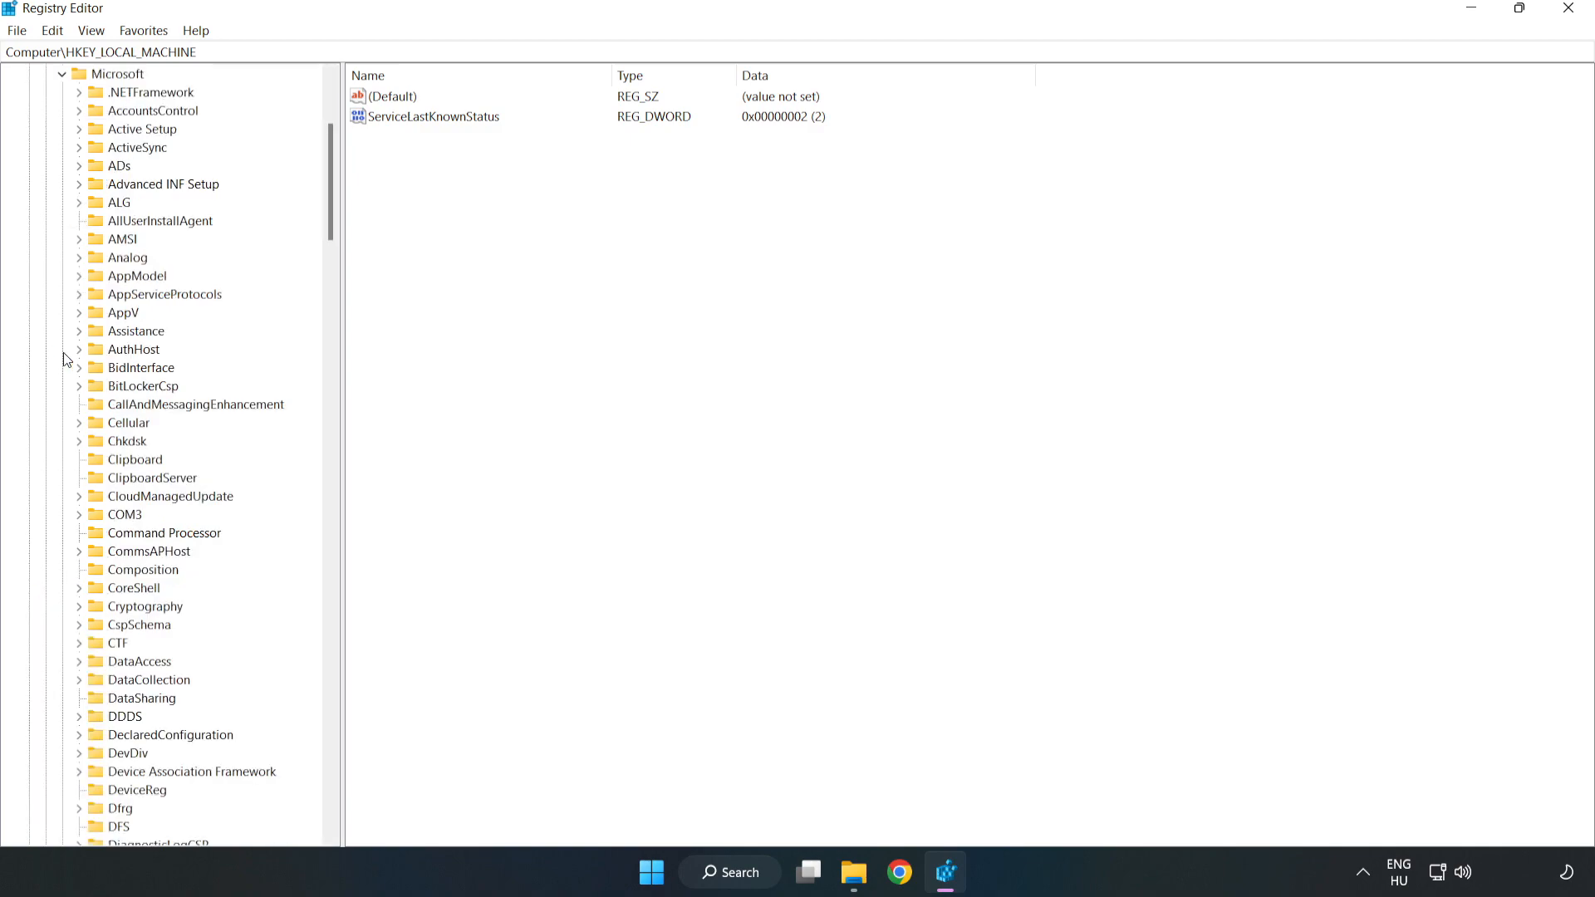
{"action": "mouse_move", "coordinate": [235, 271]}
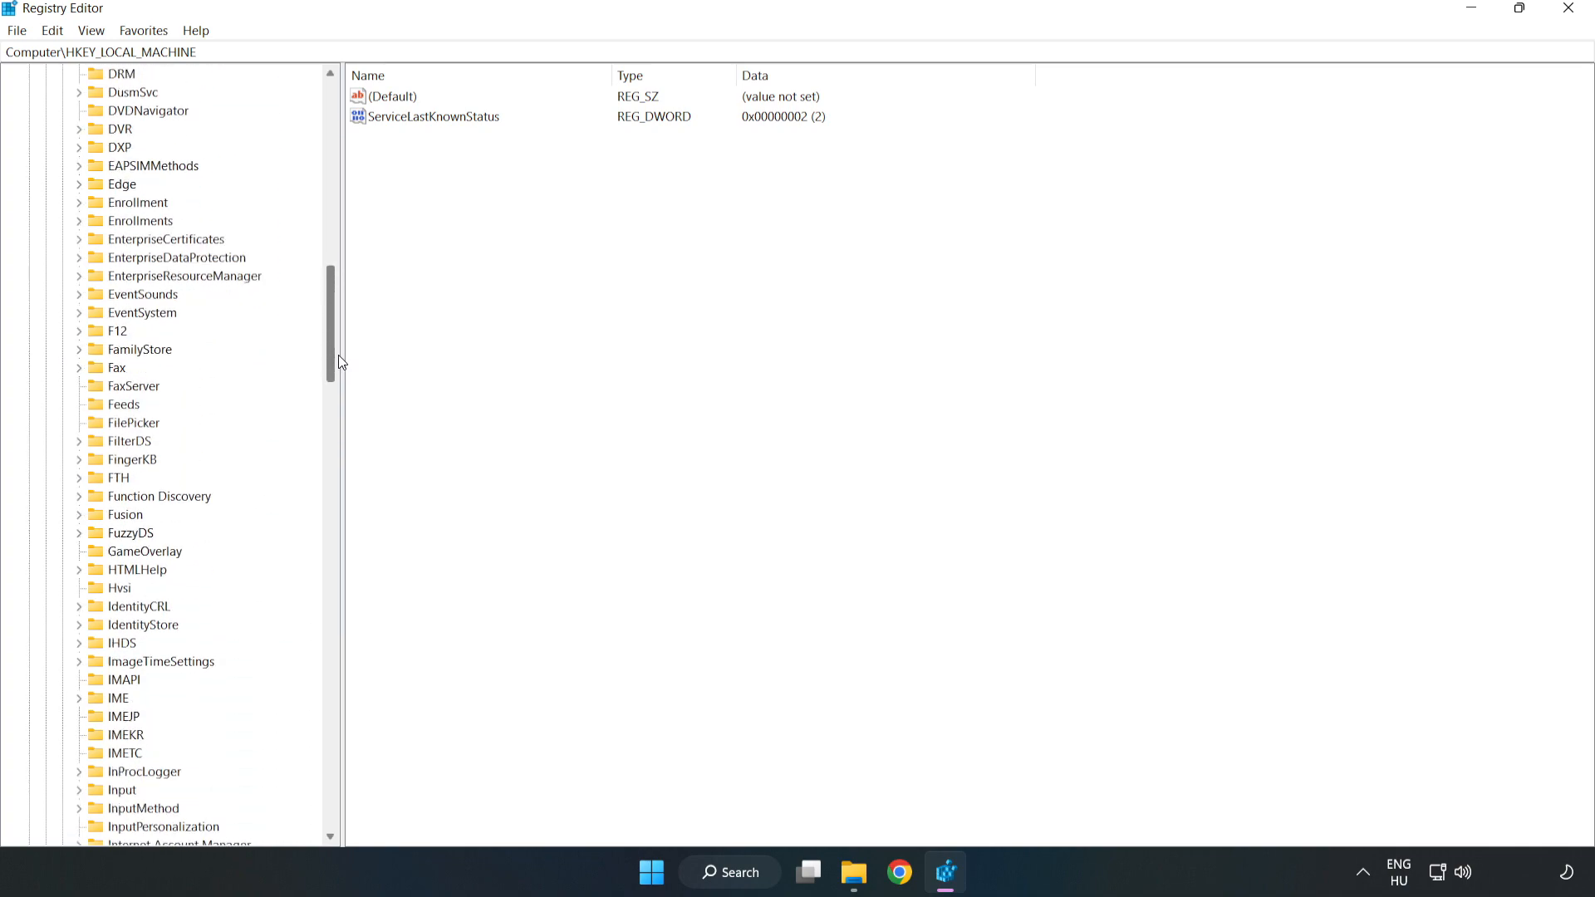
{"action": "scroll", "scroll_direction": "down", "scroll_amount": 3}
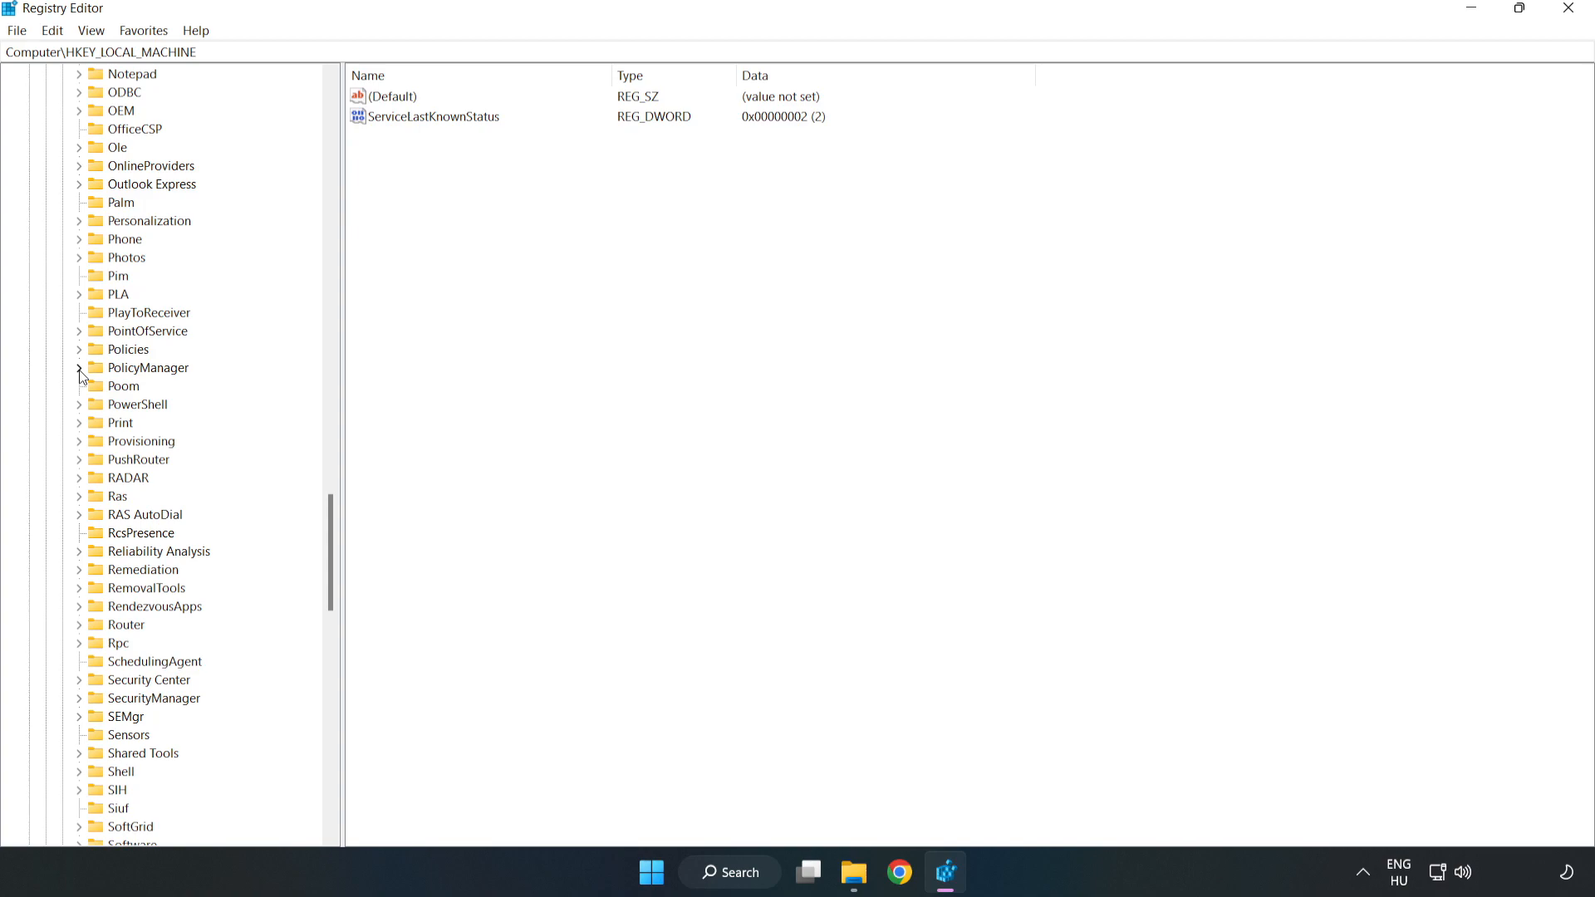
{"action": "left_click", "coordinate": [79, 367]}
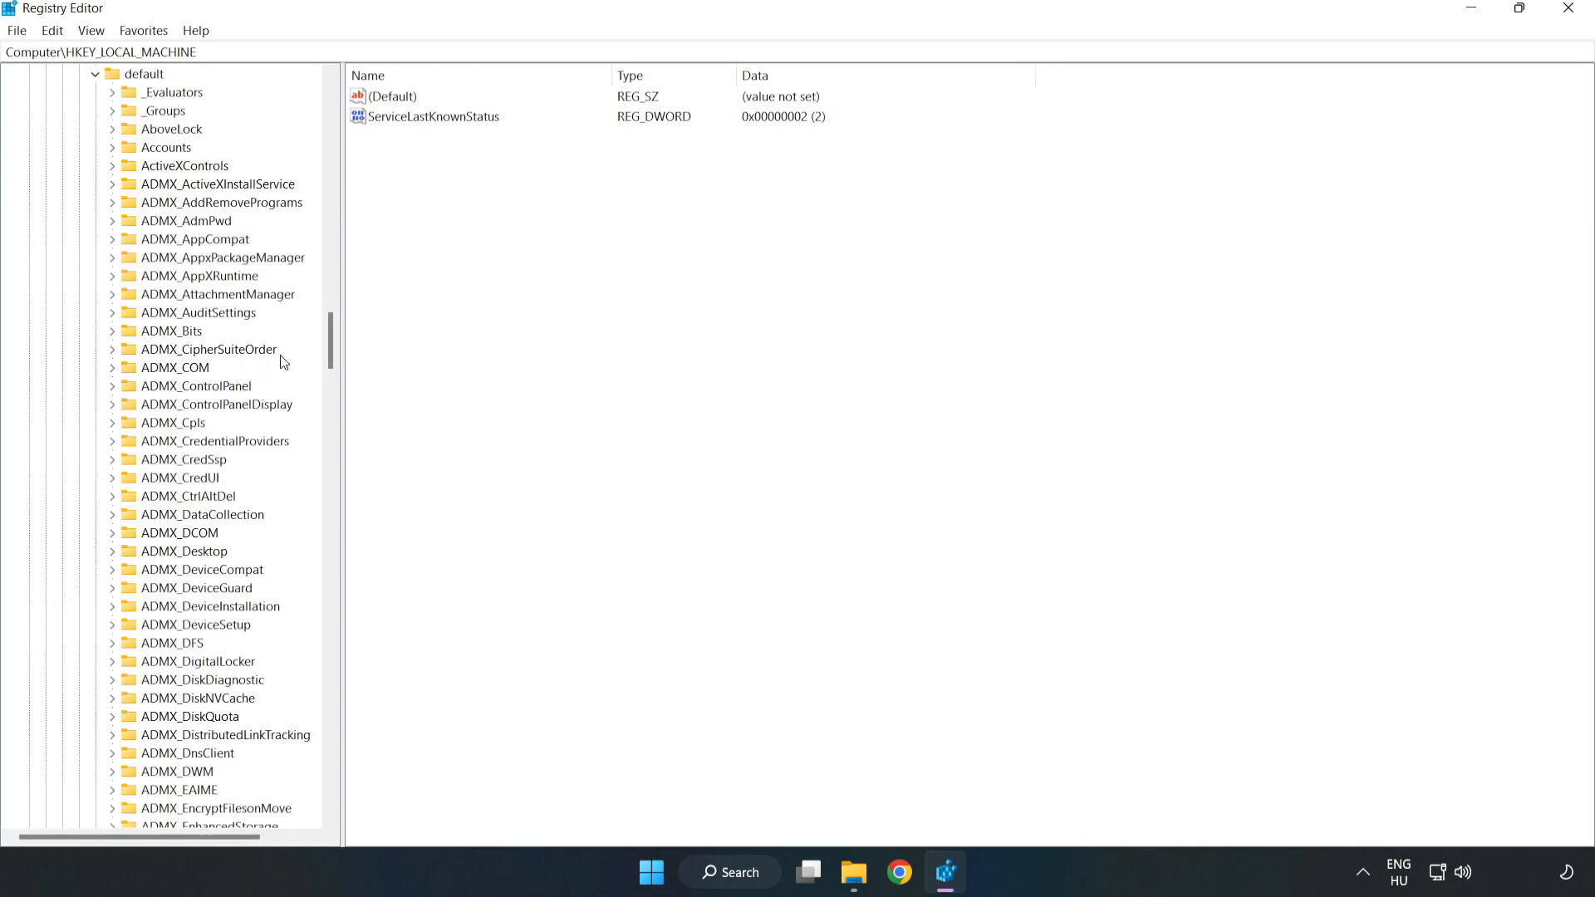
{"action": "scroll", "scroll_direction": "down", "scroll_amount": 3}
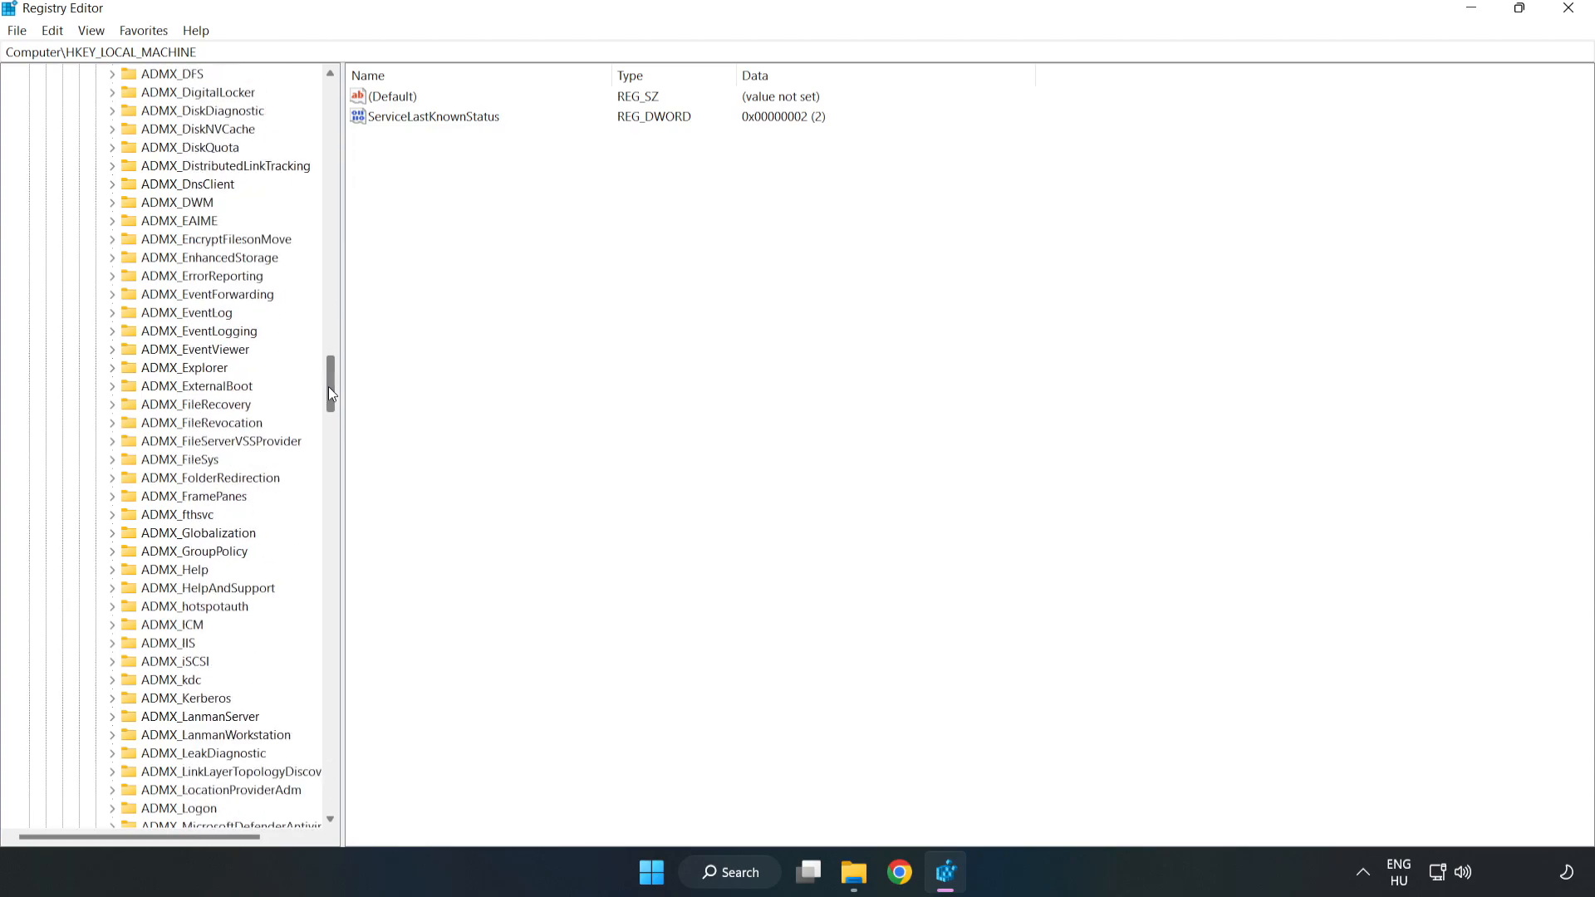
{"action": "scroll", "scroll_direction": "down", "scroll_amount": 3}
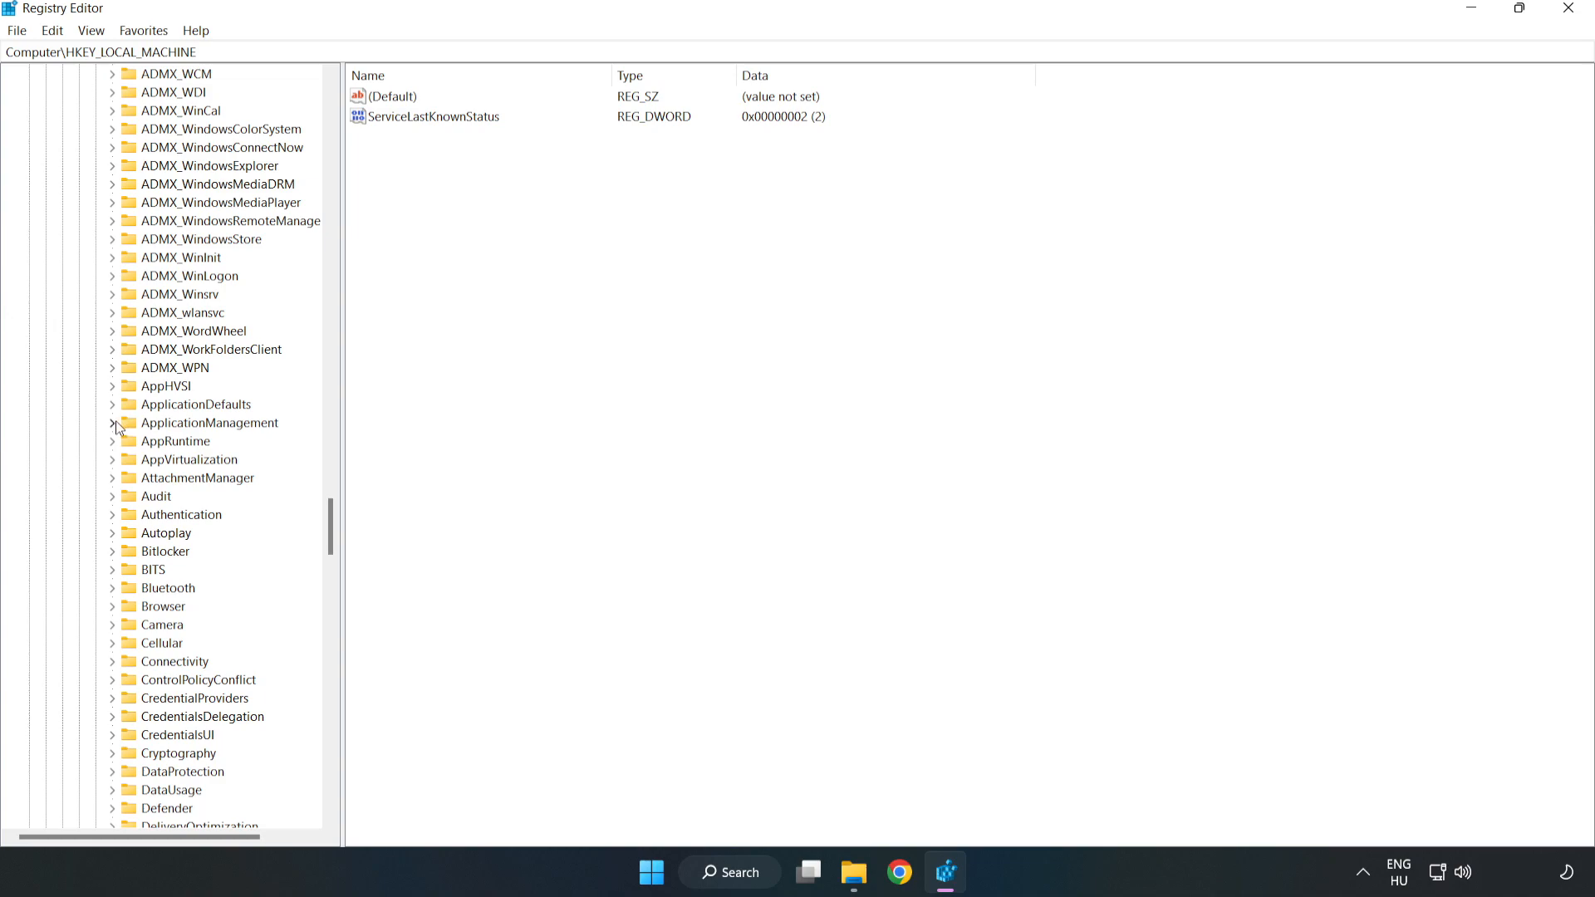
{"action": "left_click", "coordinate": [115, 422]}
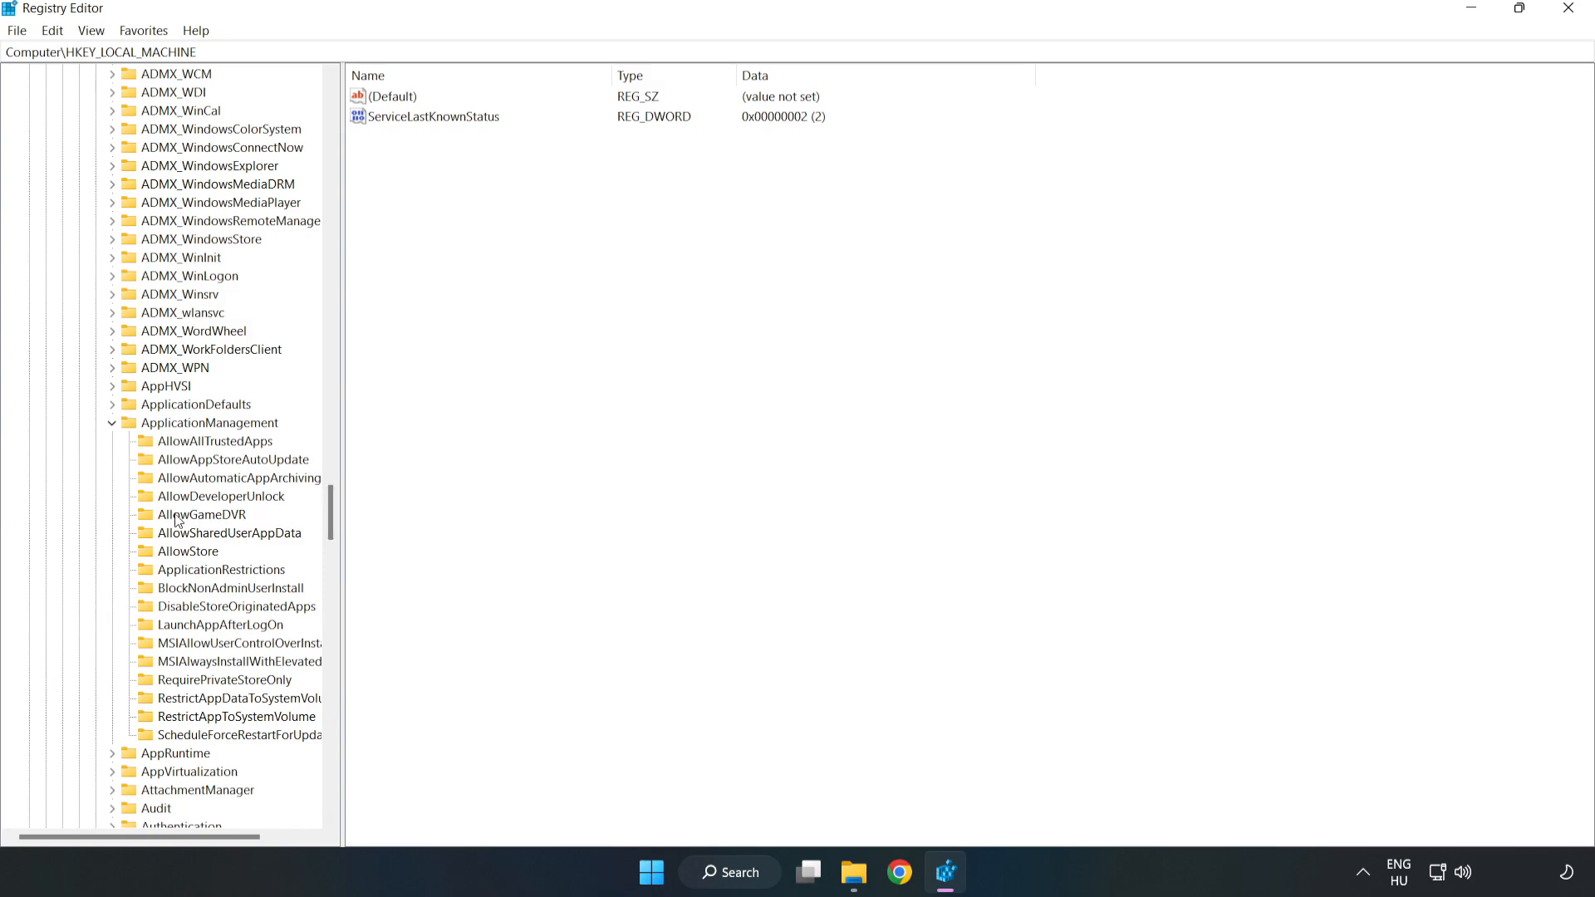
{"action": "mouse_move", "coordinate": [182, 518]}
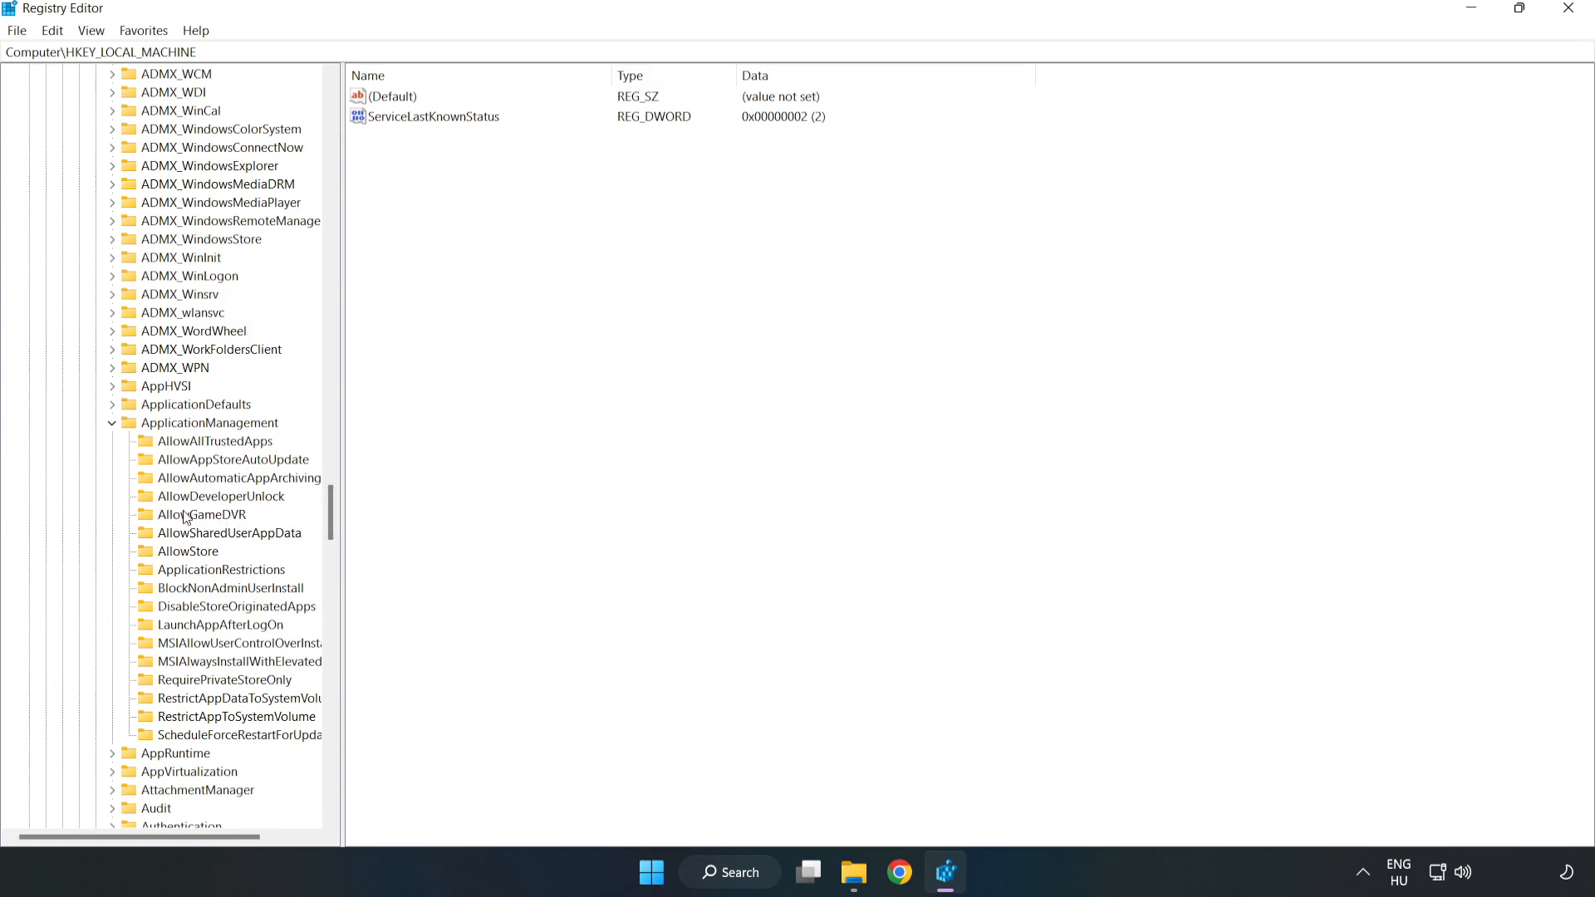
{"action": "left_click", "coordinate": [203, 515]}
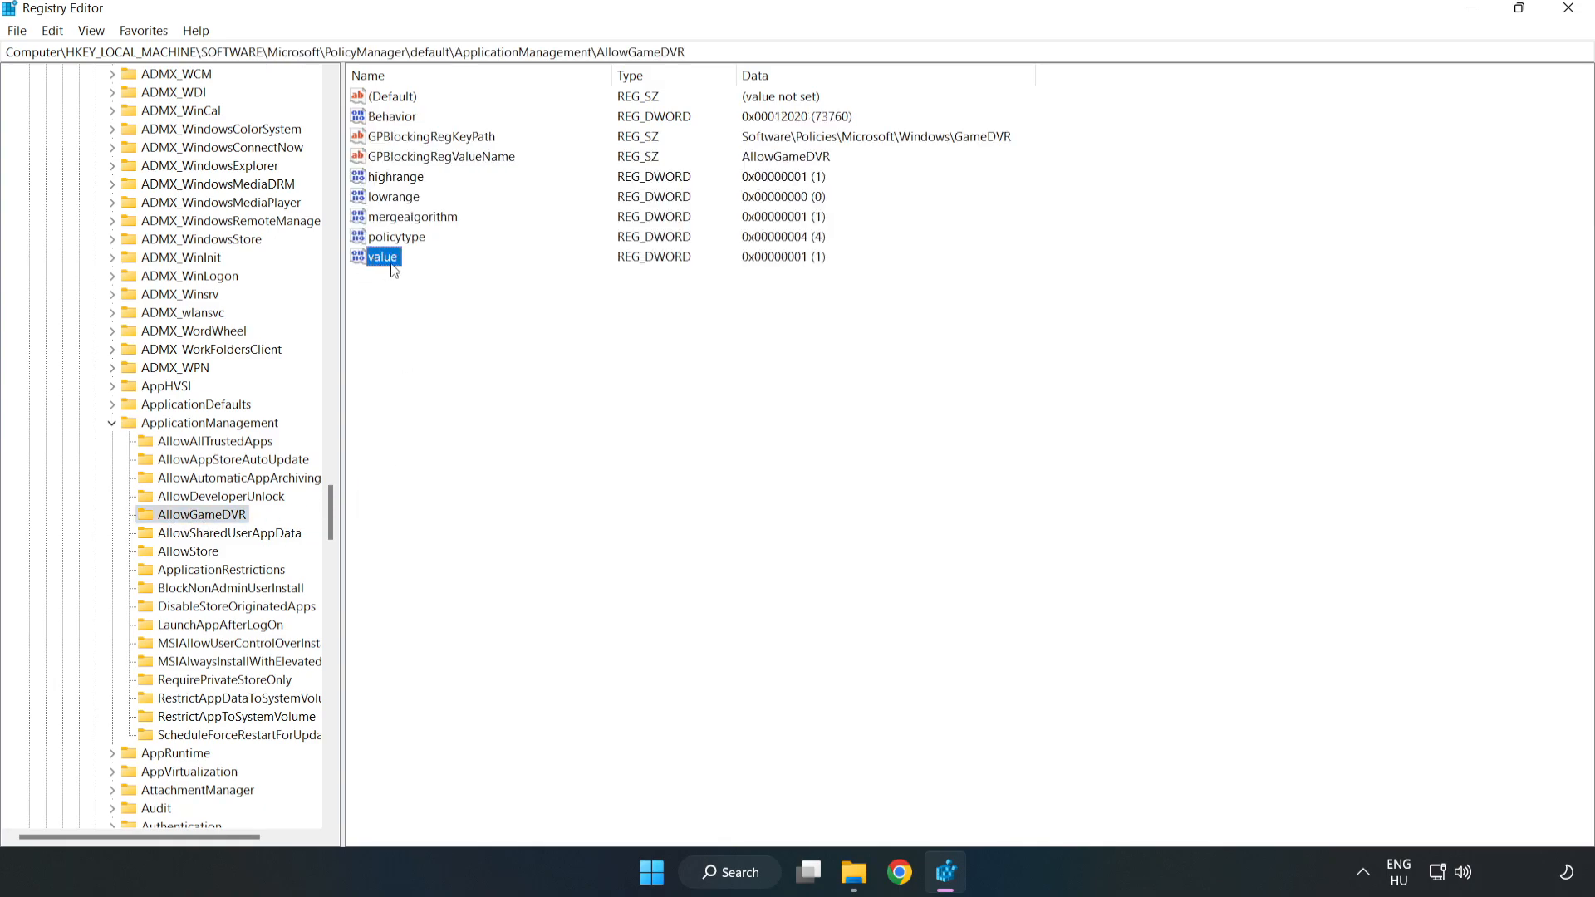
- Modify the AllowGameDVR value entry and save it as 0
{"action": "right_click", "coordinate": [382, 256]}
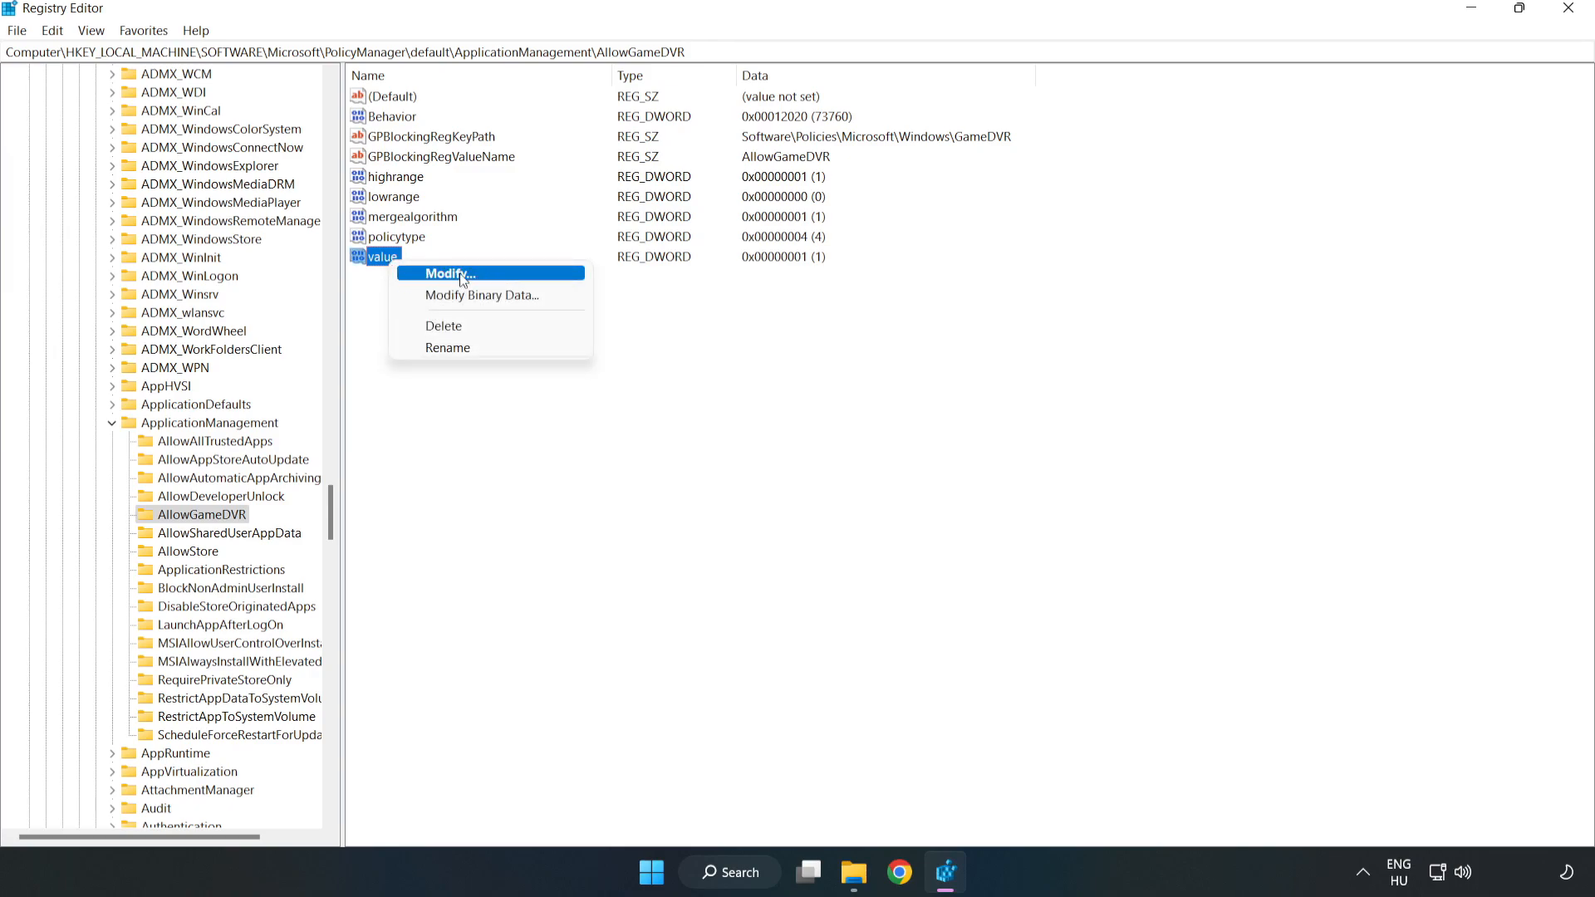
{"action": "left_click", "coordinate": [438, 272]}
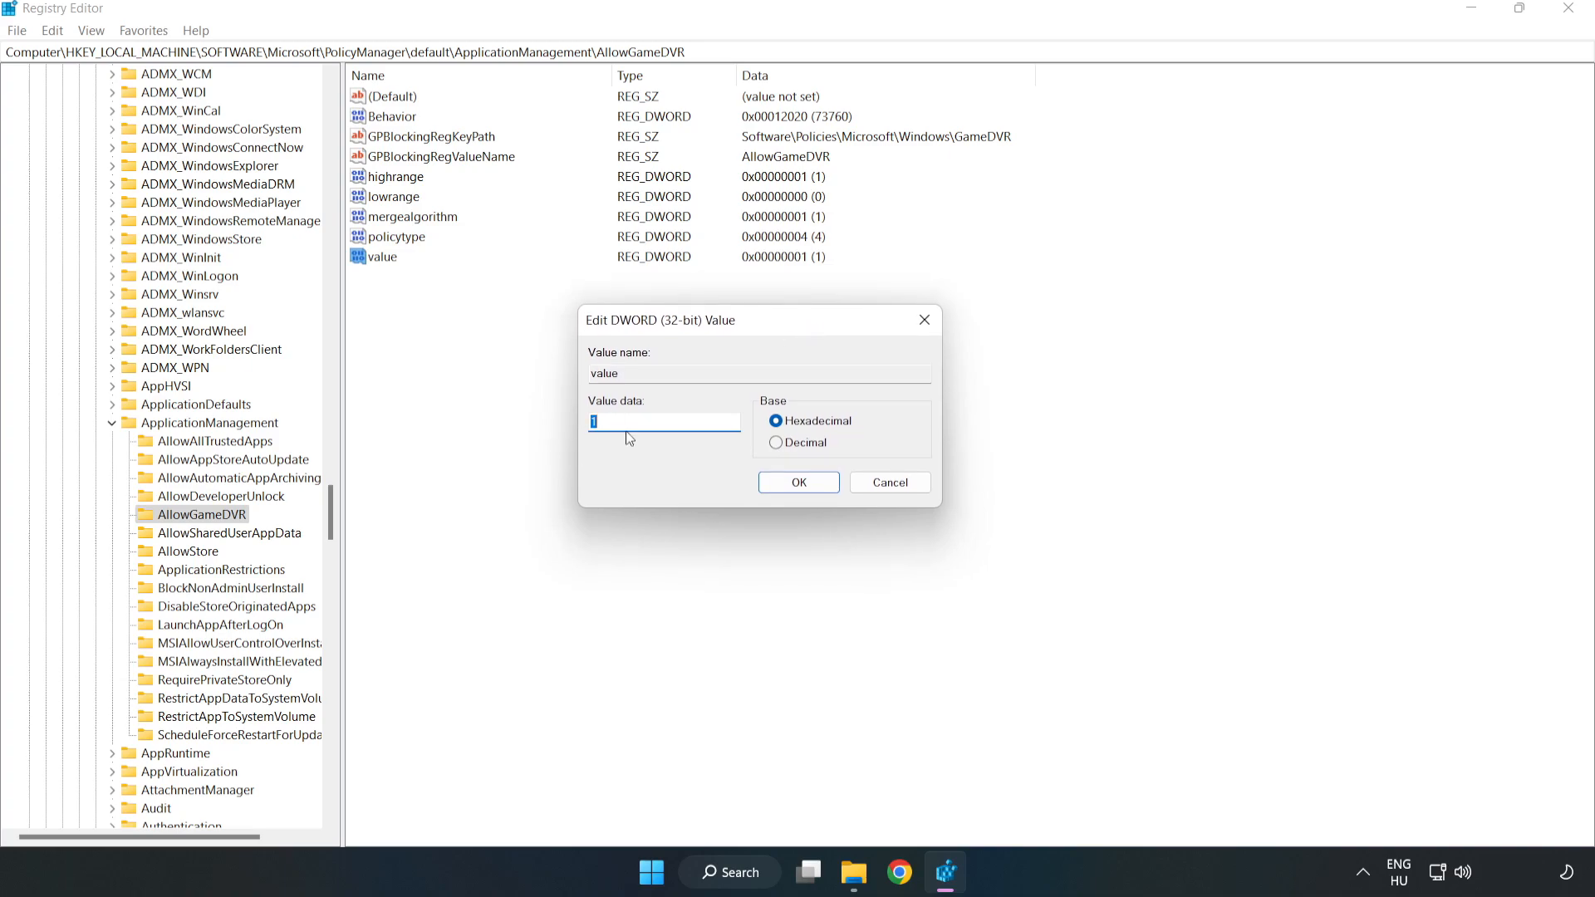
{"action": "type", "text": "0"}
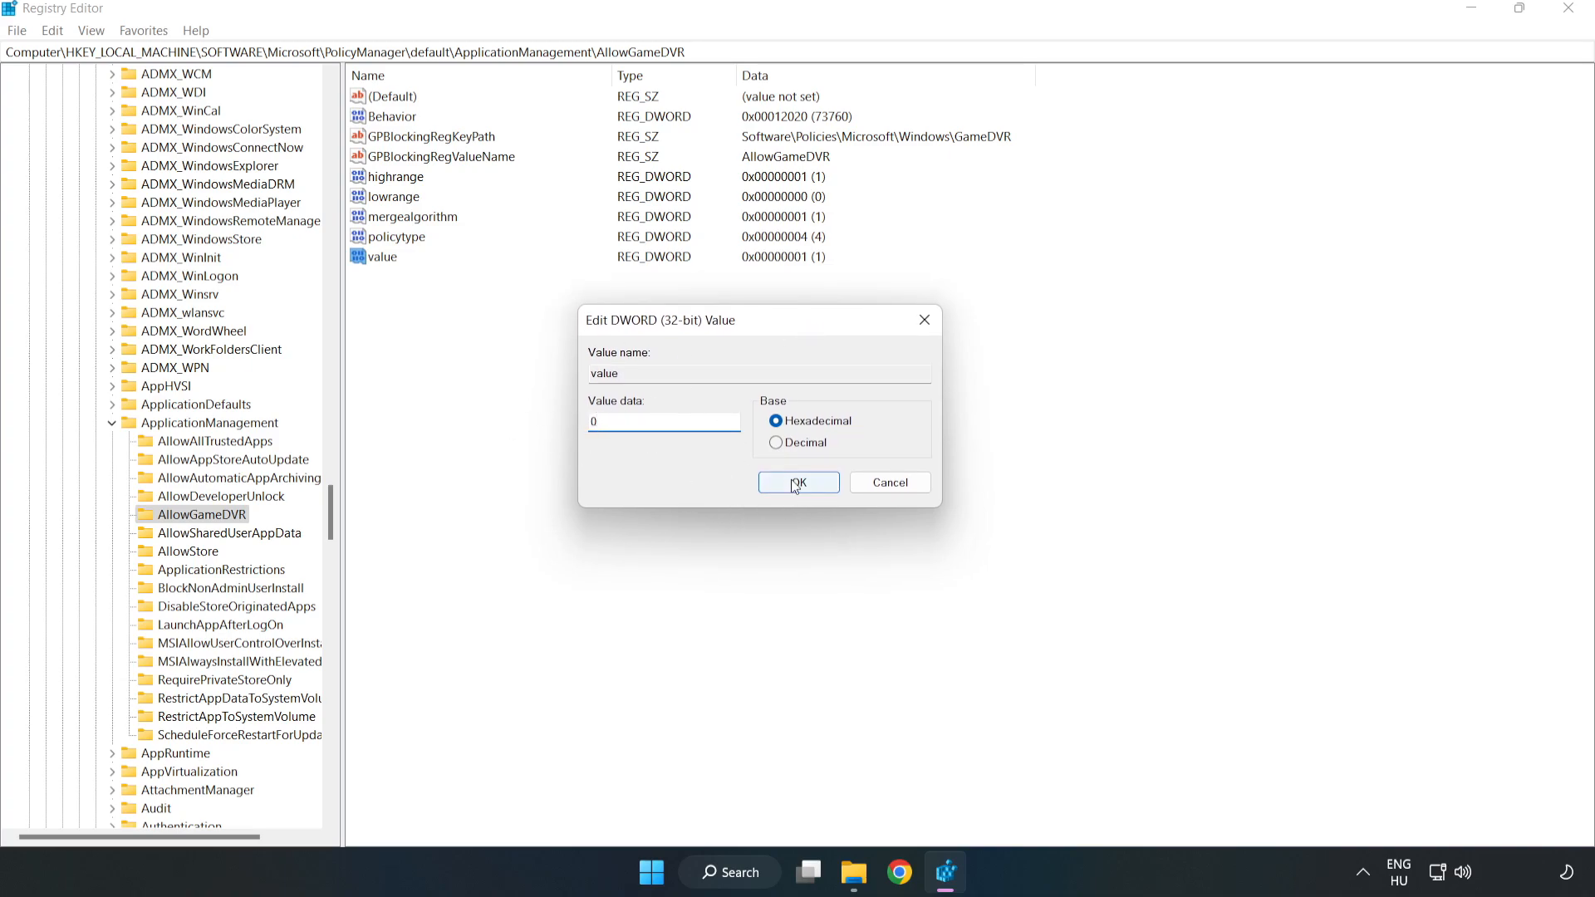
{"action": "left_click", "coordinate": [799, 482]}
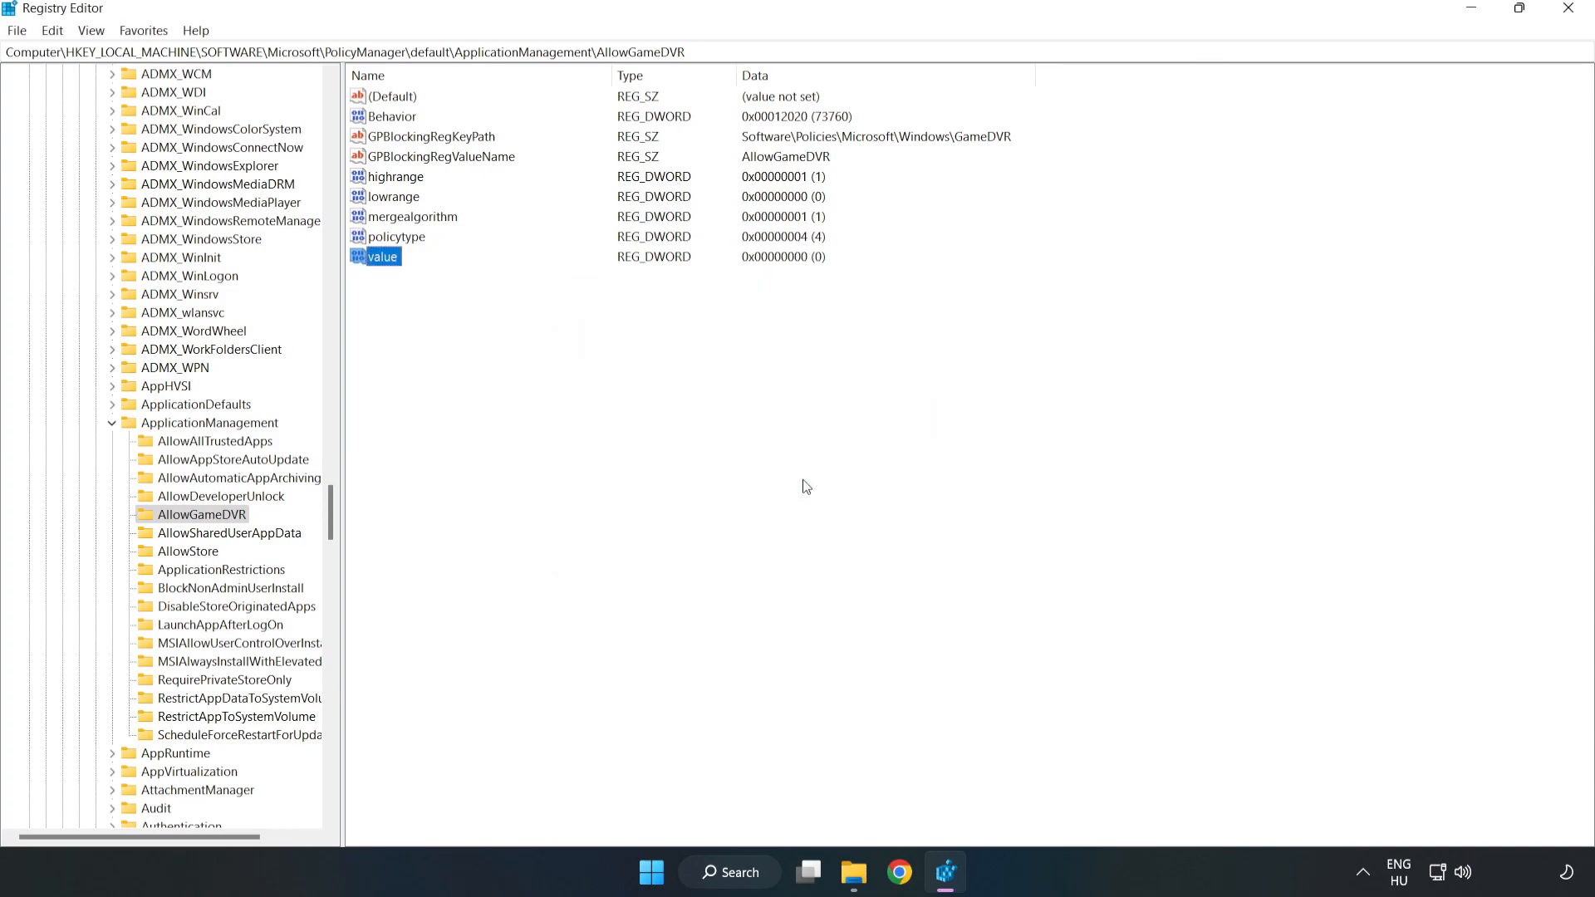
{"action": "mouse_move", "coordinate": [1568, 24]}
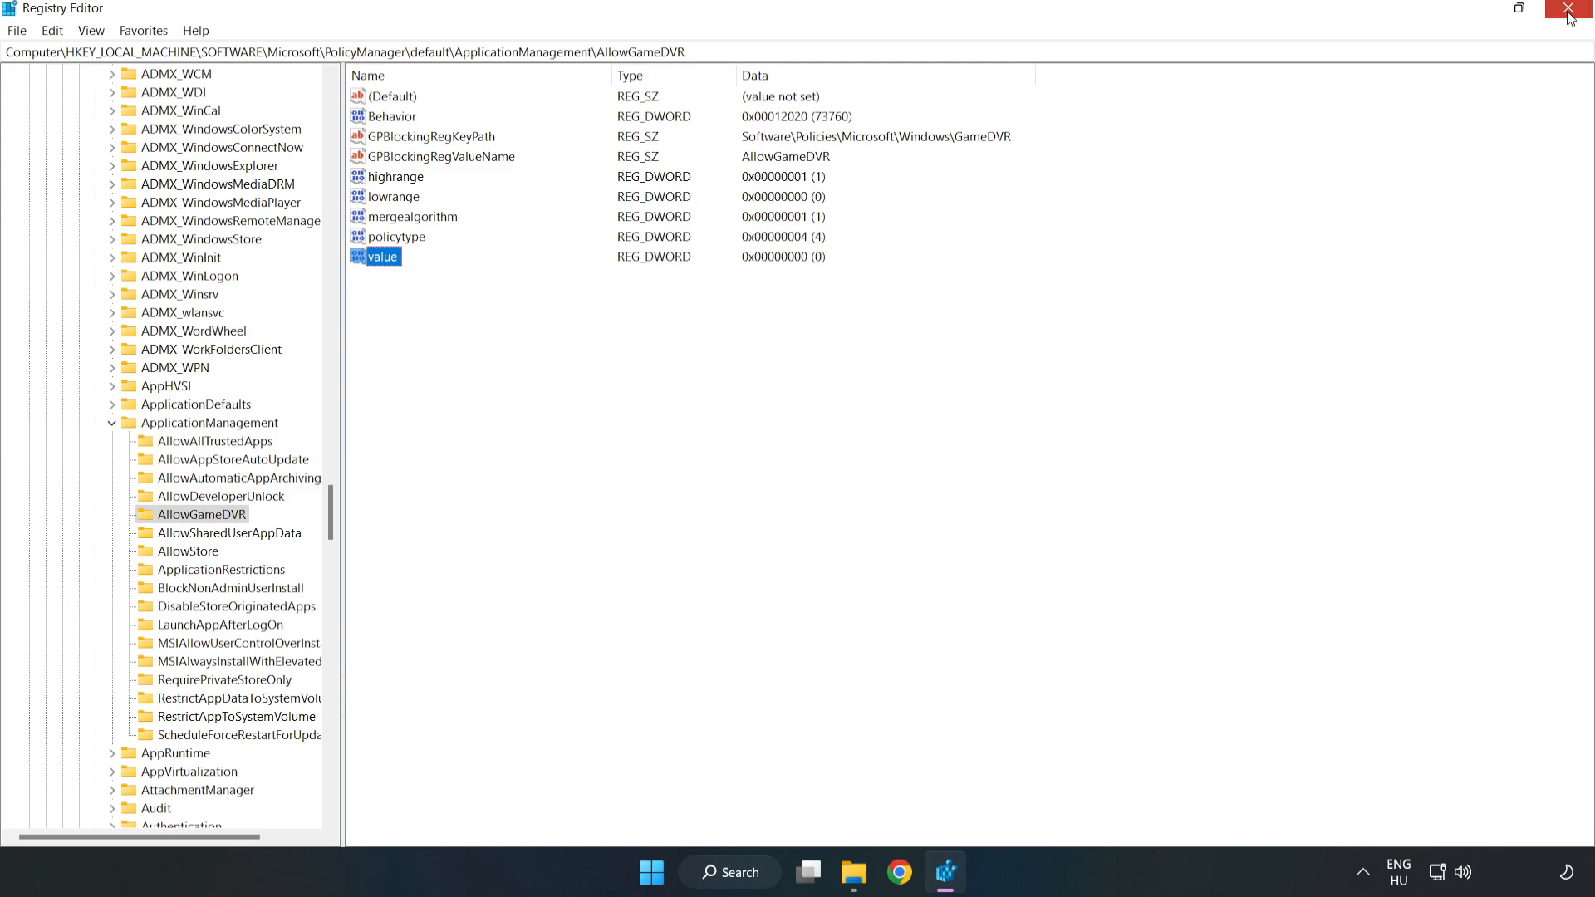
- Close Registry Editor, download dxwebsetup.exe in Chrome and launch the DirectX web installer
{"action": "left_click", "coordinate": [1569, 9]}
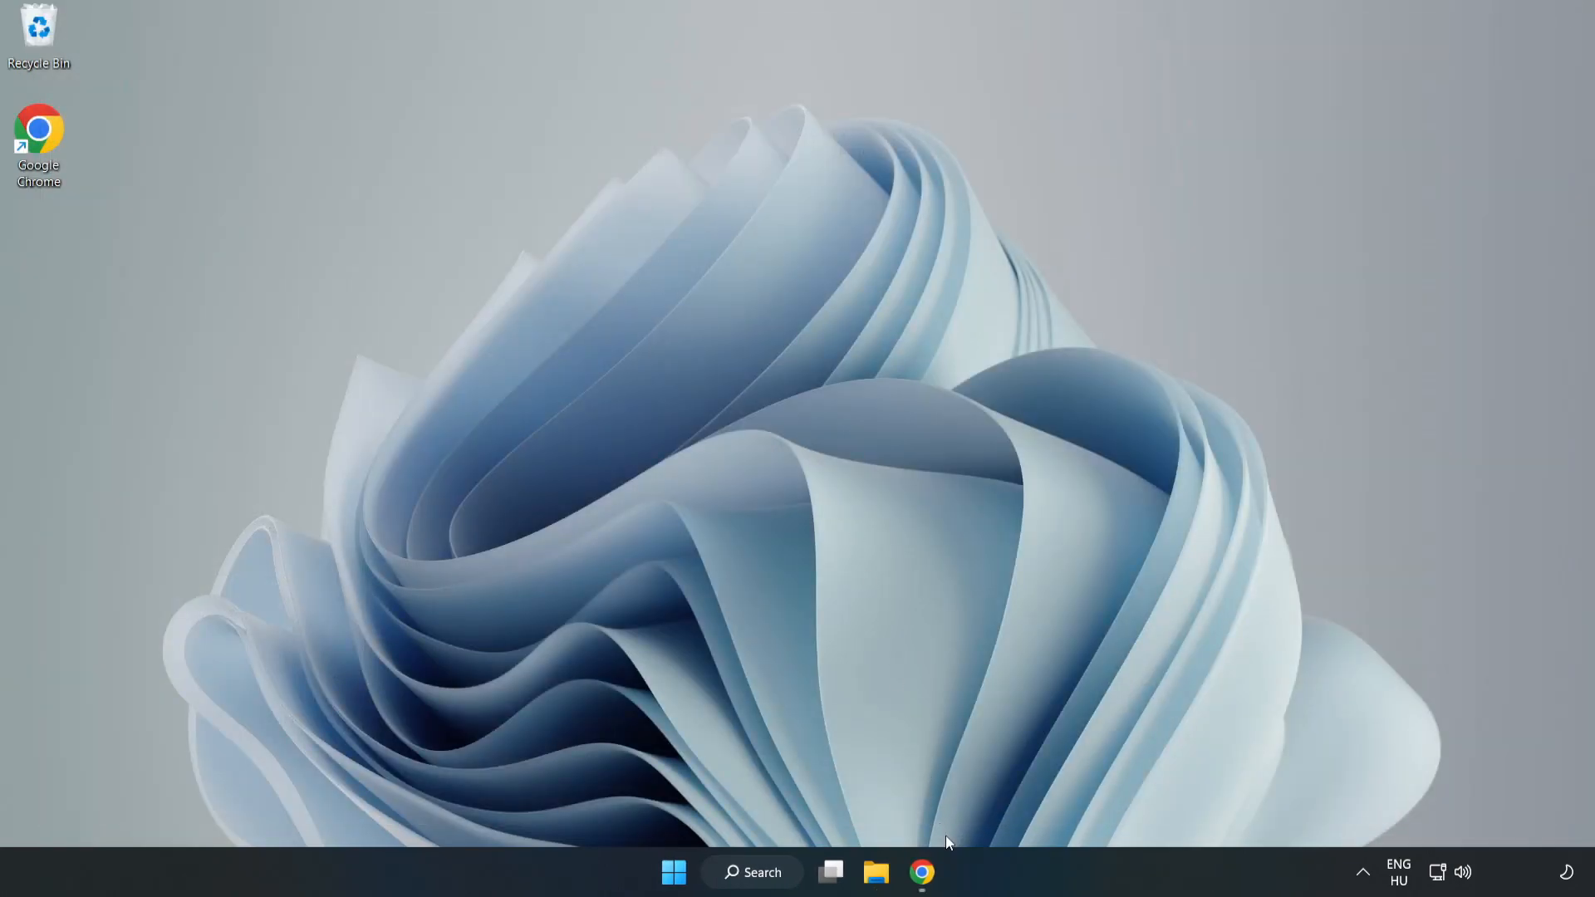
{"action": "mouse_move", "coordinate": [921, 872]}
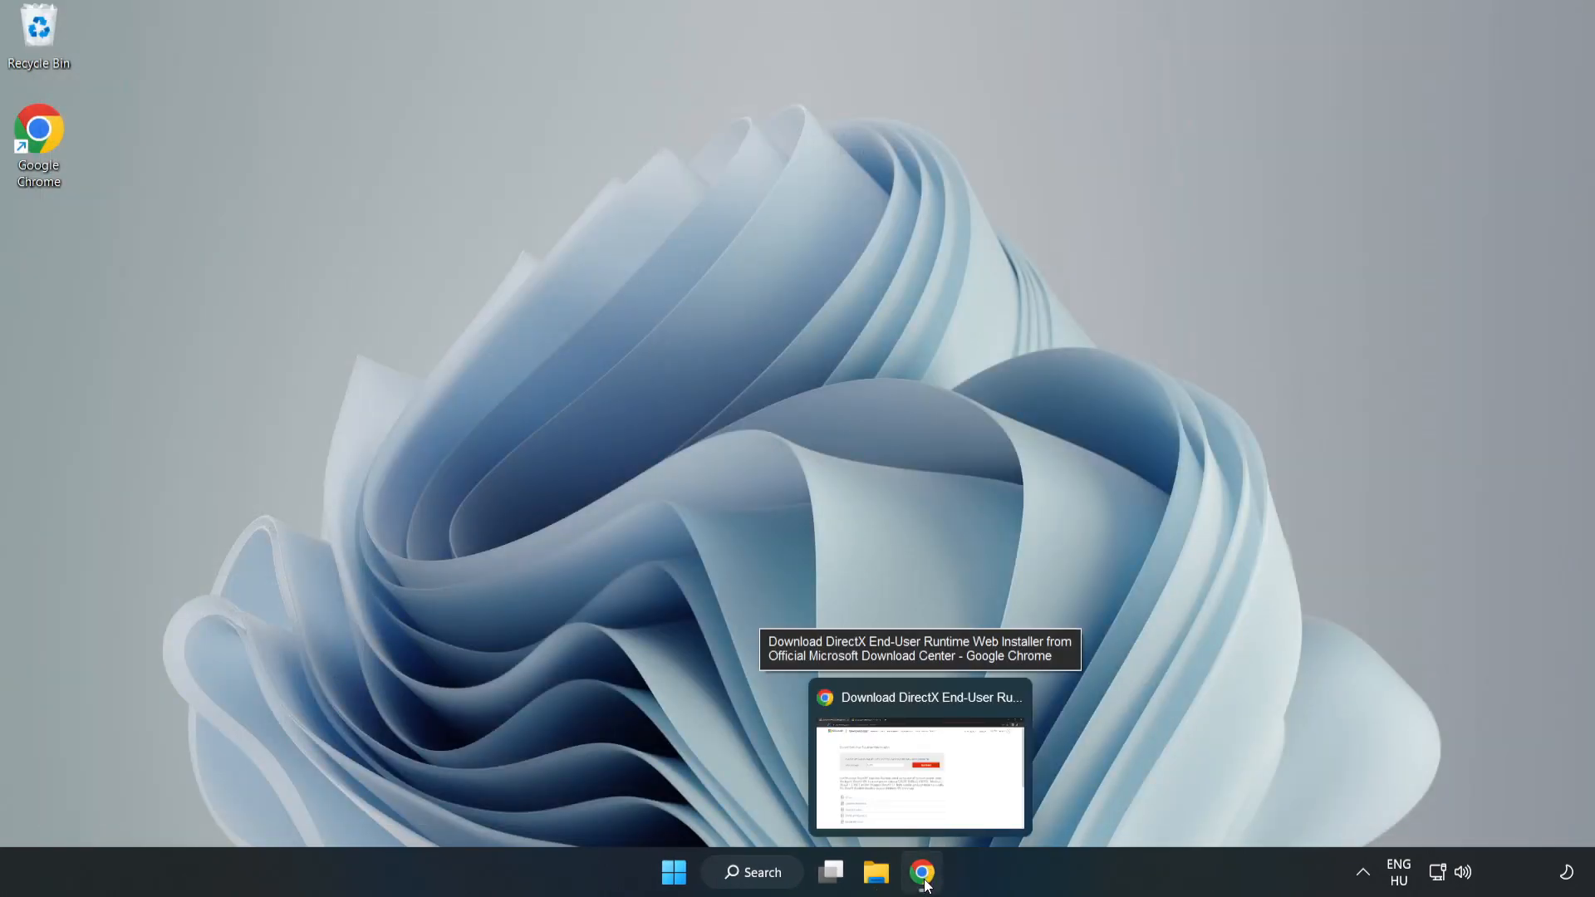
{"action": "left_click", "coordinate": [920, 872]}
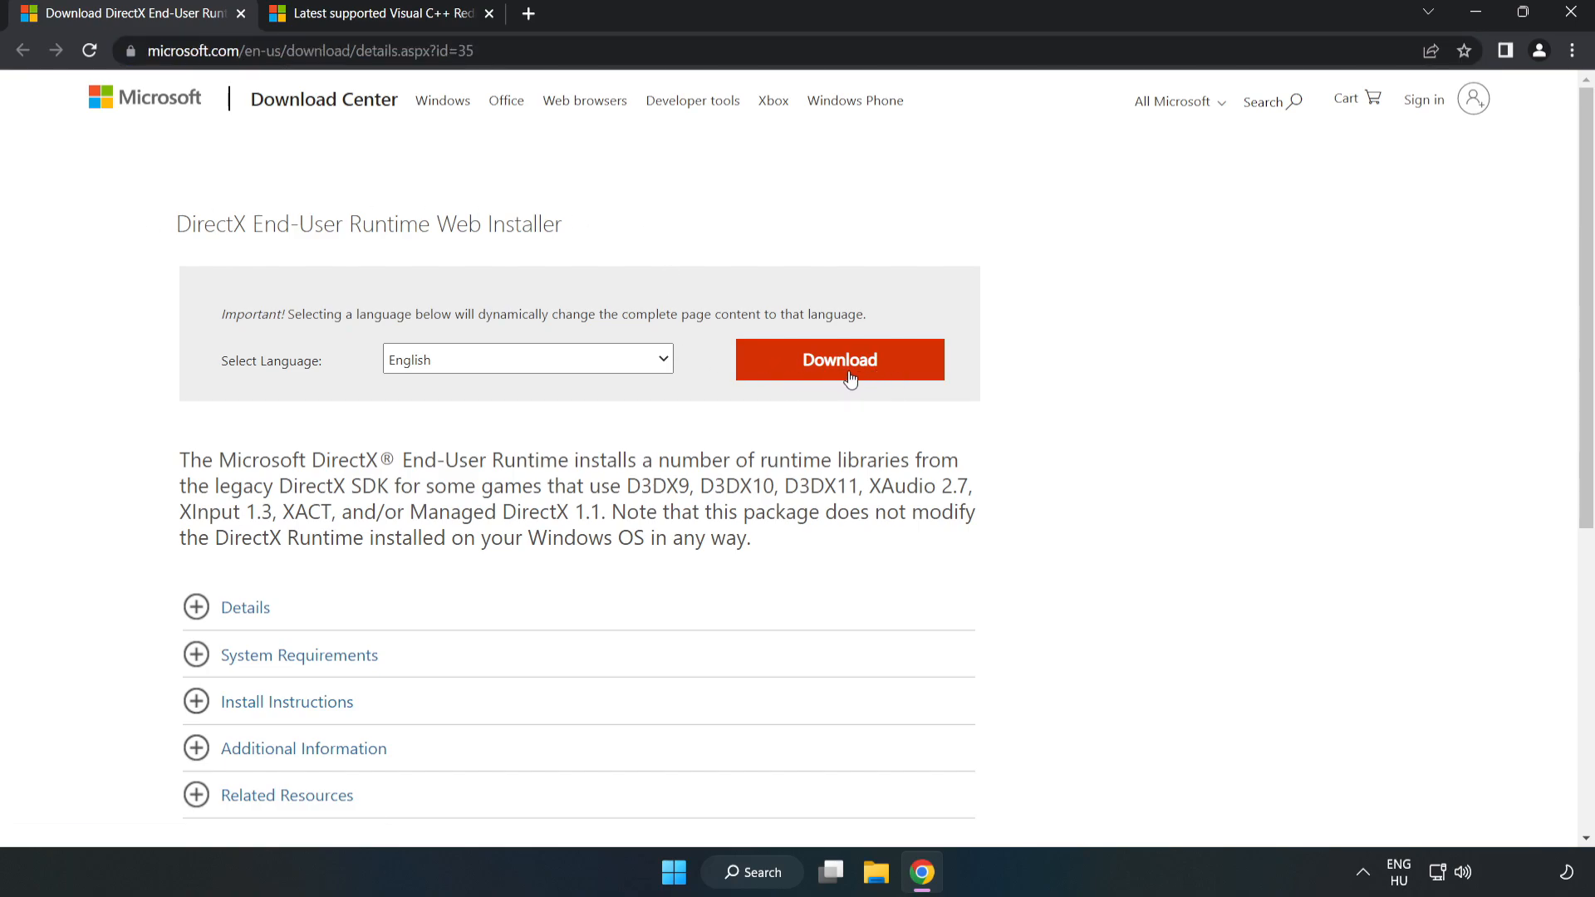
{"action": "left_click", "coordinate": [837, 358]}
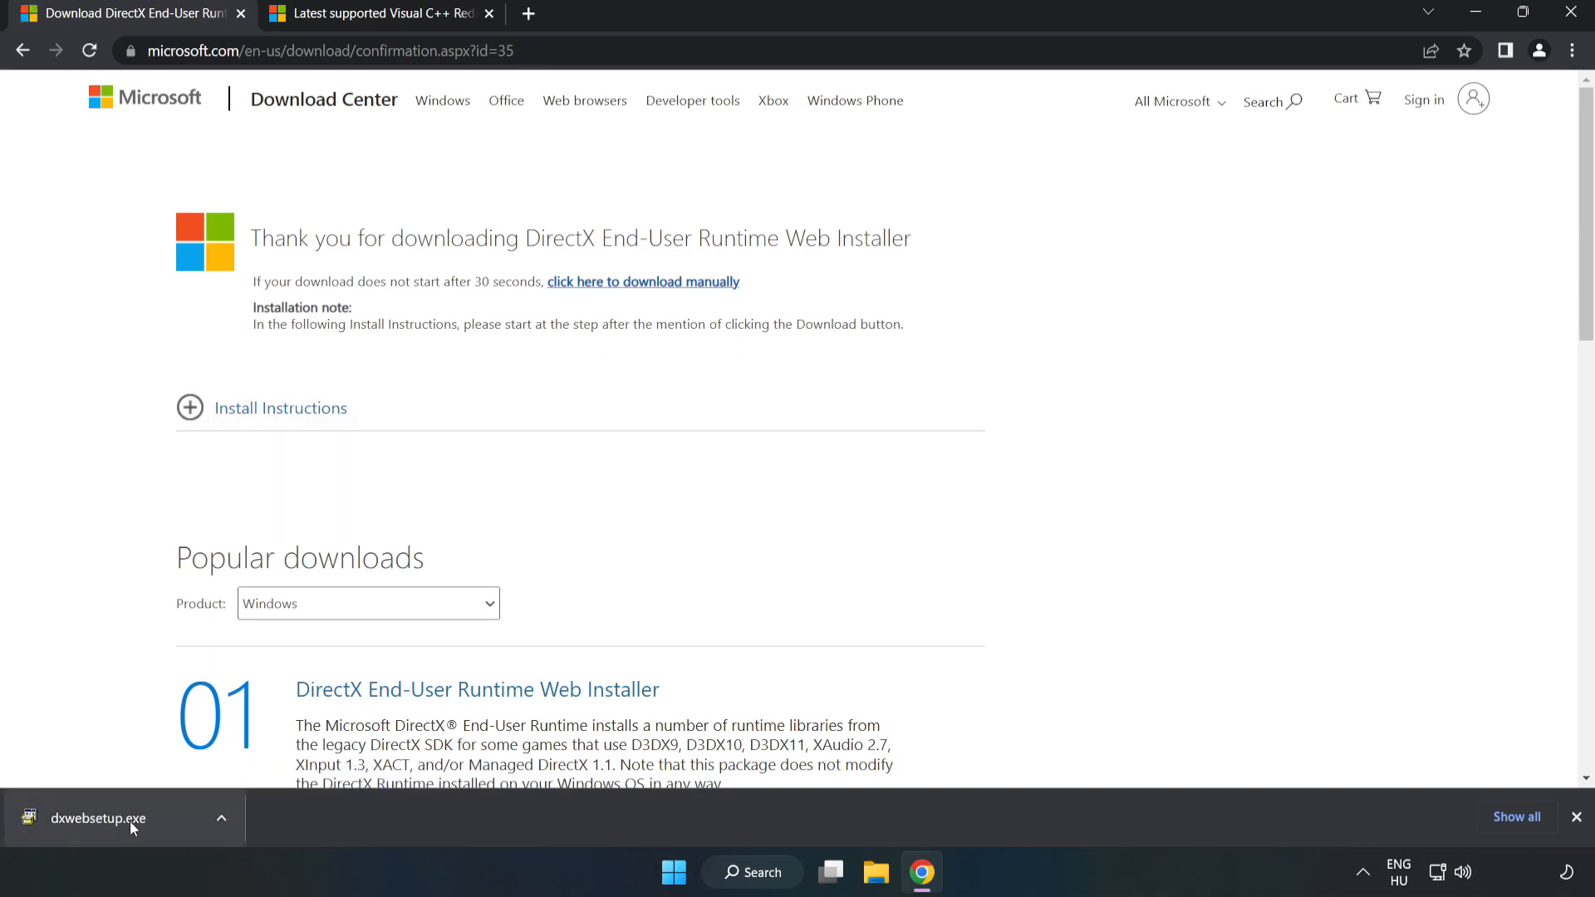
{"action": "left_click", "coordinate": [98, 817]}
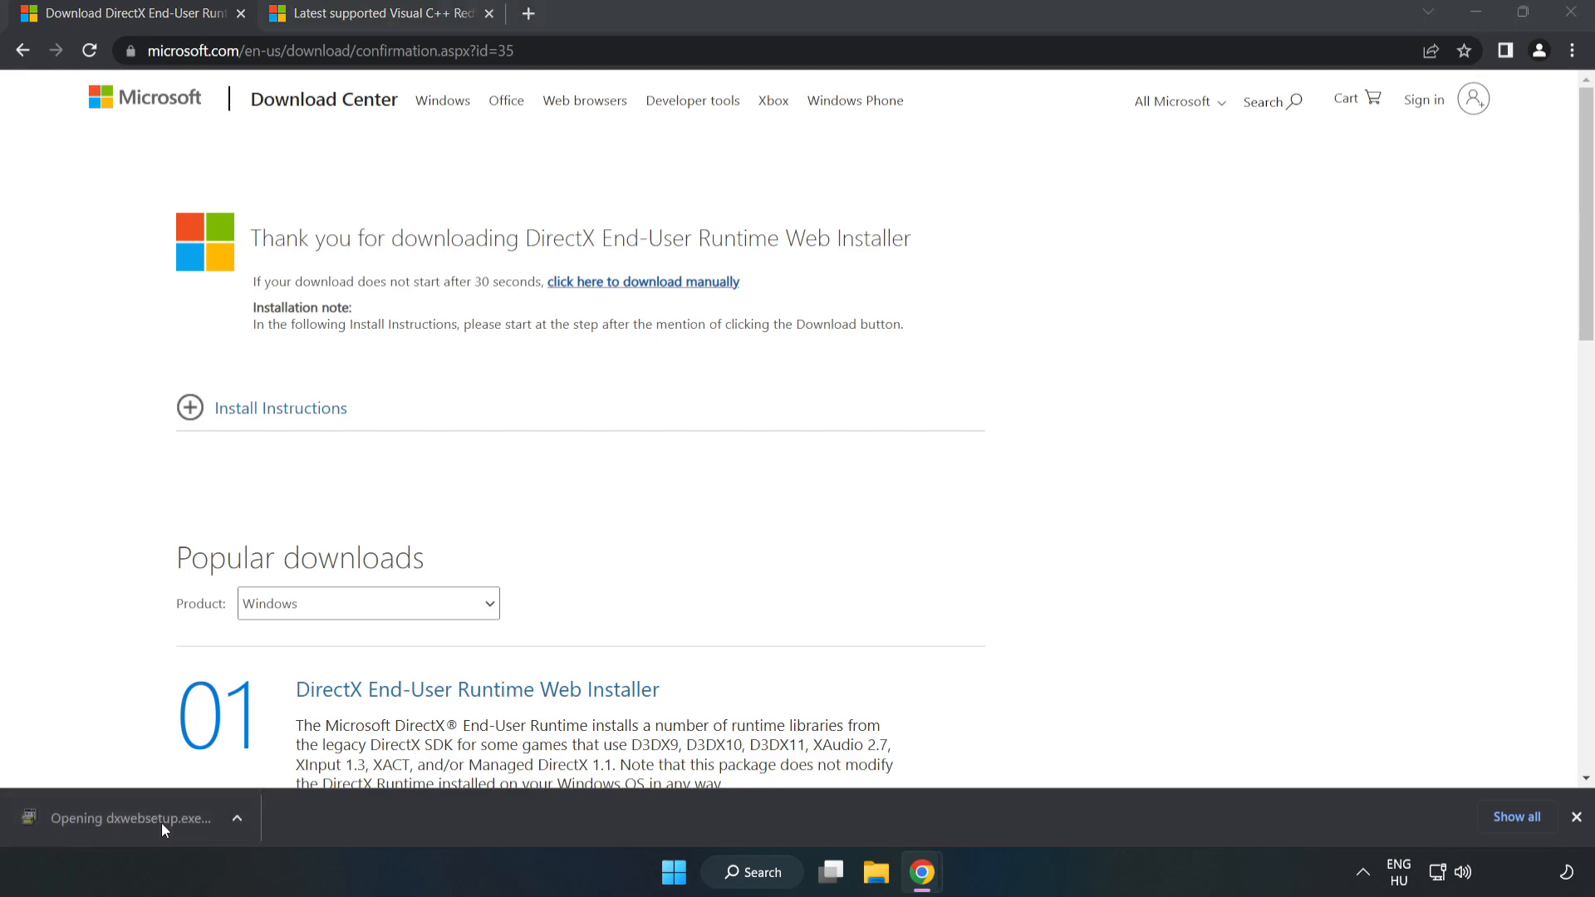
{"action": "mouse_move", "coordinate": [163, 825]}
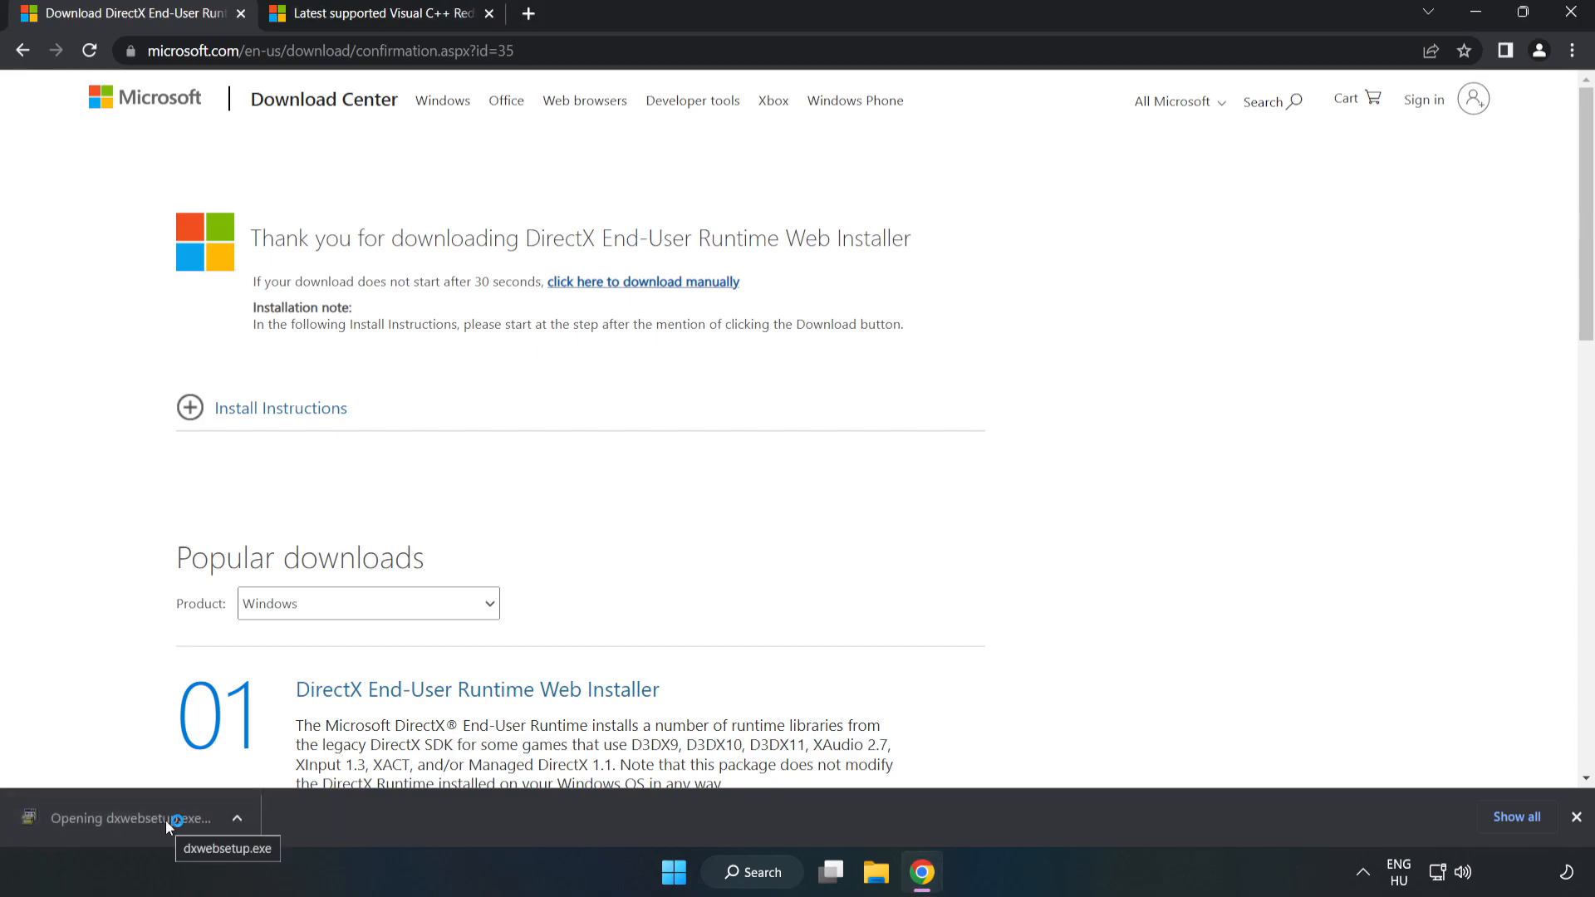
{"action": "left_click", "coordinate": [133, 817]}
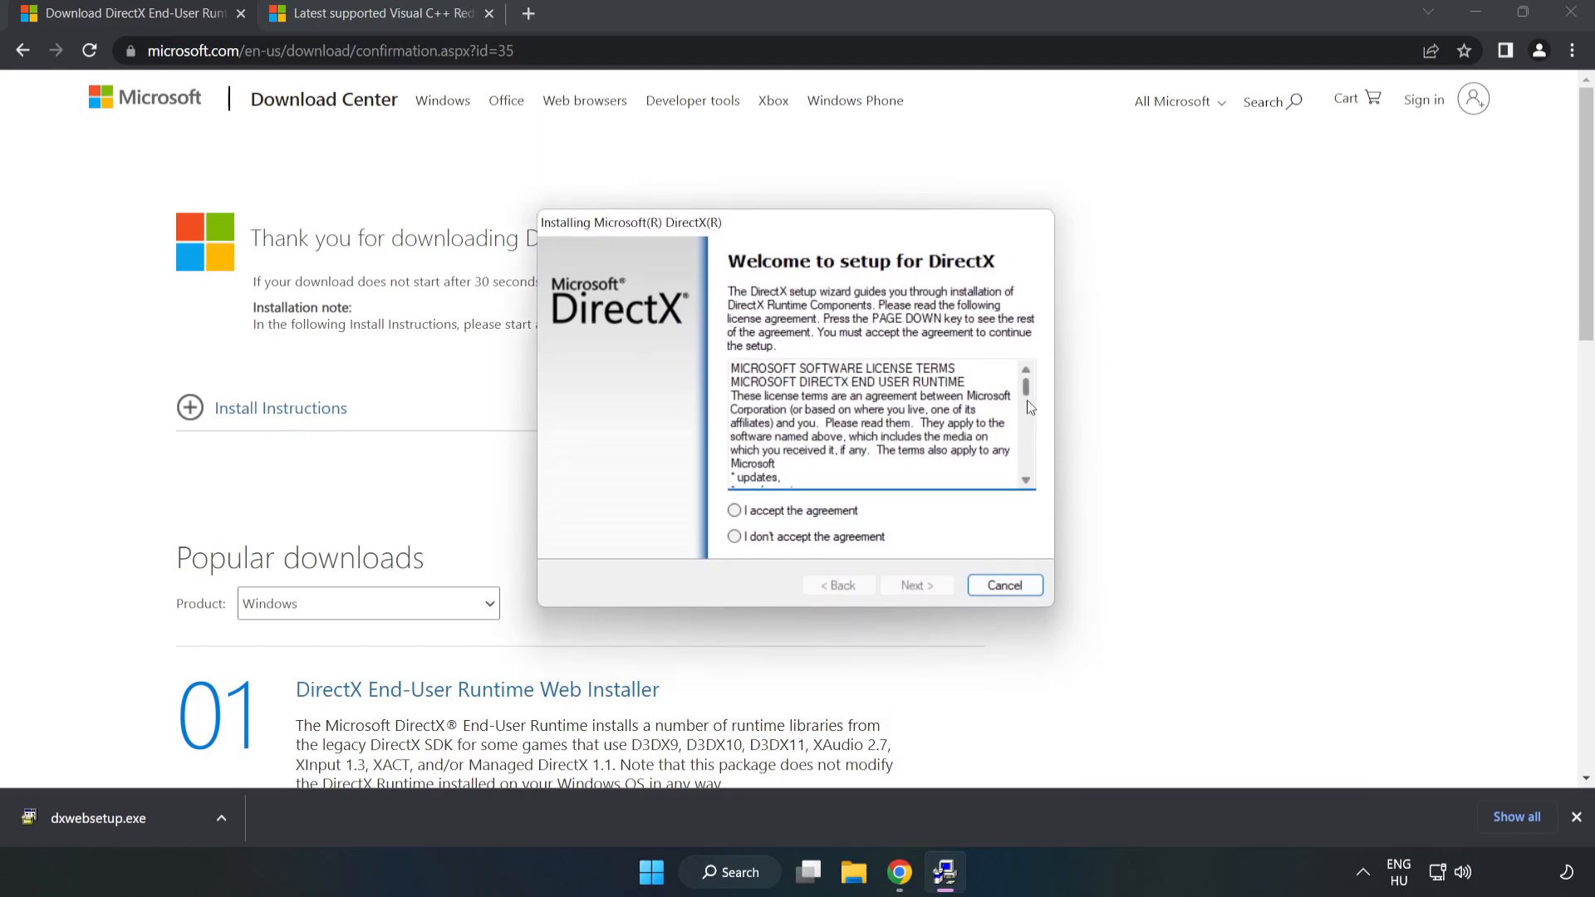
- Accept the DirectX licence, uncheck the Bing Bar, run setup (already up to date) and finish
{"action": "left_click", "coordinate": [733, 510]}
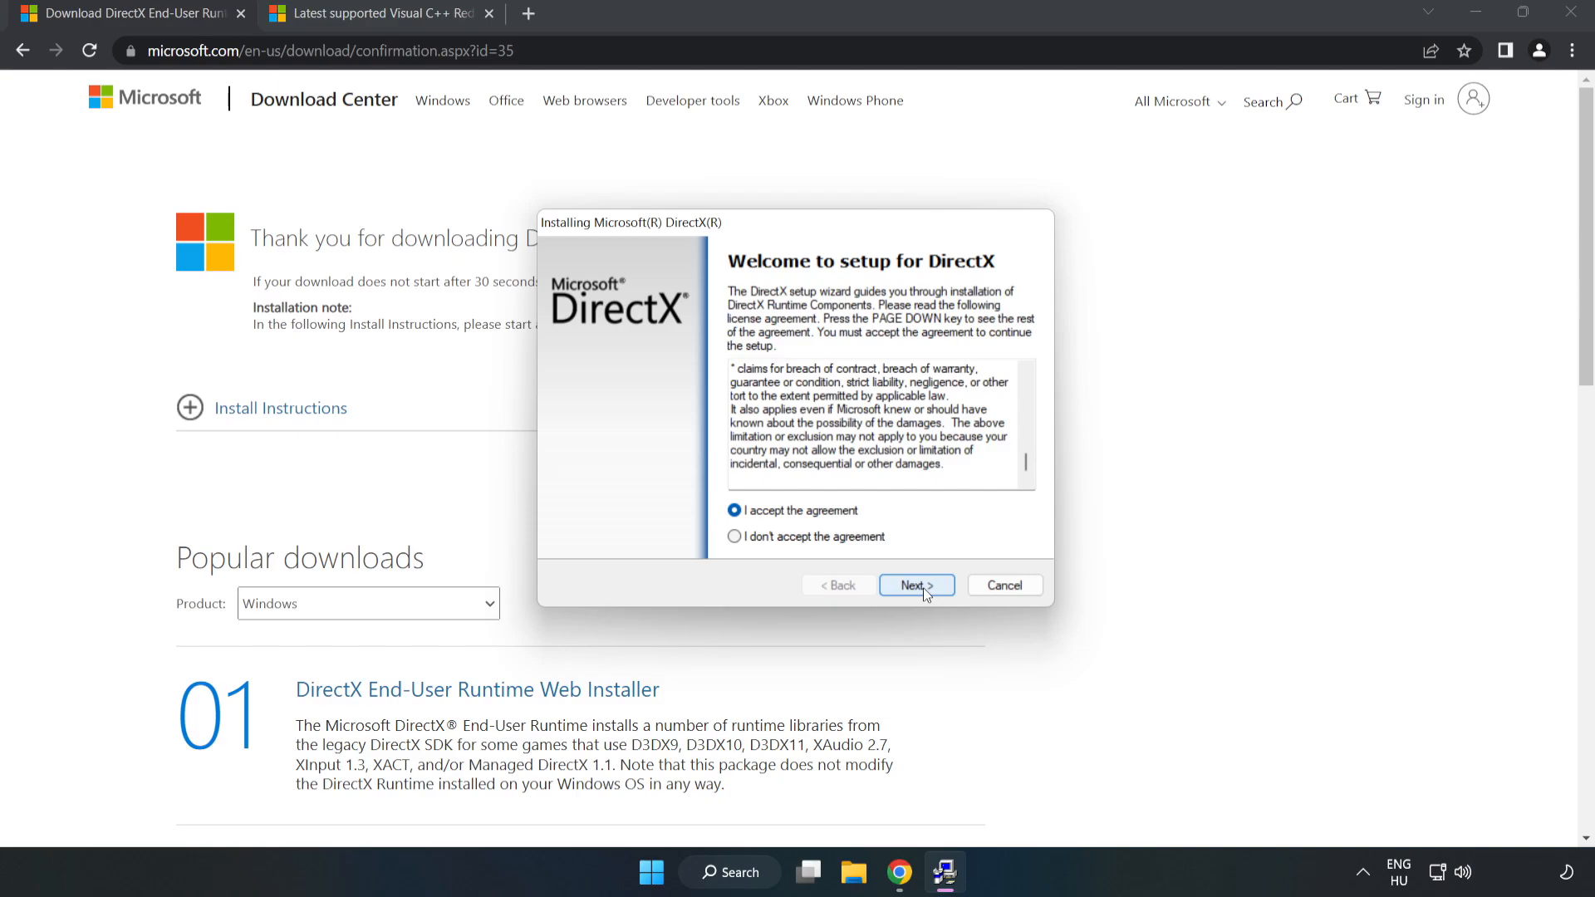
{"action": "left_click", "coordinate": [913, 585]}
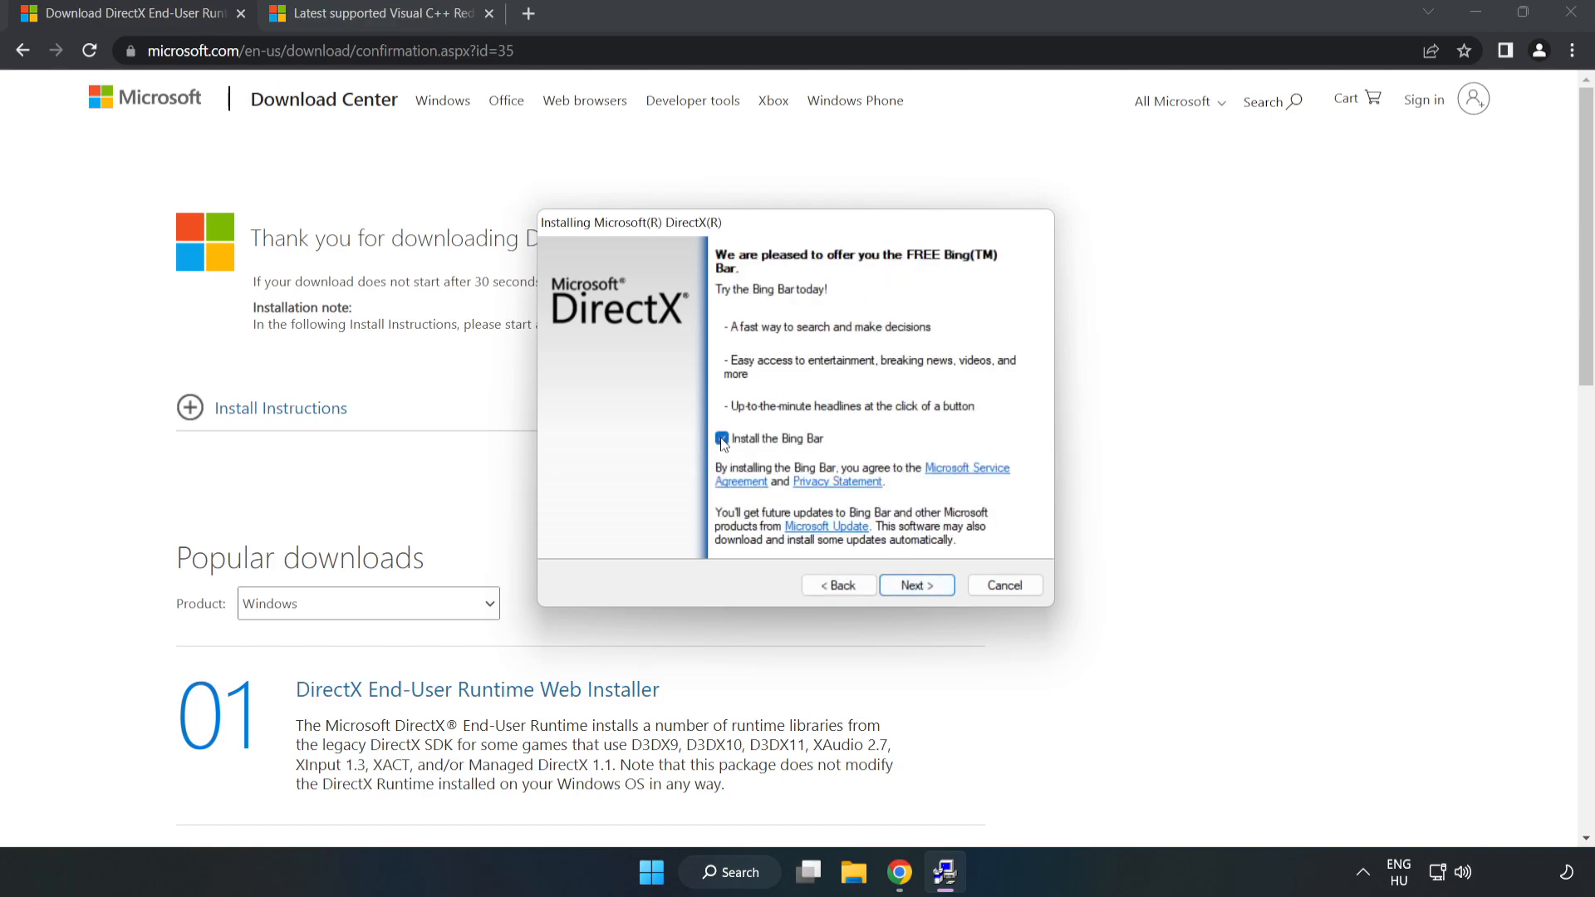
{"action": "left_click", "coordinate": [721, 439]}
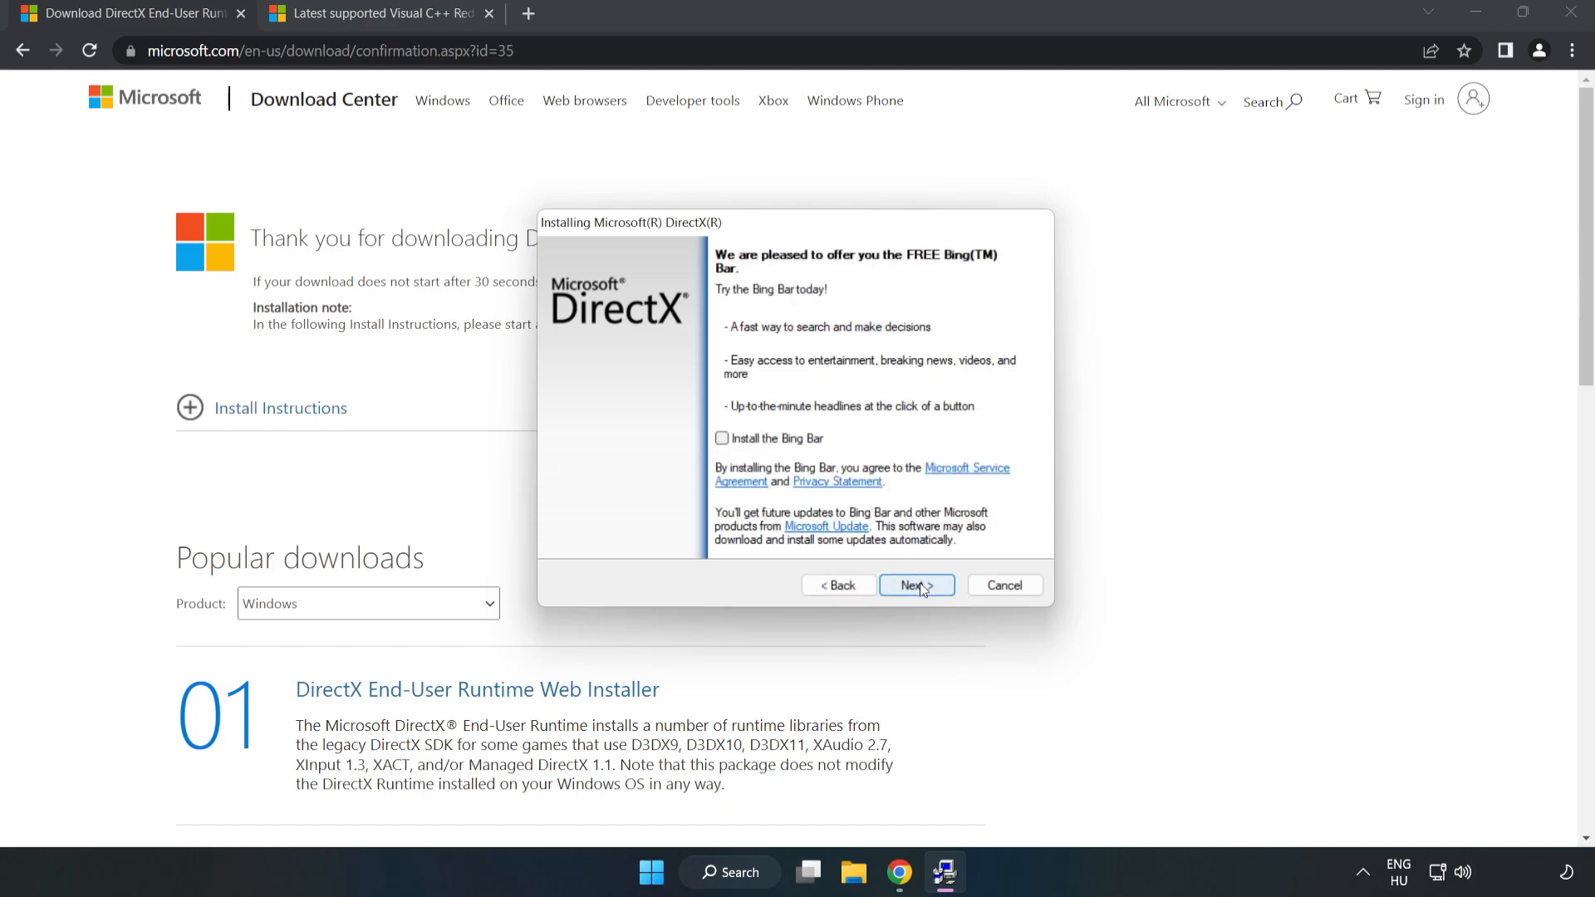
{"action": "left_click", "coordinate": [913, 585]}
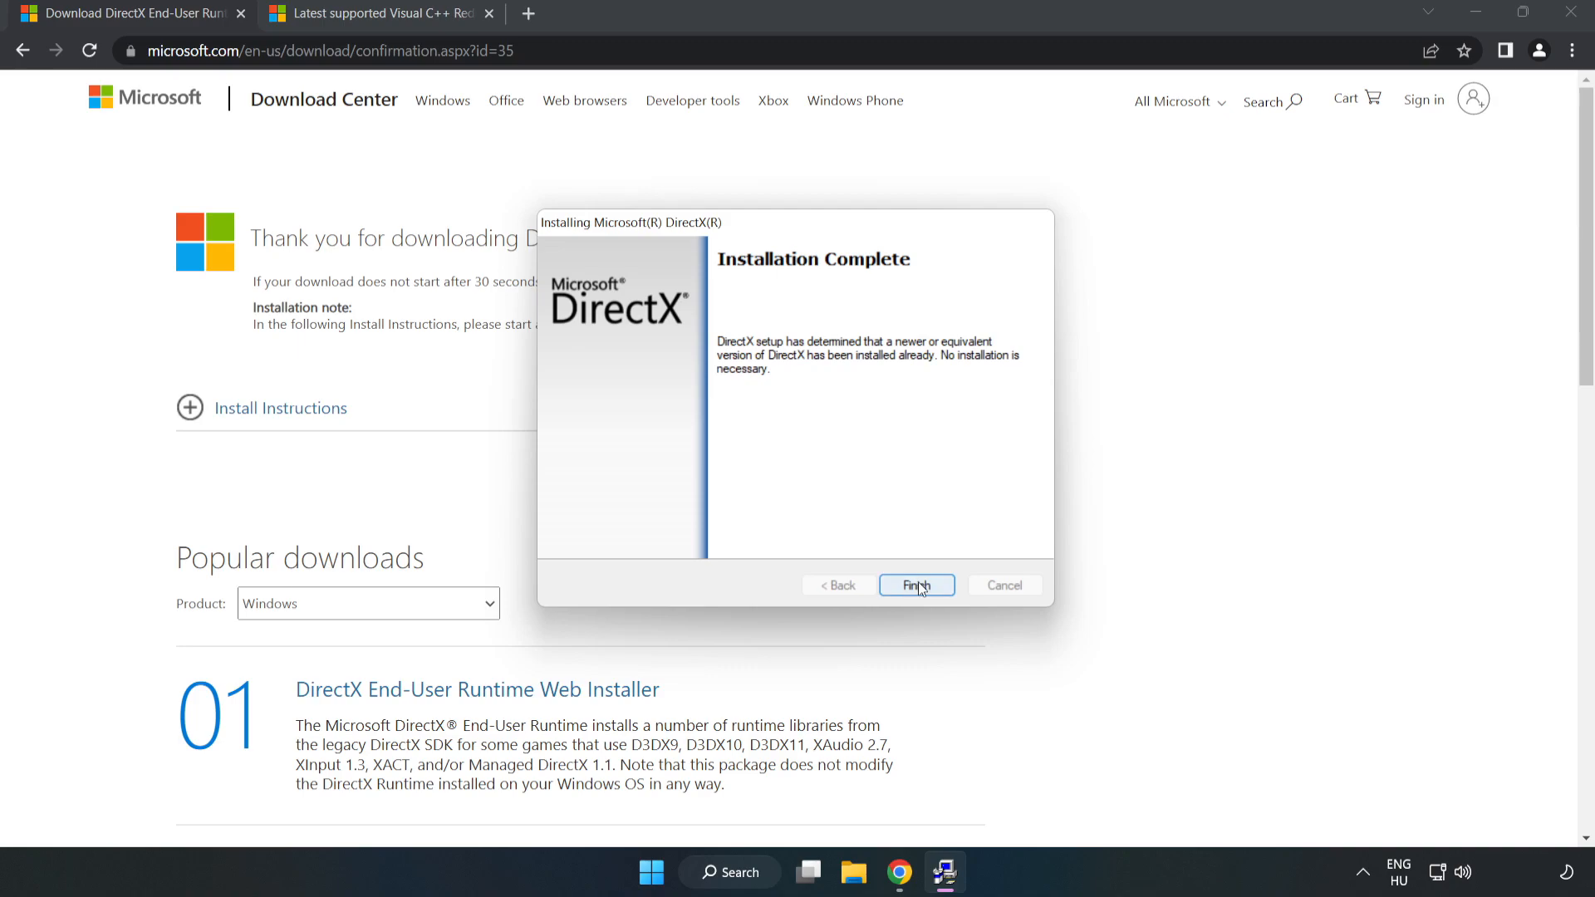
{"action": "left_click", "coordinate": [913, 584]}
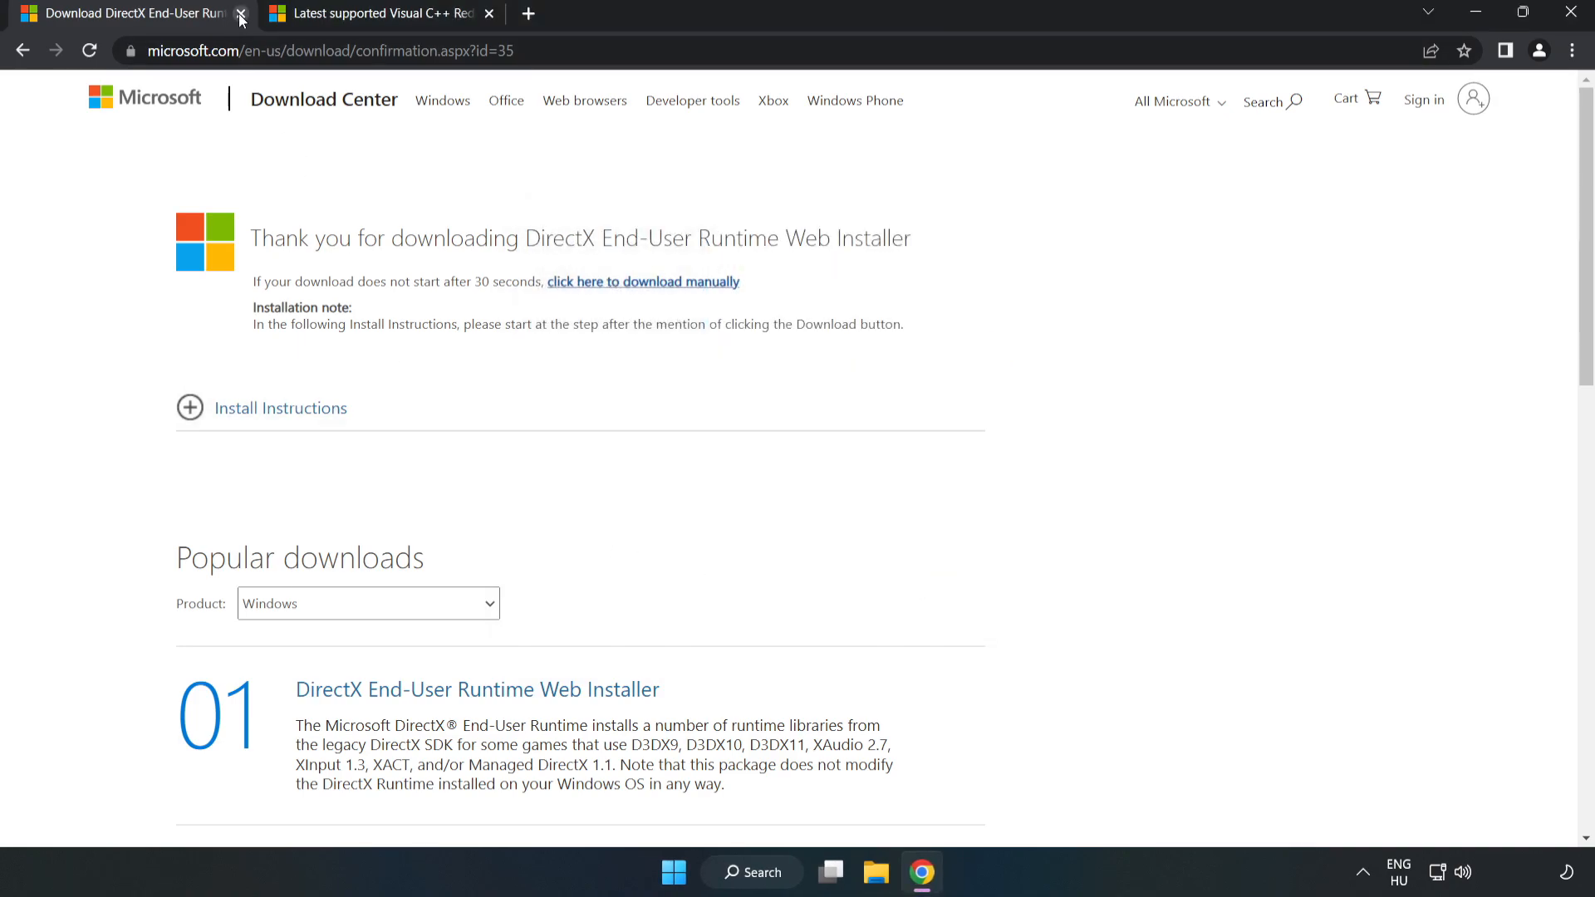
- Download the ARM64, x86 and x64 Visual C++ redistributables and launch the ARM64 installer
{"action": "left_click", "coordinate": [241, 18]}
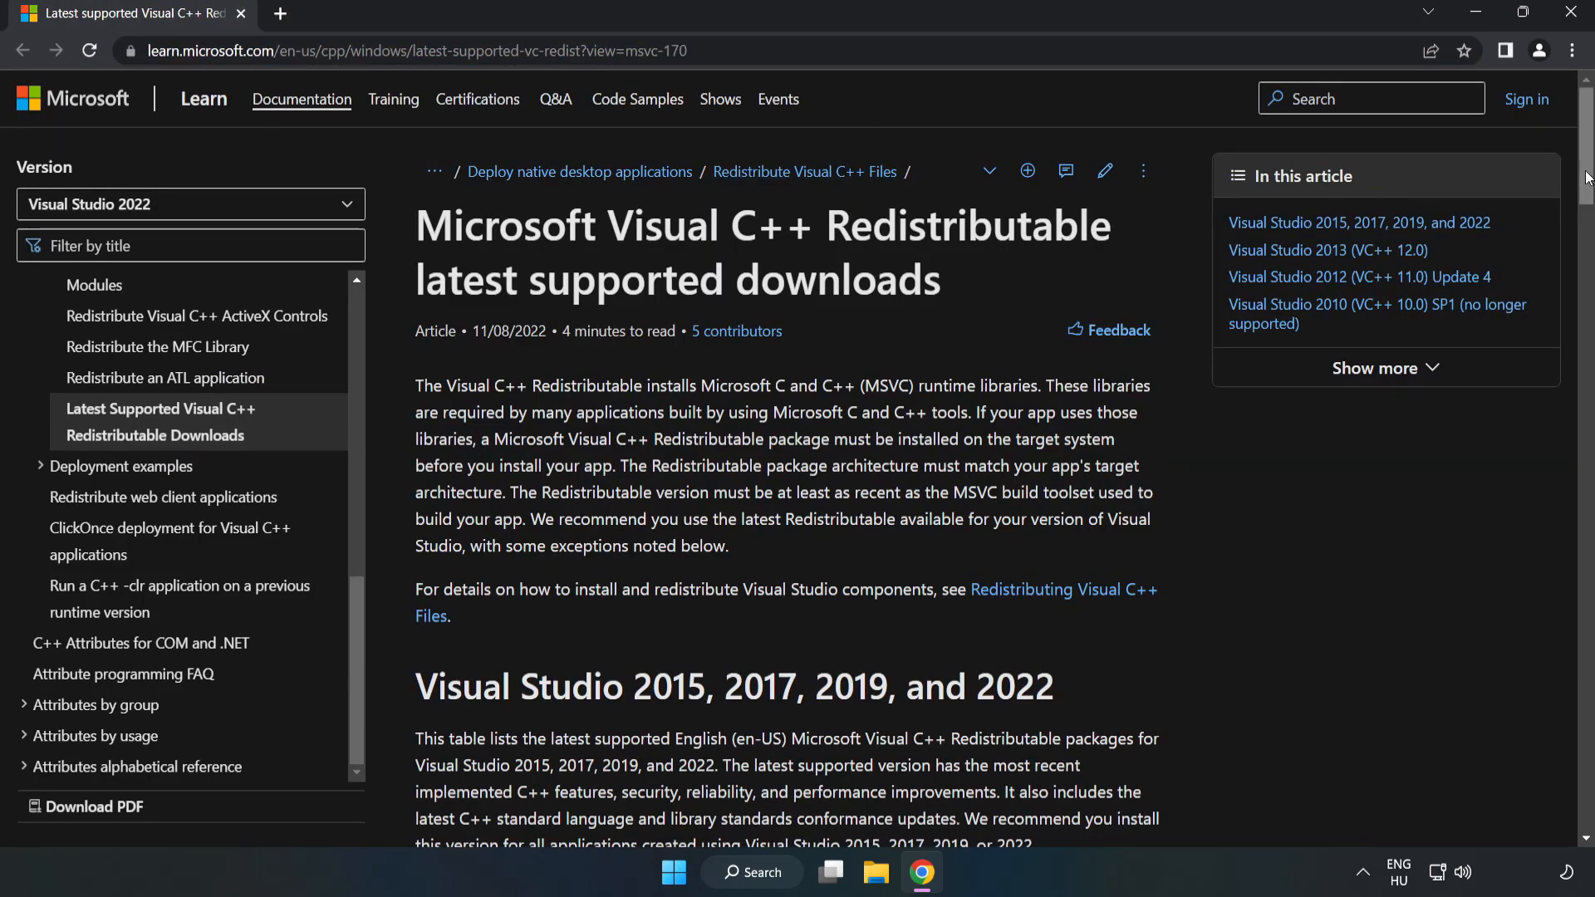
{"action": "scroll", "scroll_direction": "down", "scroll_amount": 3}
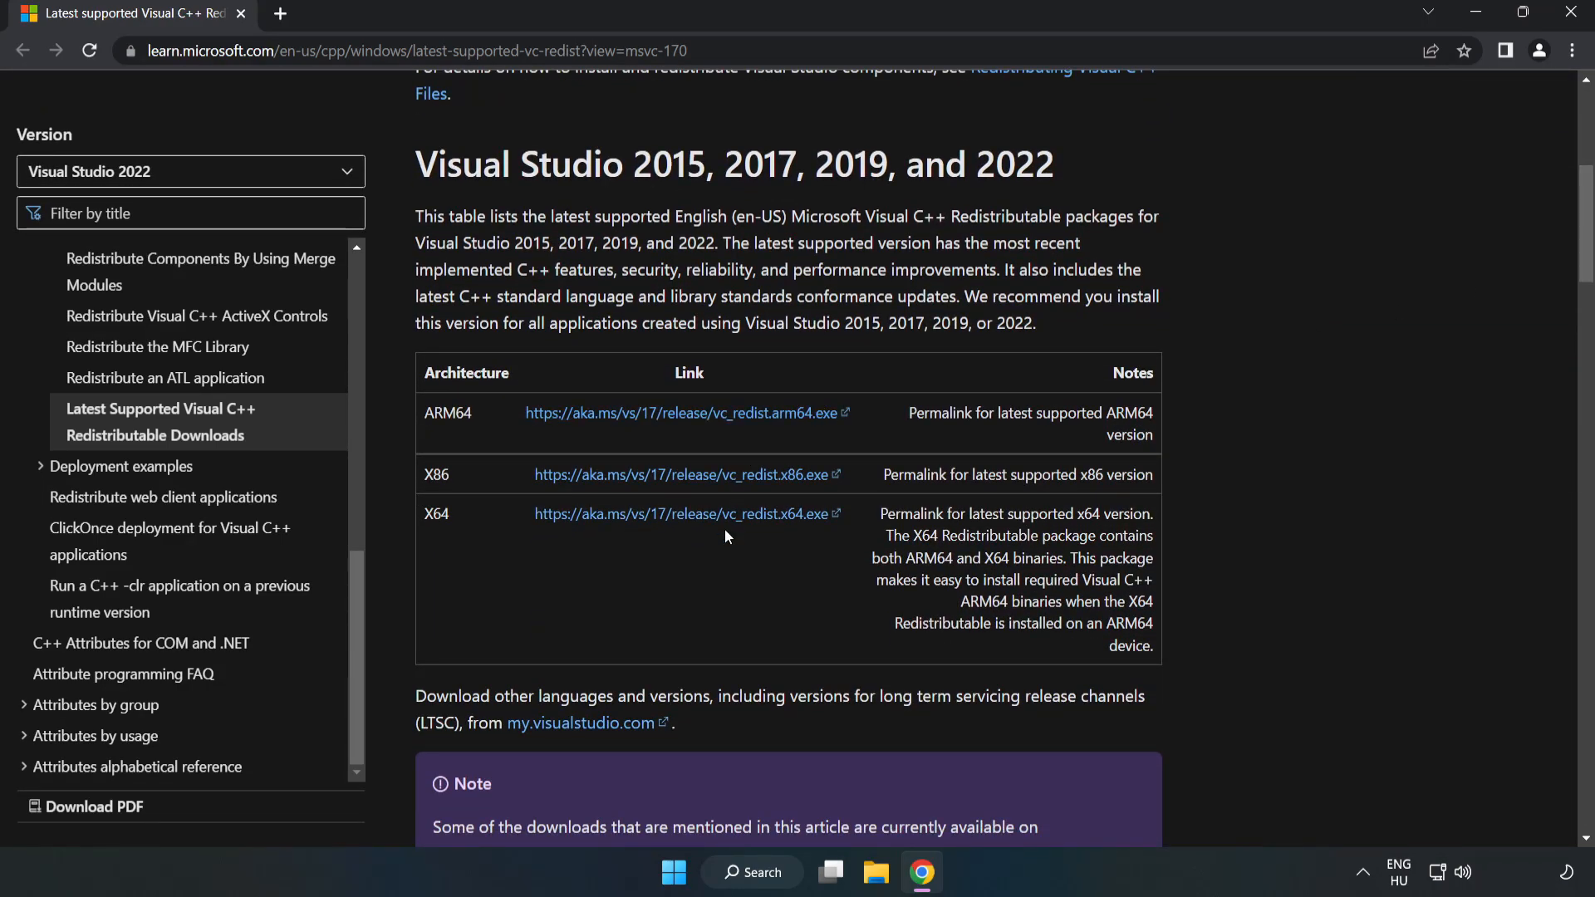
{"action": "left_click", "coordinate": [684, 473]}
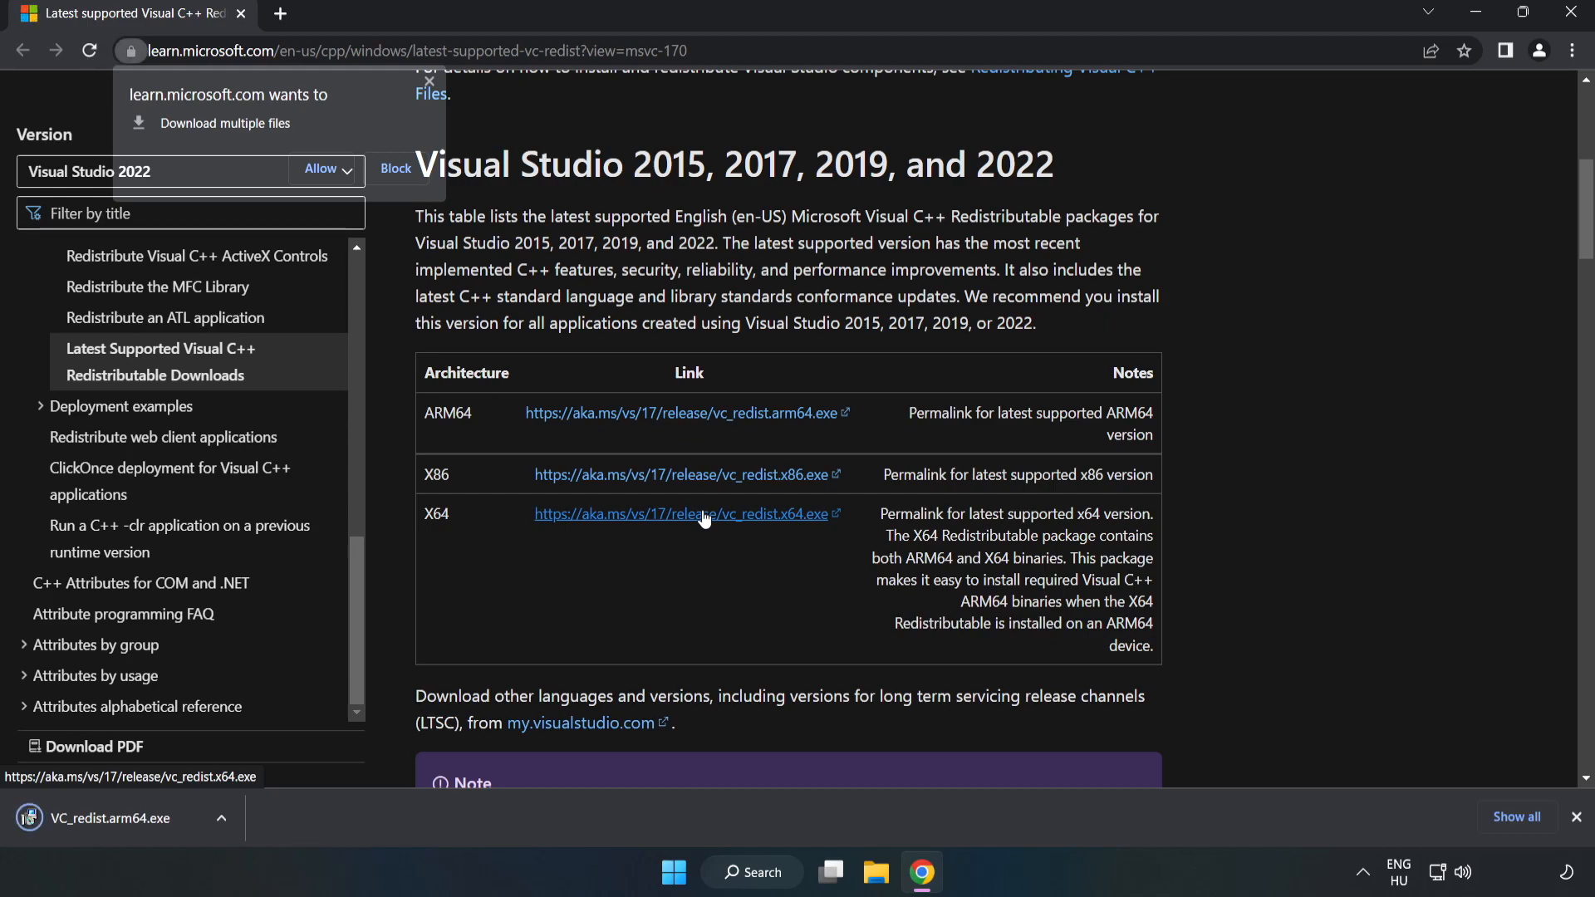
{"action": "left_click", "coordinate": [319, 169]}
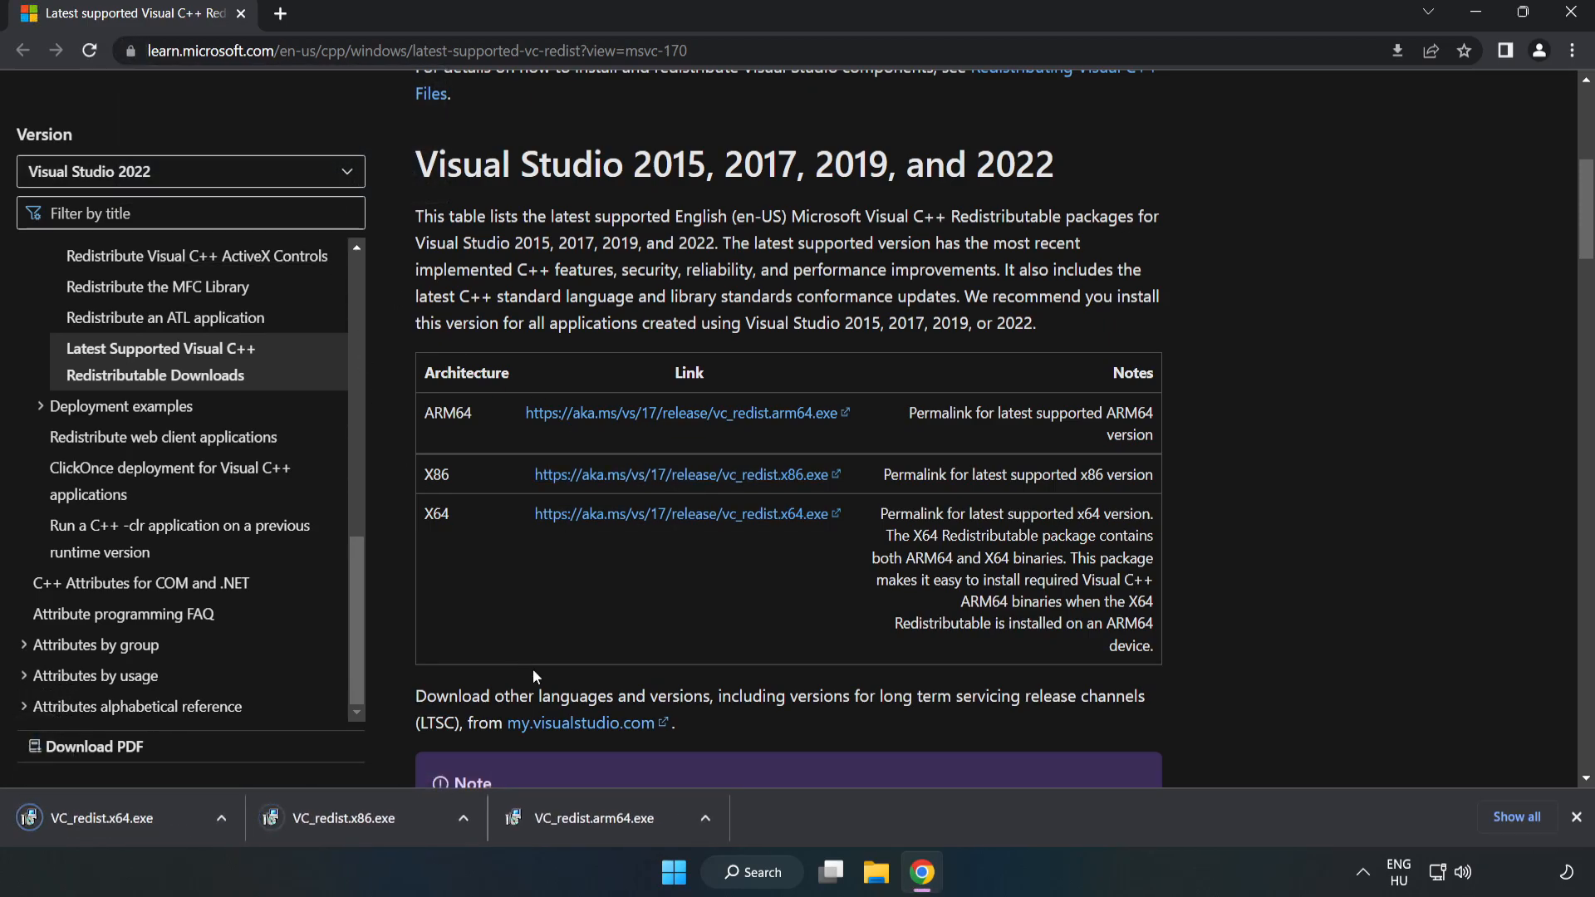
{"action": "left_click", "coordinate": [599, 817]}
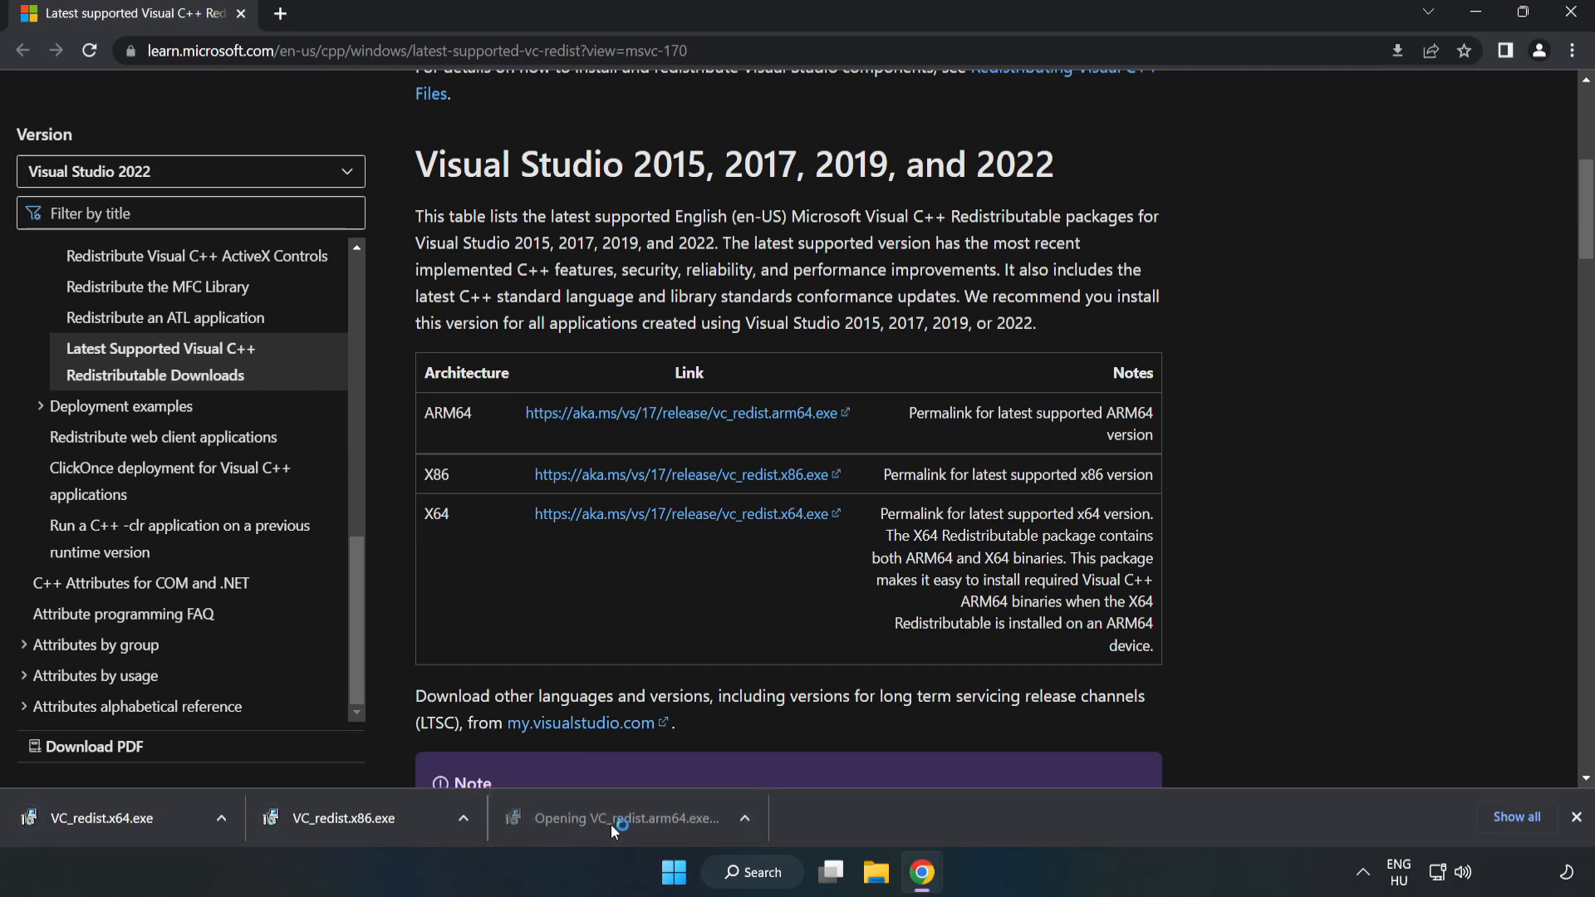
- Accept the licence and attempt the ARM64 redistributable install, dismissing it when it fails
{"action": "left_click", "coordinate": [628, 817]}
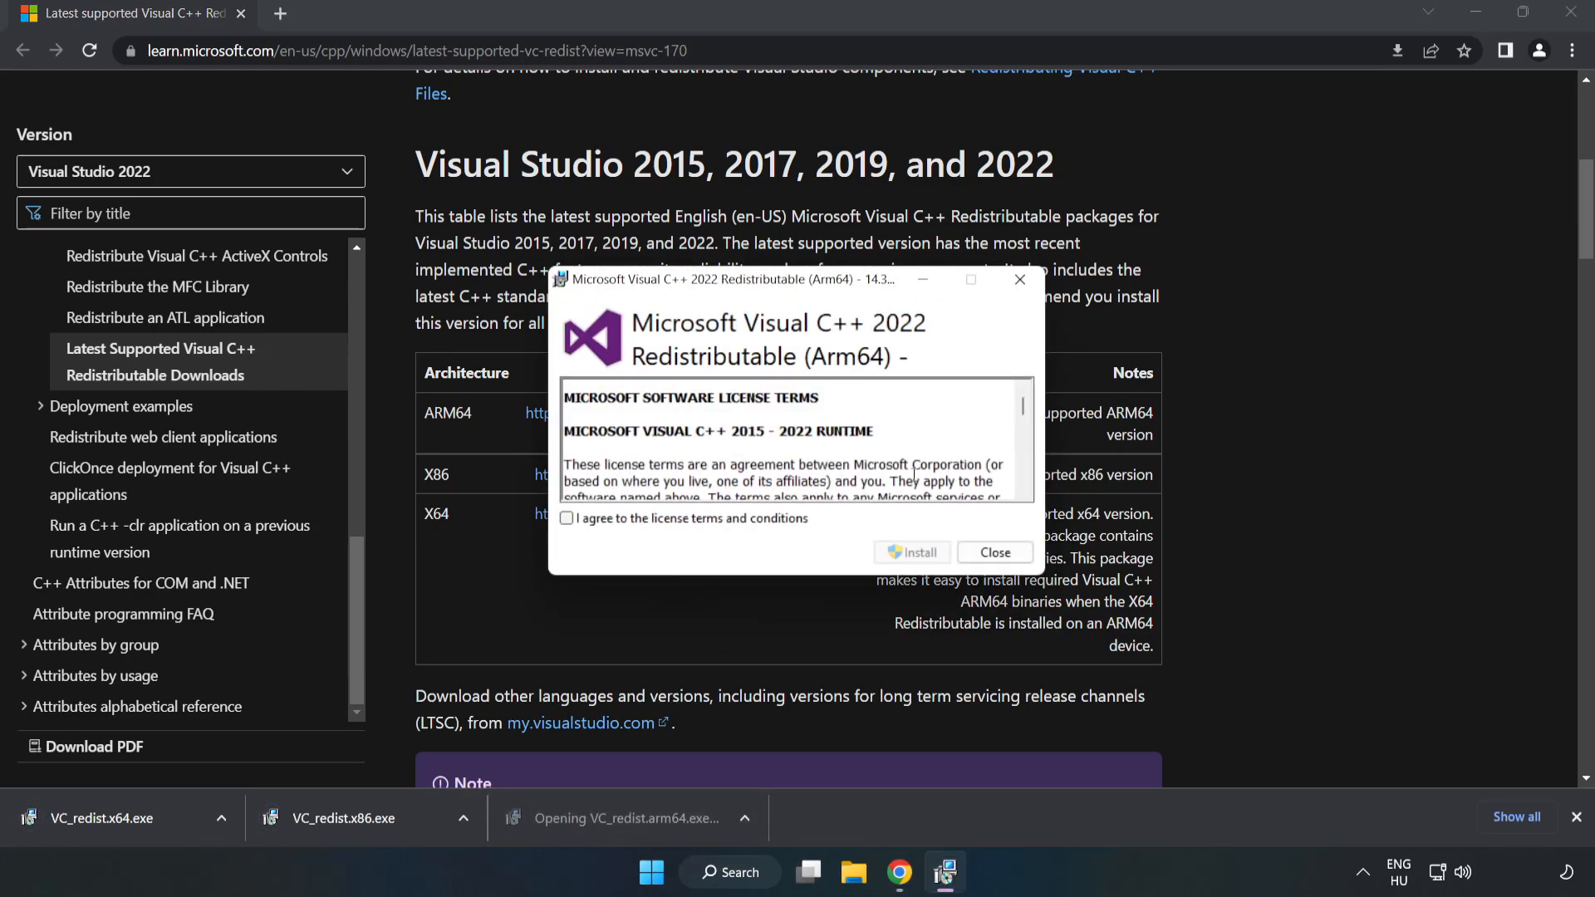
{"action": "scroll", "scroll_direction": "down", "scroll_amount": 3}
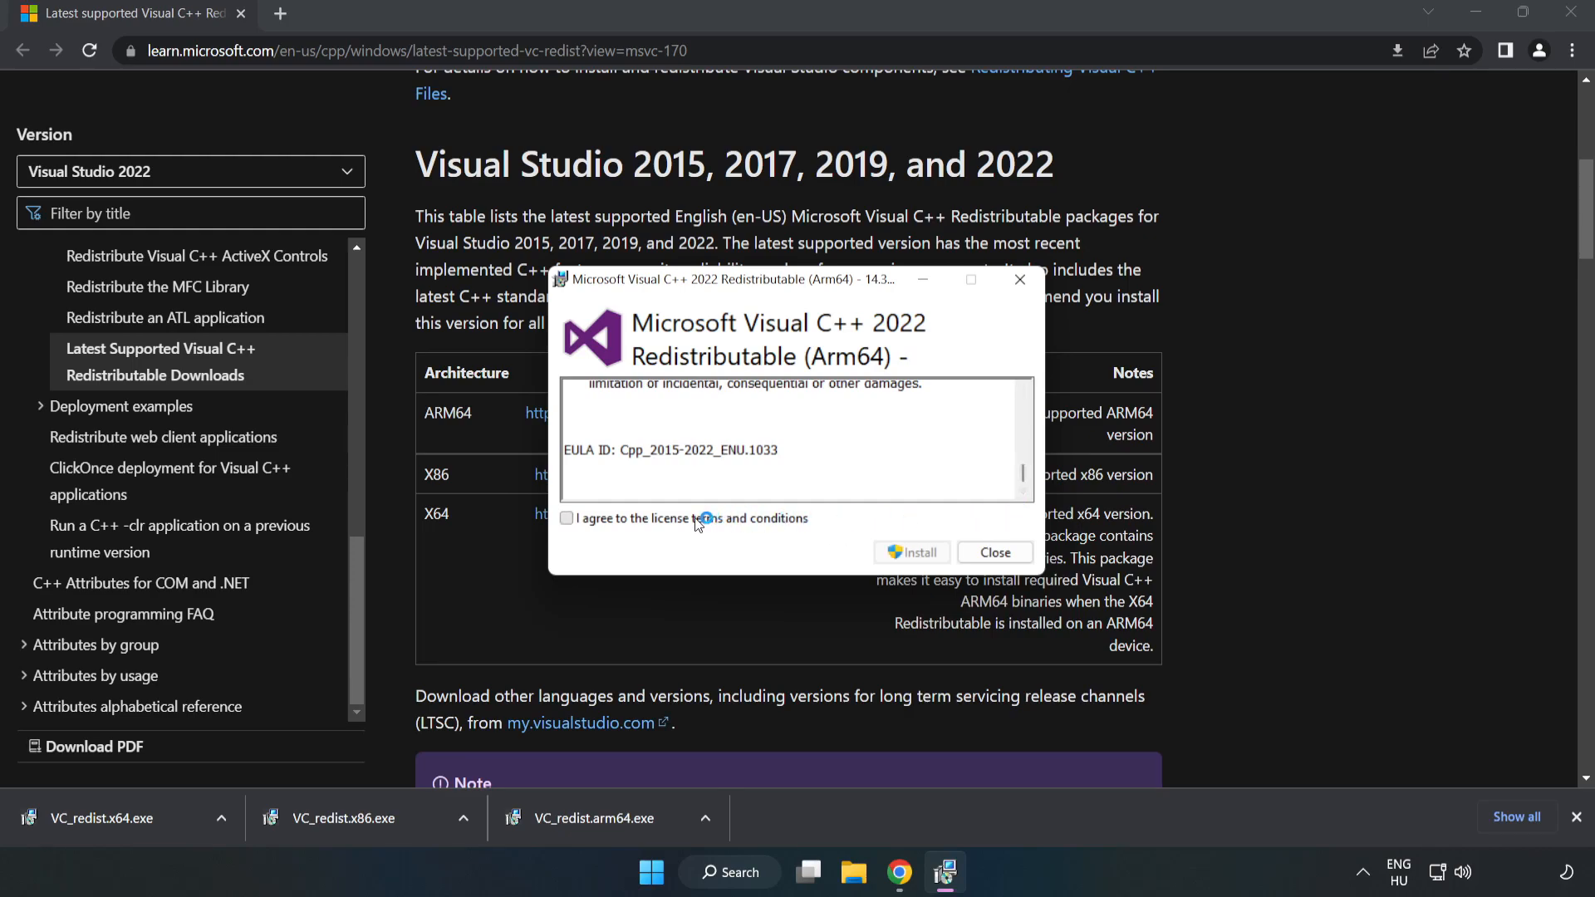
{"action": "left_click", "coordinate": [567, 518]}
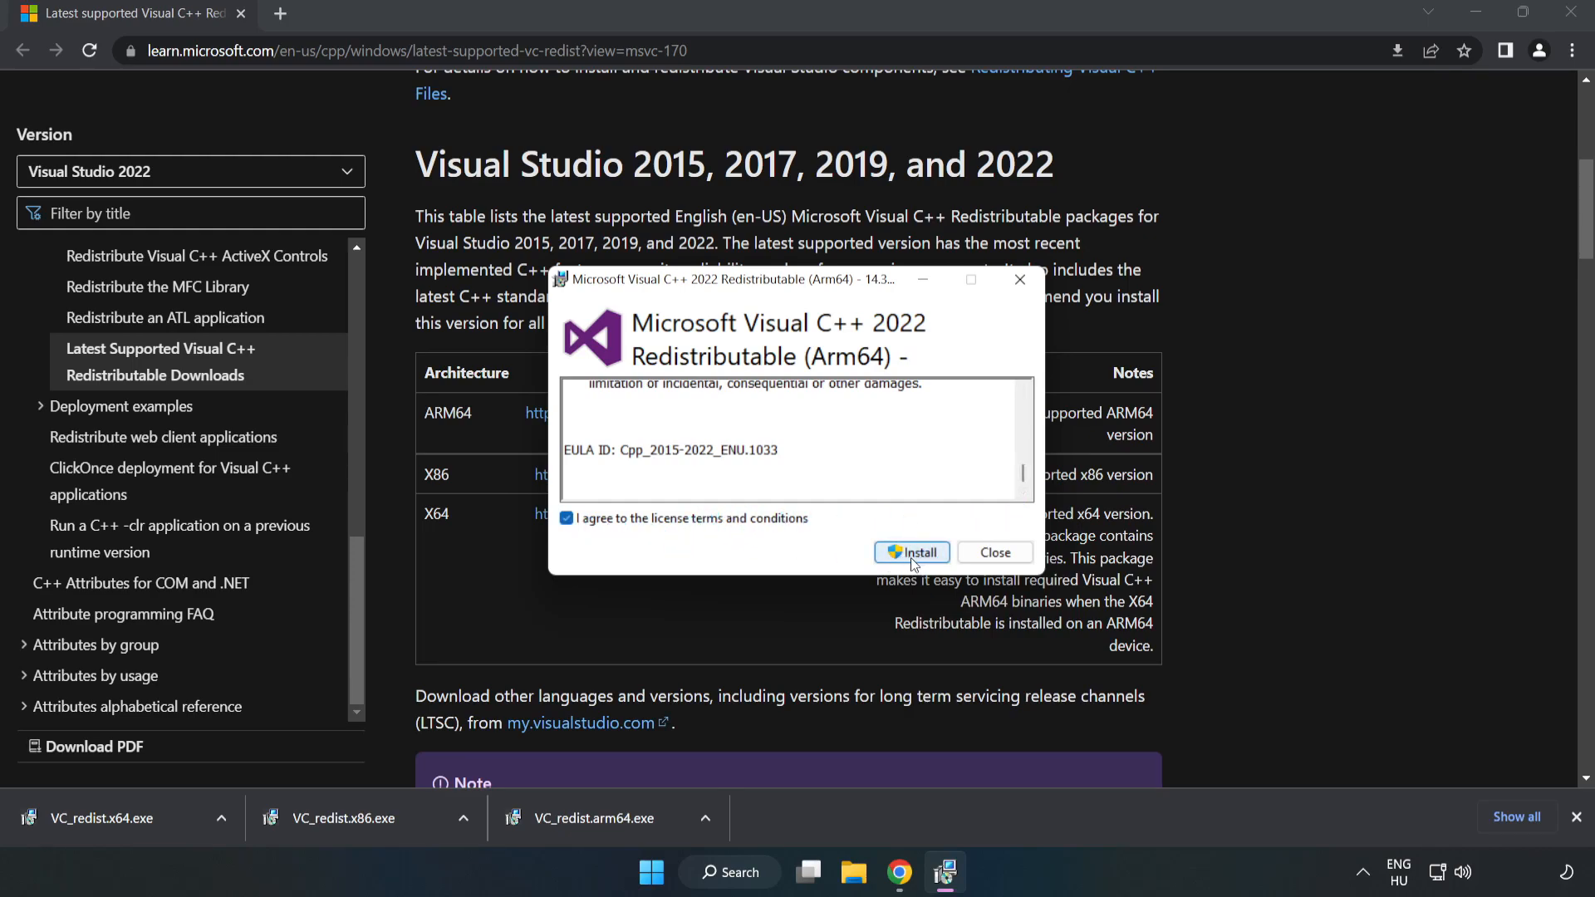
{"action": "left_click", "coordinate": [912, 552]}
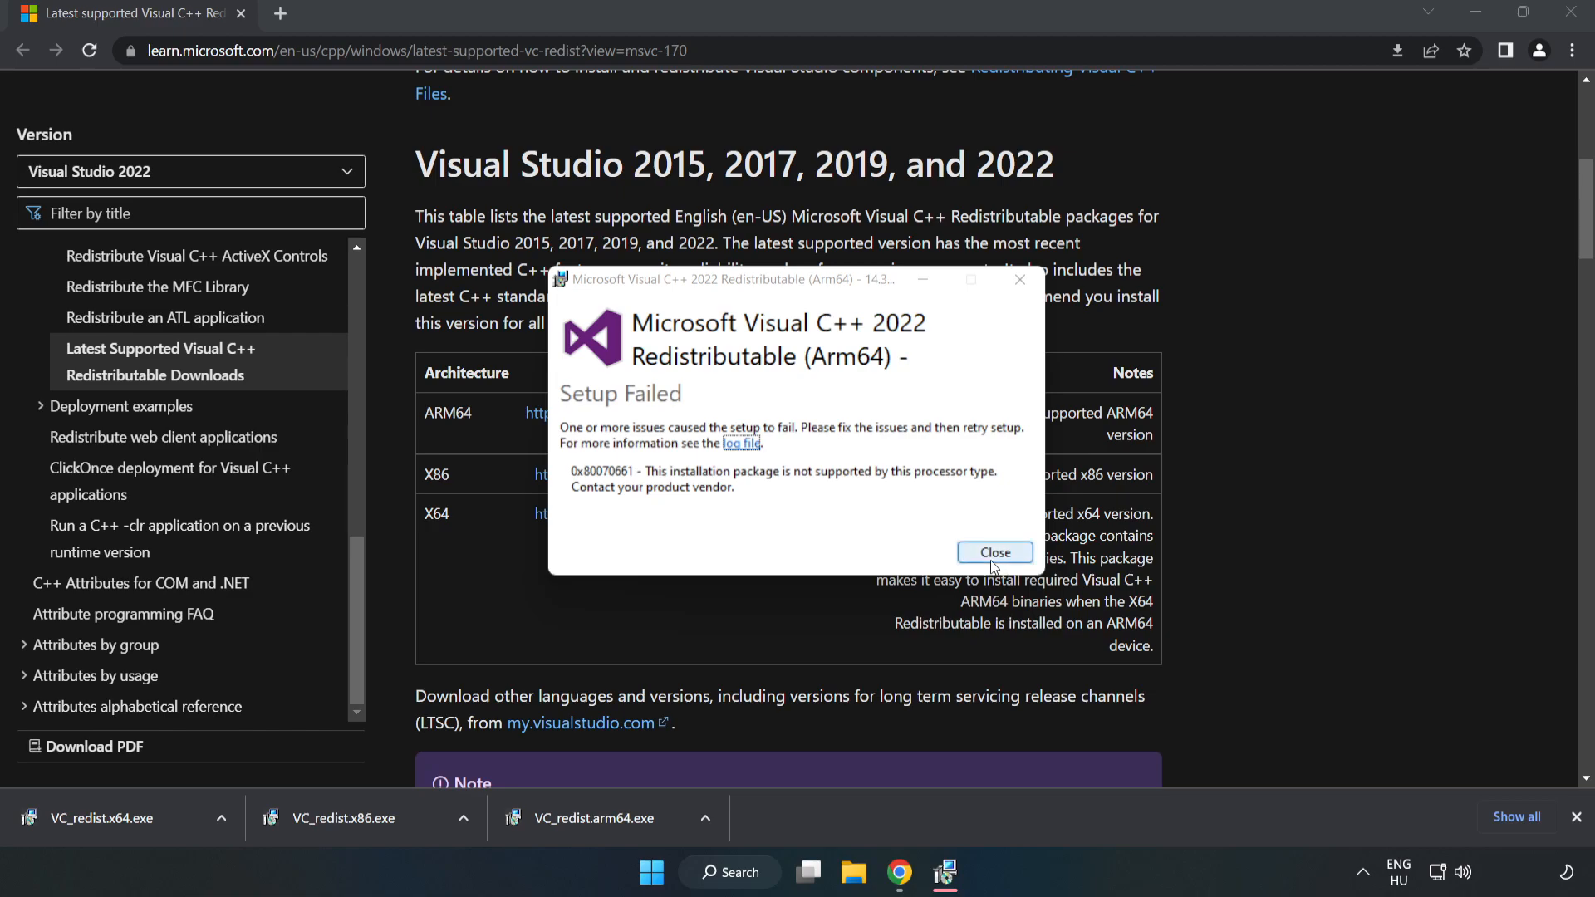
{"action": "left_click", "coordinate": [993, 551]}
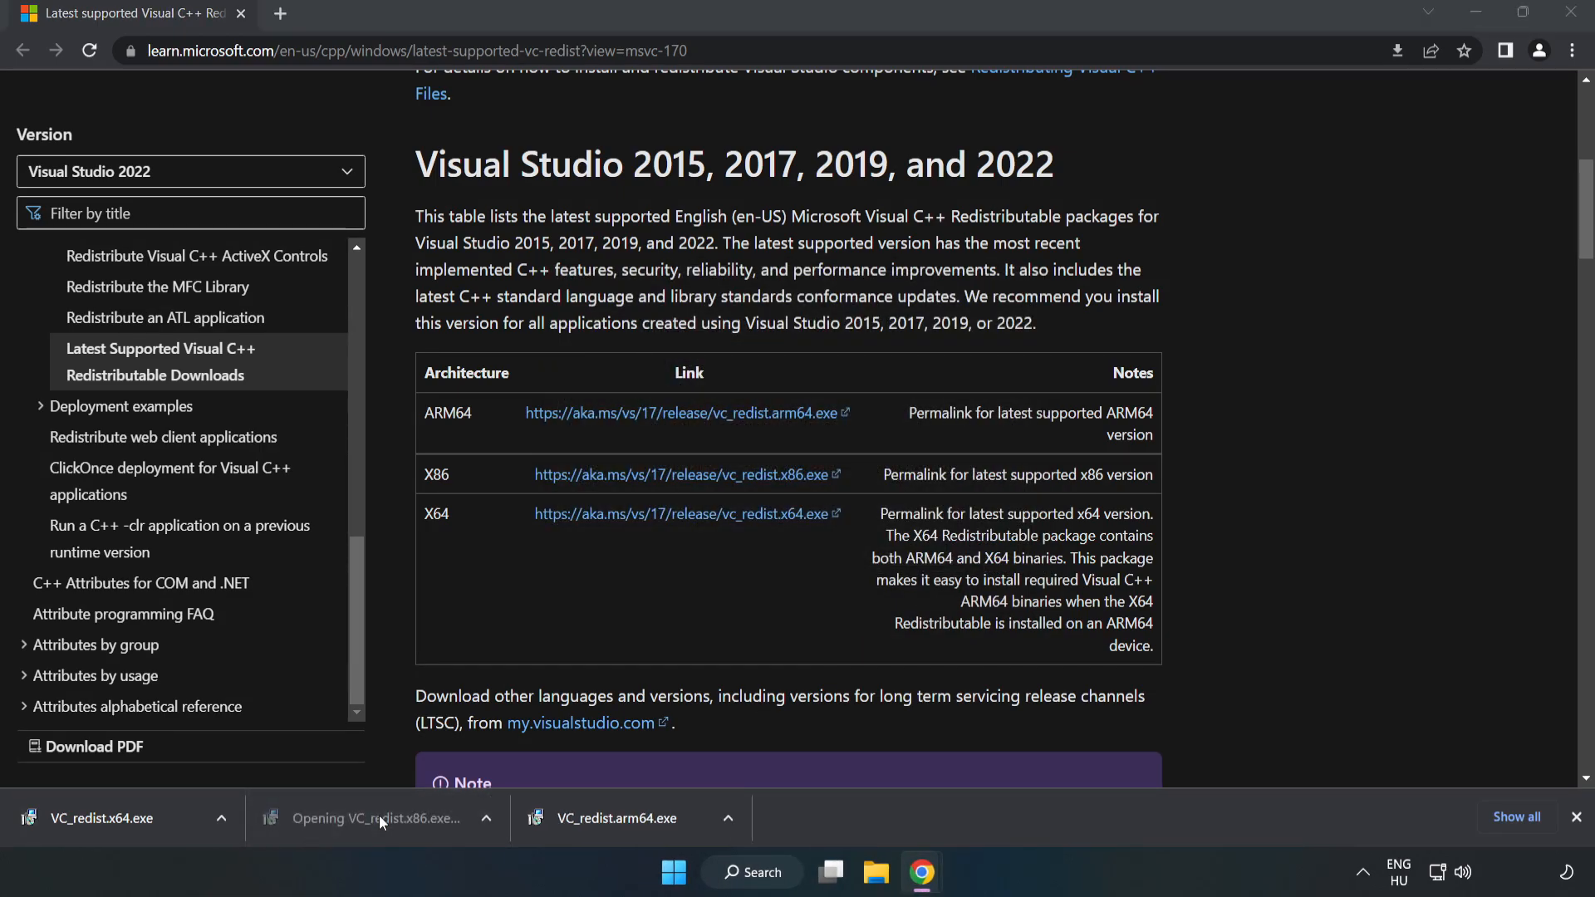
- Install the x86 and x64 Visual C++ 2015-2022 redistributables successfully, then close Chrome
{"action": "left_click", "coordinate": [377, 817]}
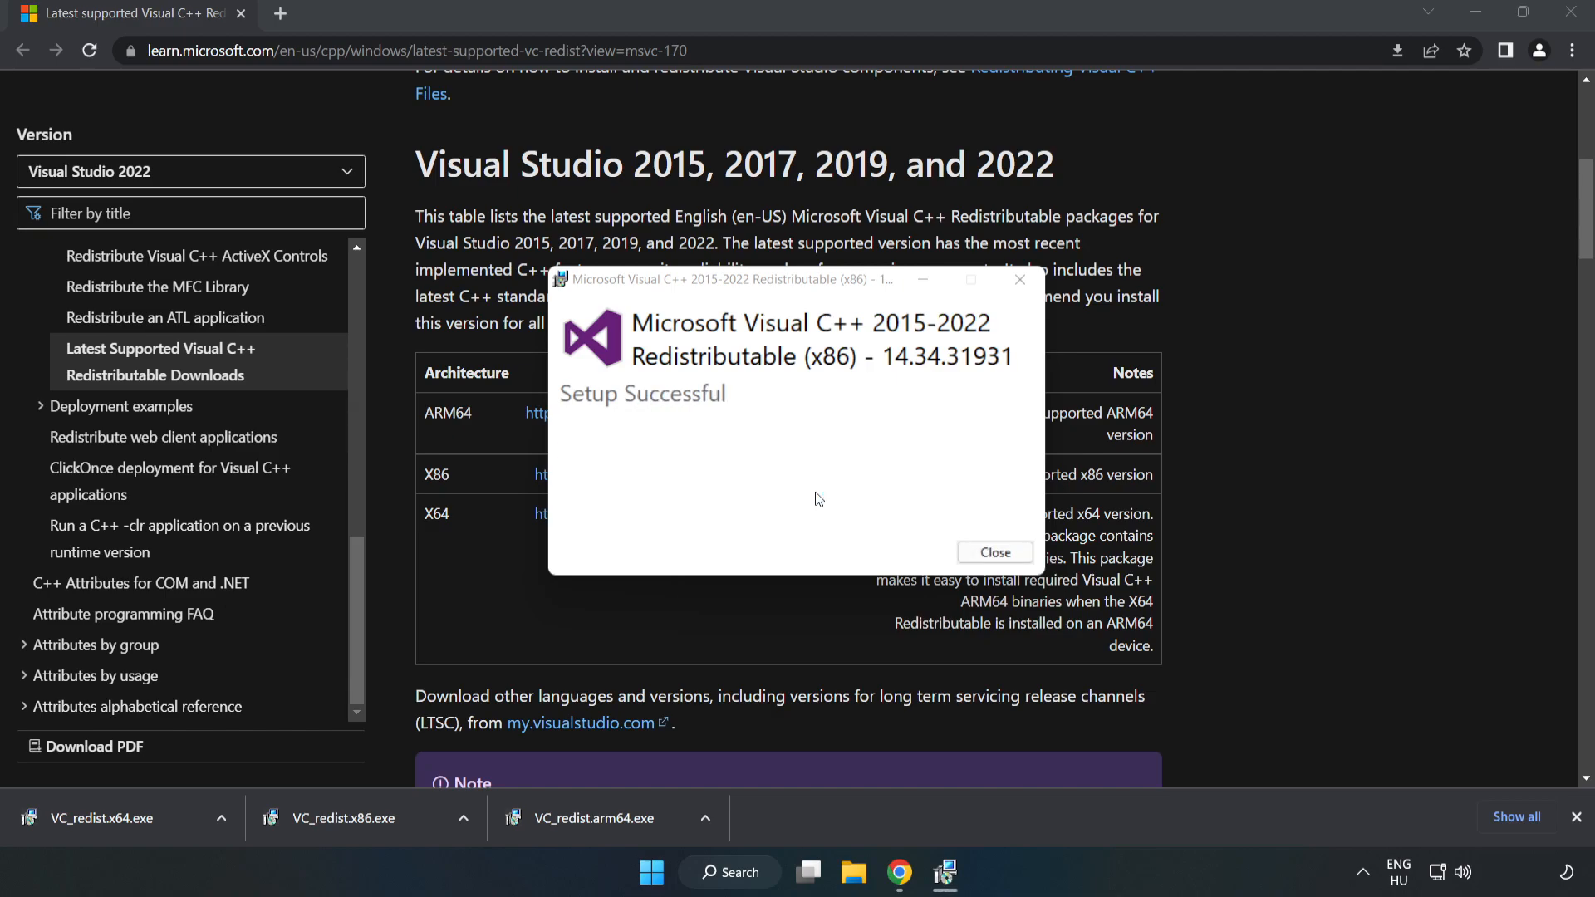
{"action": "left_click", "coordinate": [993, 551]}
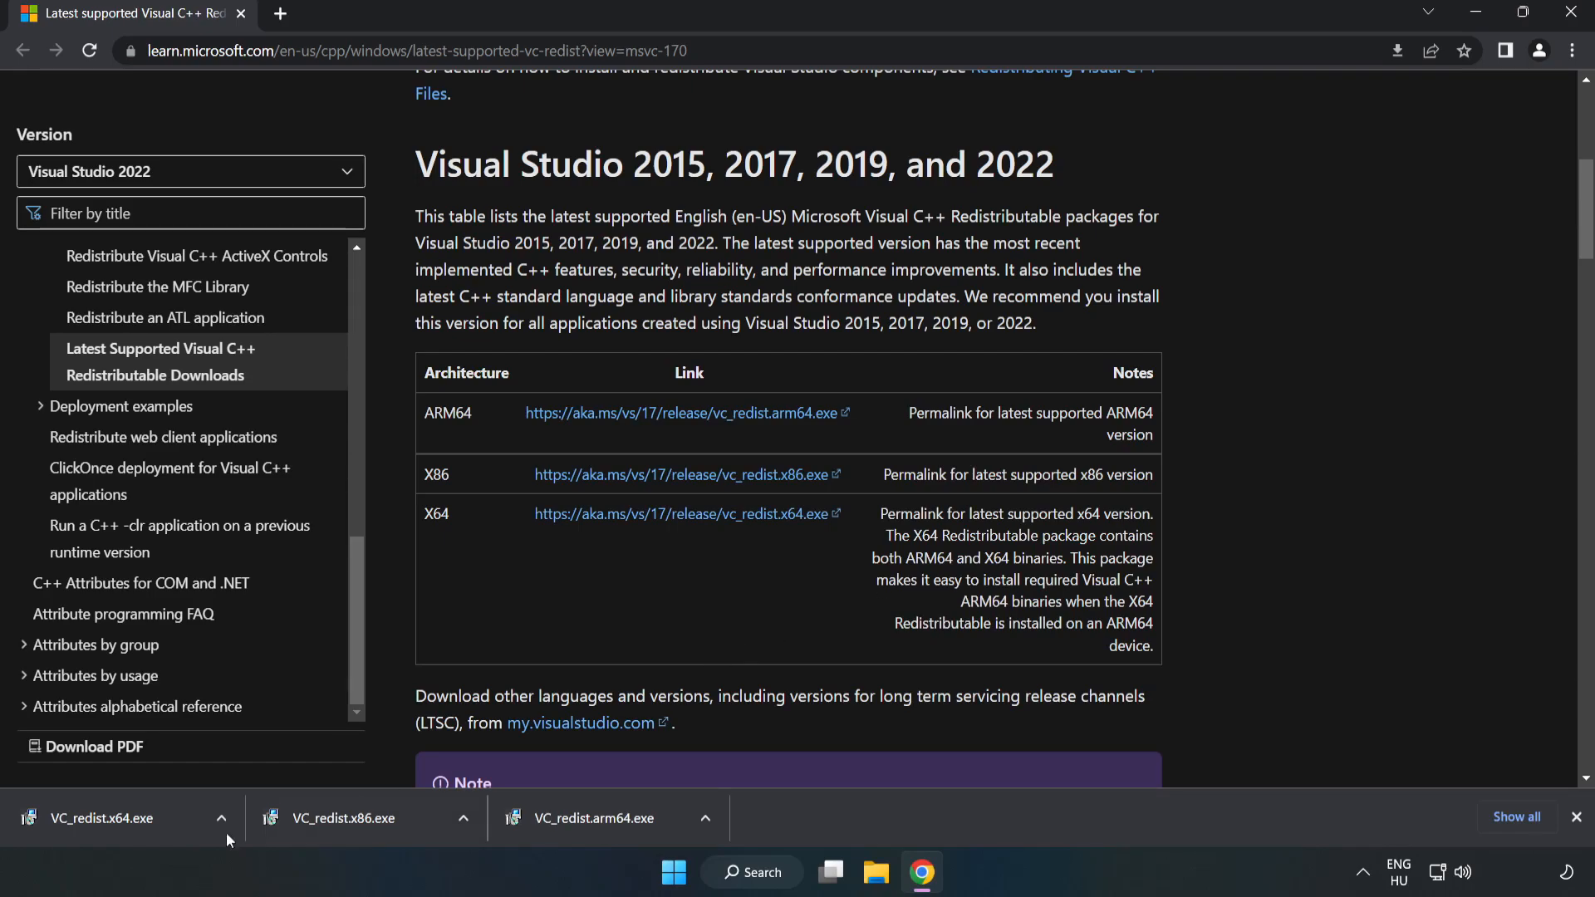
{"action": "left_click", "coordinate": [111, 818]}
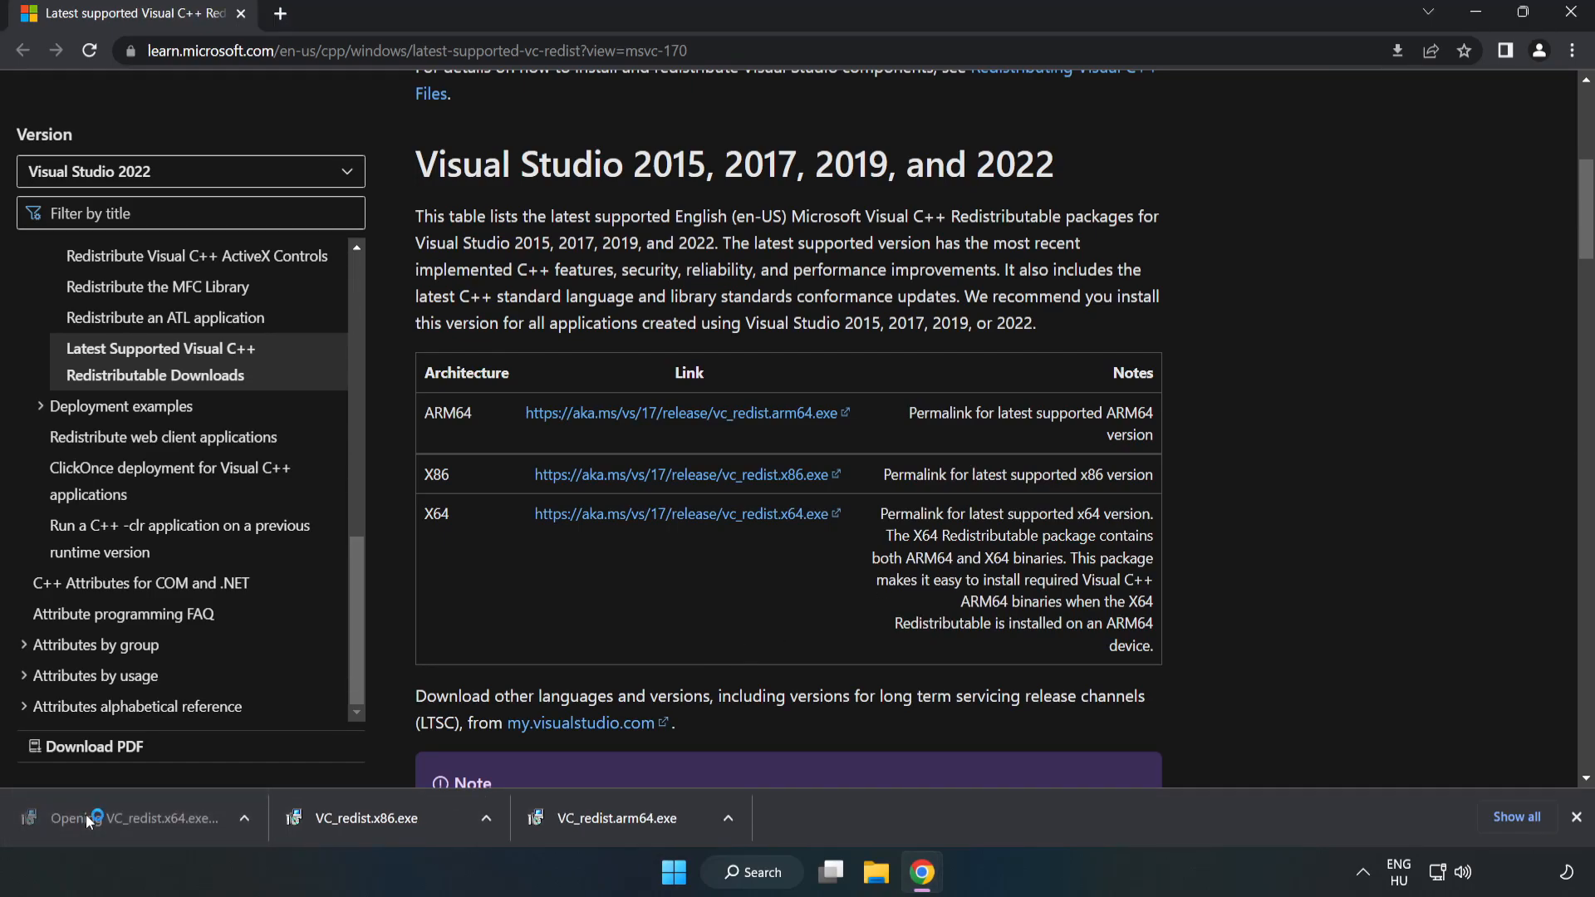
{"action": "left_click", "coordinate": [151, 817]}
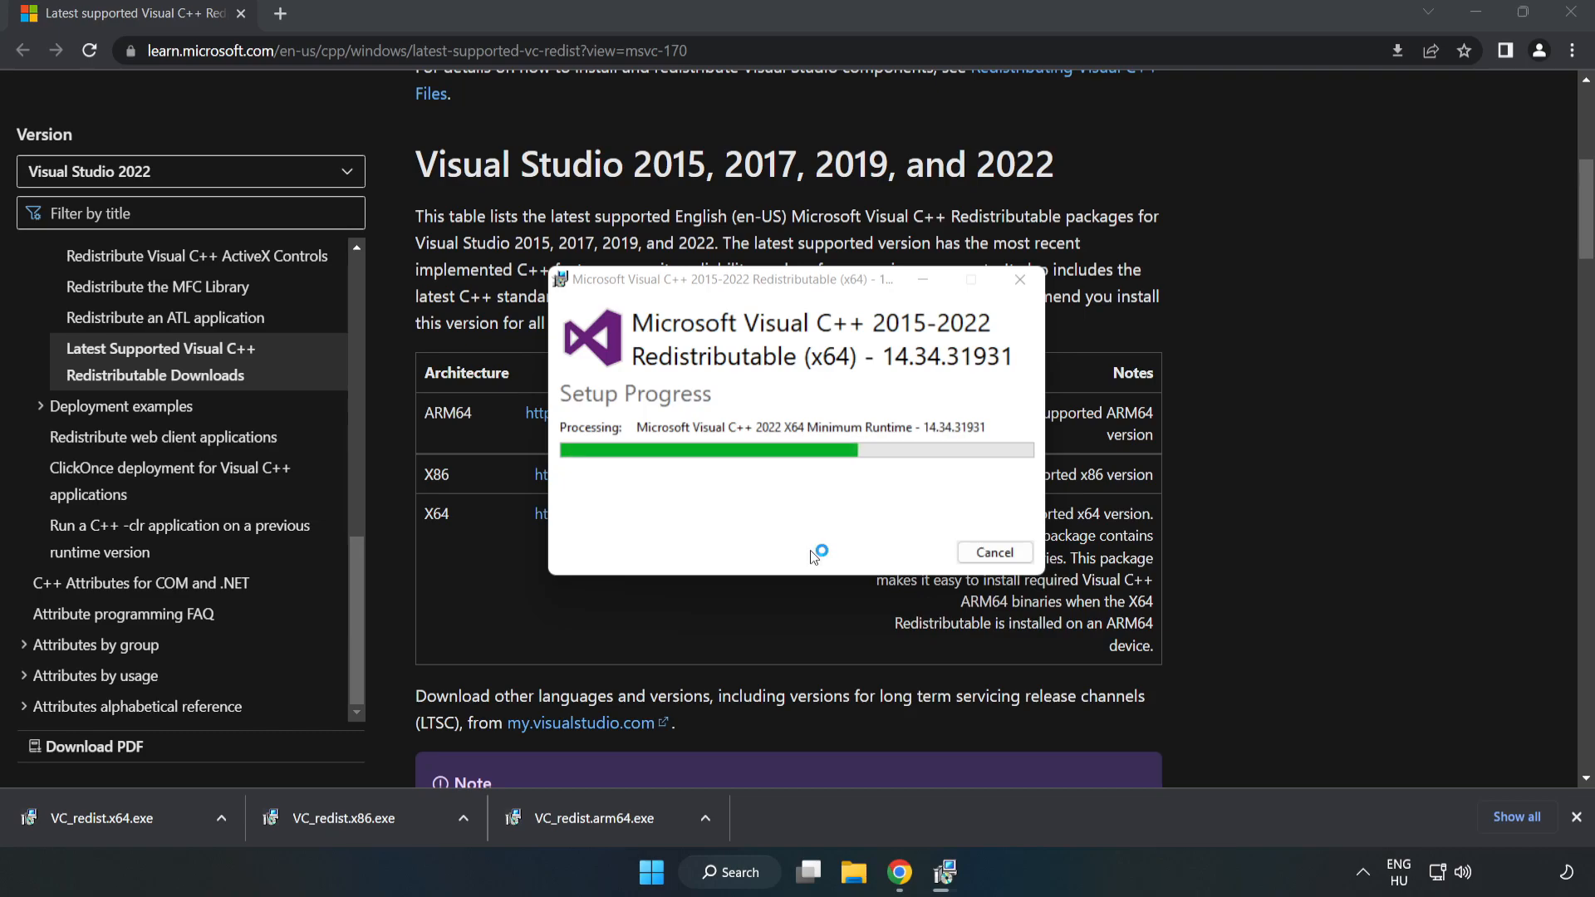
{"action": "scroll", "scroll_direction": "down", "scroll_amount": 3}
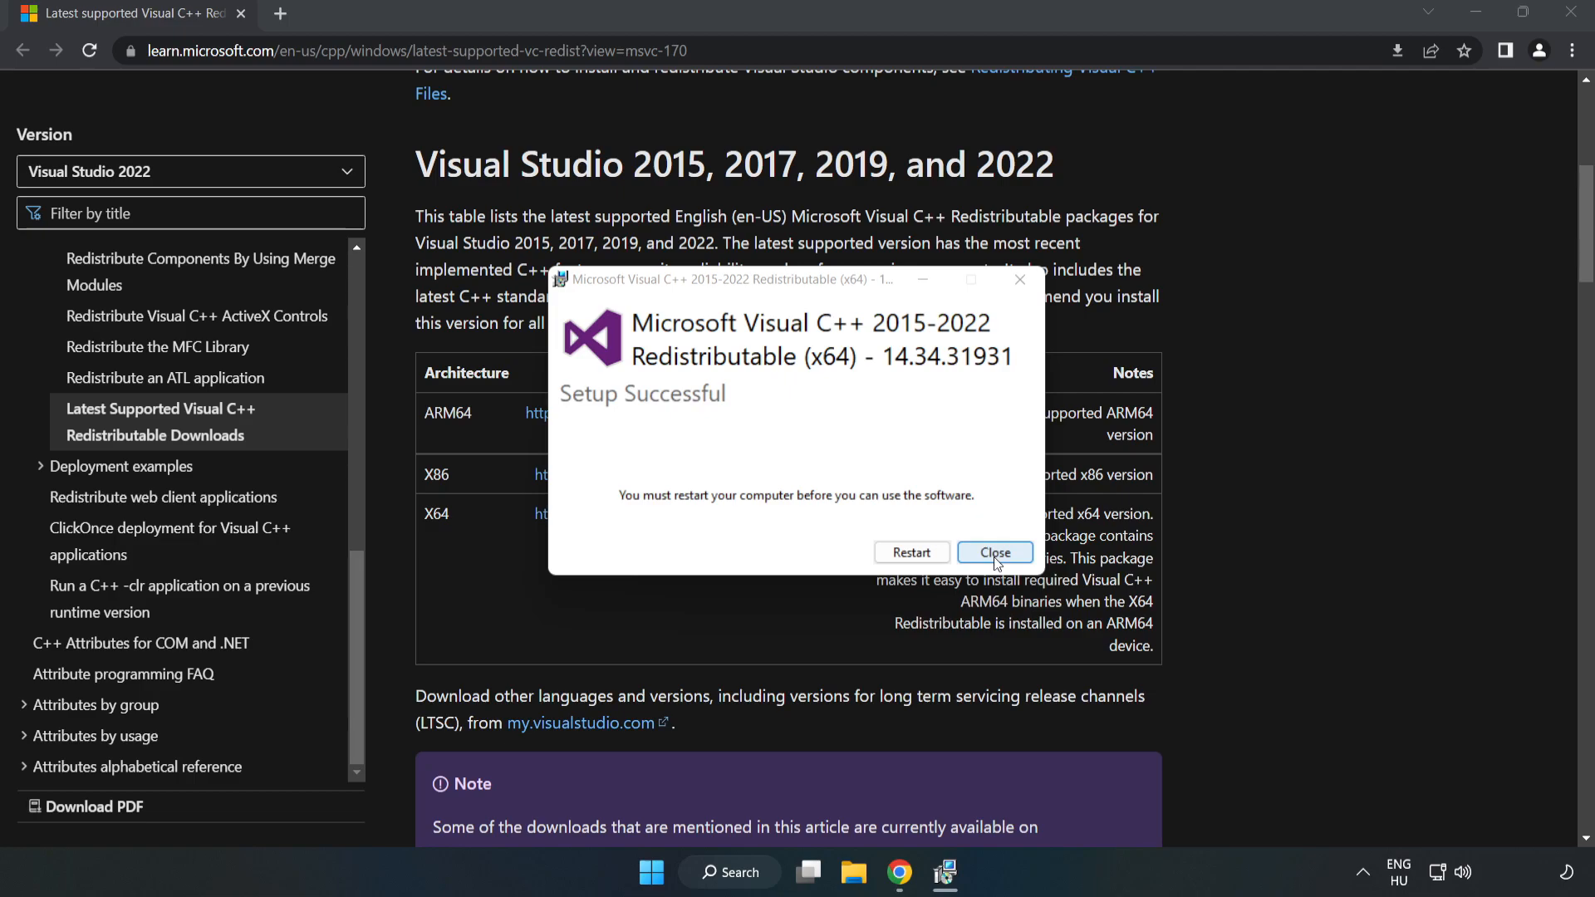
{"action": "left_click", "coordinate": [993, 551]}
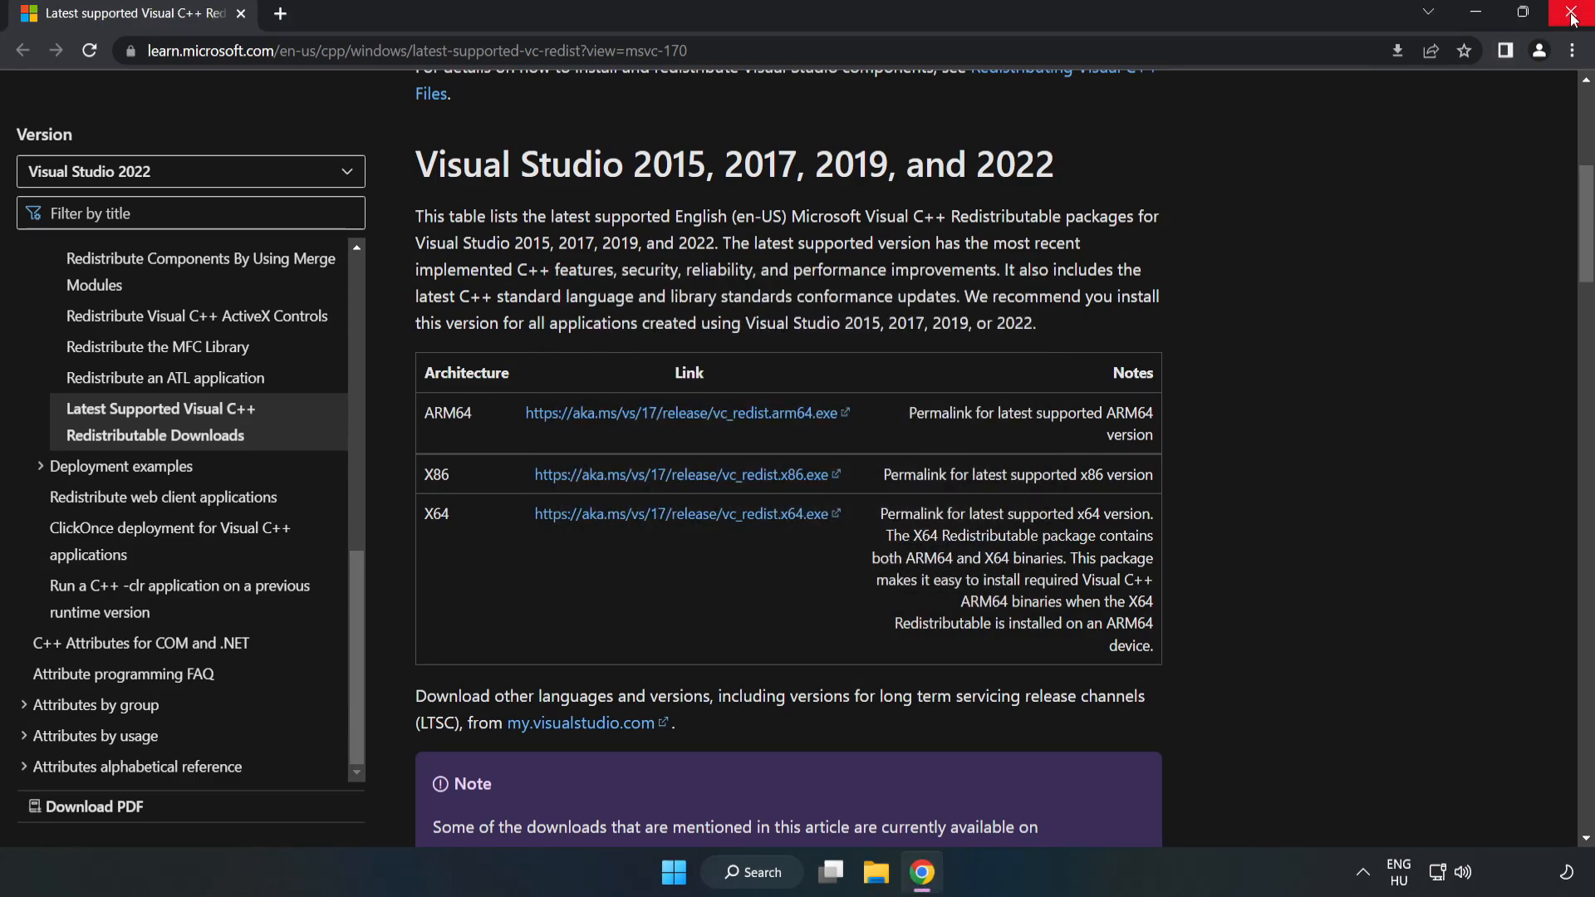
{"action": "left_click", "coordinate": [1573, 15]}
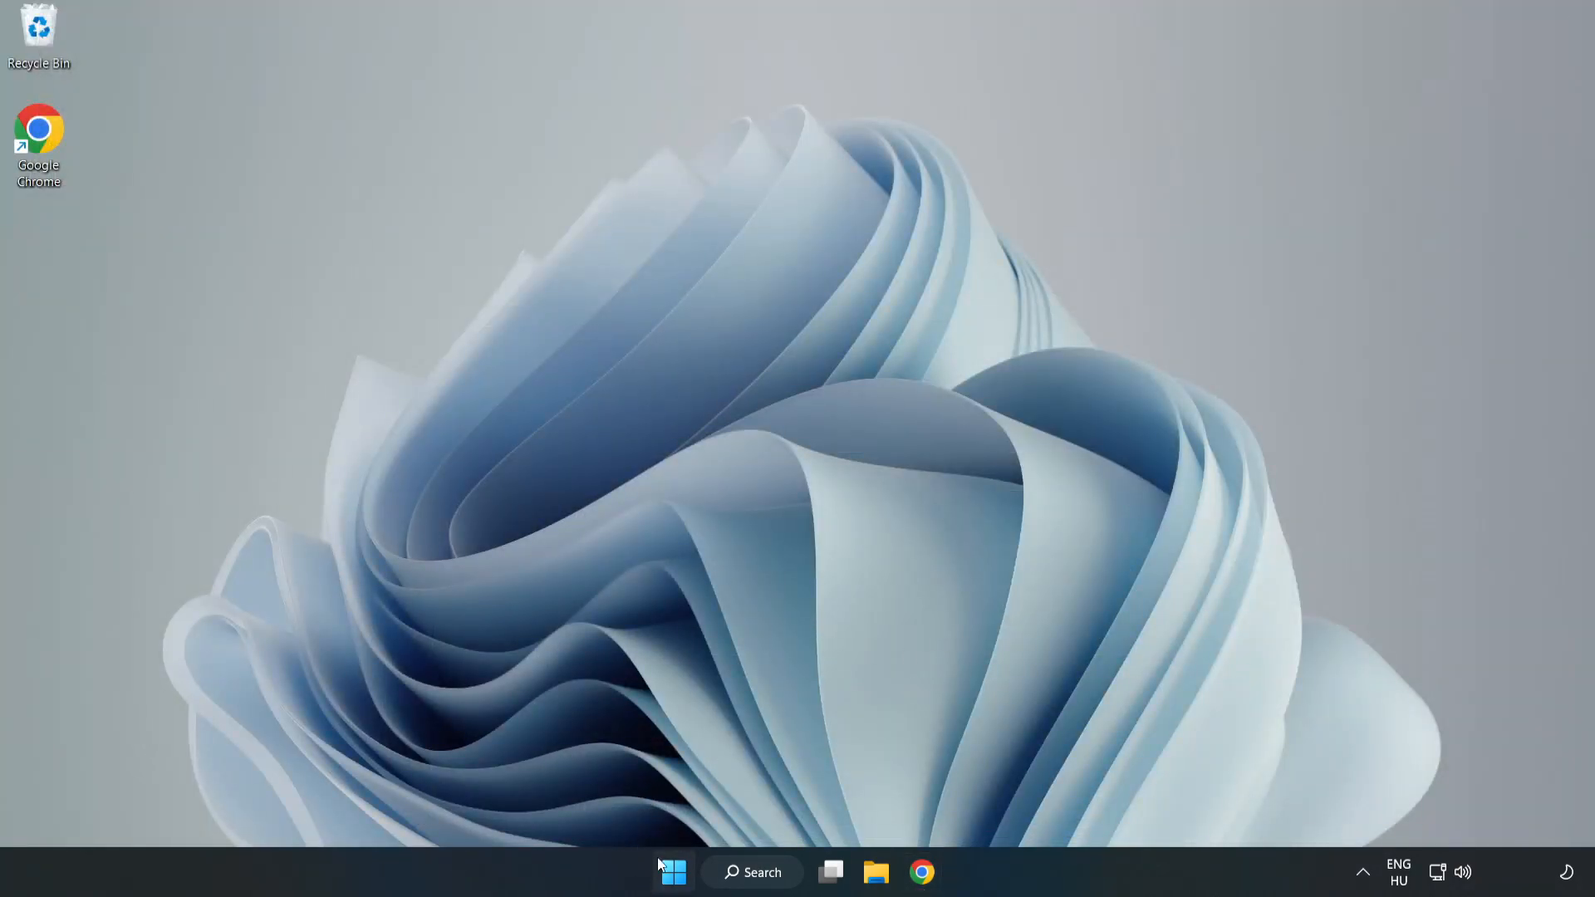
- Show the Start menu power options with Sleep, Shut down and Restart
{"action": "left_click", "coordinate": [672, 872]}
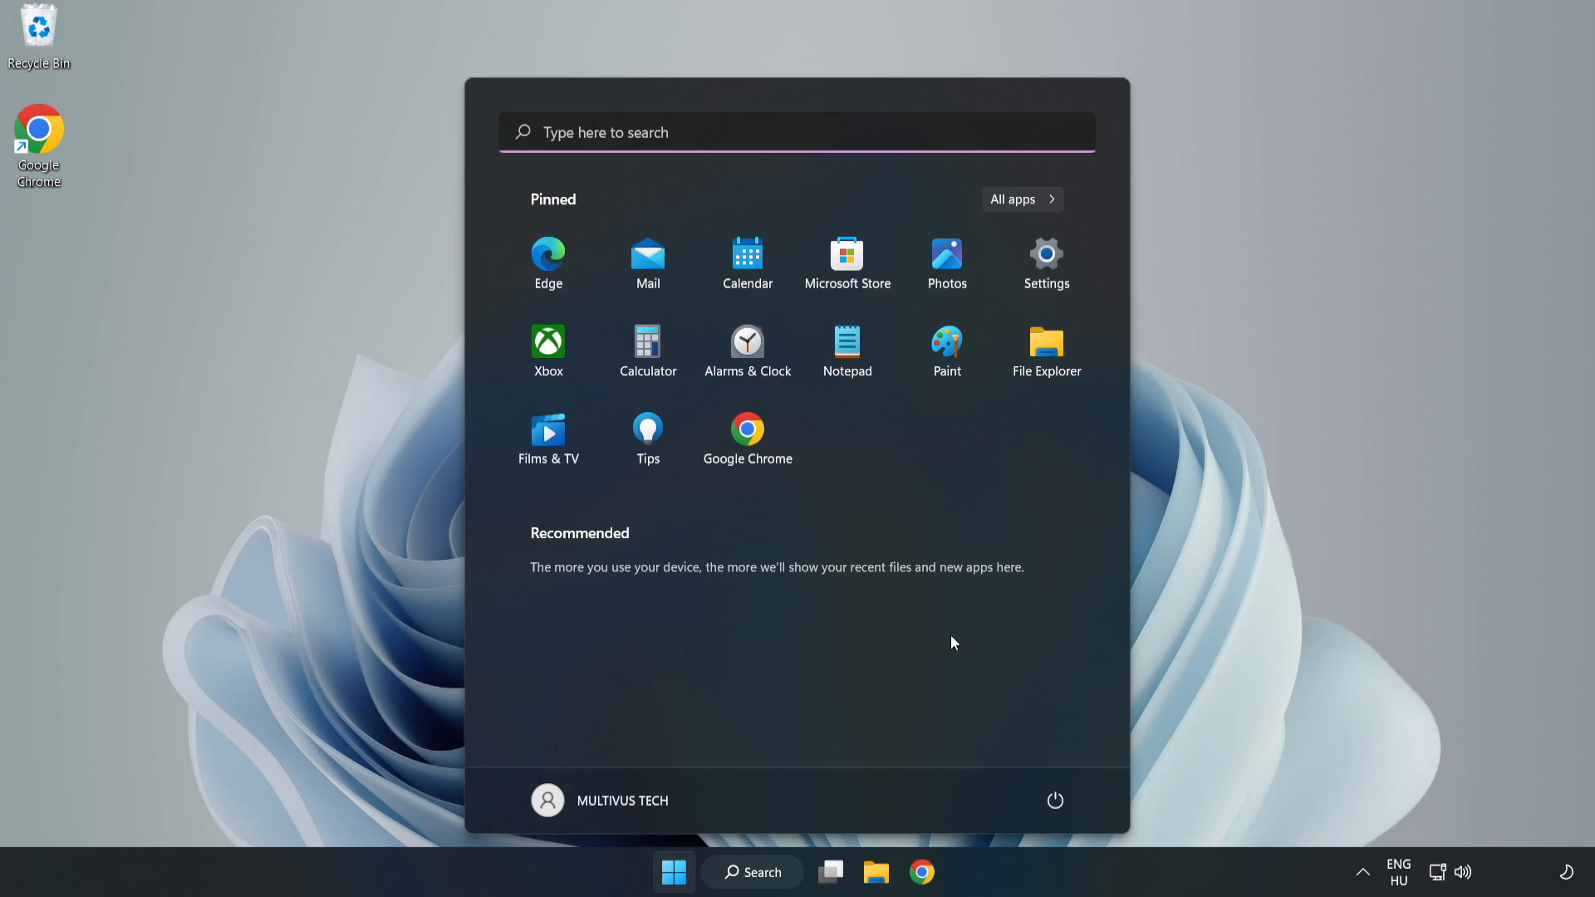
{"action": "left_click", "coordinate": [1054, 801]}
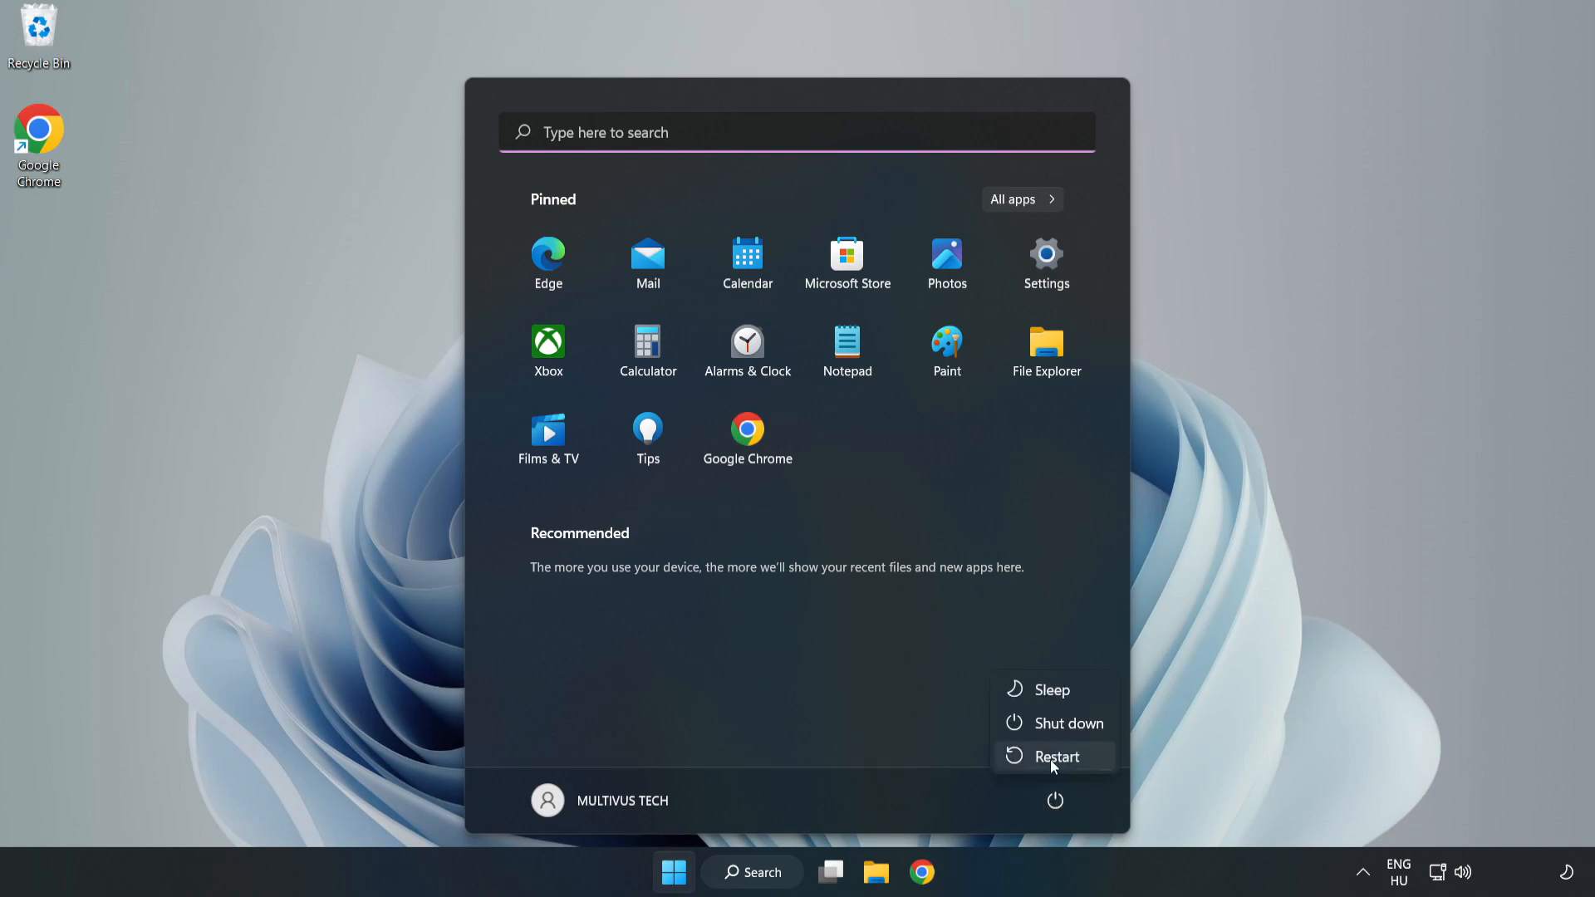
{"action": "mouse_move", "coordinate": [1056, 755]}
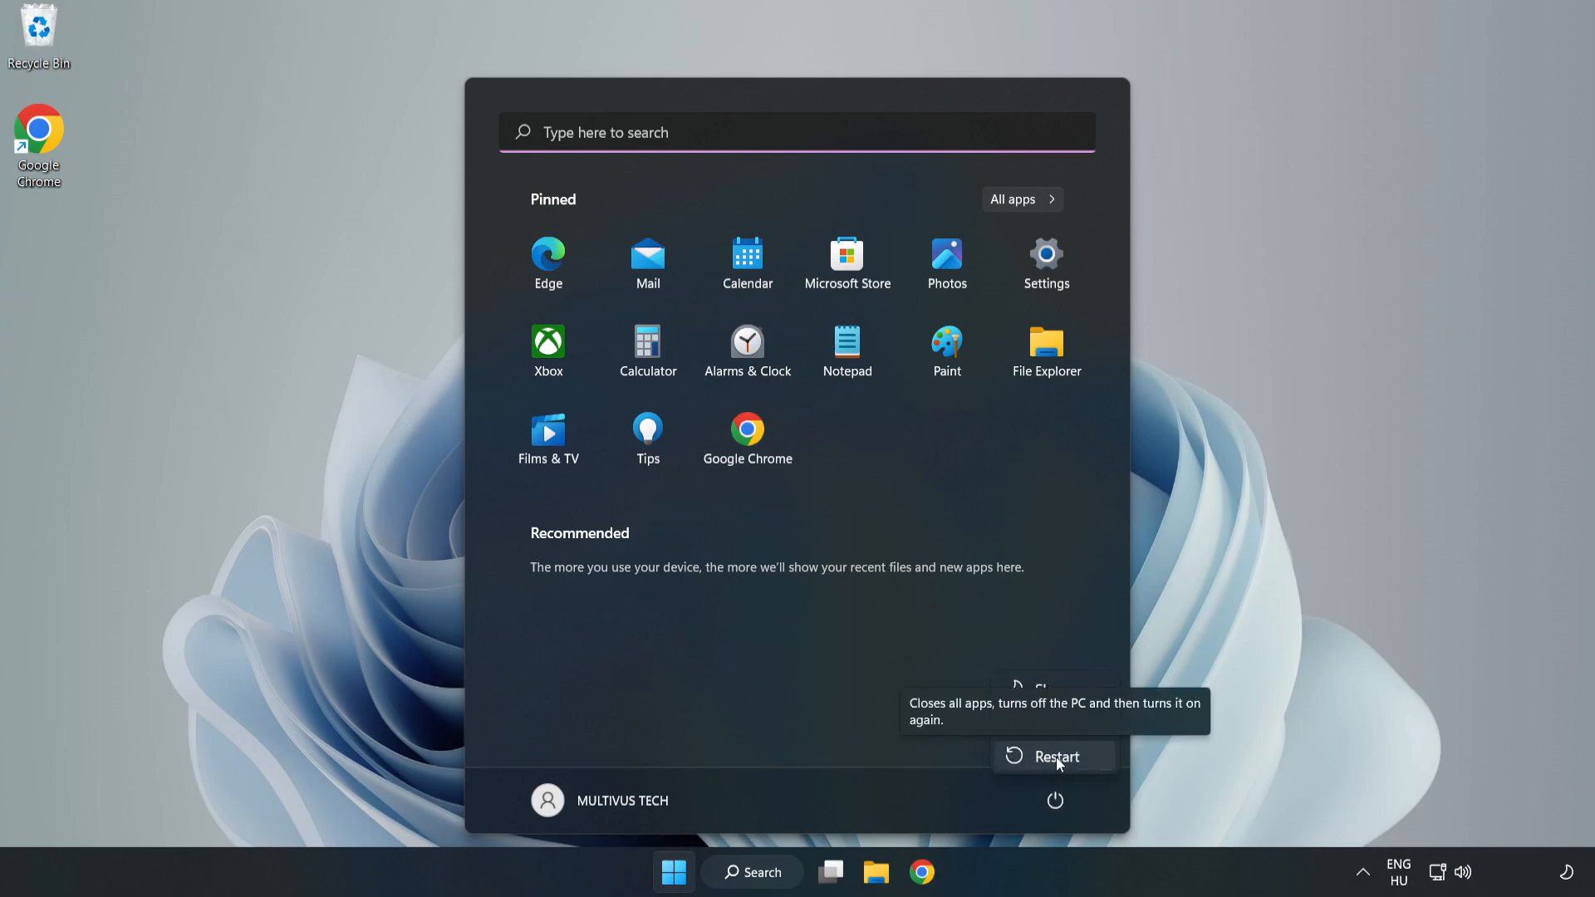